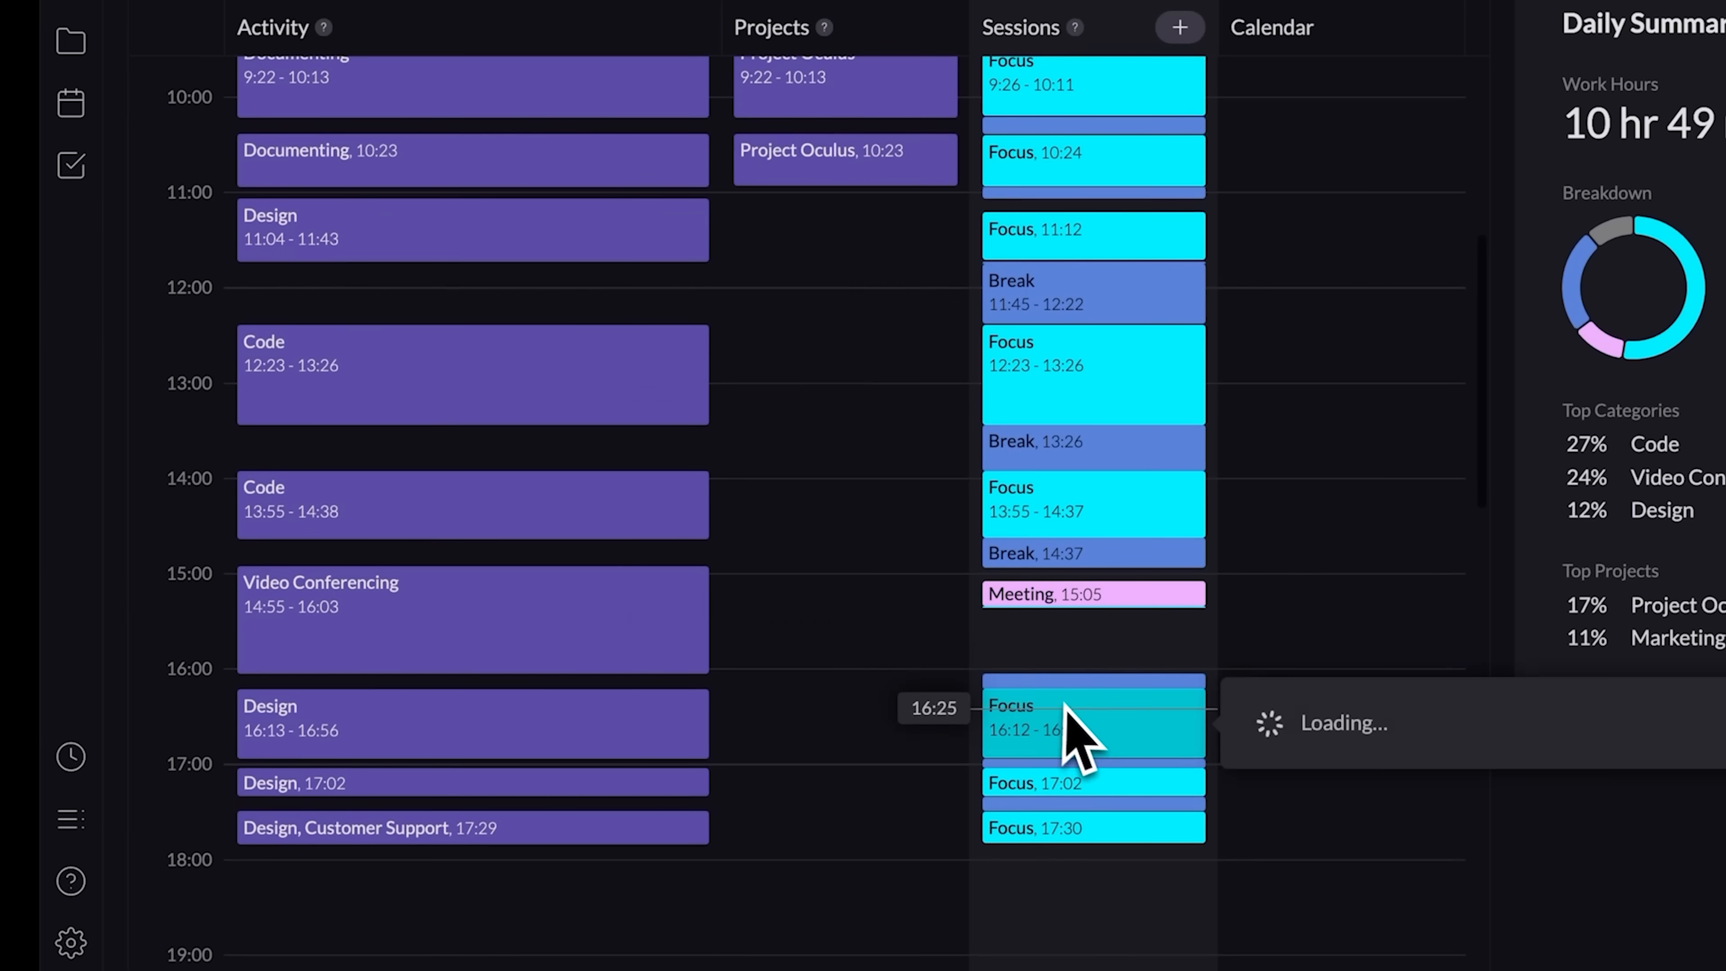
Step: Start a focus session with the category override set to Code
click(568, 826)
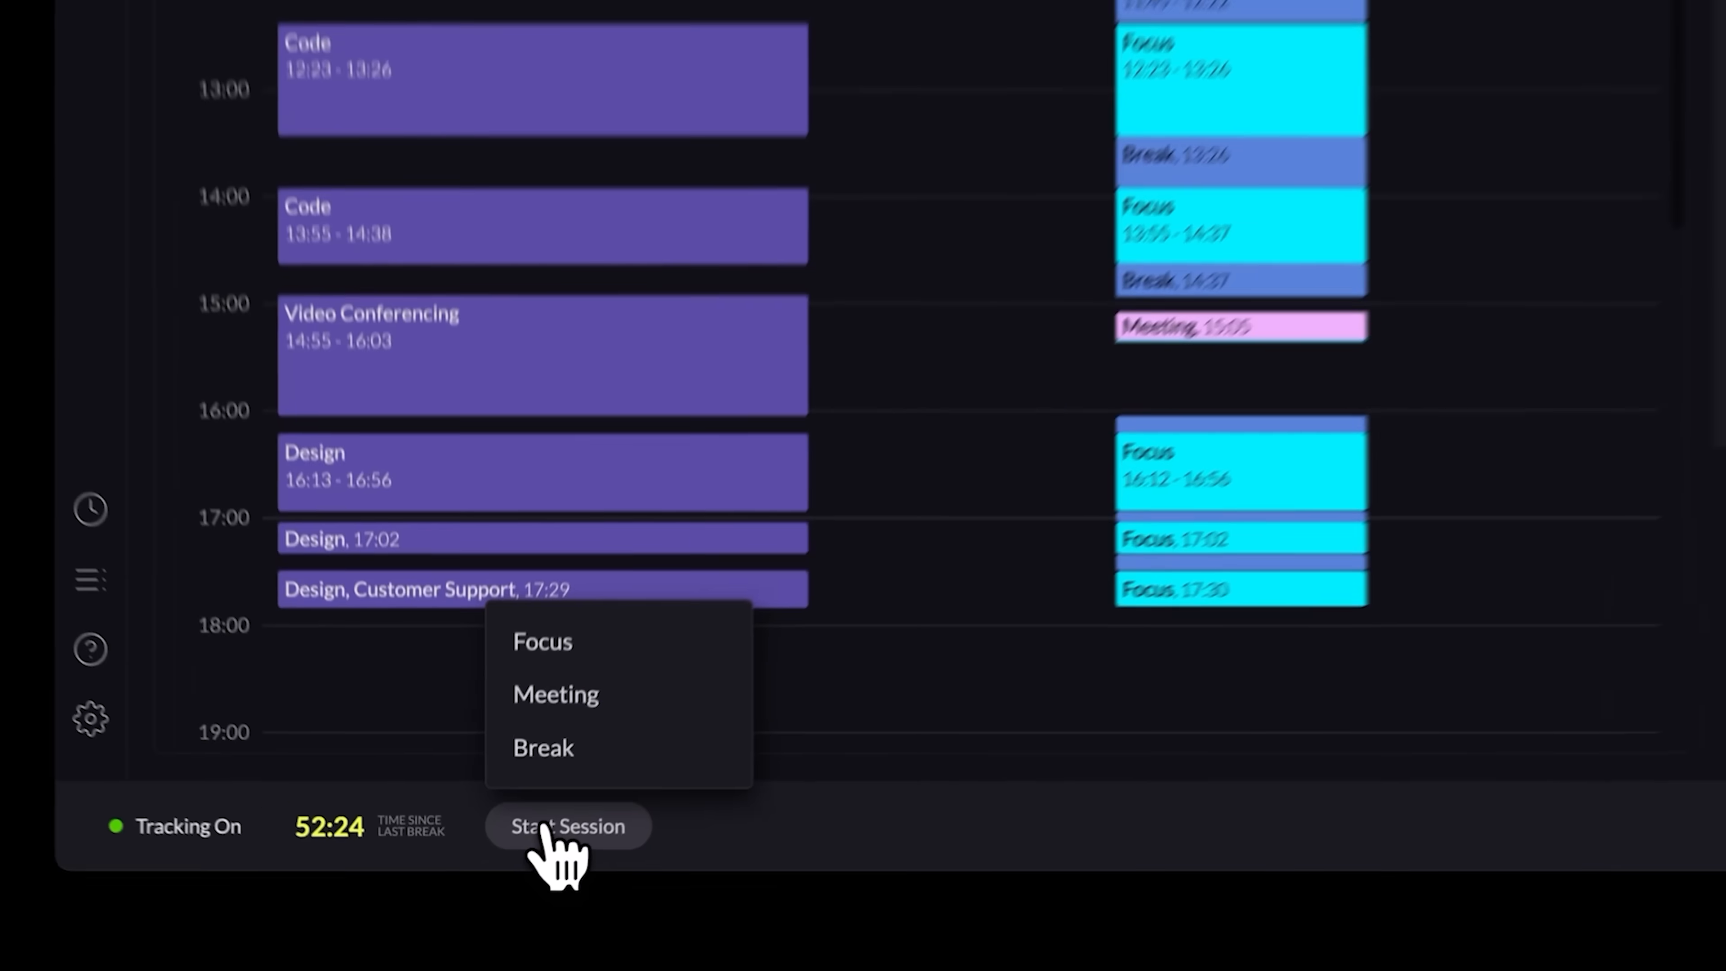
click(541, 642)
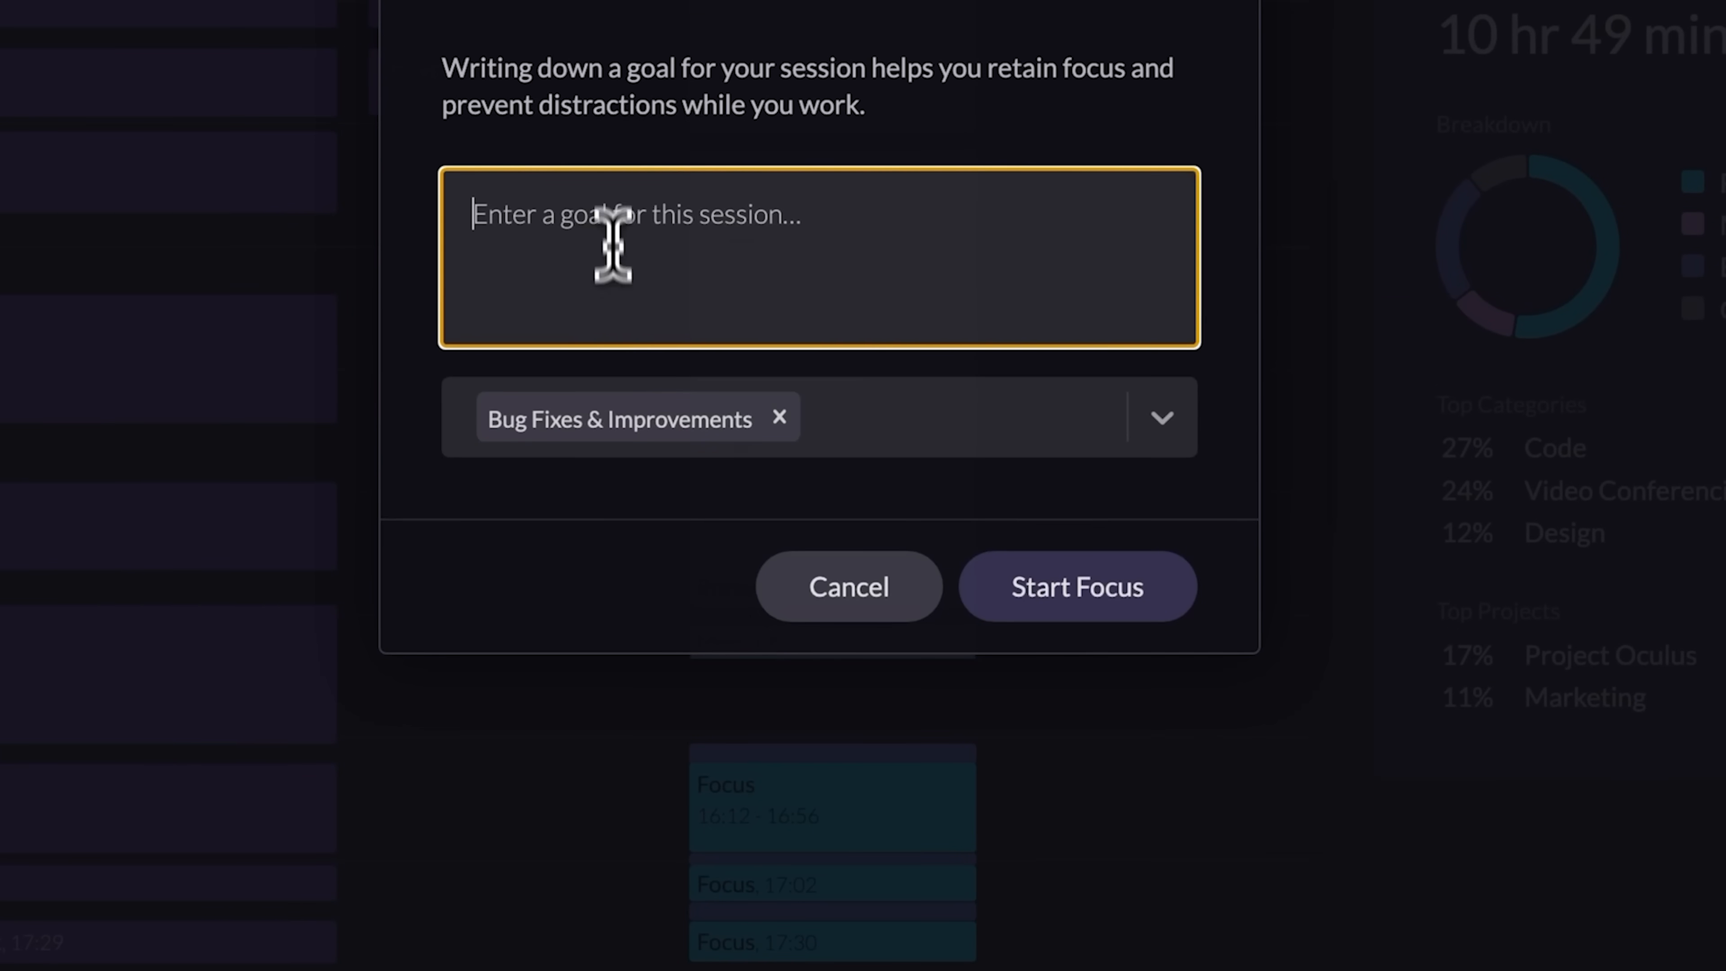
click(1158, 426)
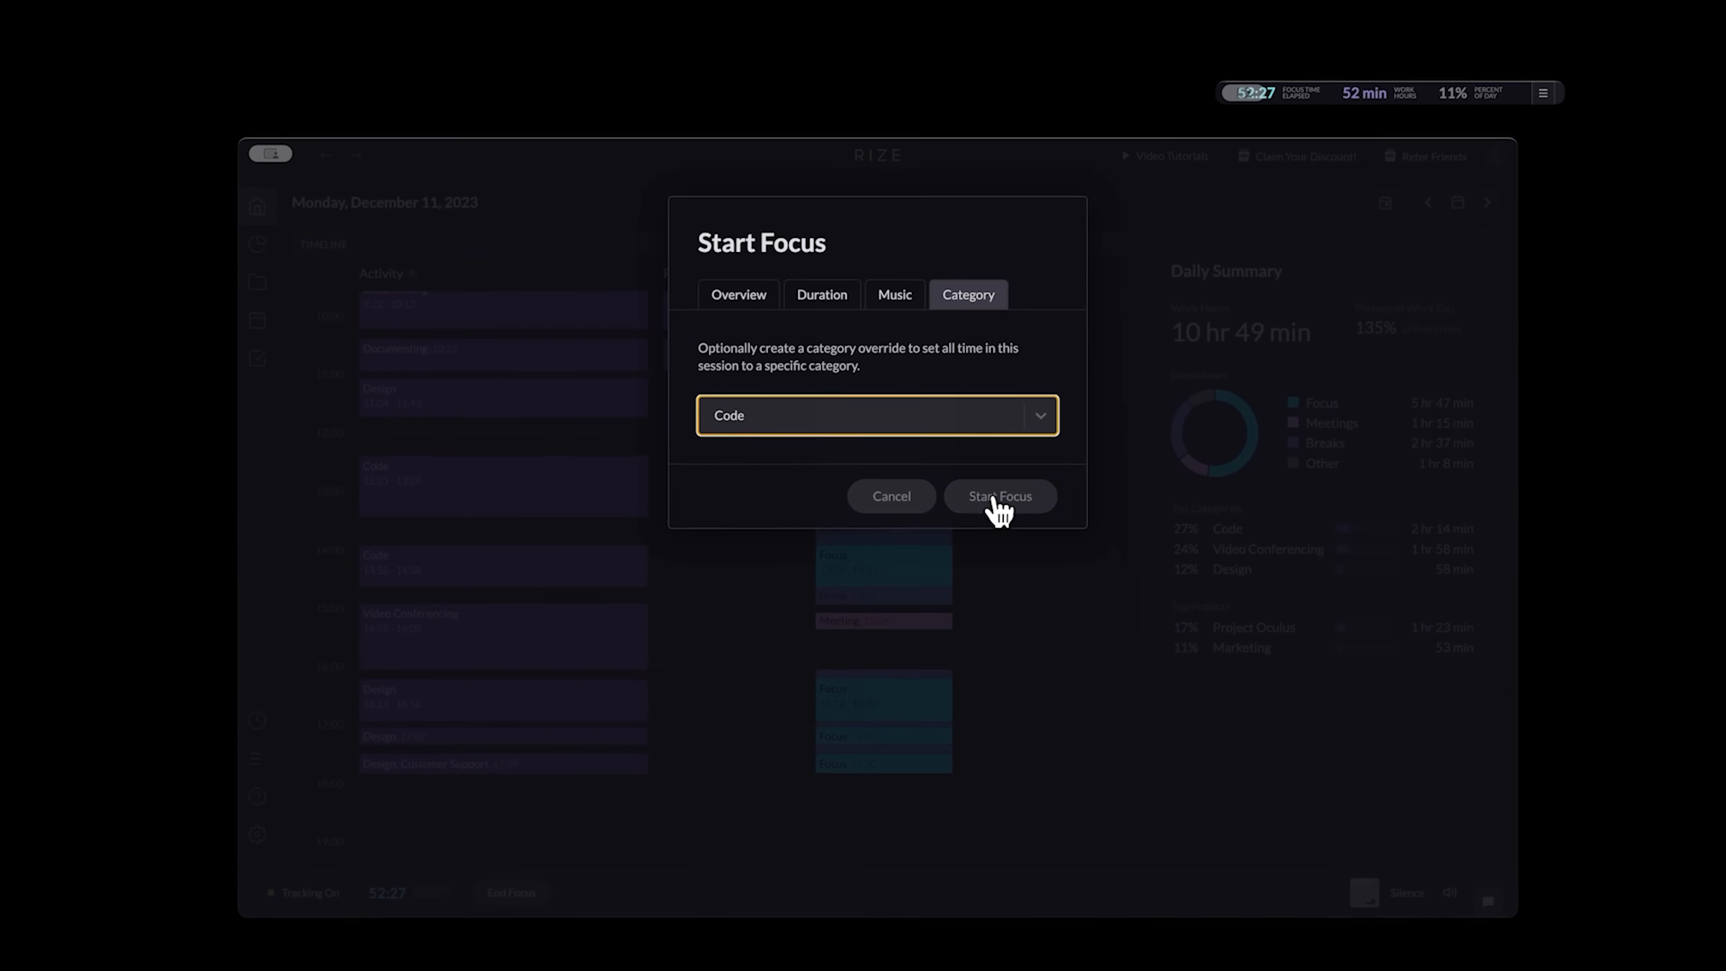
click(1000, 496)
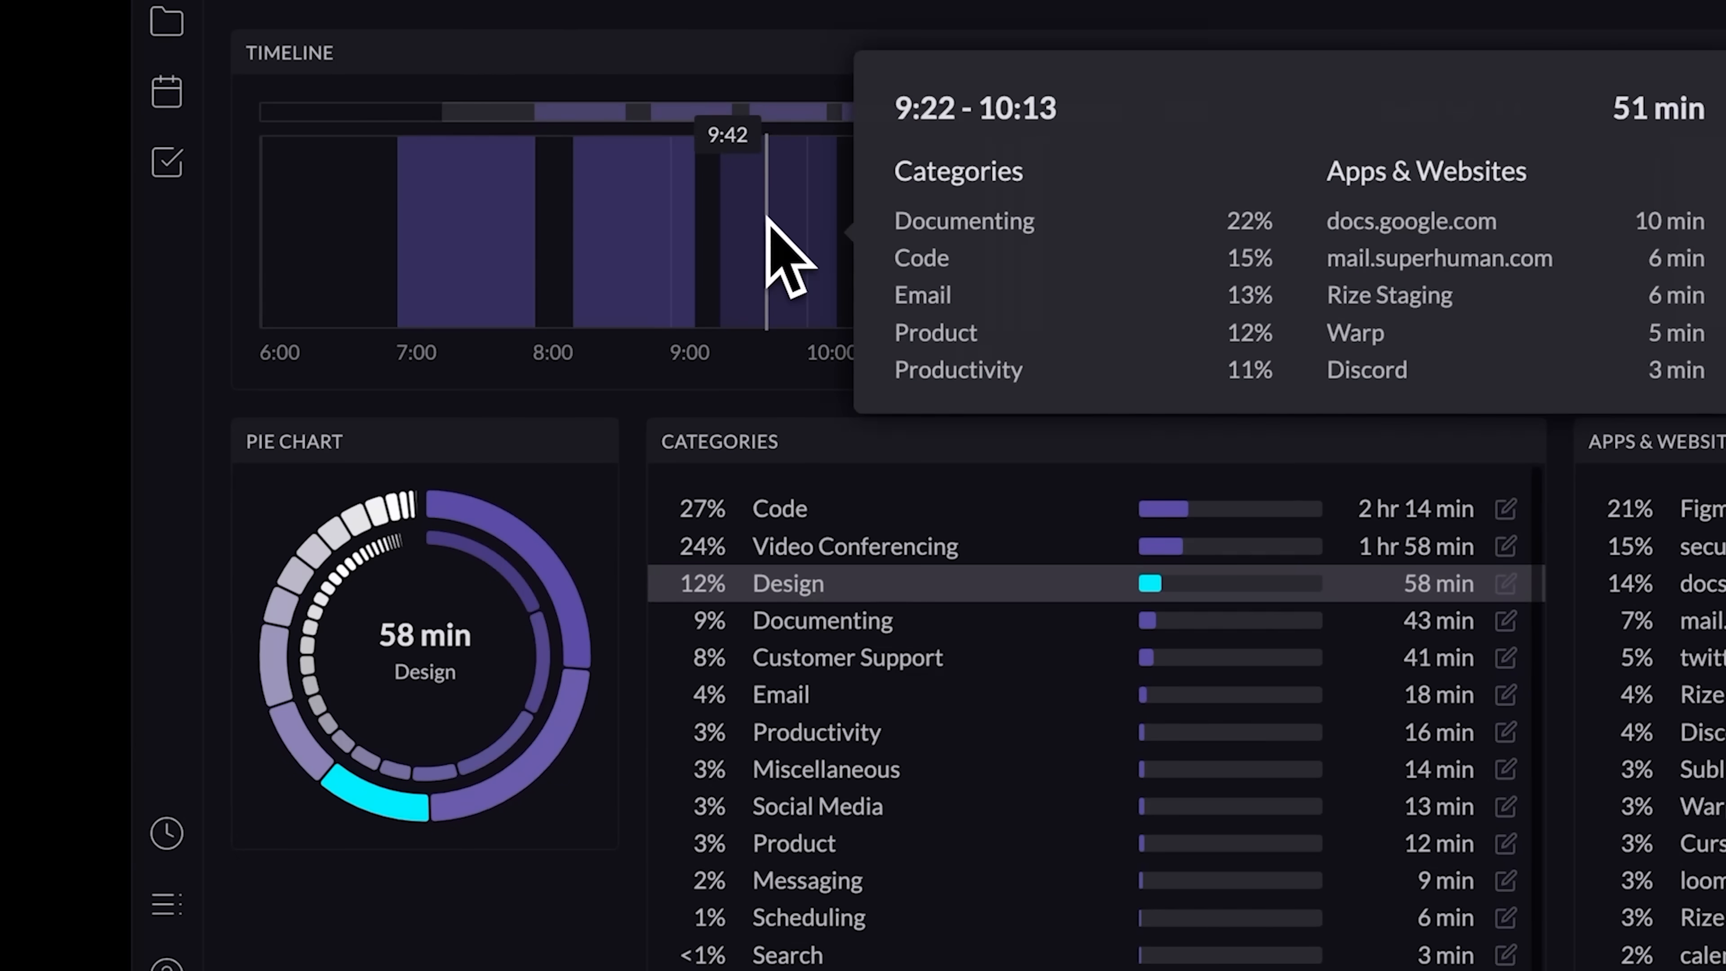
Step: Review the Coach V1 project's December time breakdown from Projects
click(274, 279)
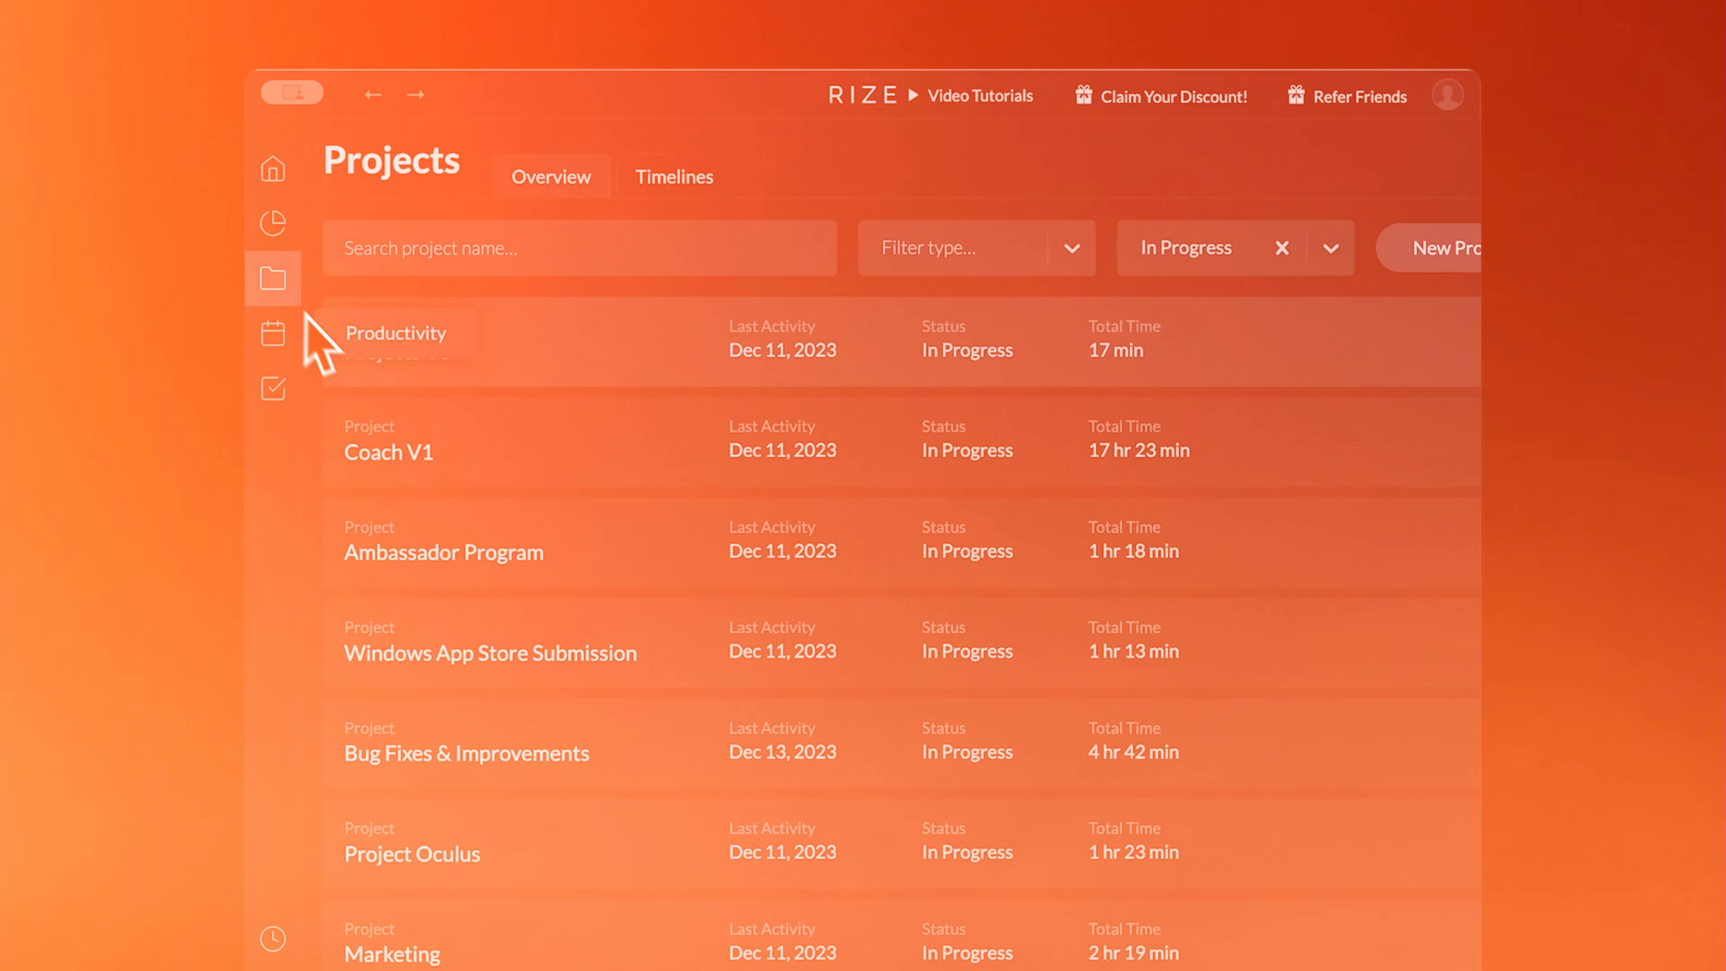
click(388, 451)
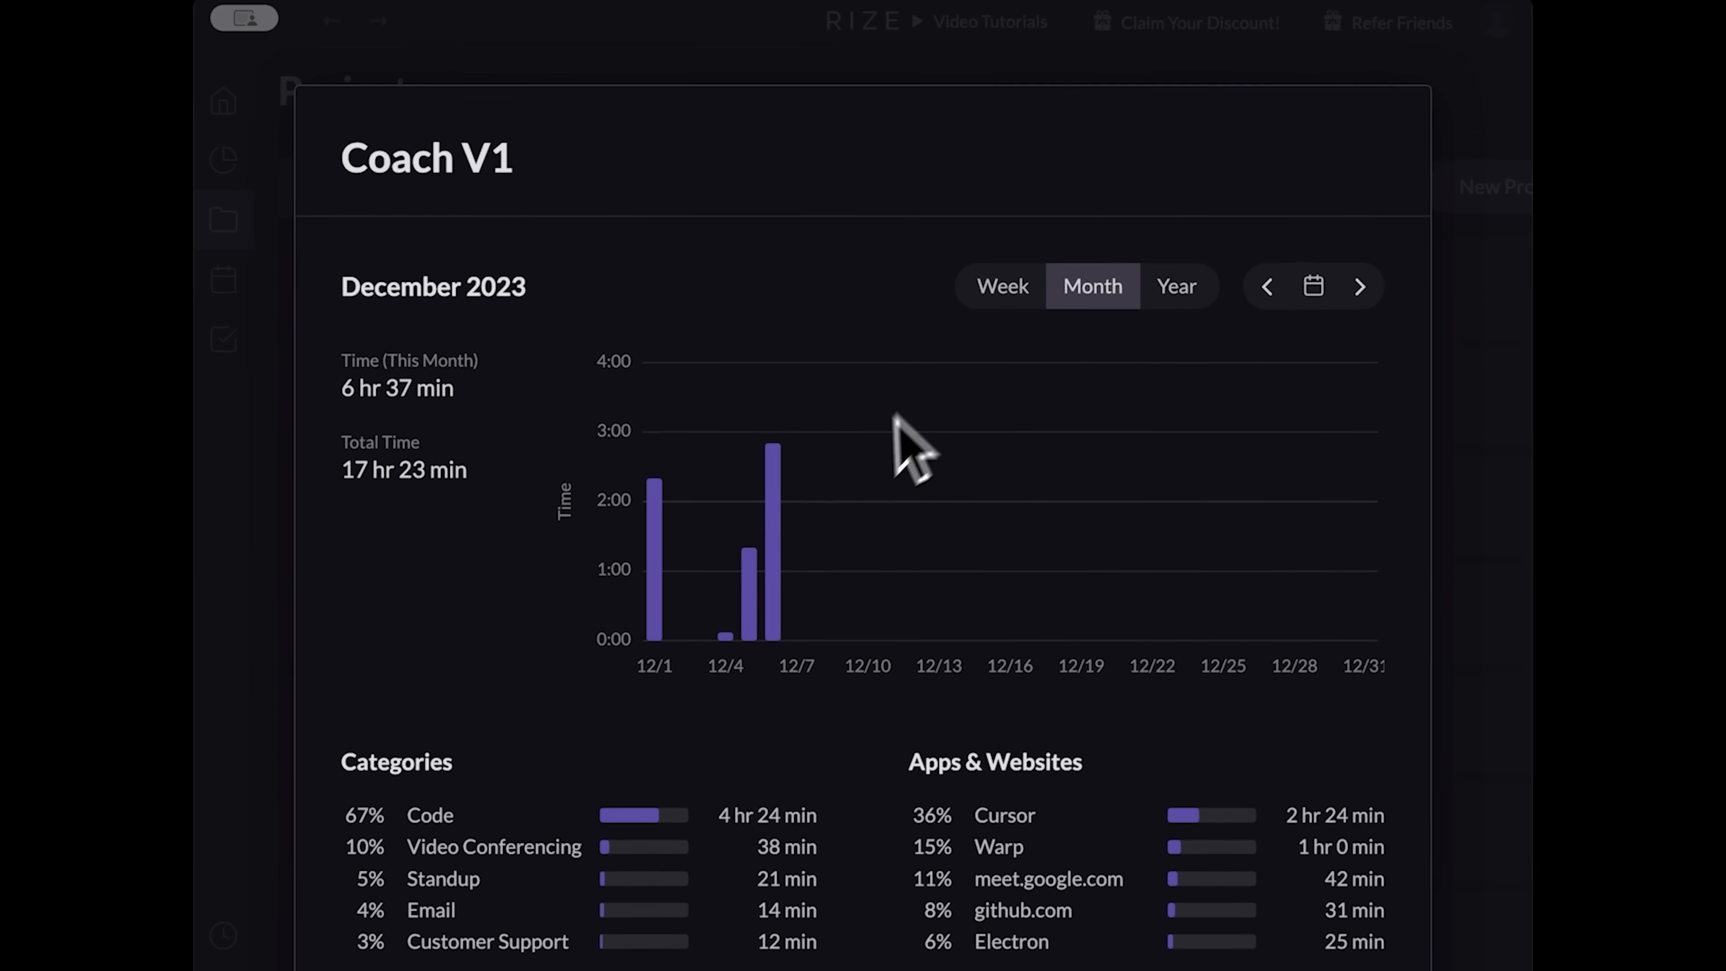
mouse_move(759, 600)
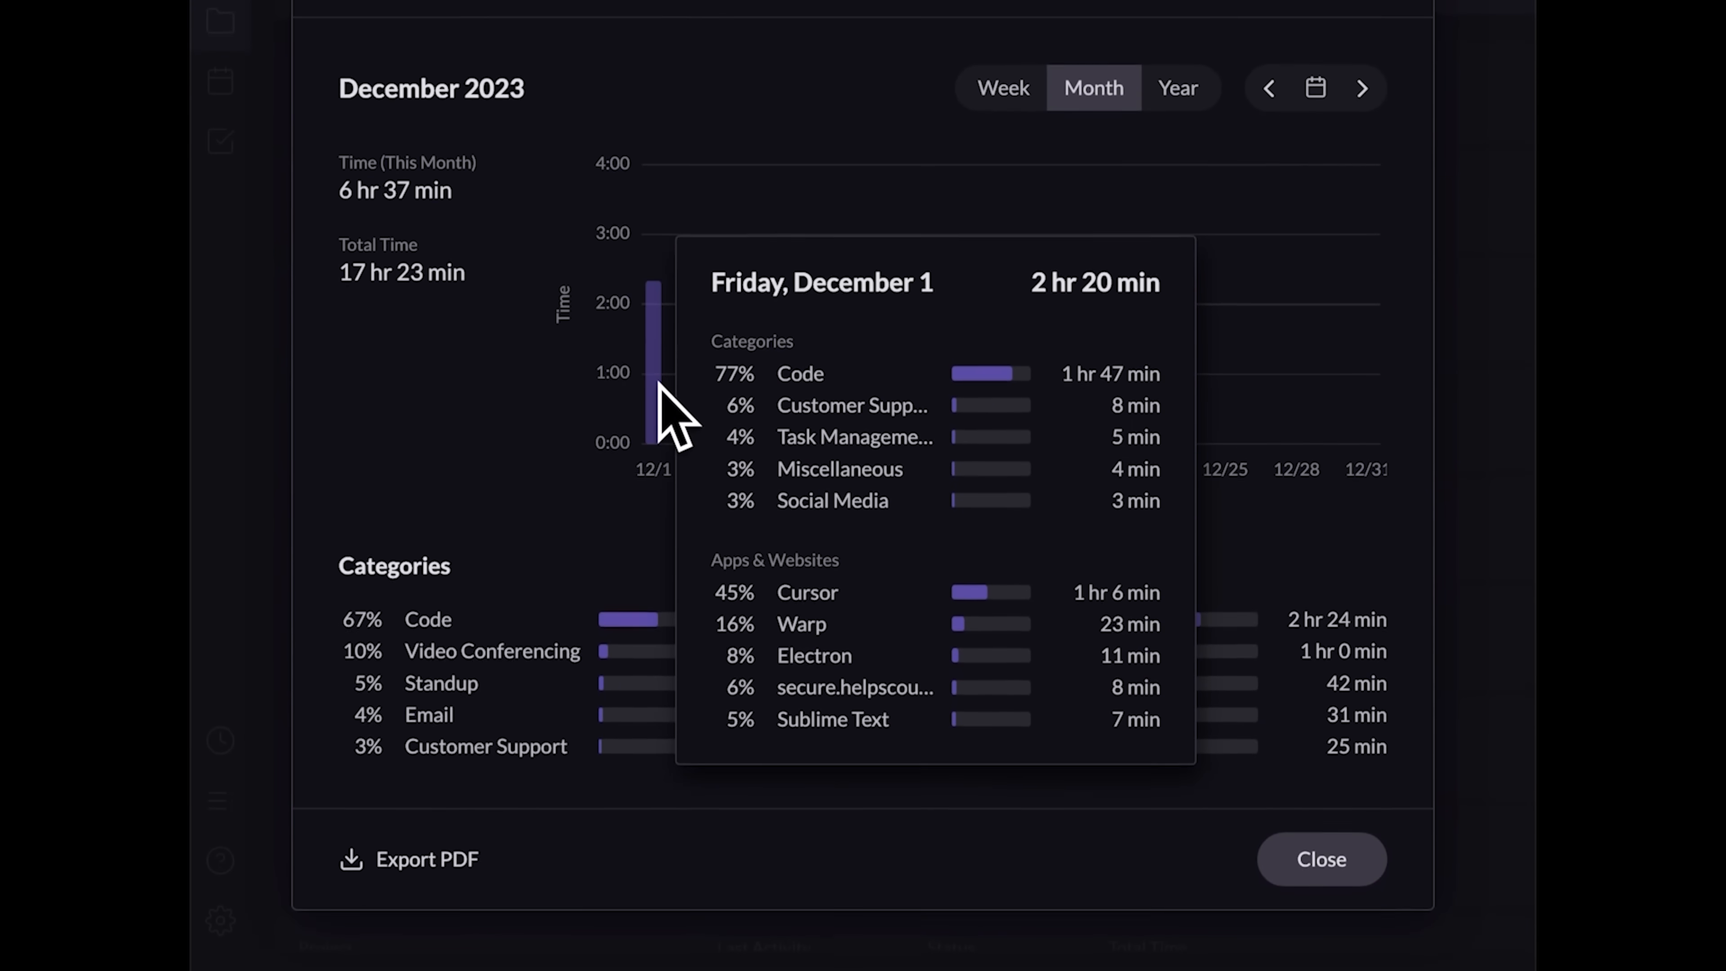
click(427, 860)
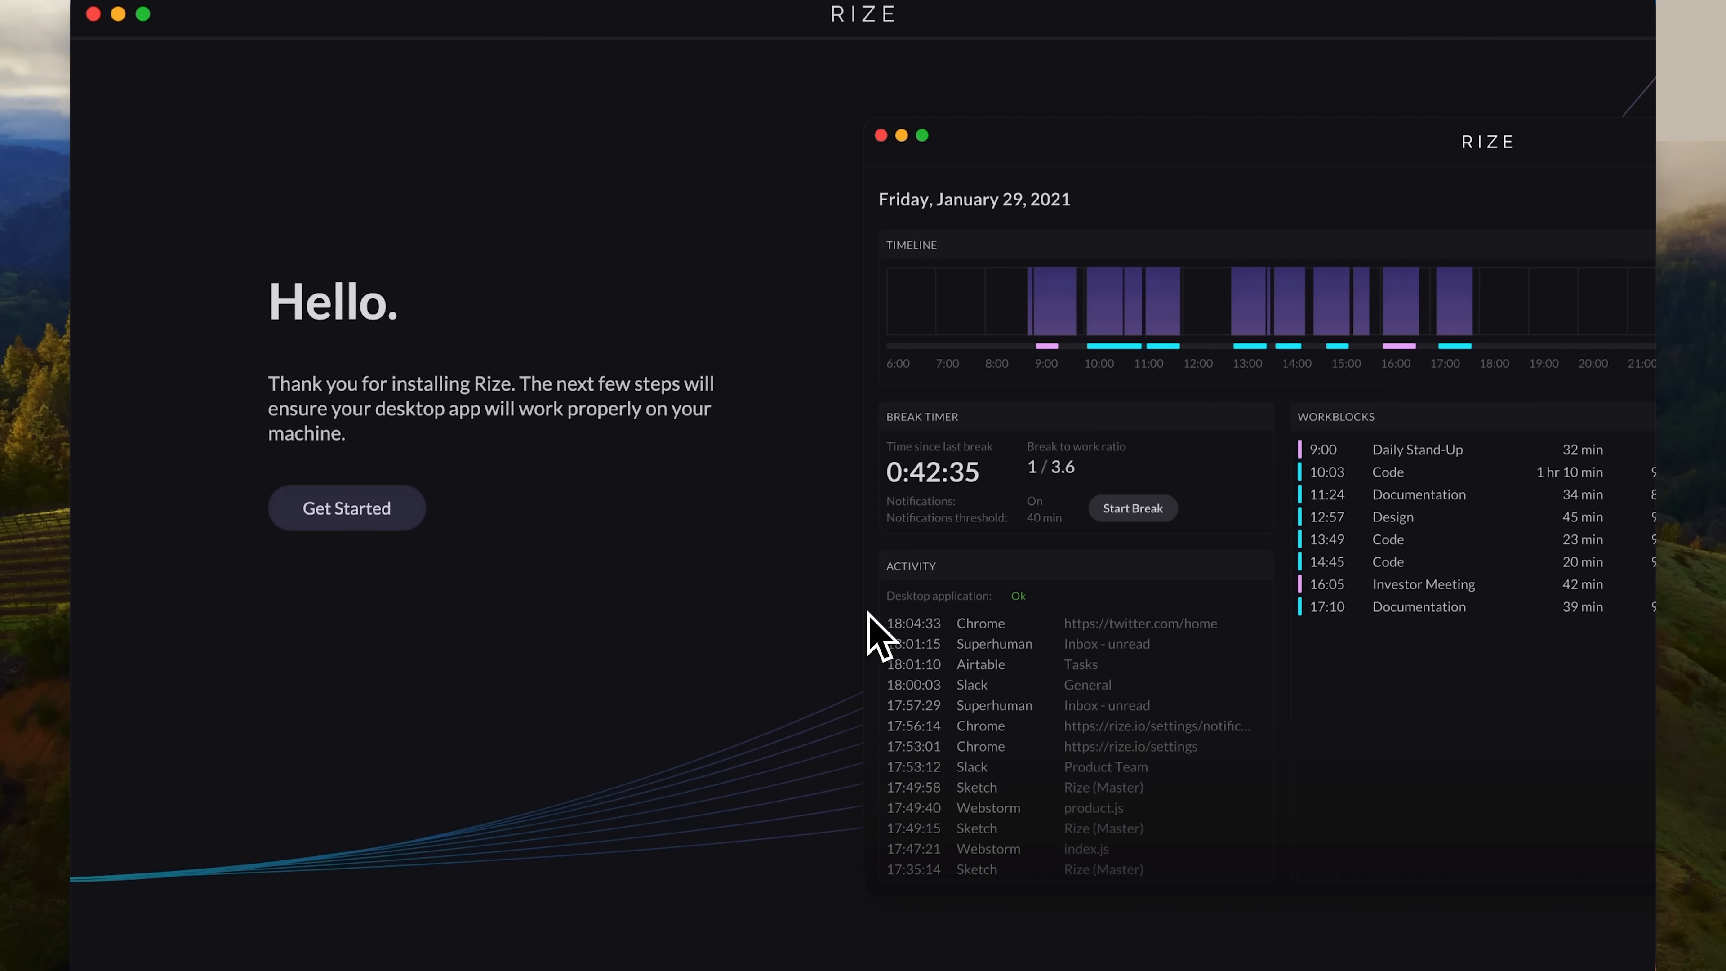
mouse_move(490, 555)
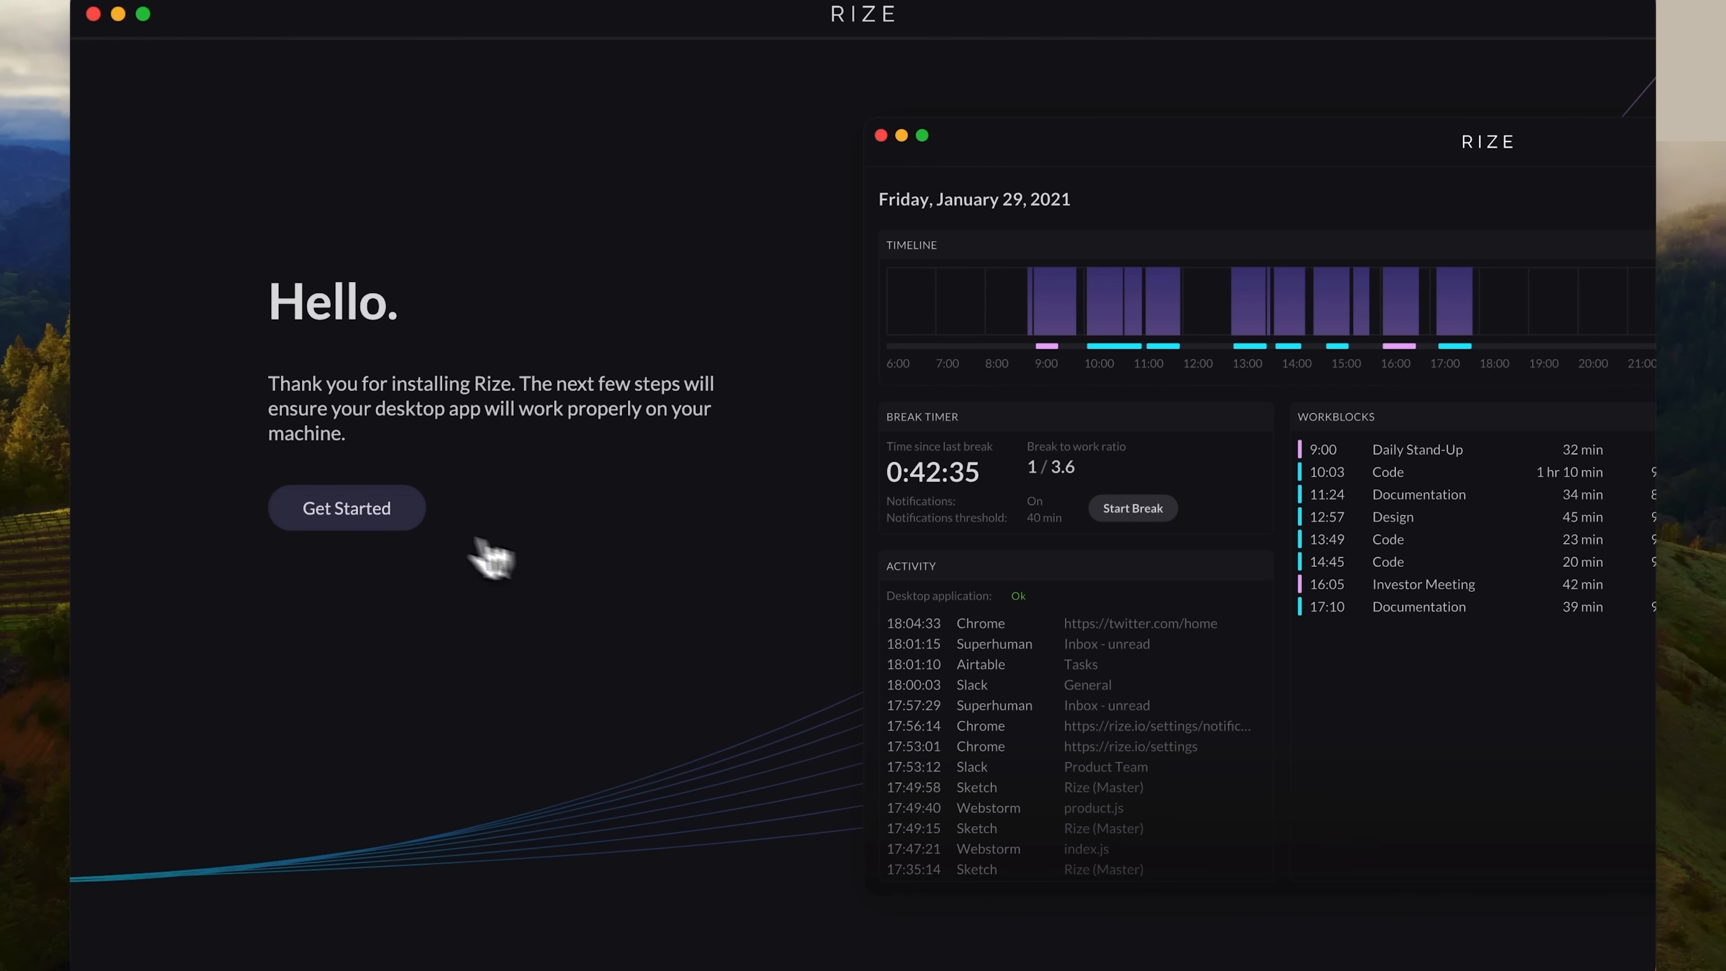
Step: Begin first-time setup, accepting the privacy pledge and system requirements check
click(345, 507)
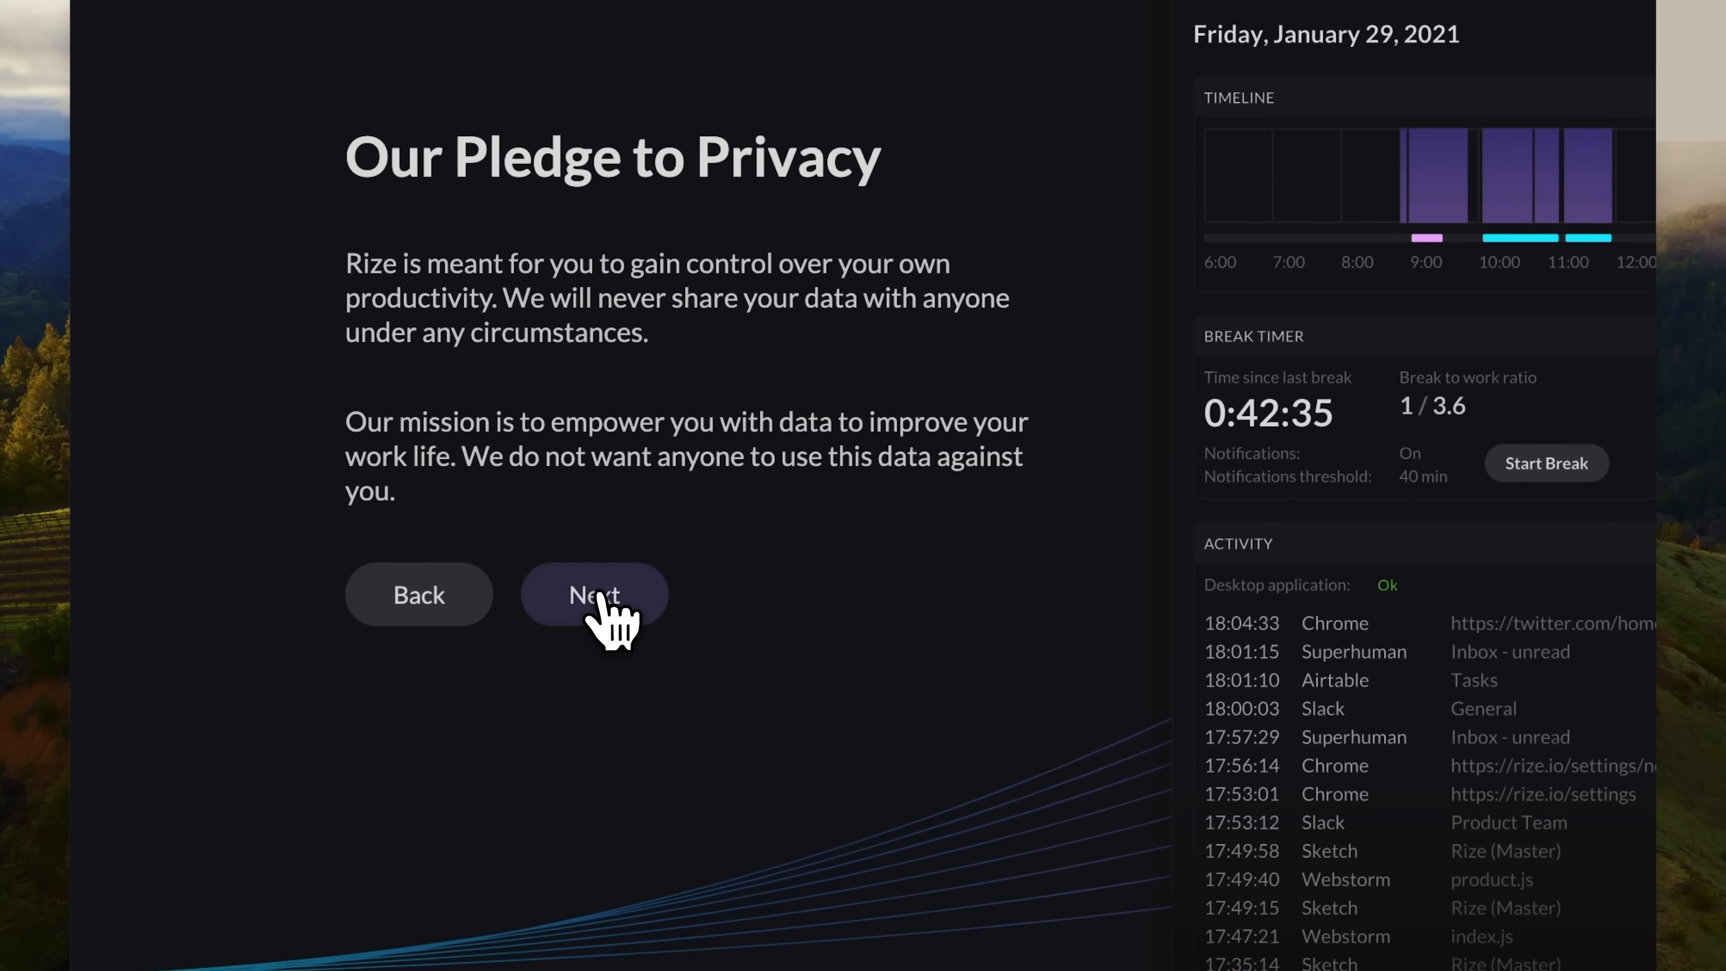
click(593, 594)
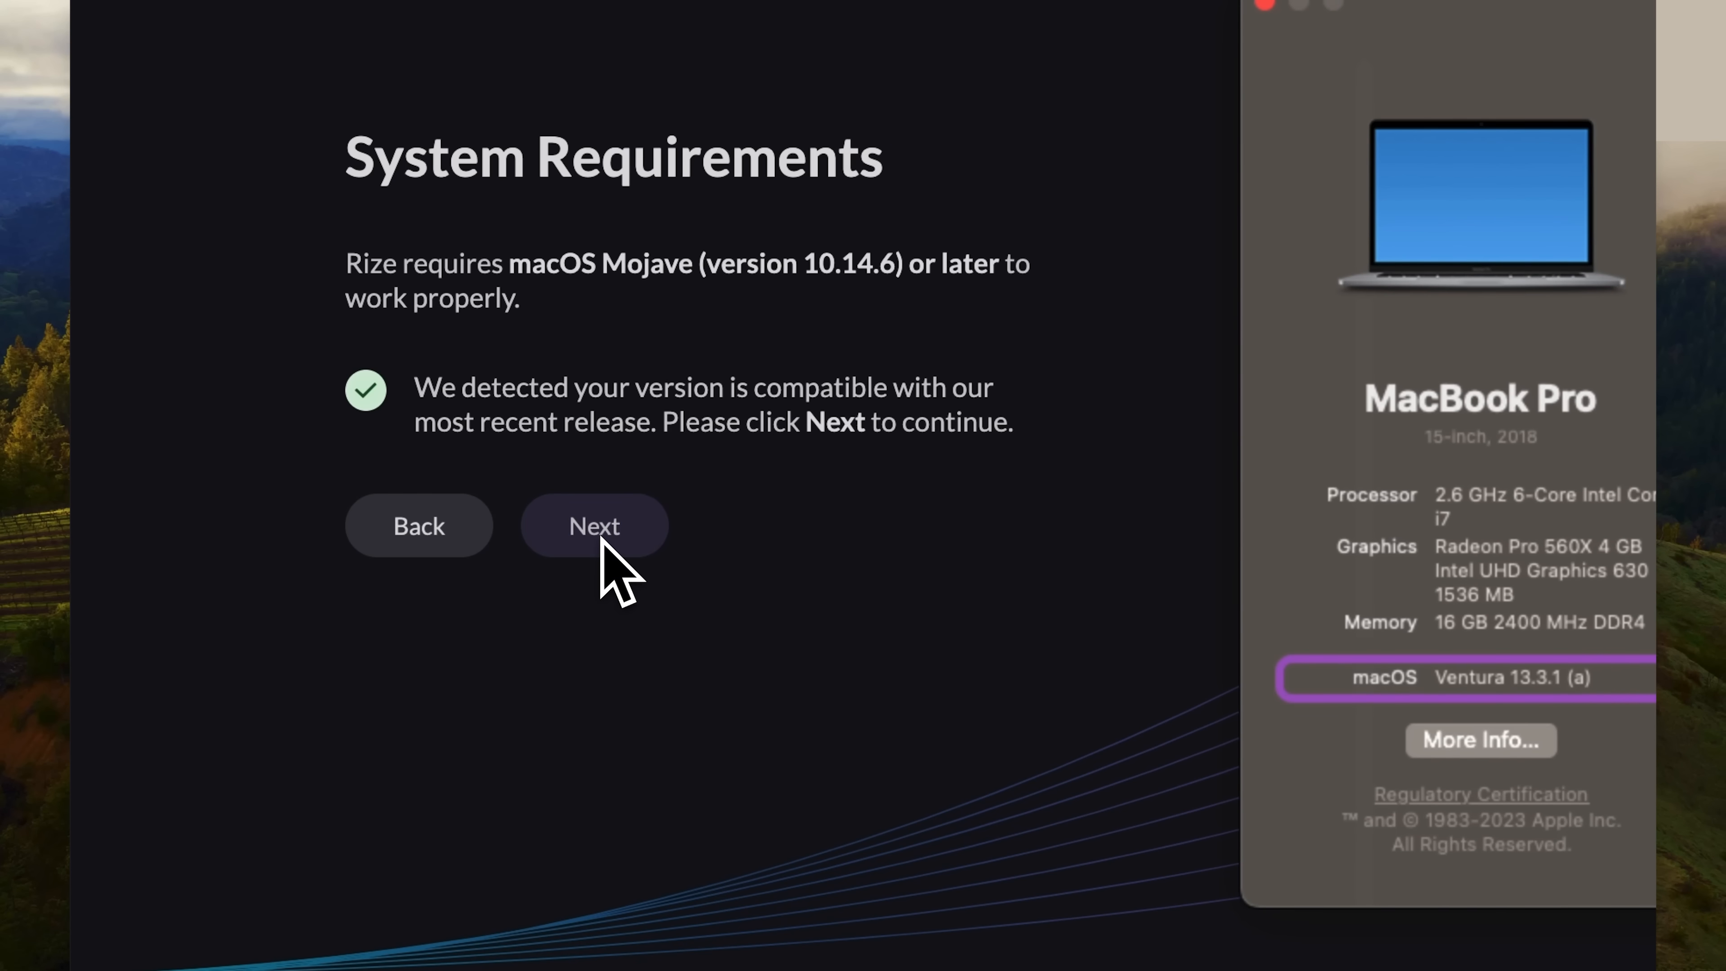
click(594, 525)
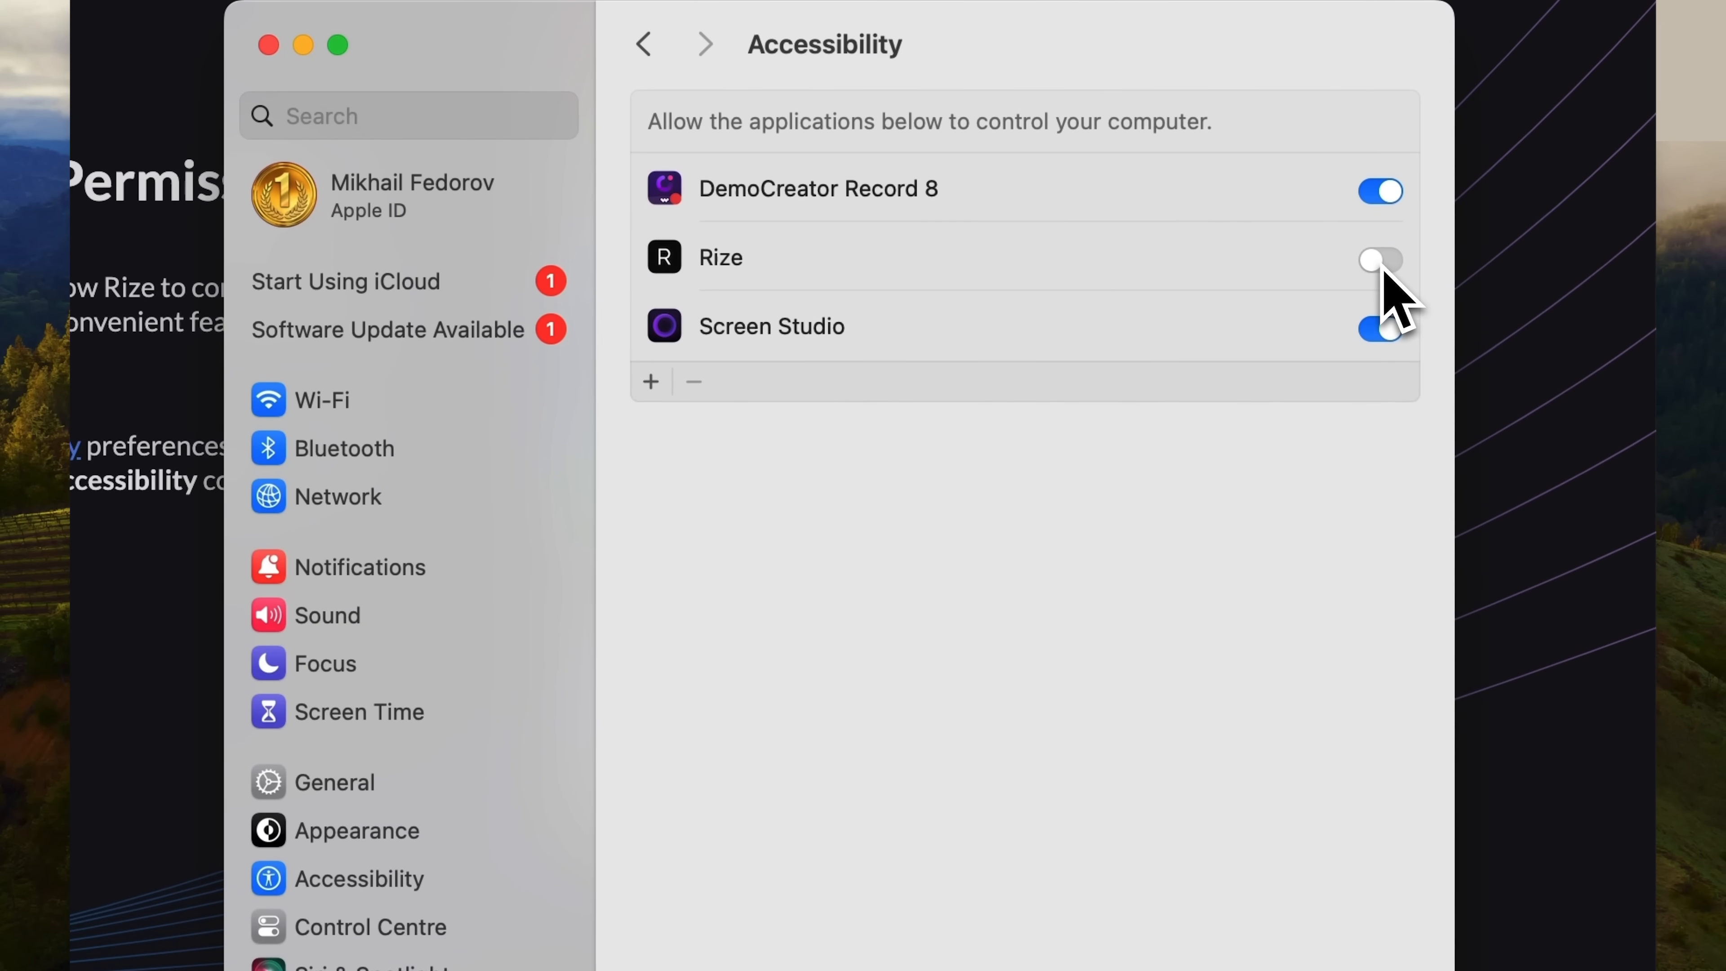
Step: Grant Rize Accessibility permission in System Settings and continue setup
click(1379, 261)
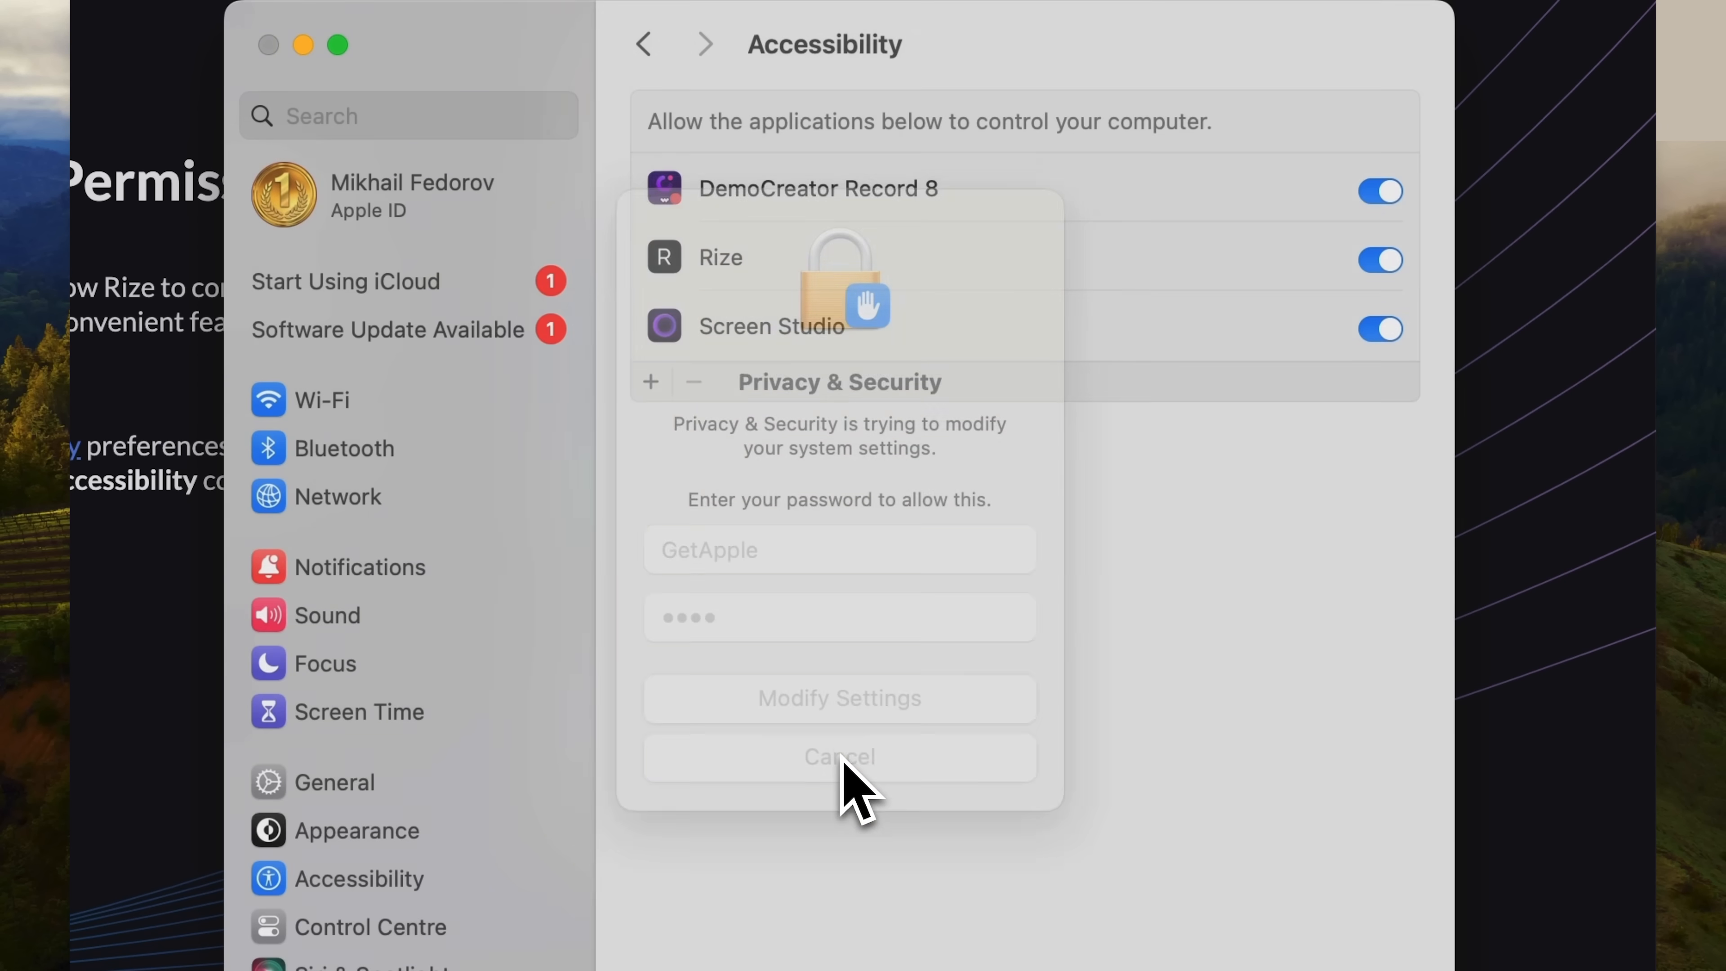
click(838, 756)
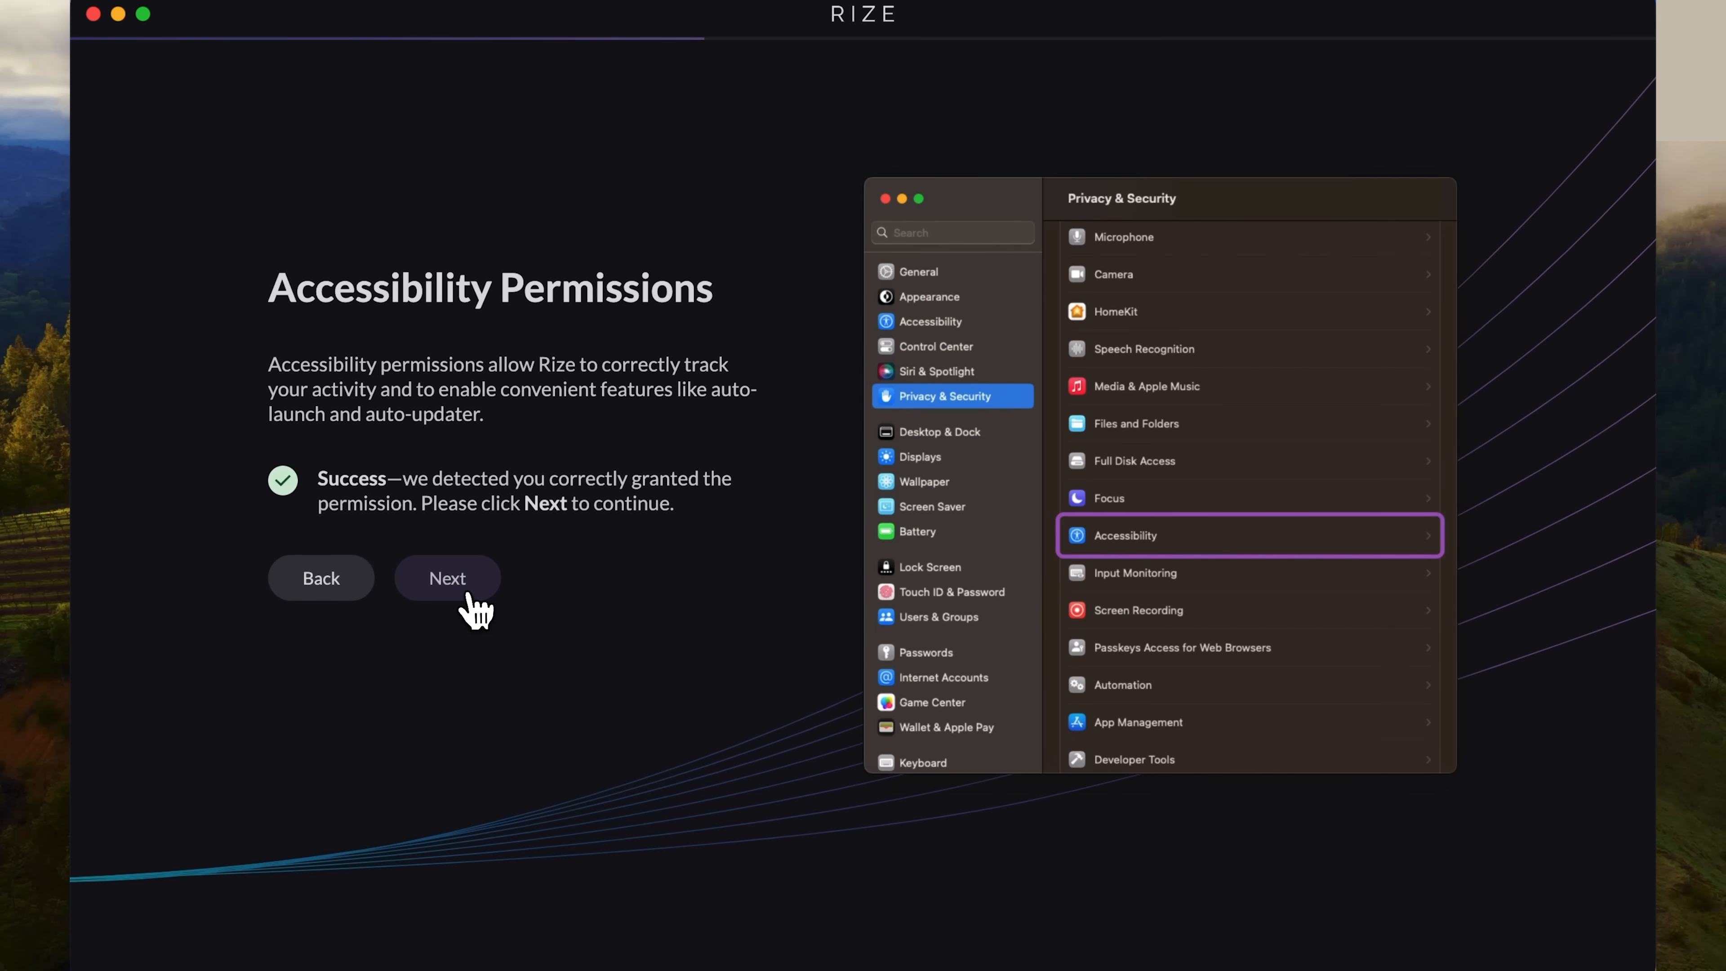
click(447, 578)
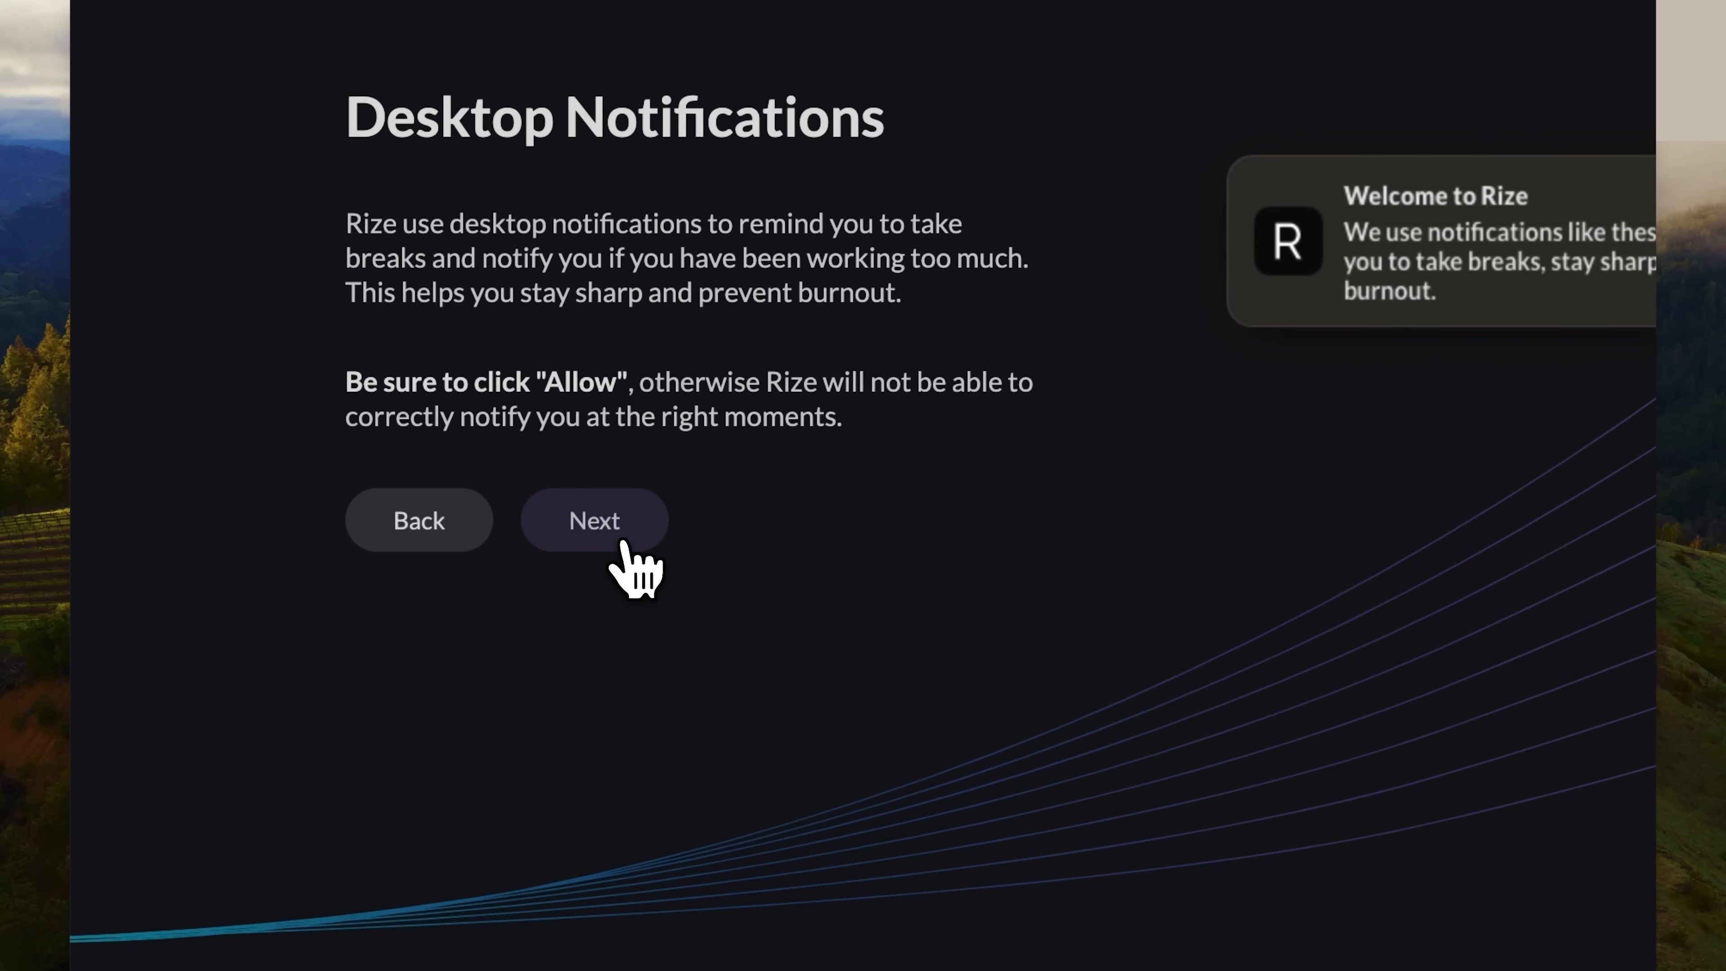
Step: Pass notifications, Do Not Disturb, browser and global shortcut steps, then restart Rize
click(593, 519)
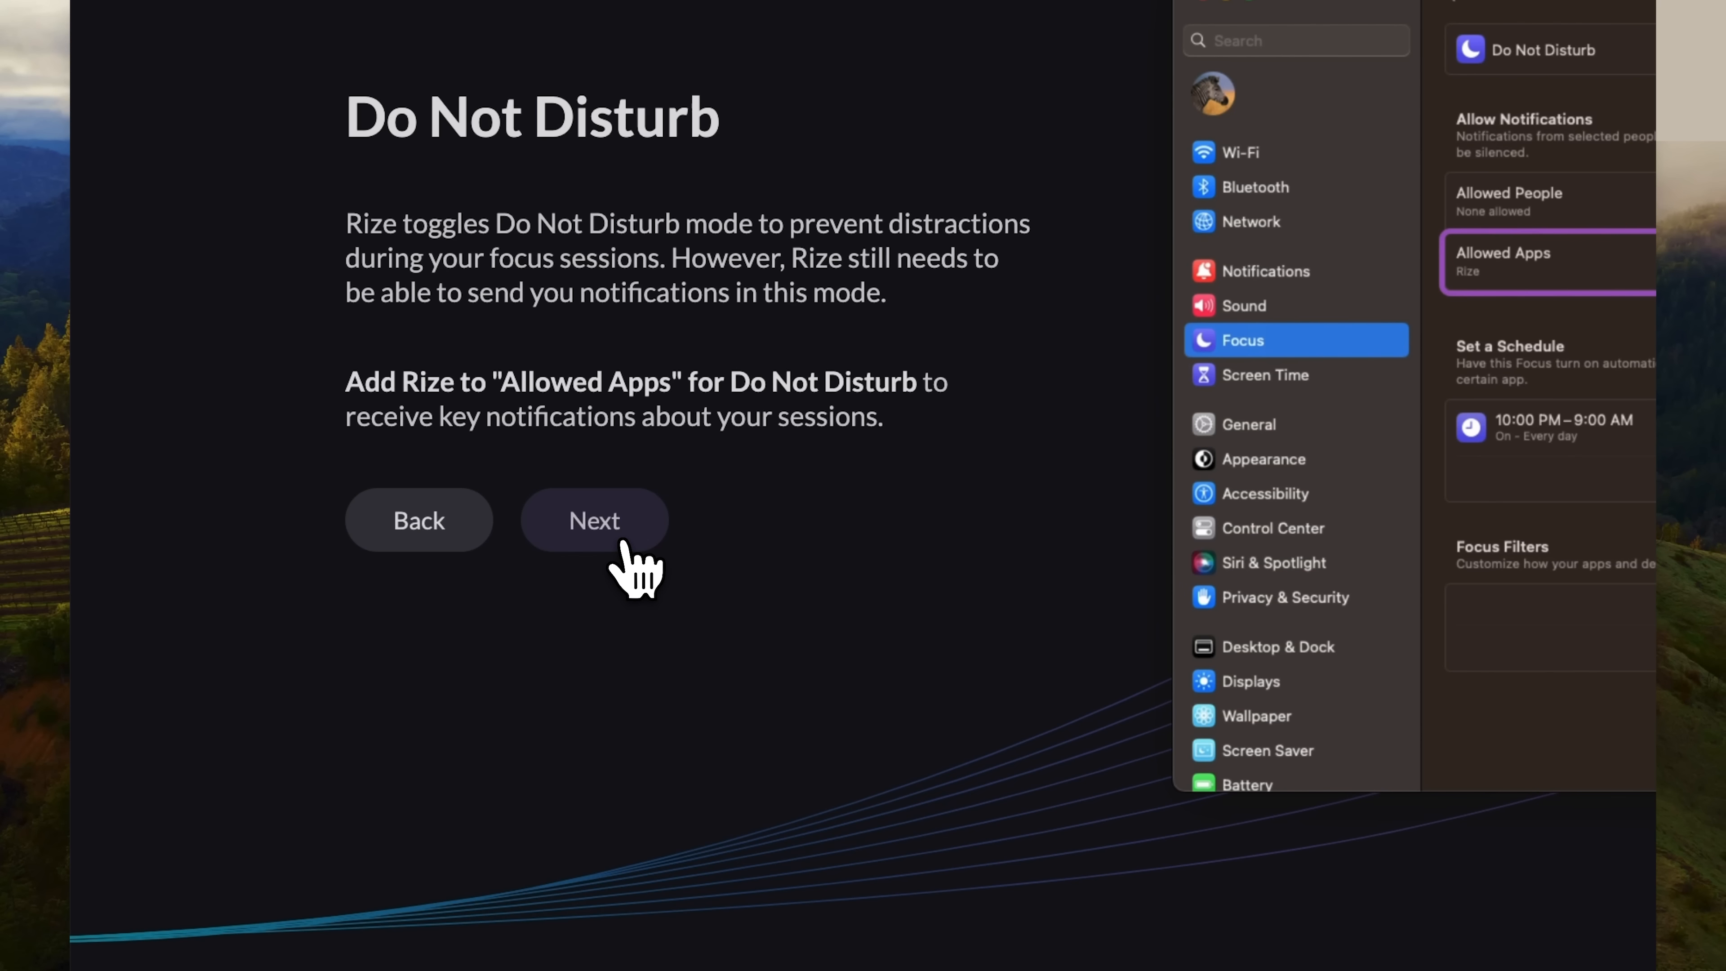
click(593, 519)
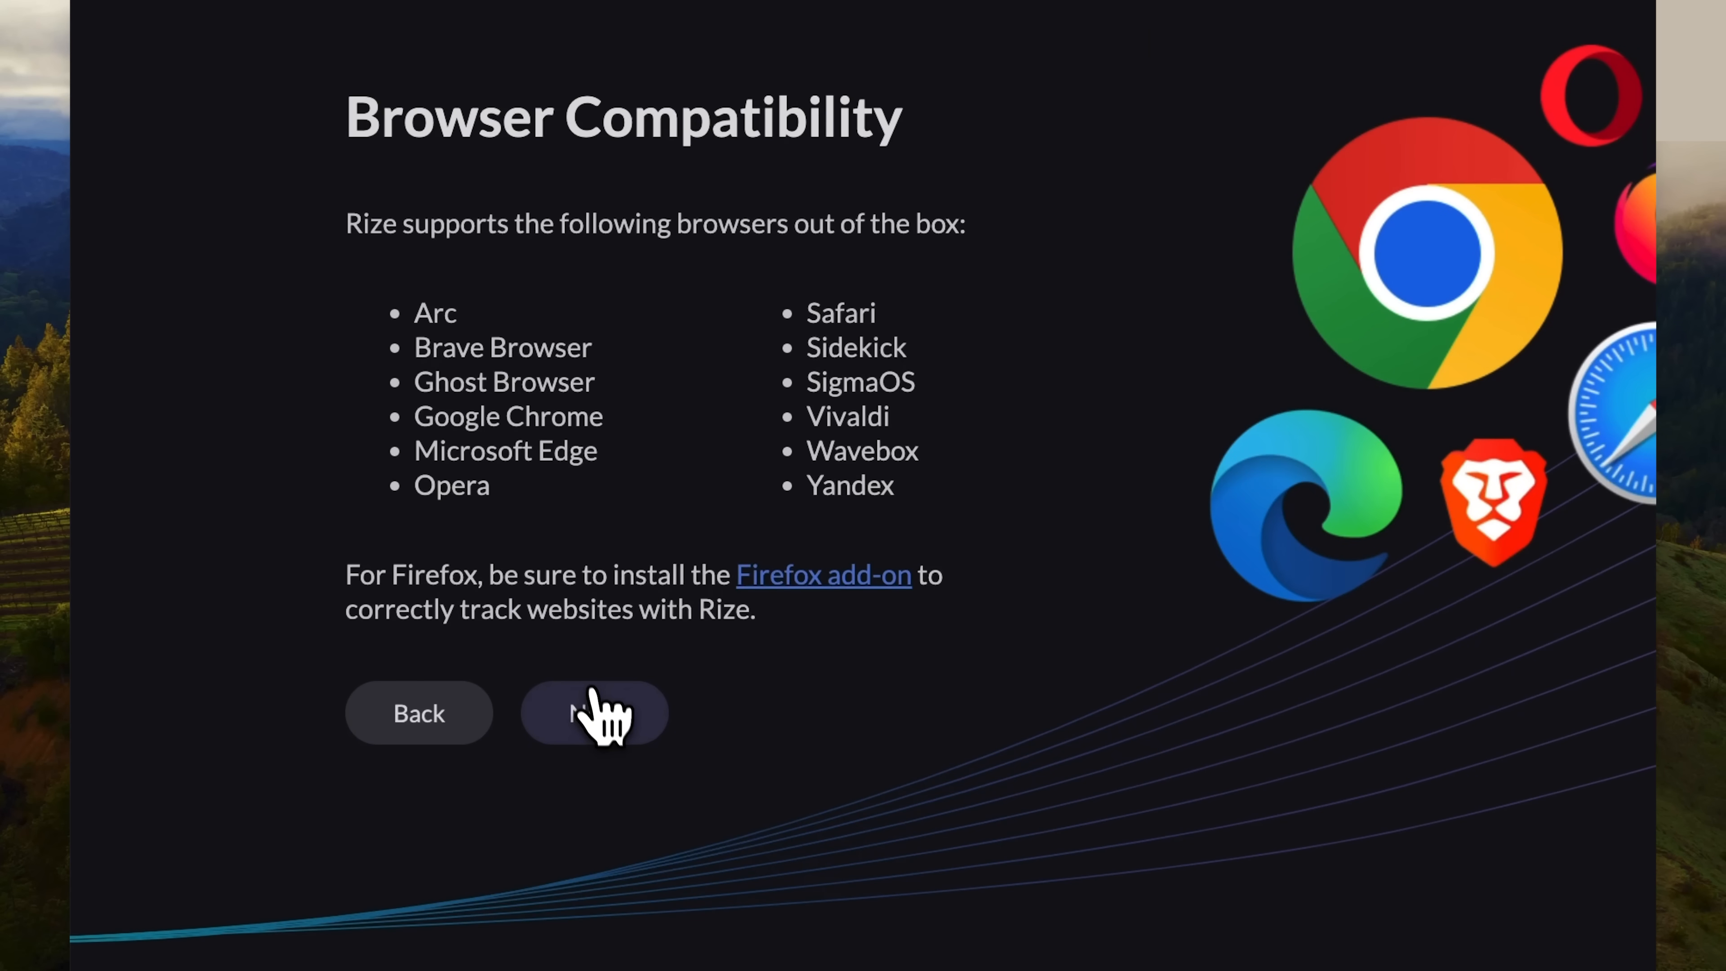
click(593, 712)
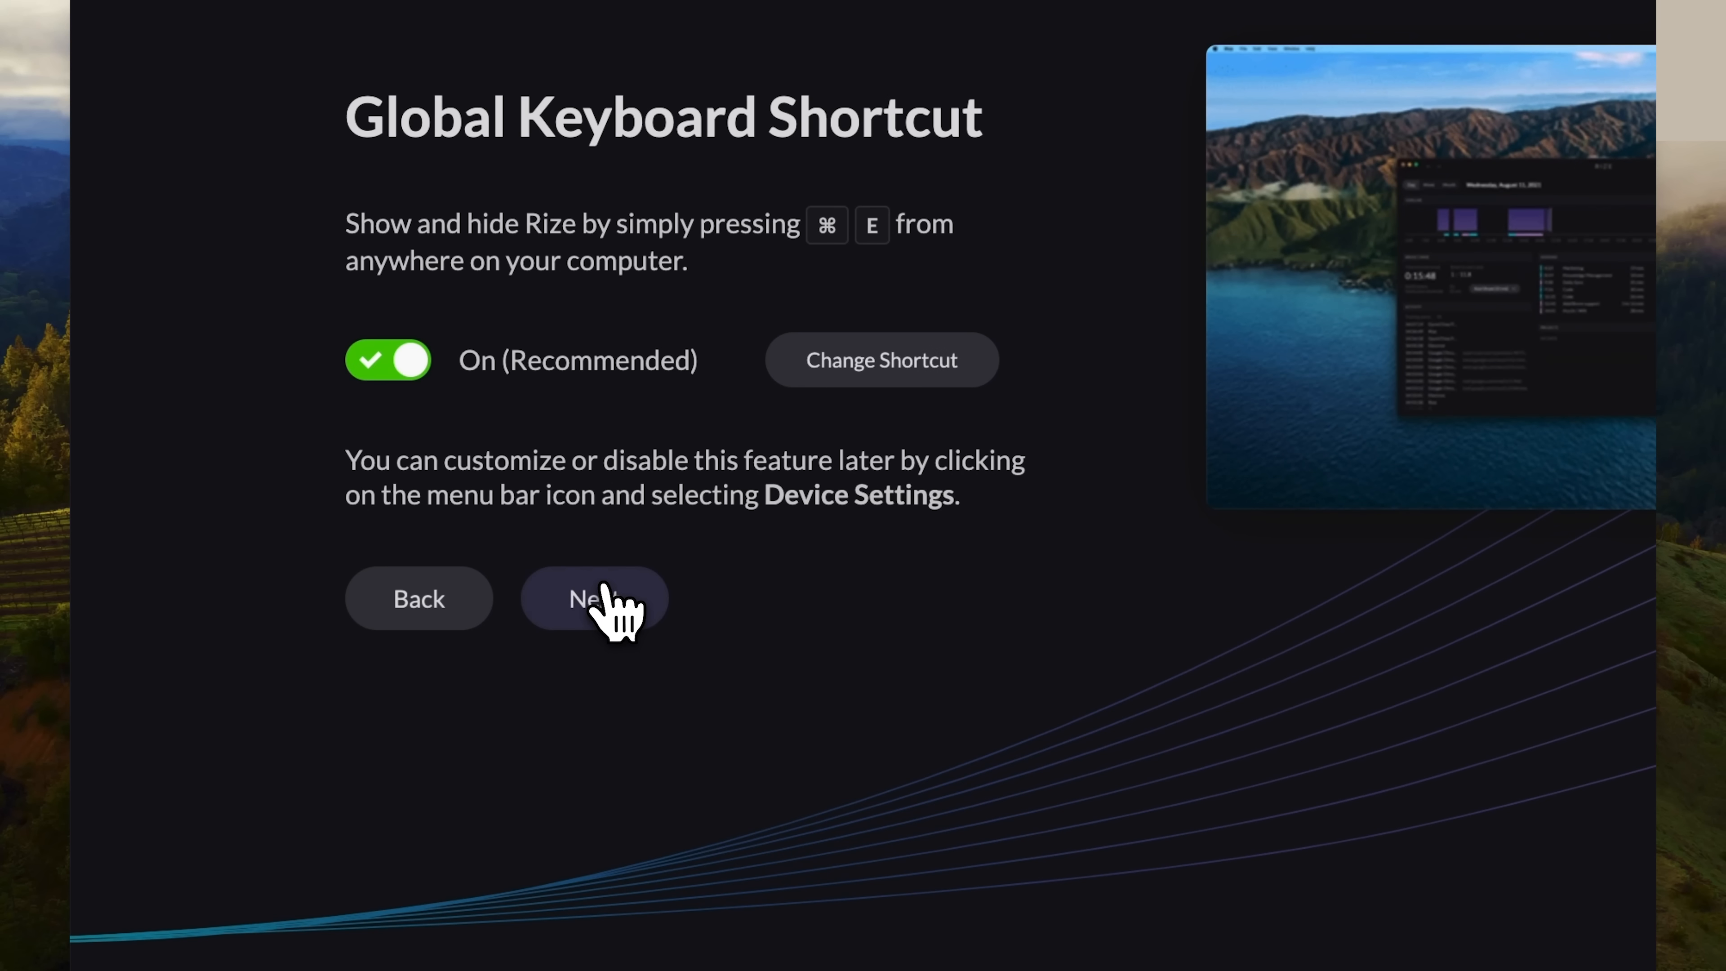
click(594, 598)
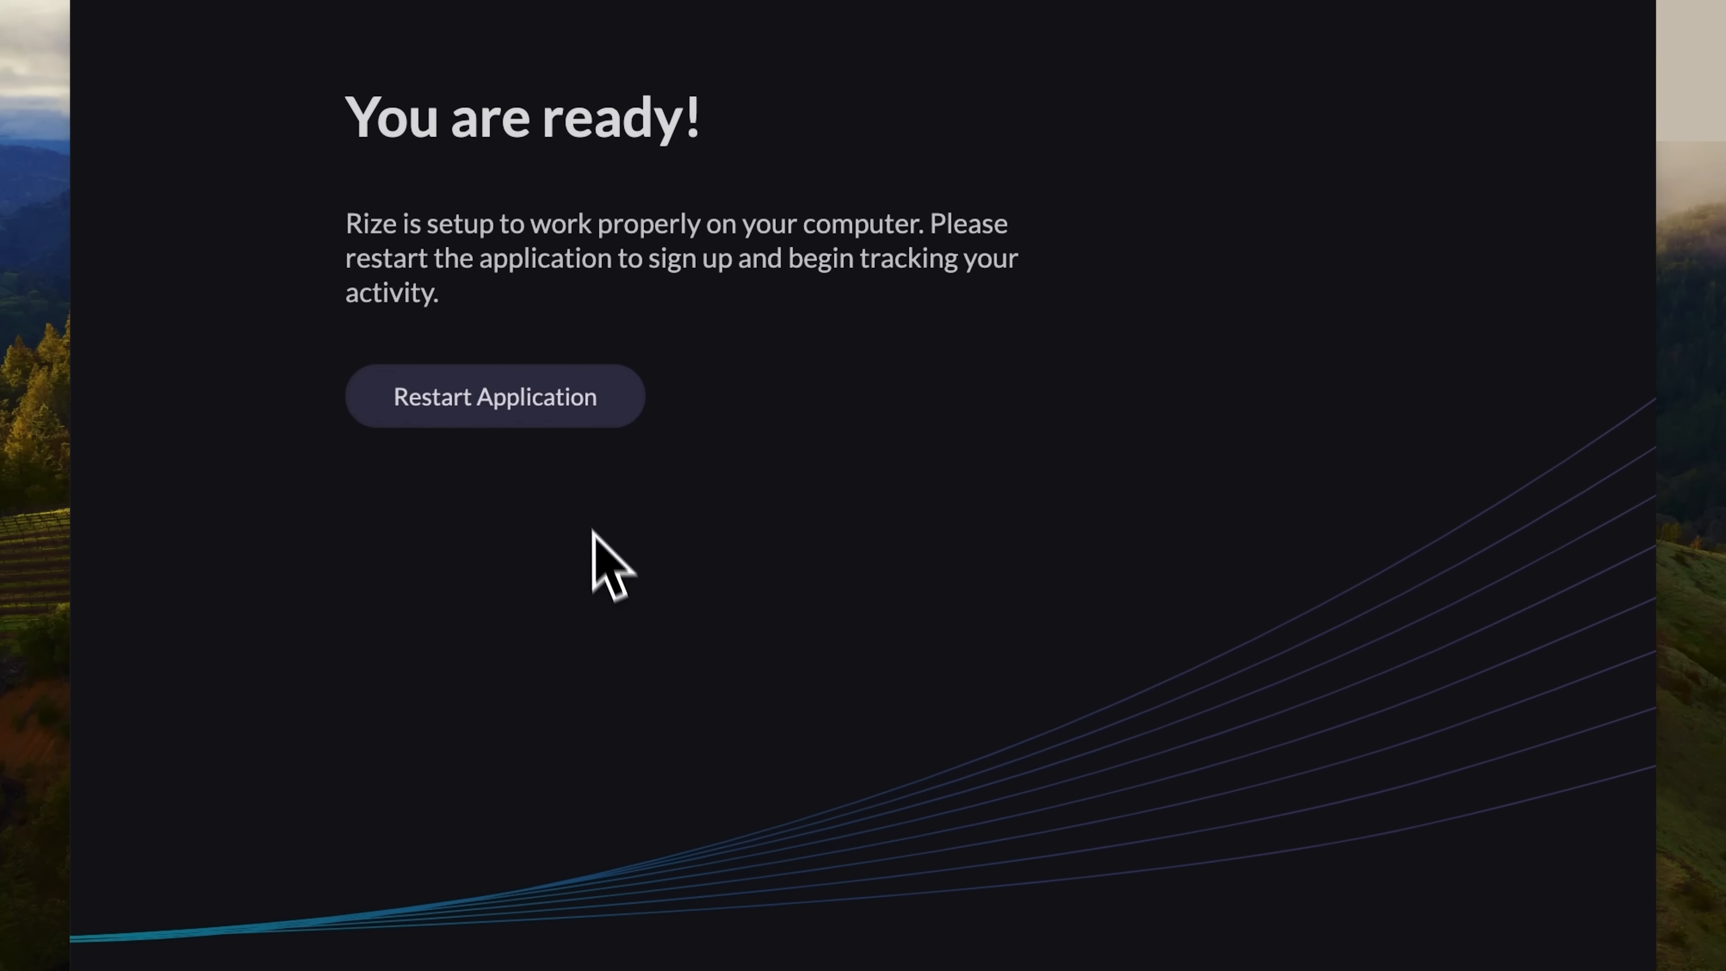
mouse_move(582, 435)
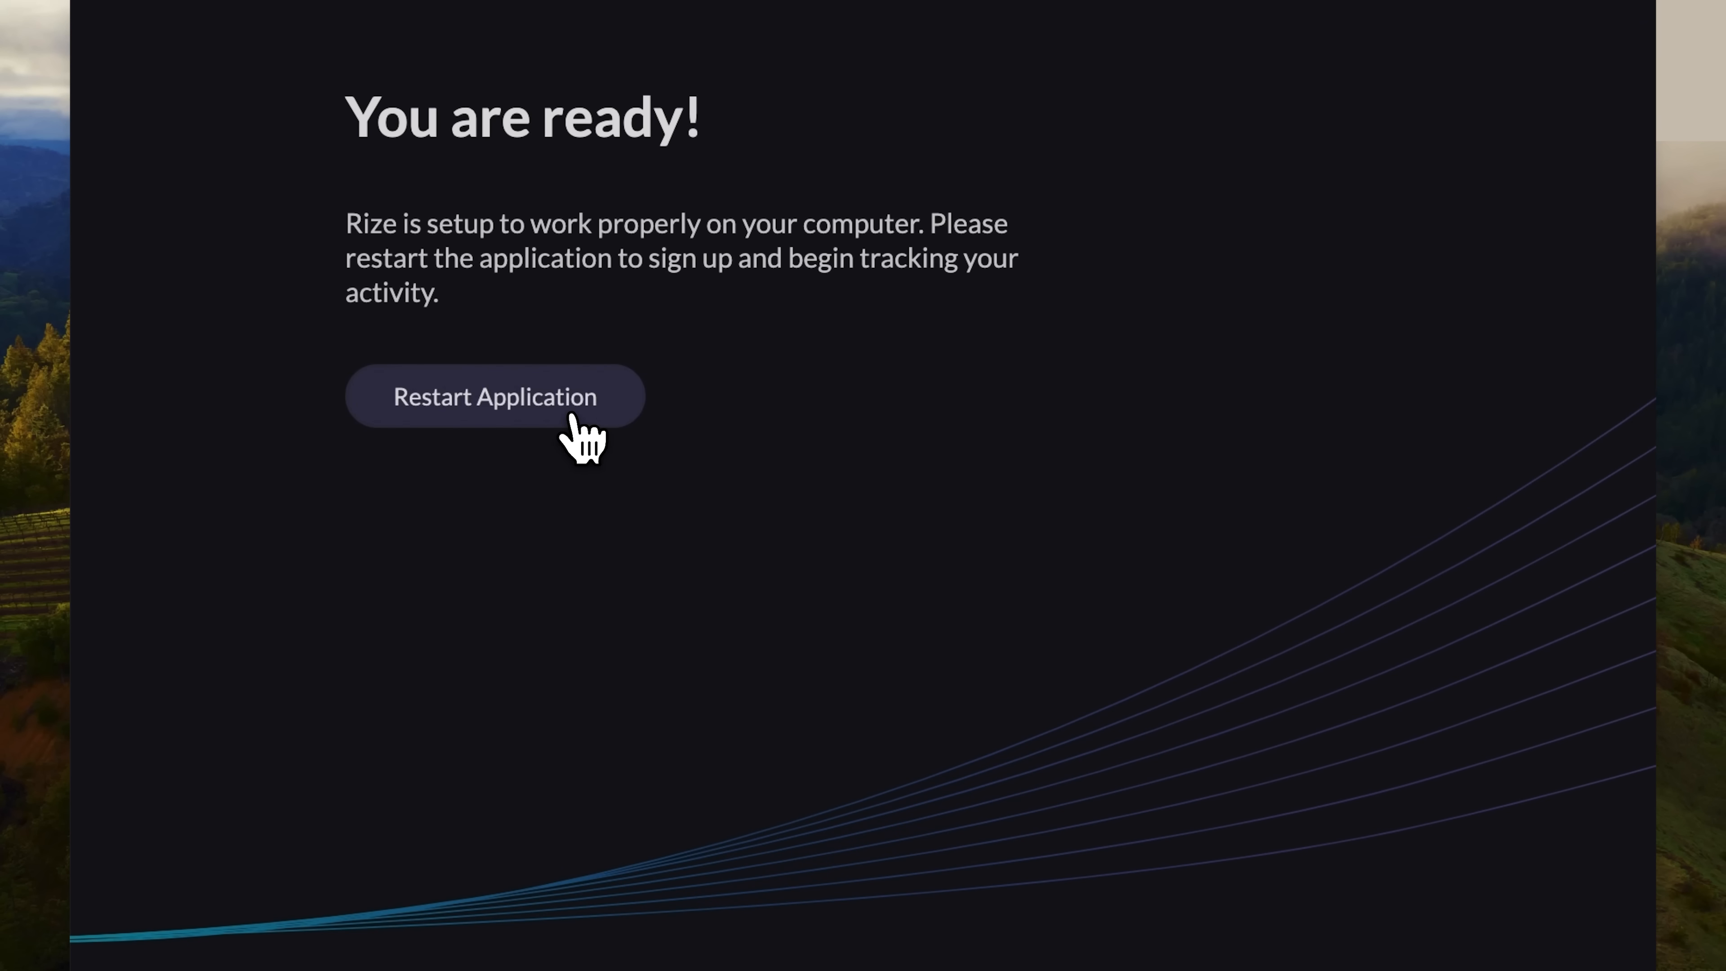
click(494, 396)
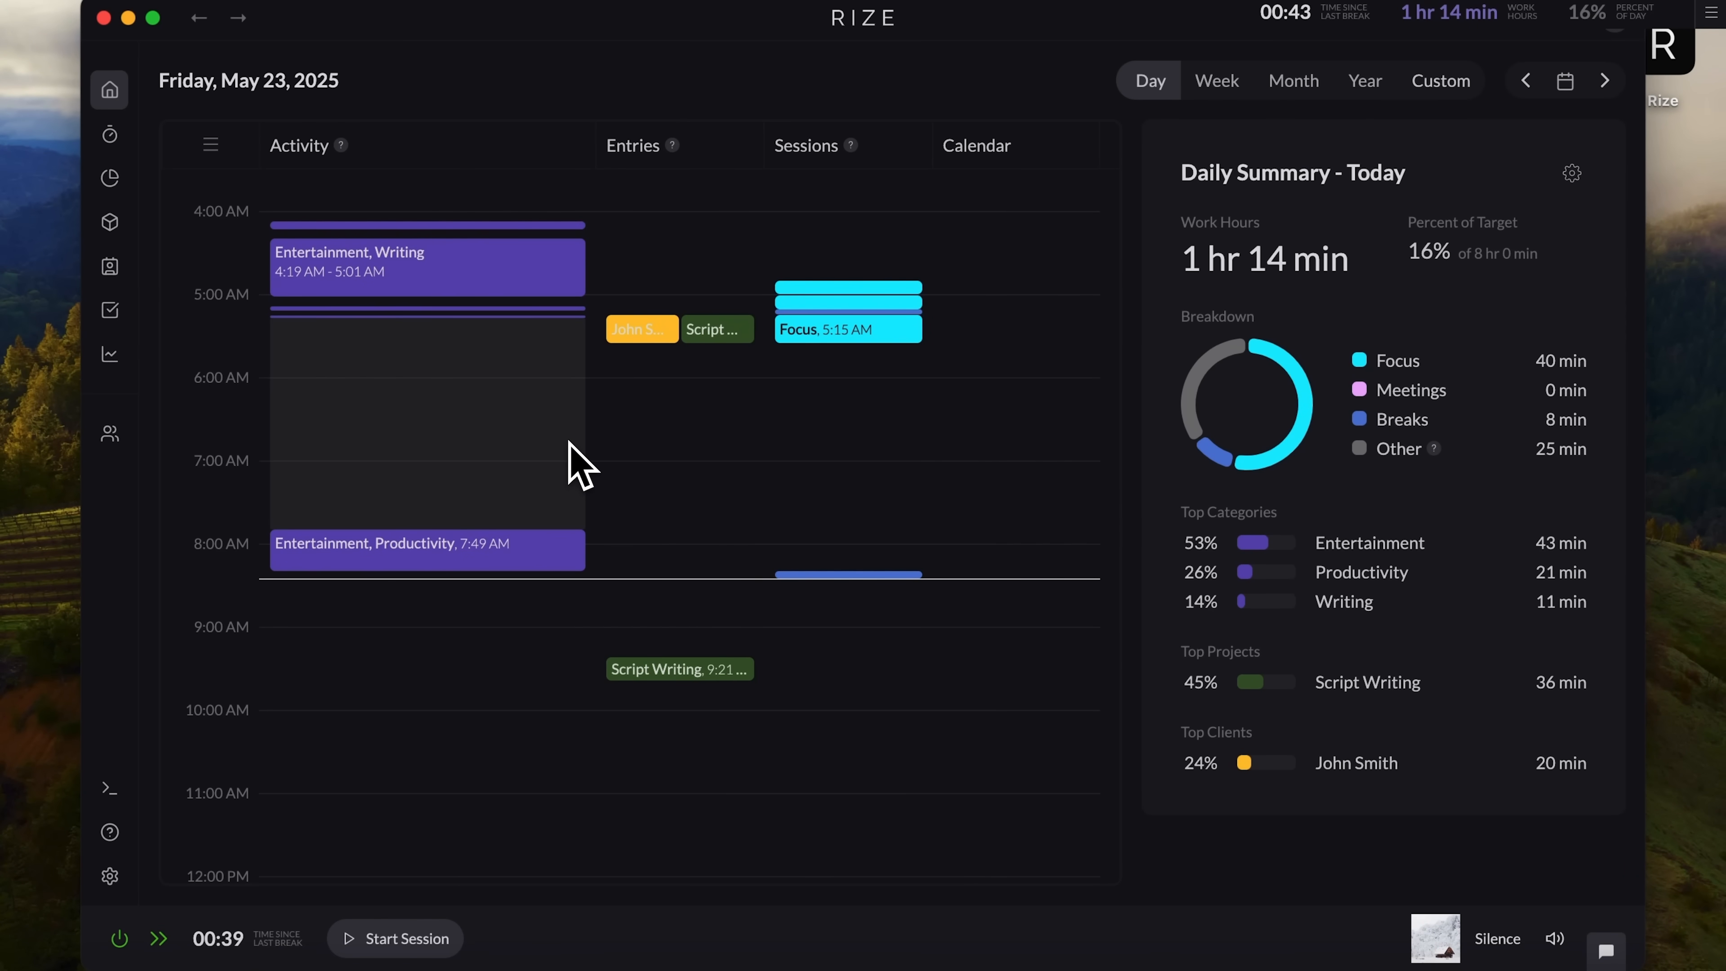
mouse_move(176, 160)
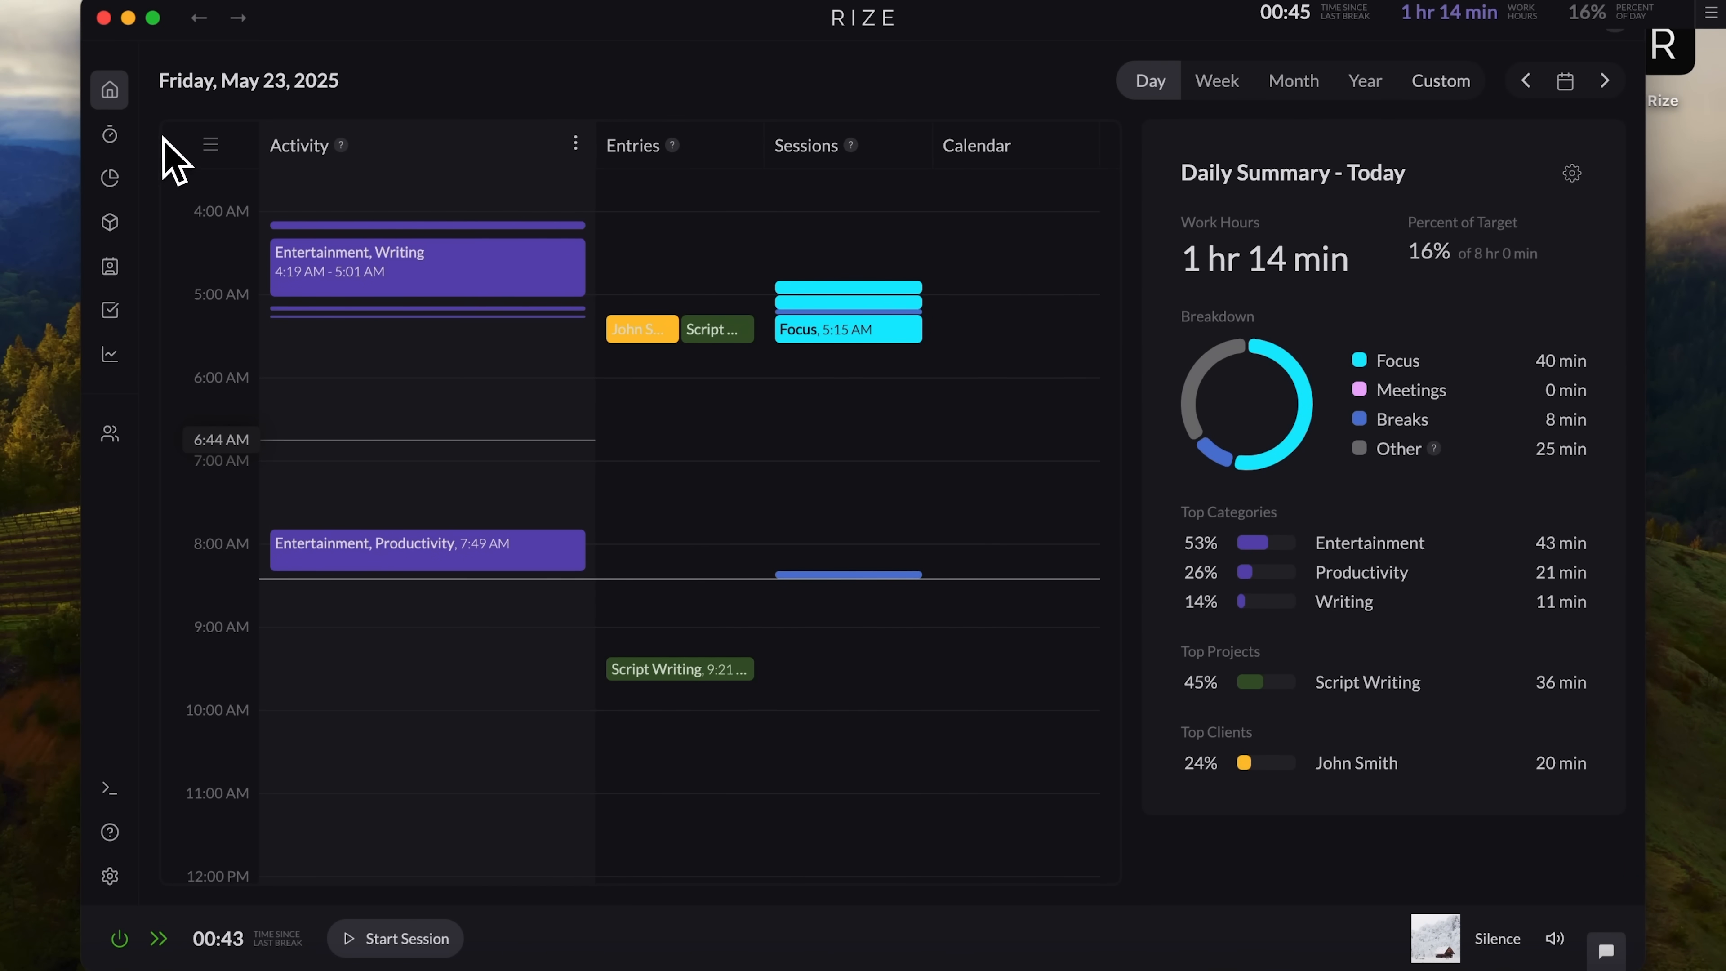
click(109, 89)
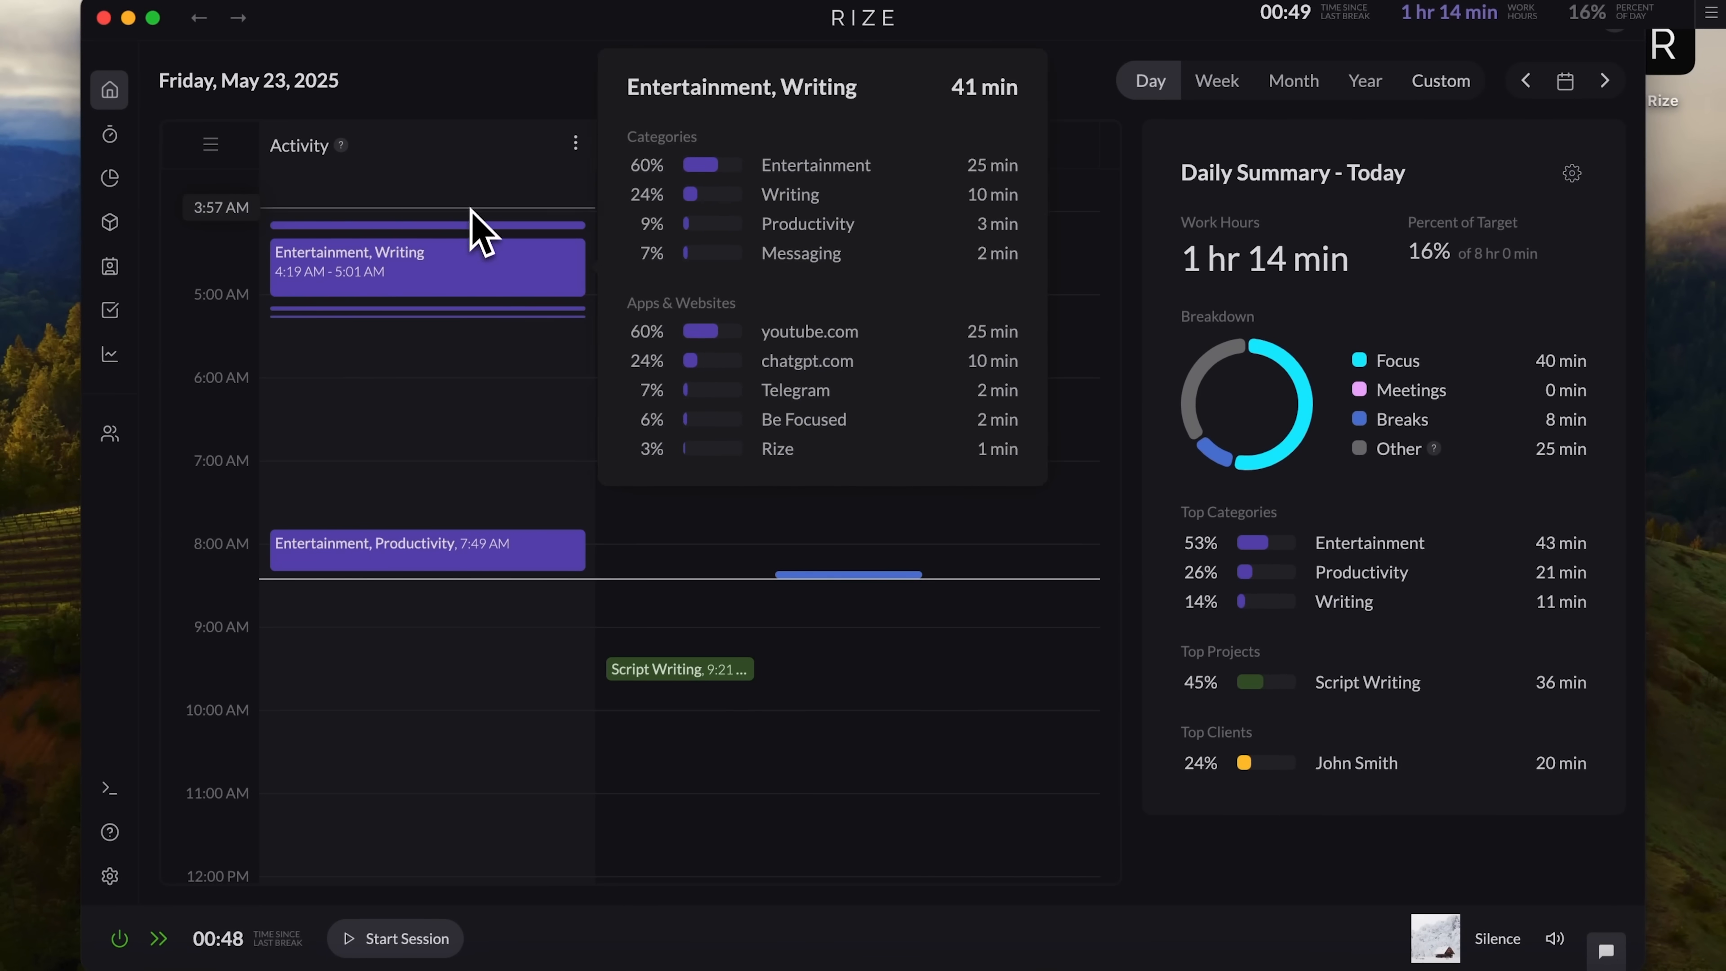
mouse_move(901, 754)
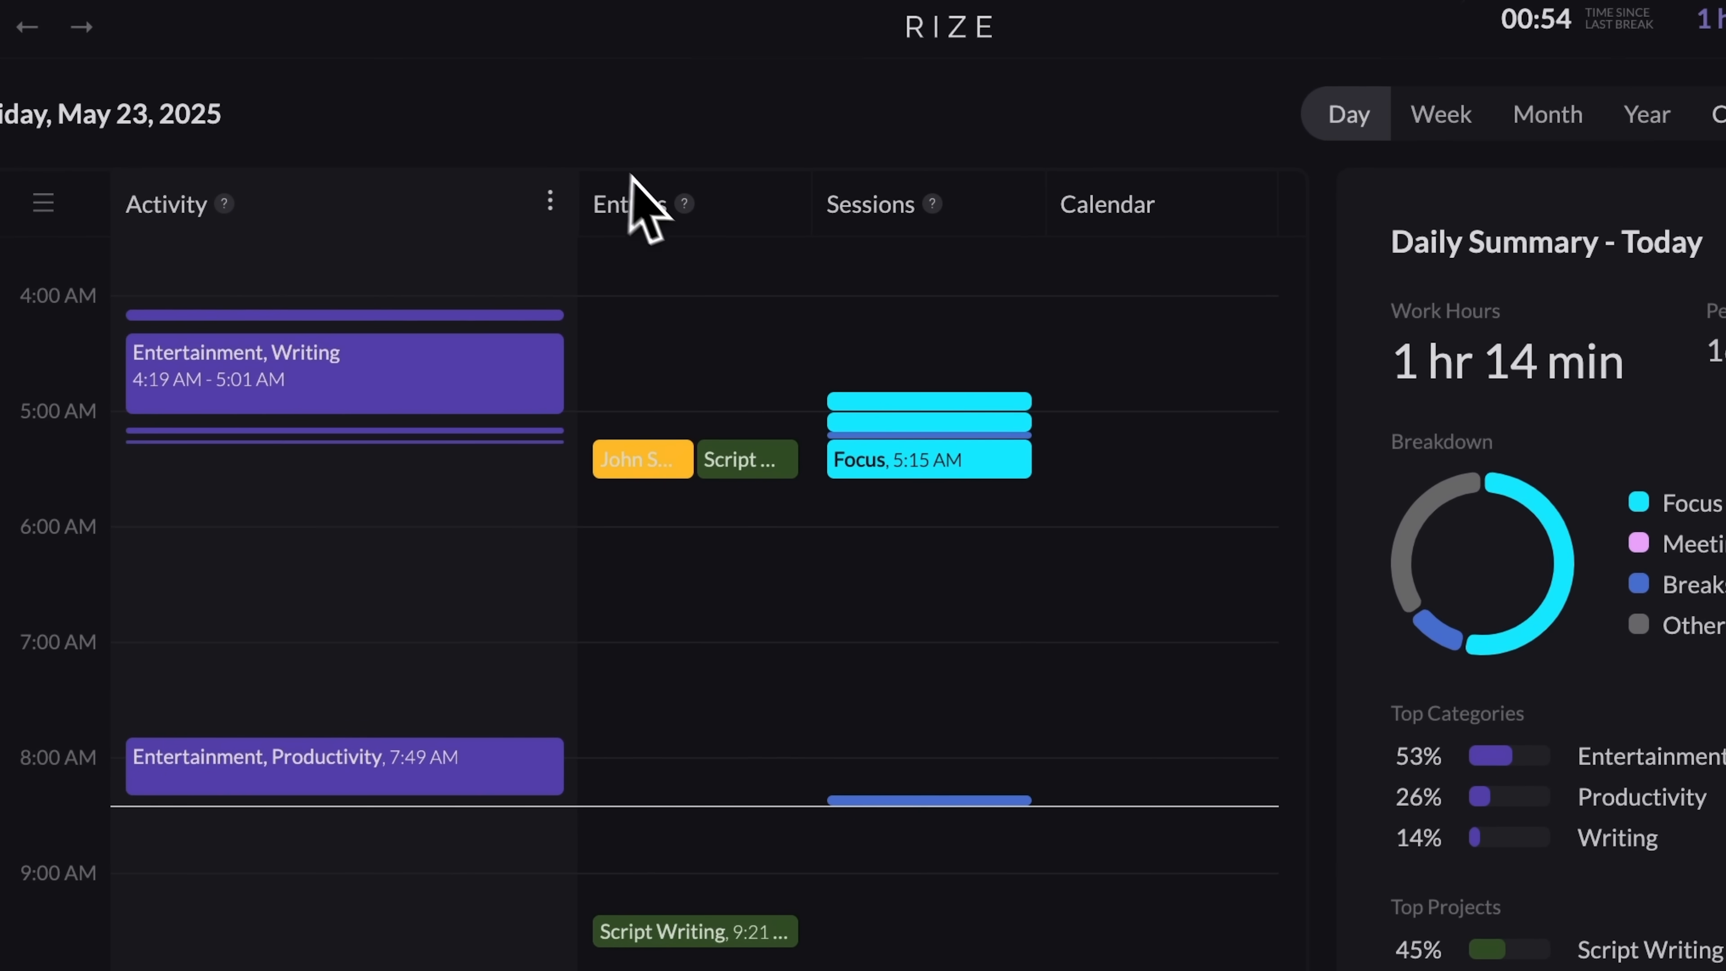
mouse_move(897, 241)
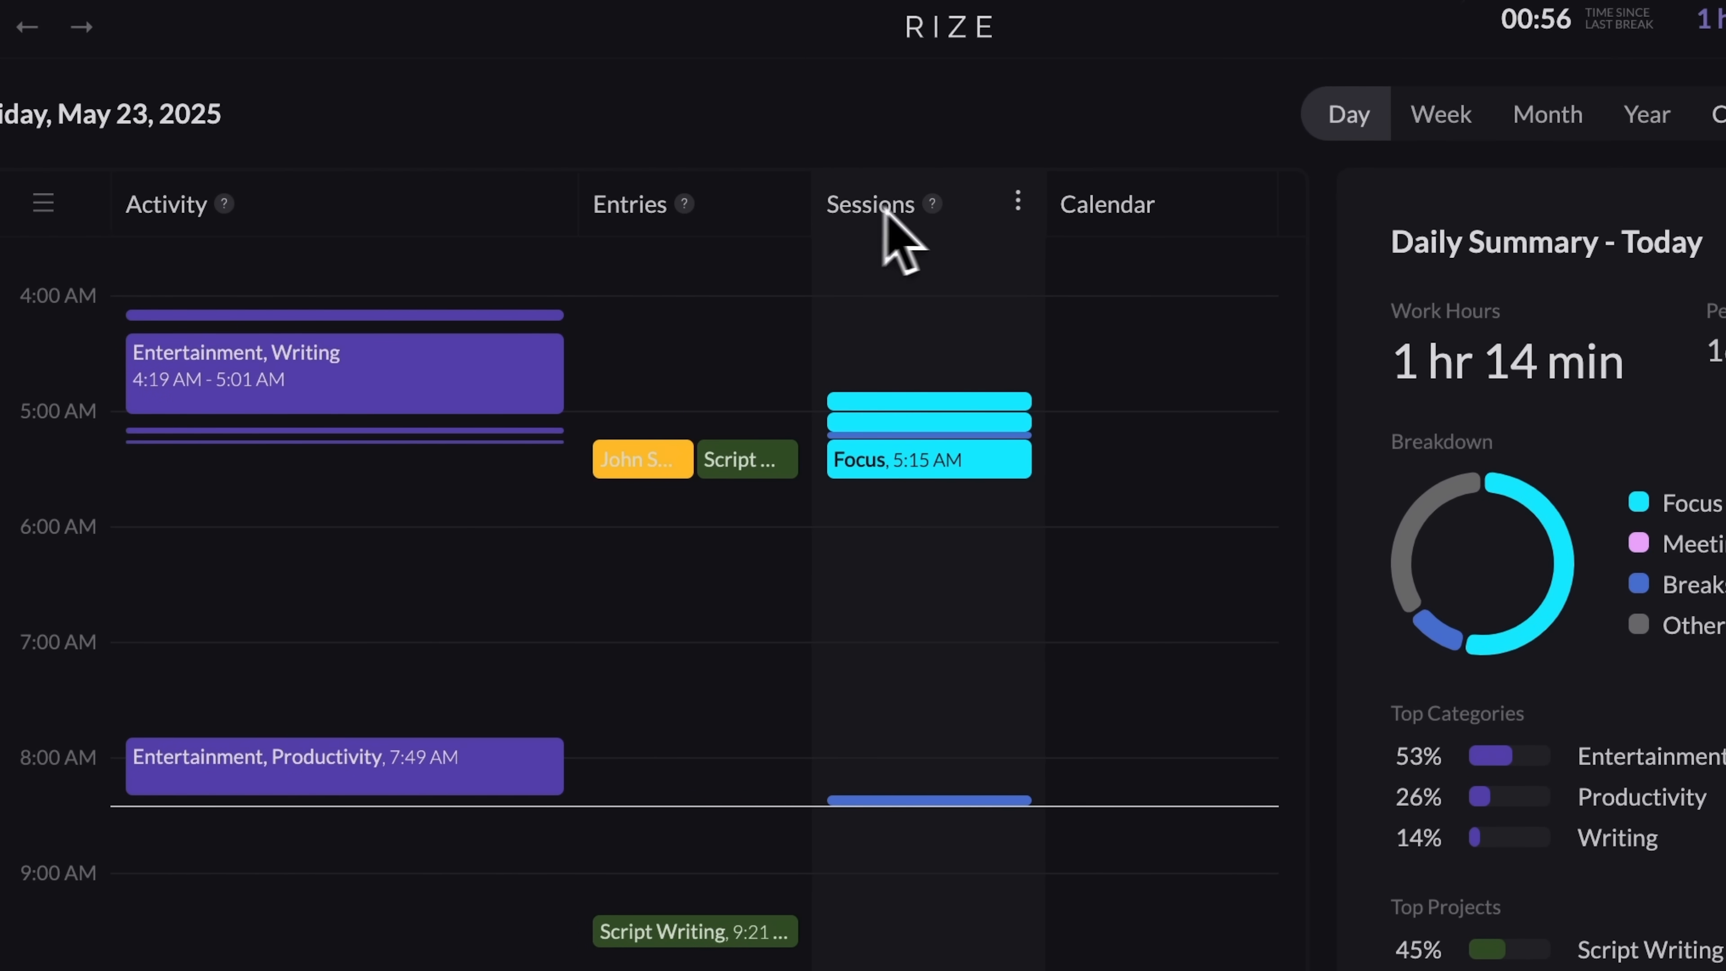
mouse_move(1145, 248)
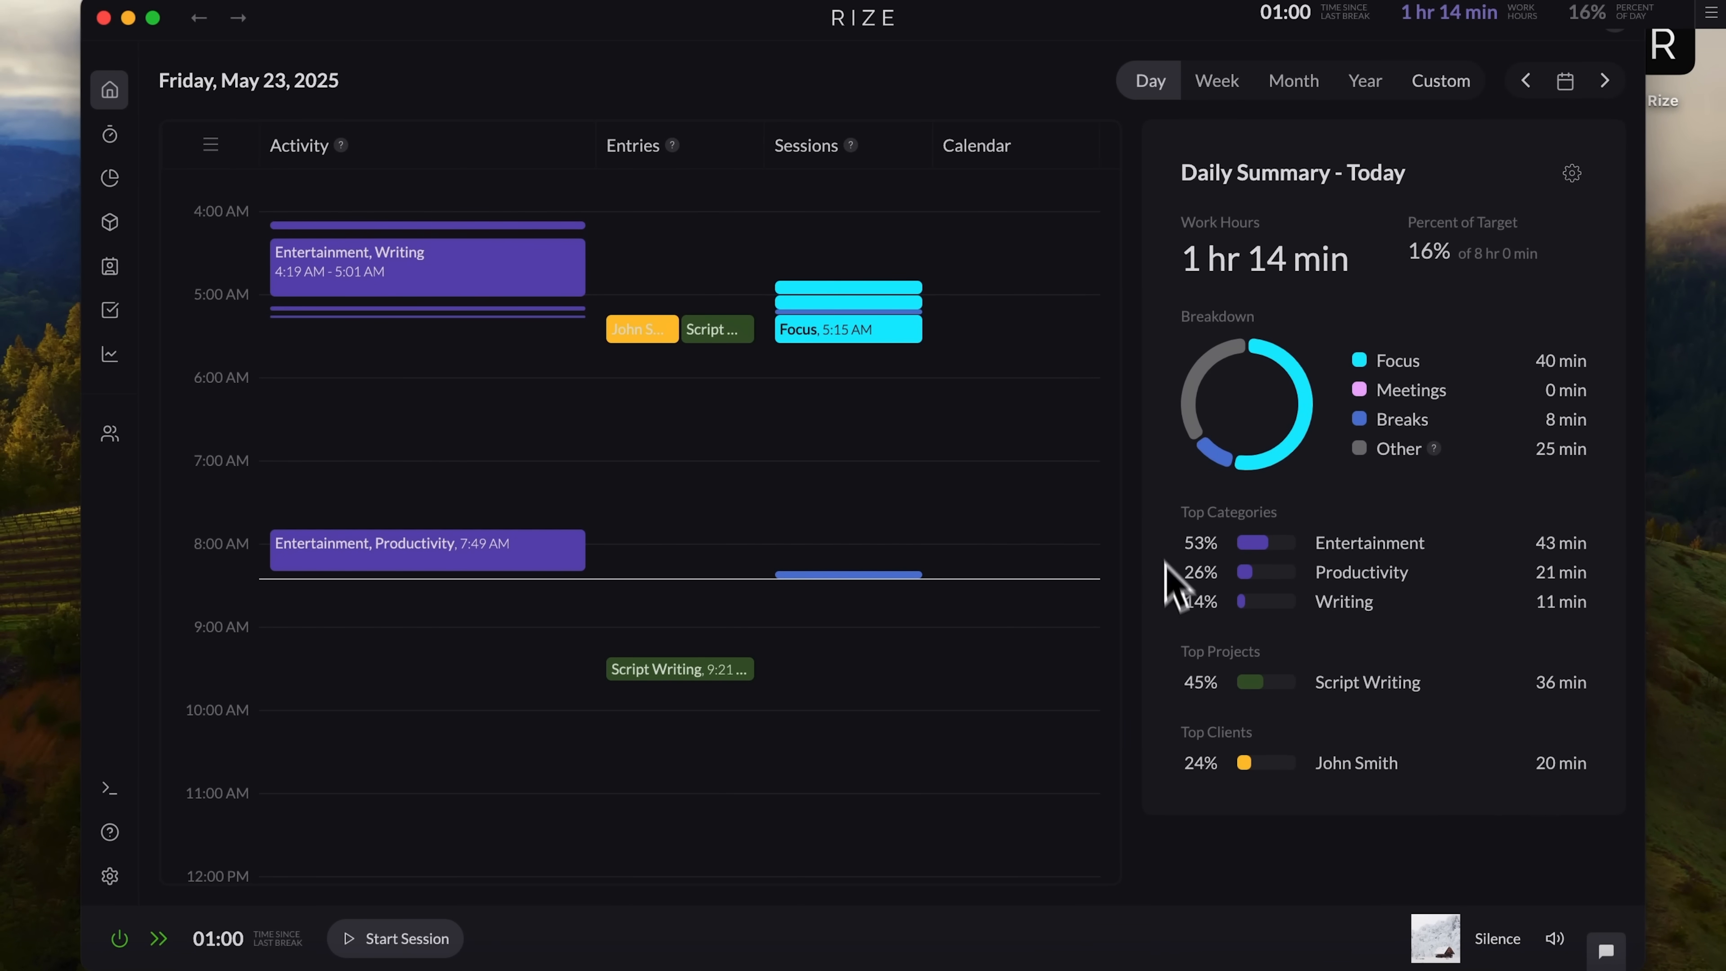
mouse_move(1647, 517)
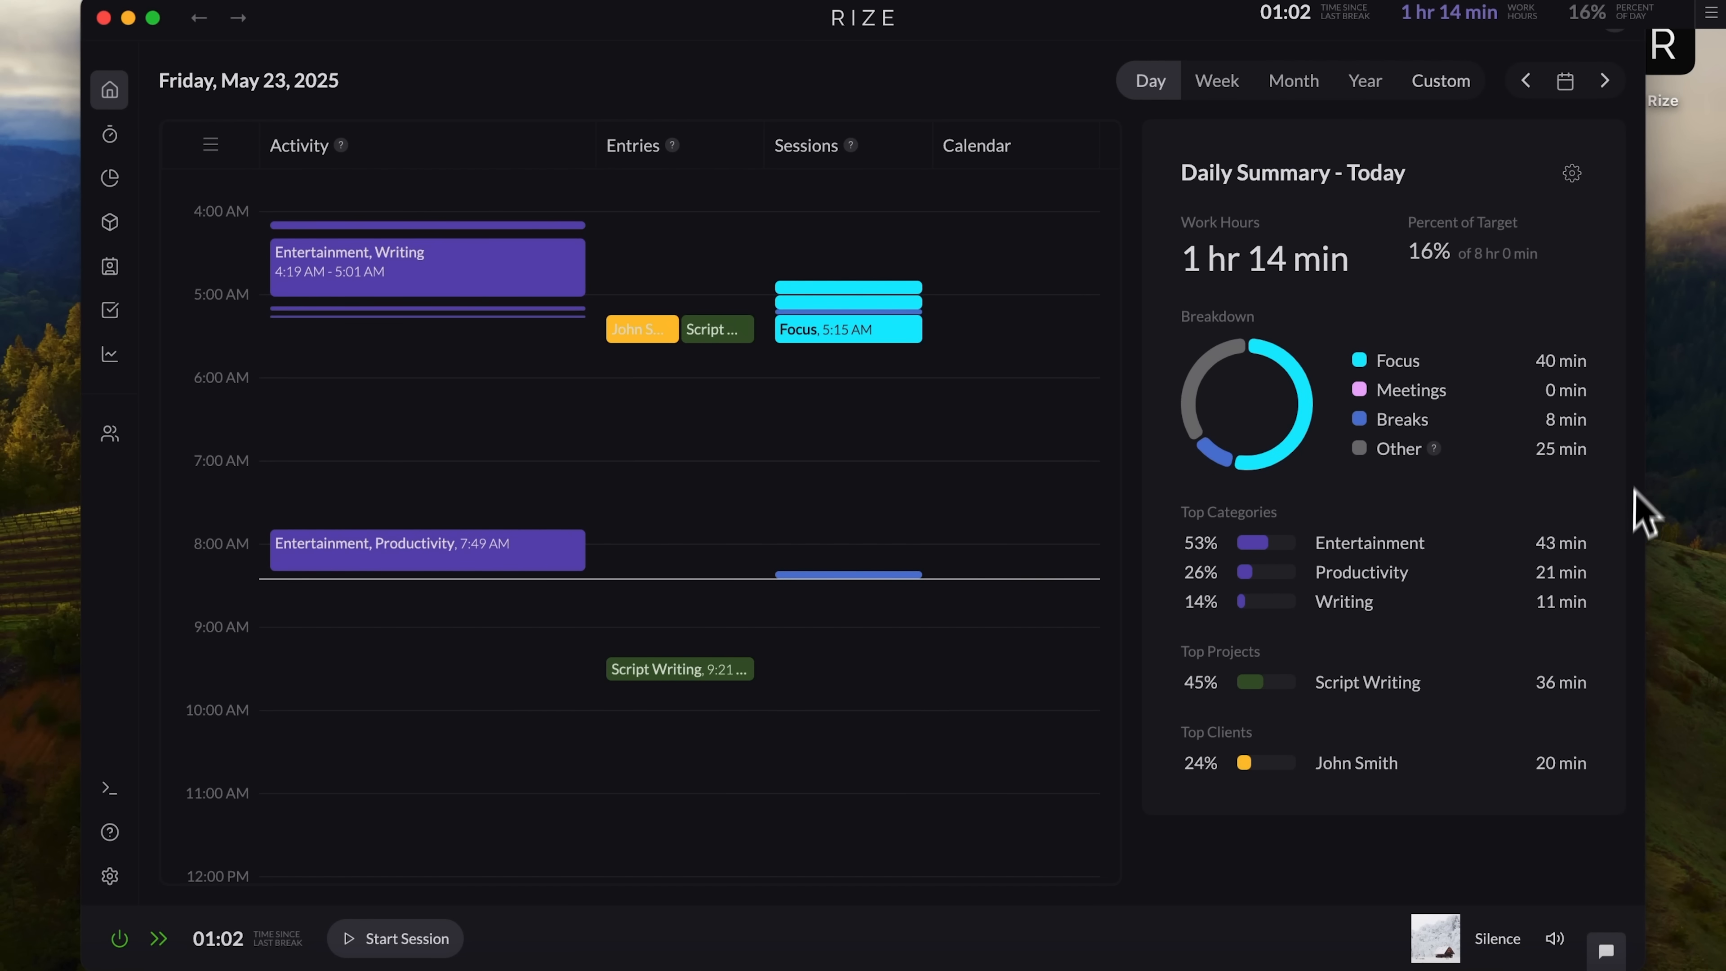
mouse_move(1318, 236)
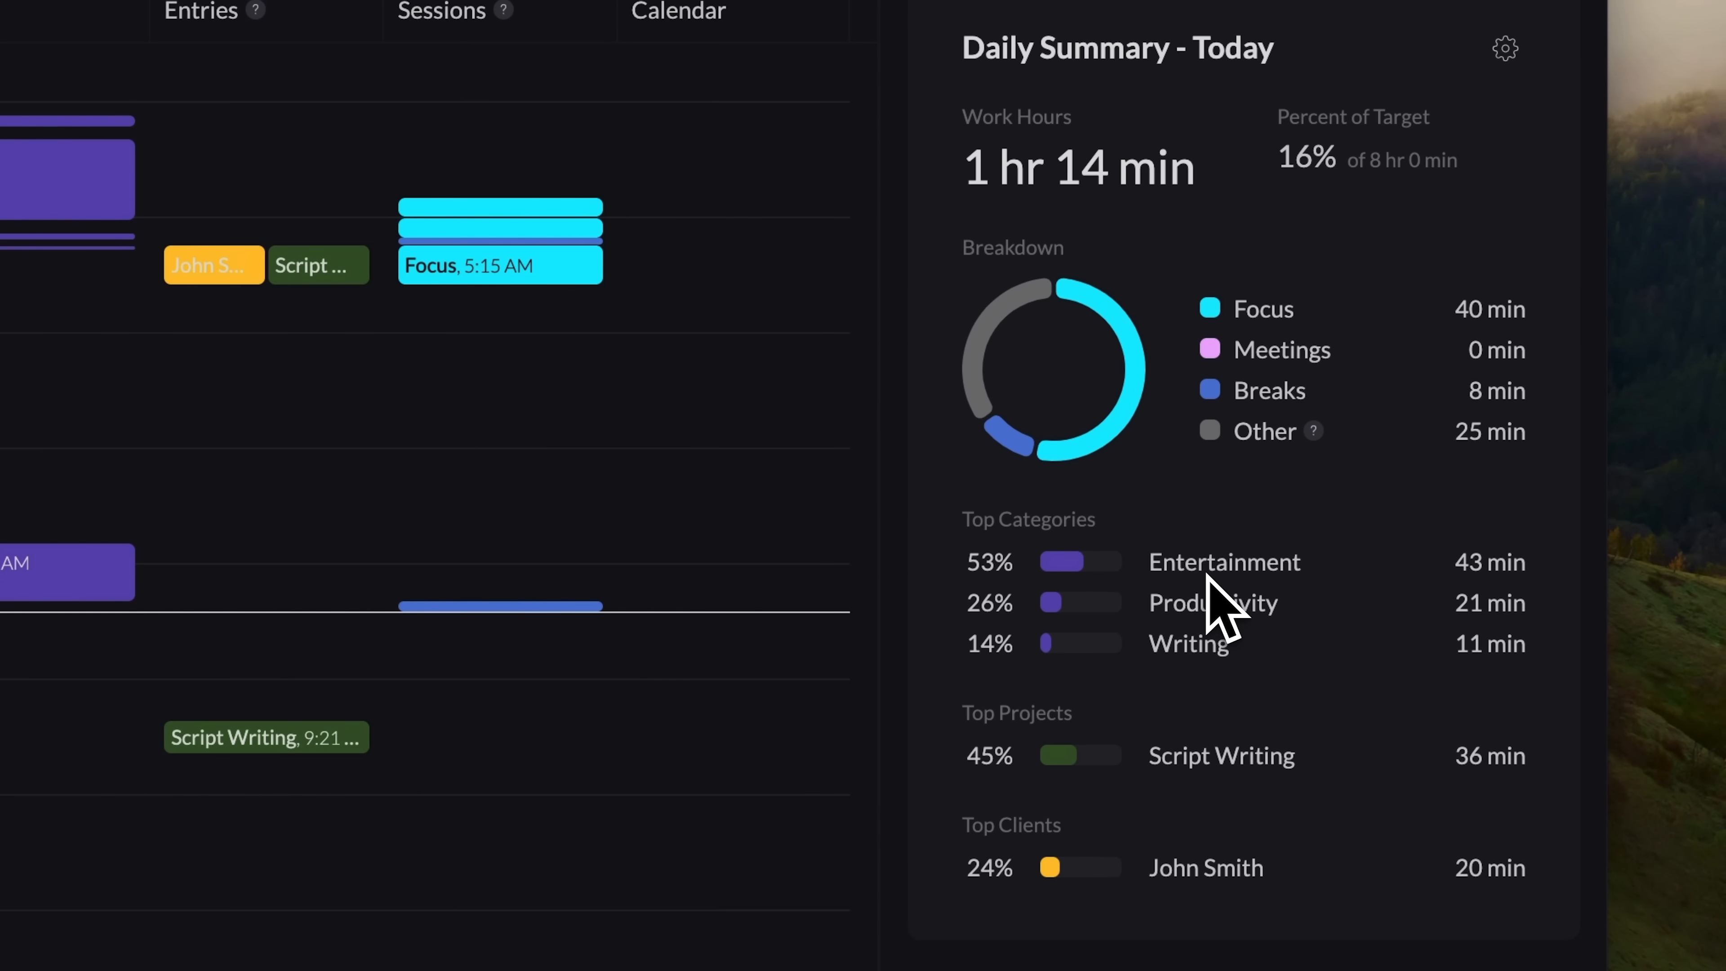
mouse_move(1100, 737)
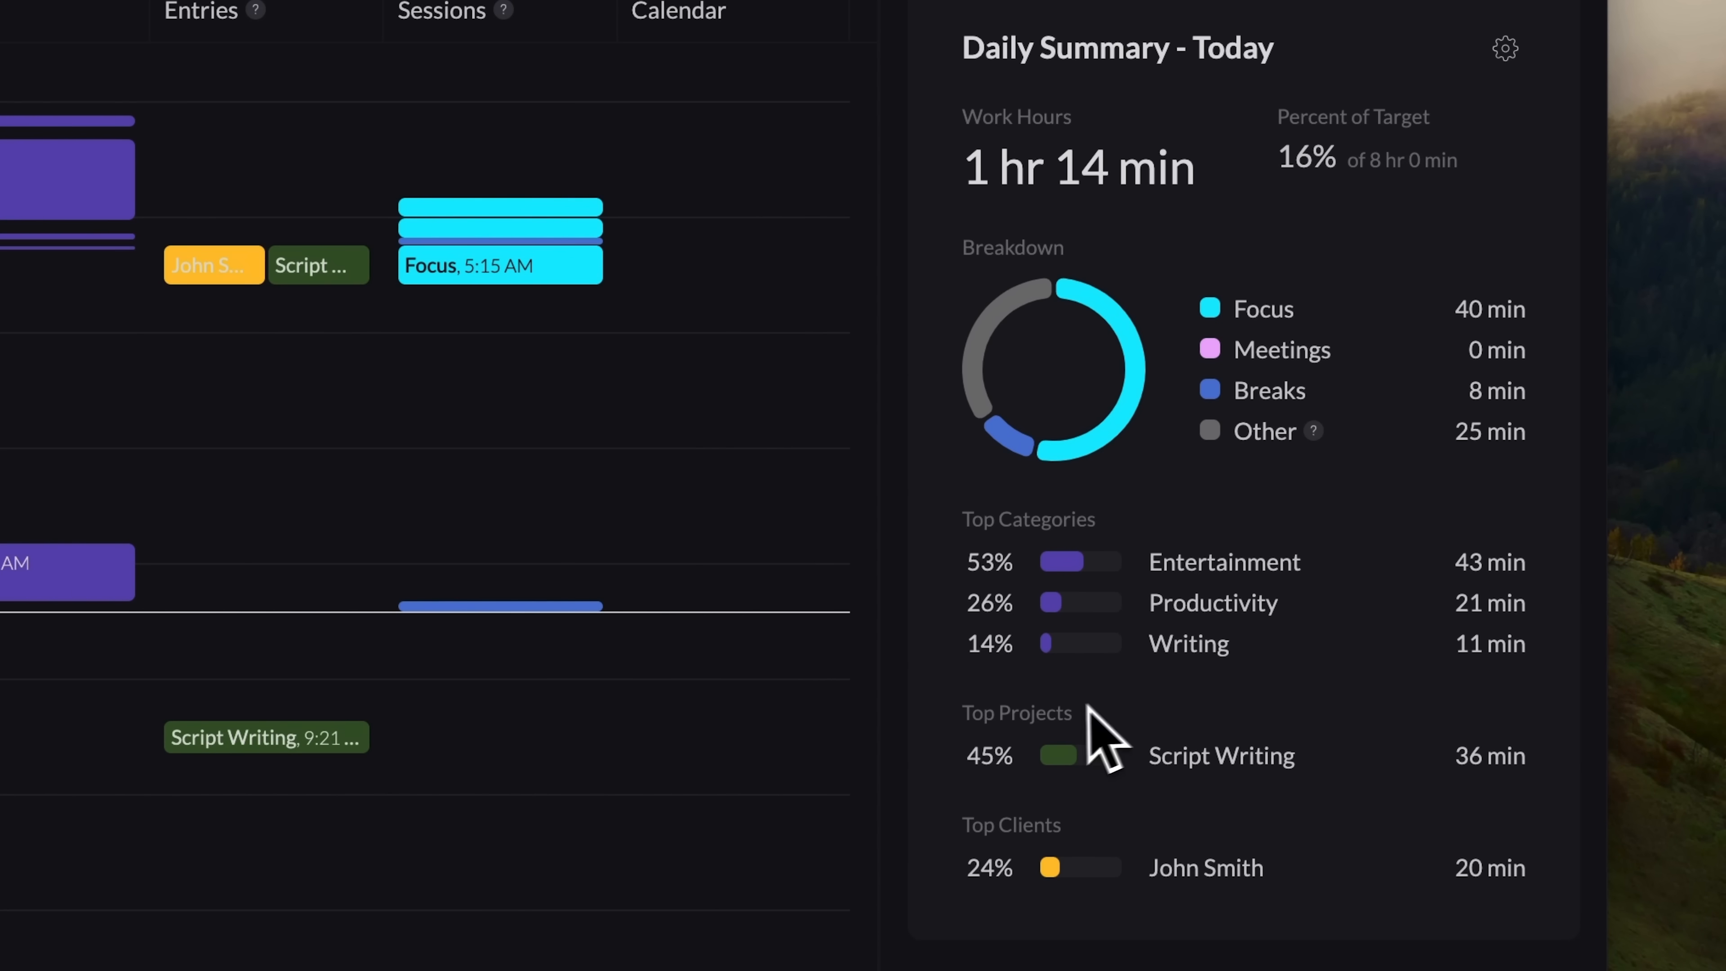
mouse_move(1084, 843)
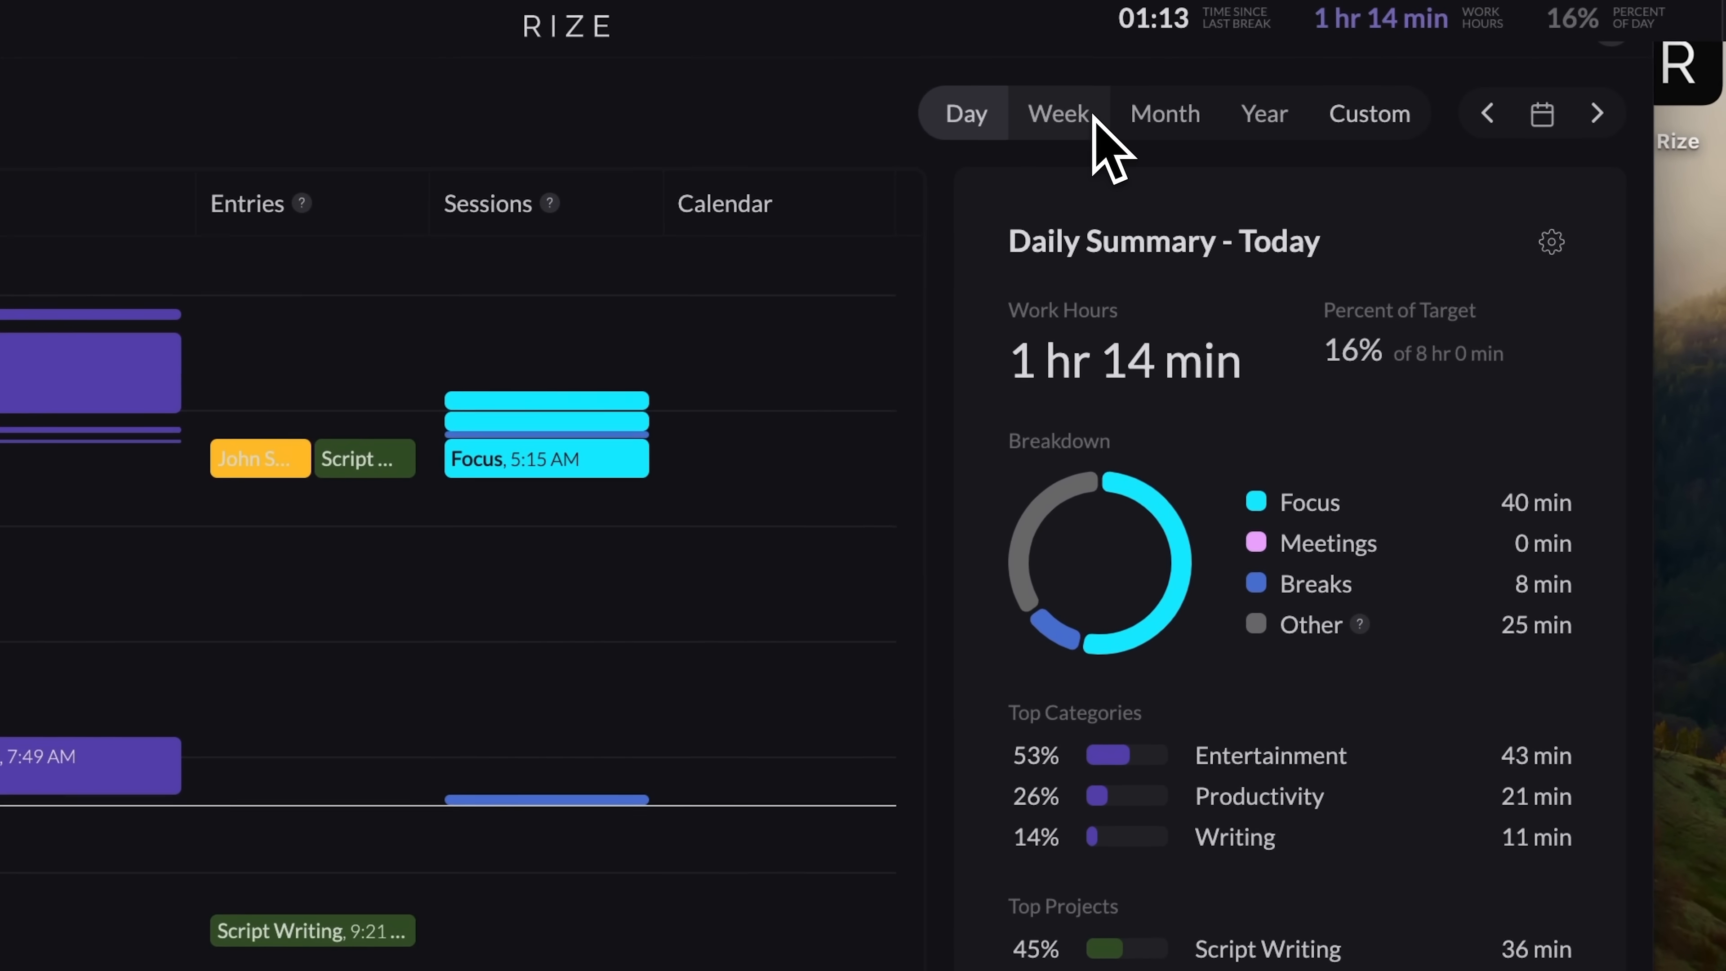
mouse_move(1238, 170)
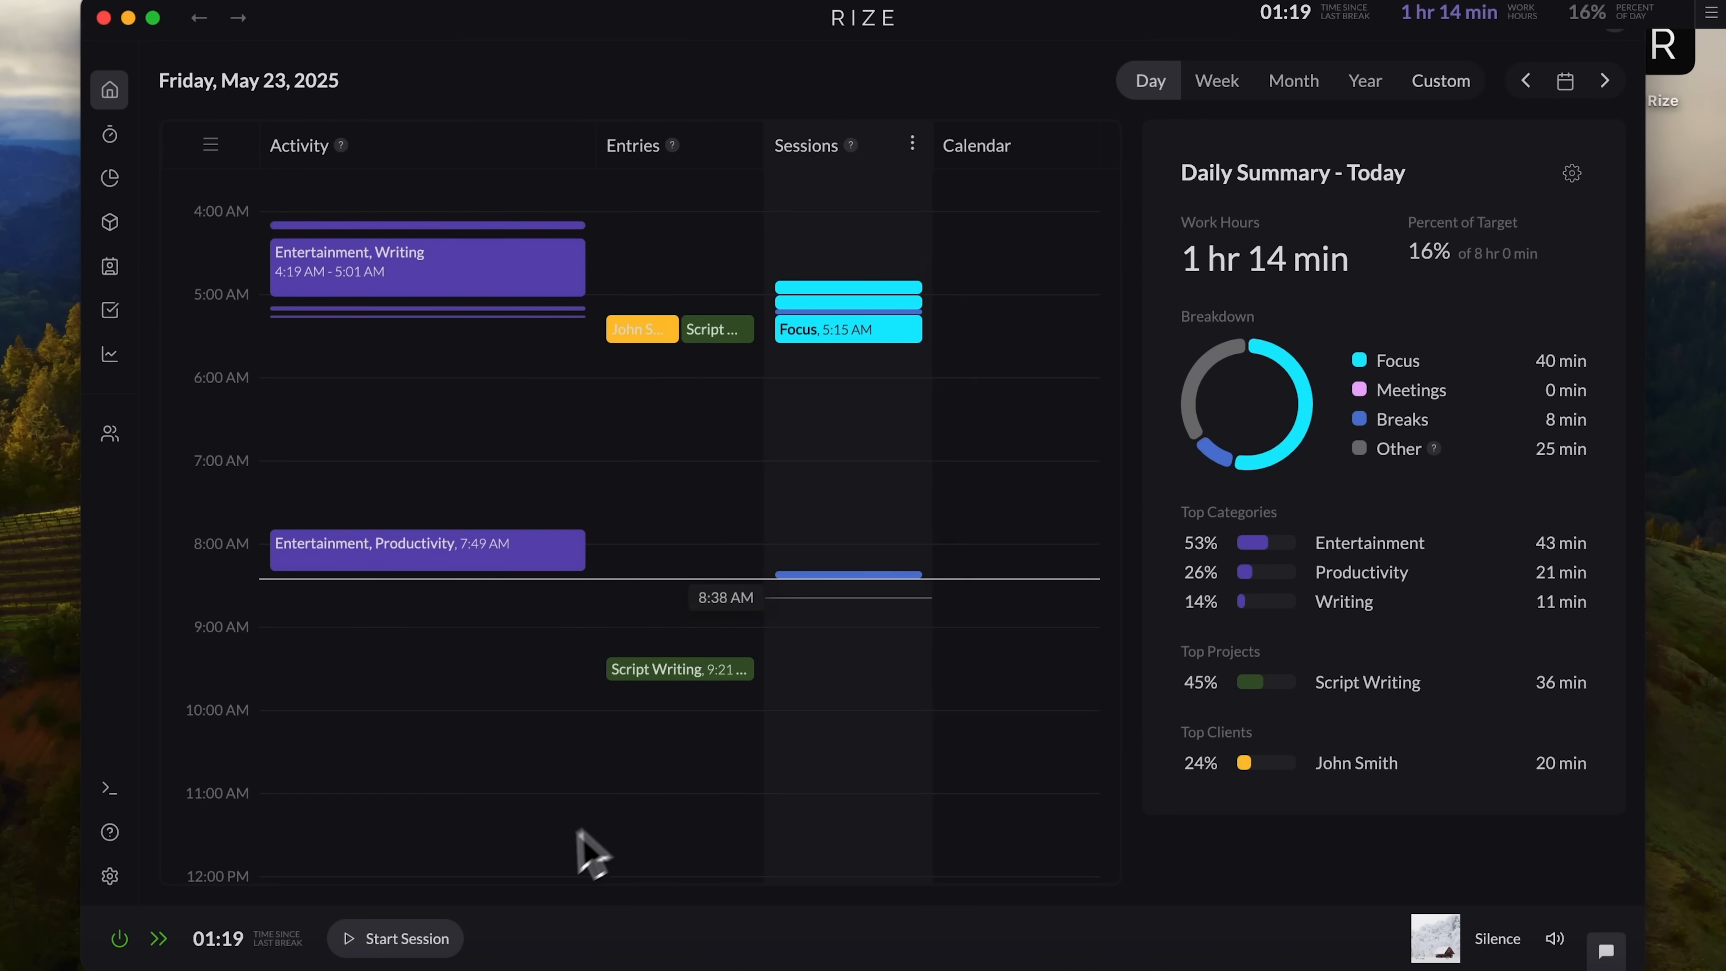
mouse_move(407, 939)
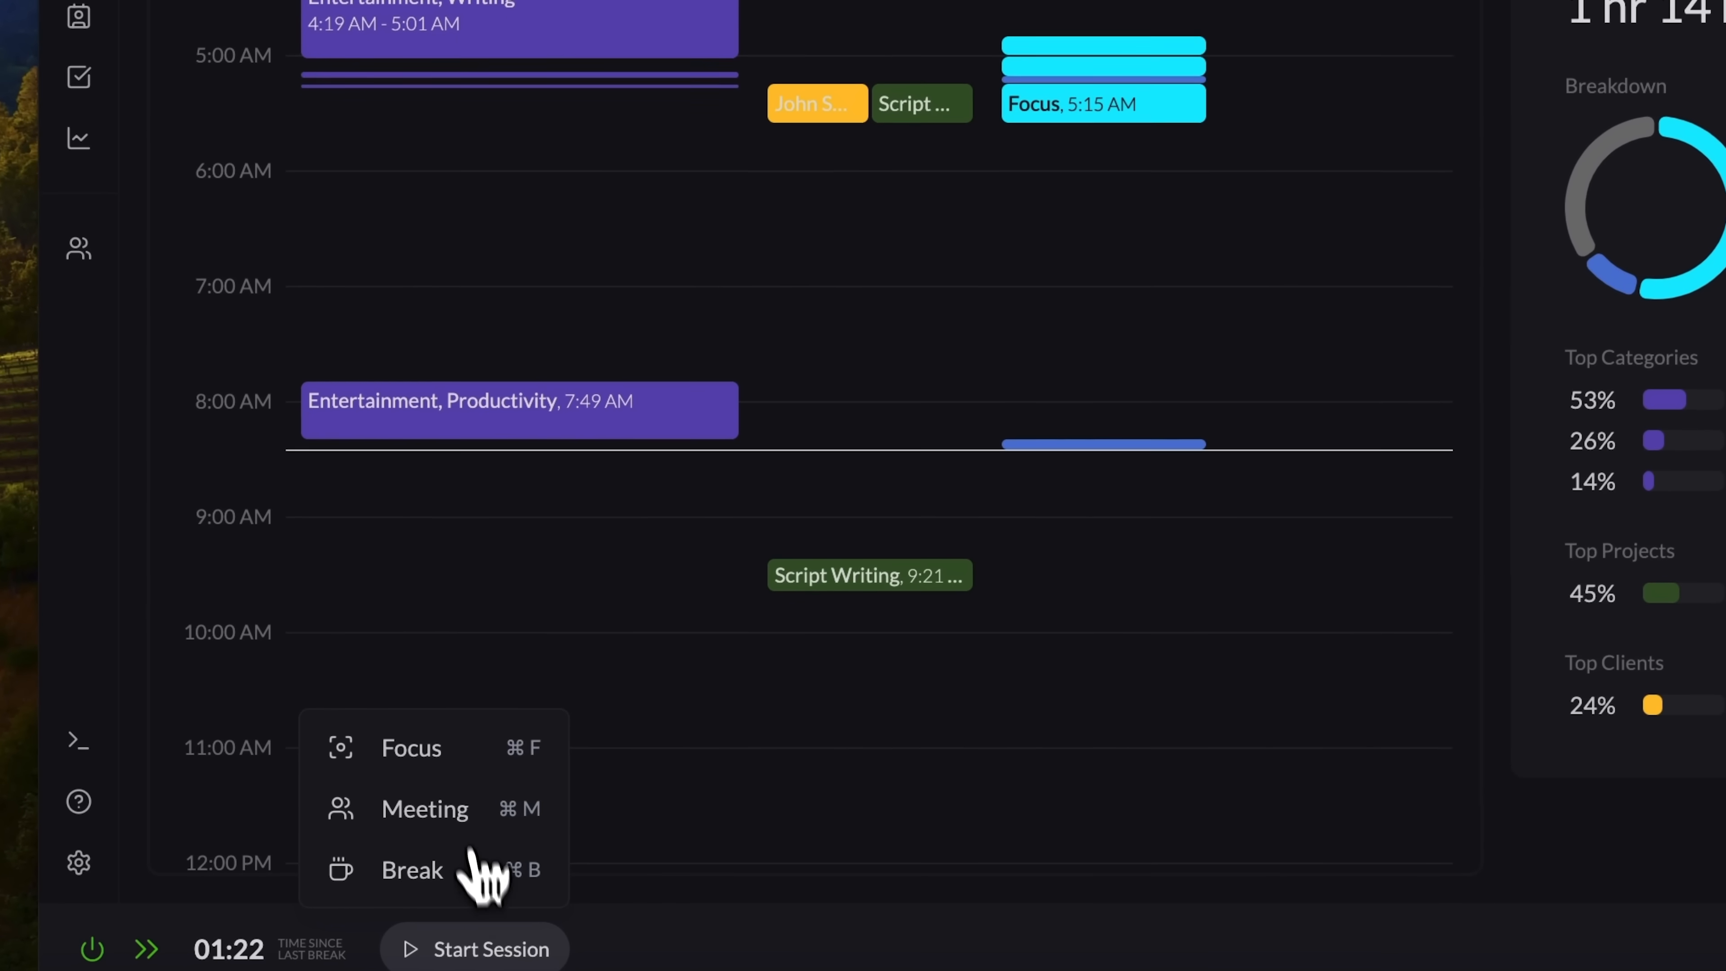
mouse_move(440, 808)
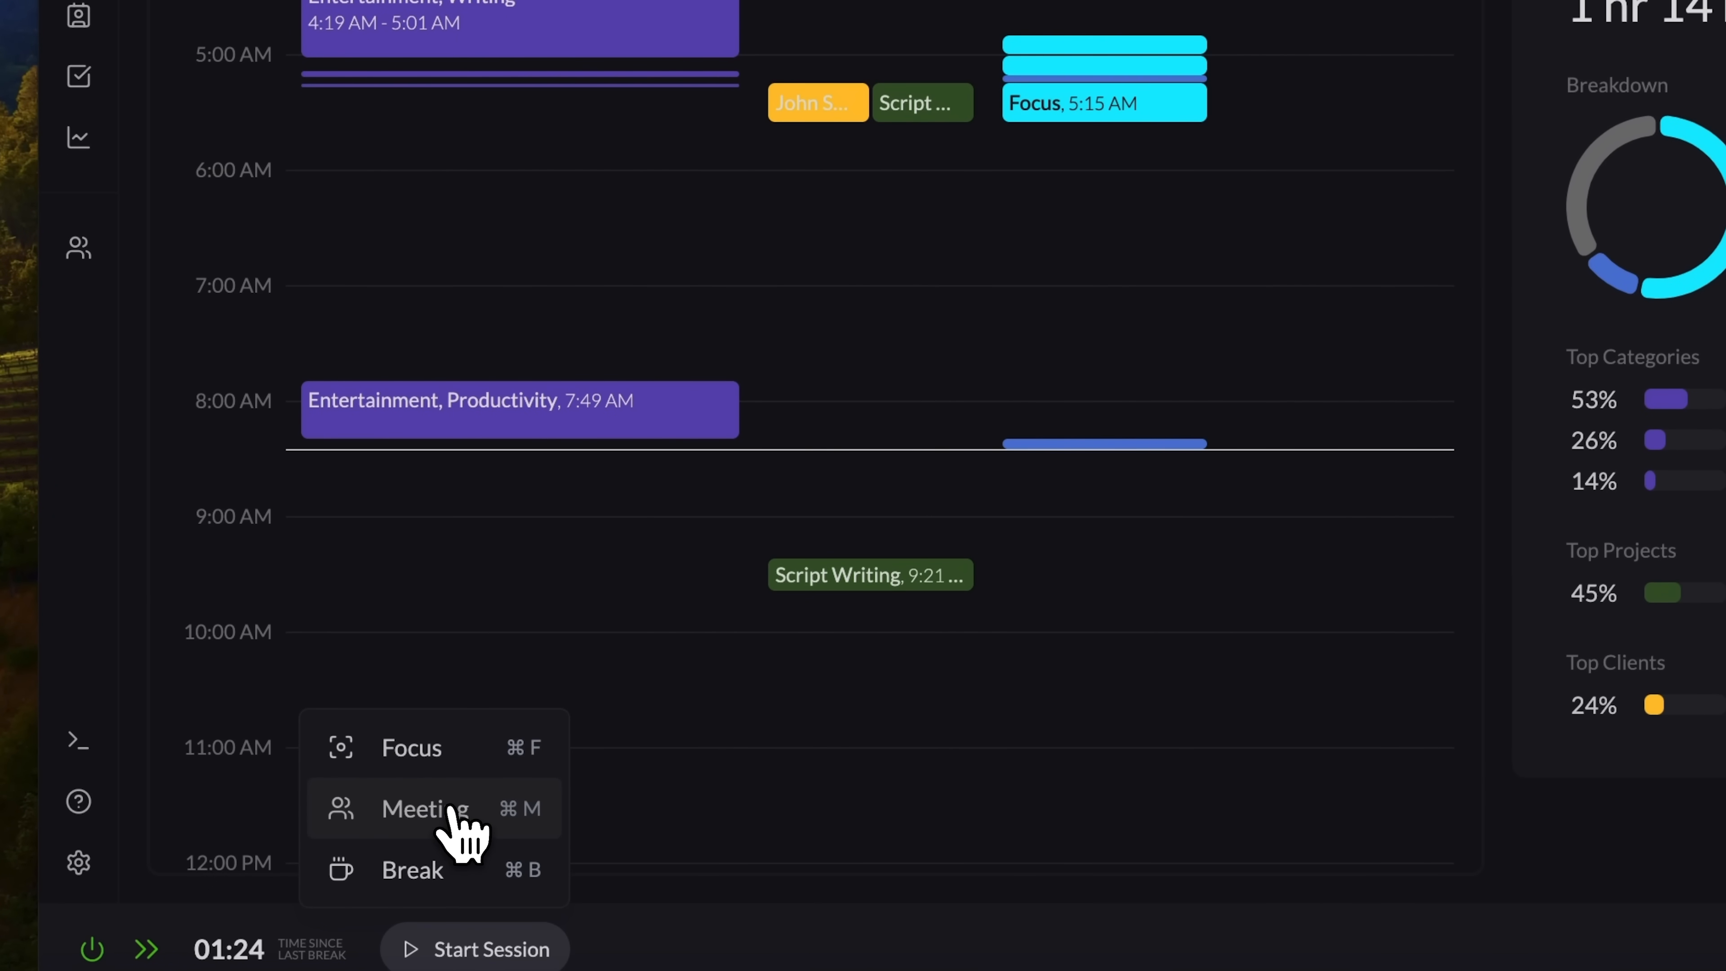
mouse_move(441, 760)
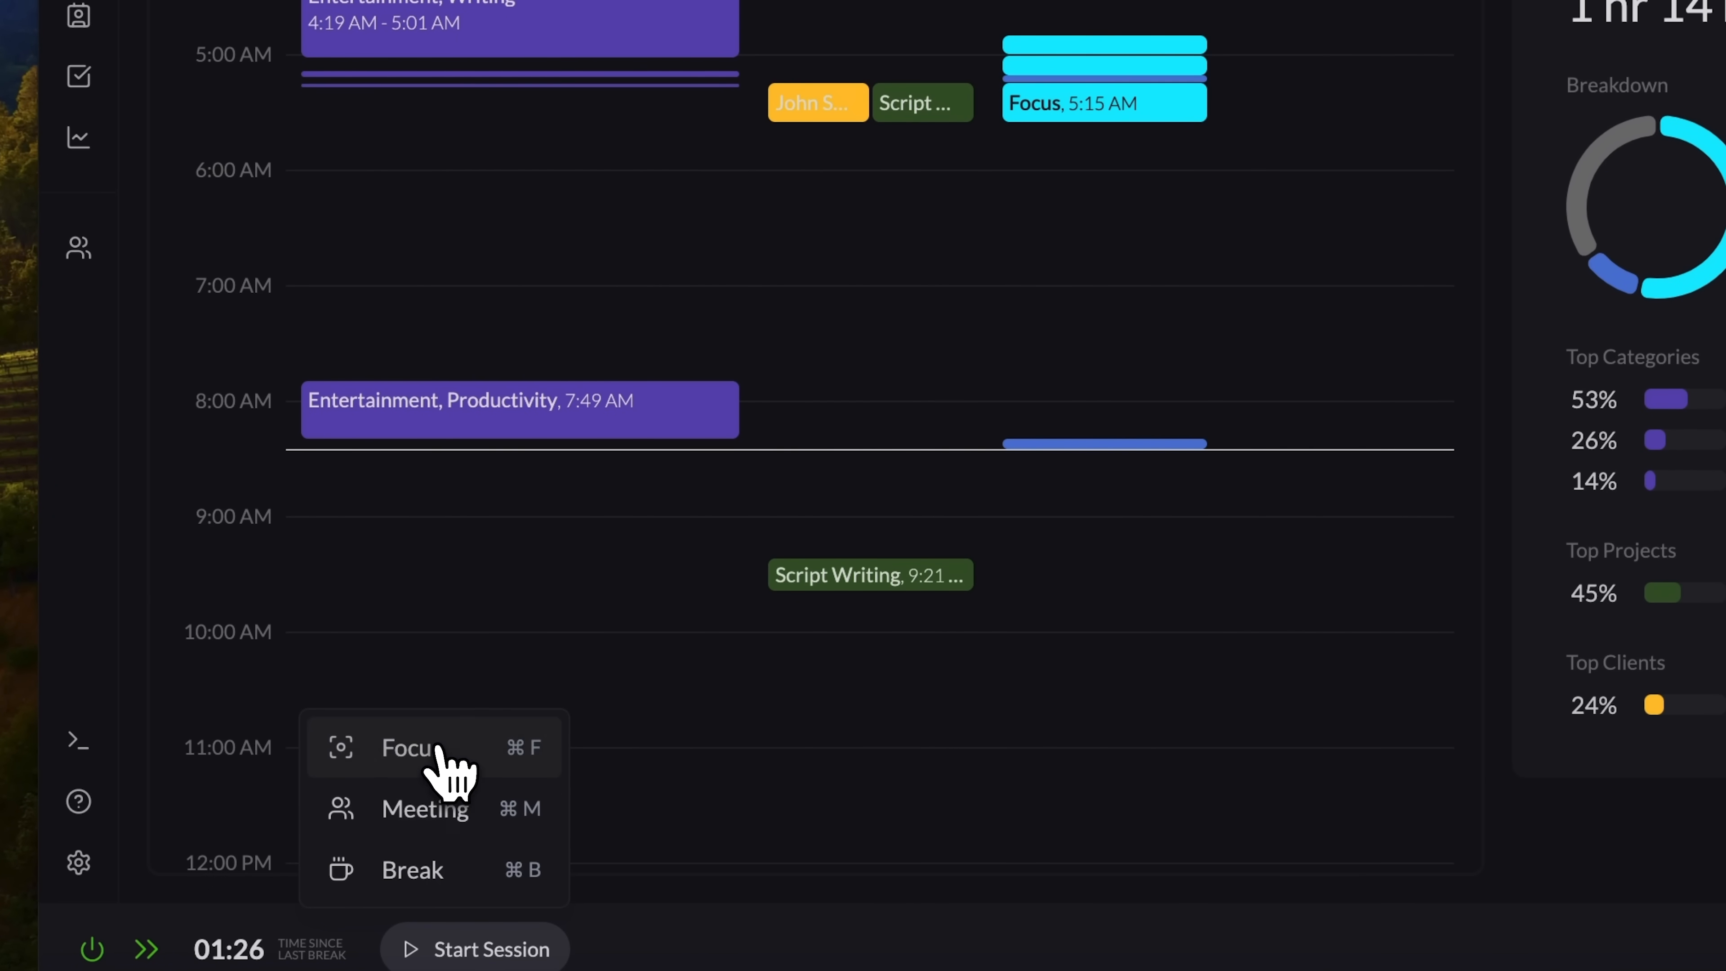
Step: Set up a 20-minute focus session tagged with the Script Writing project
click(407, 747)
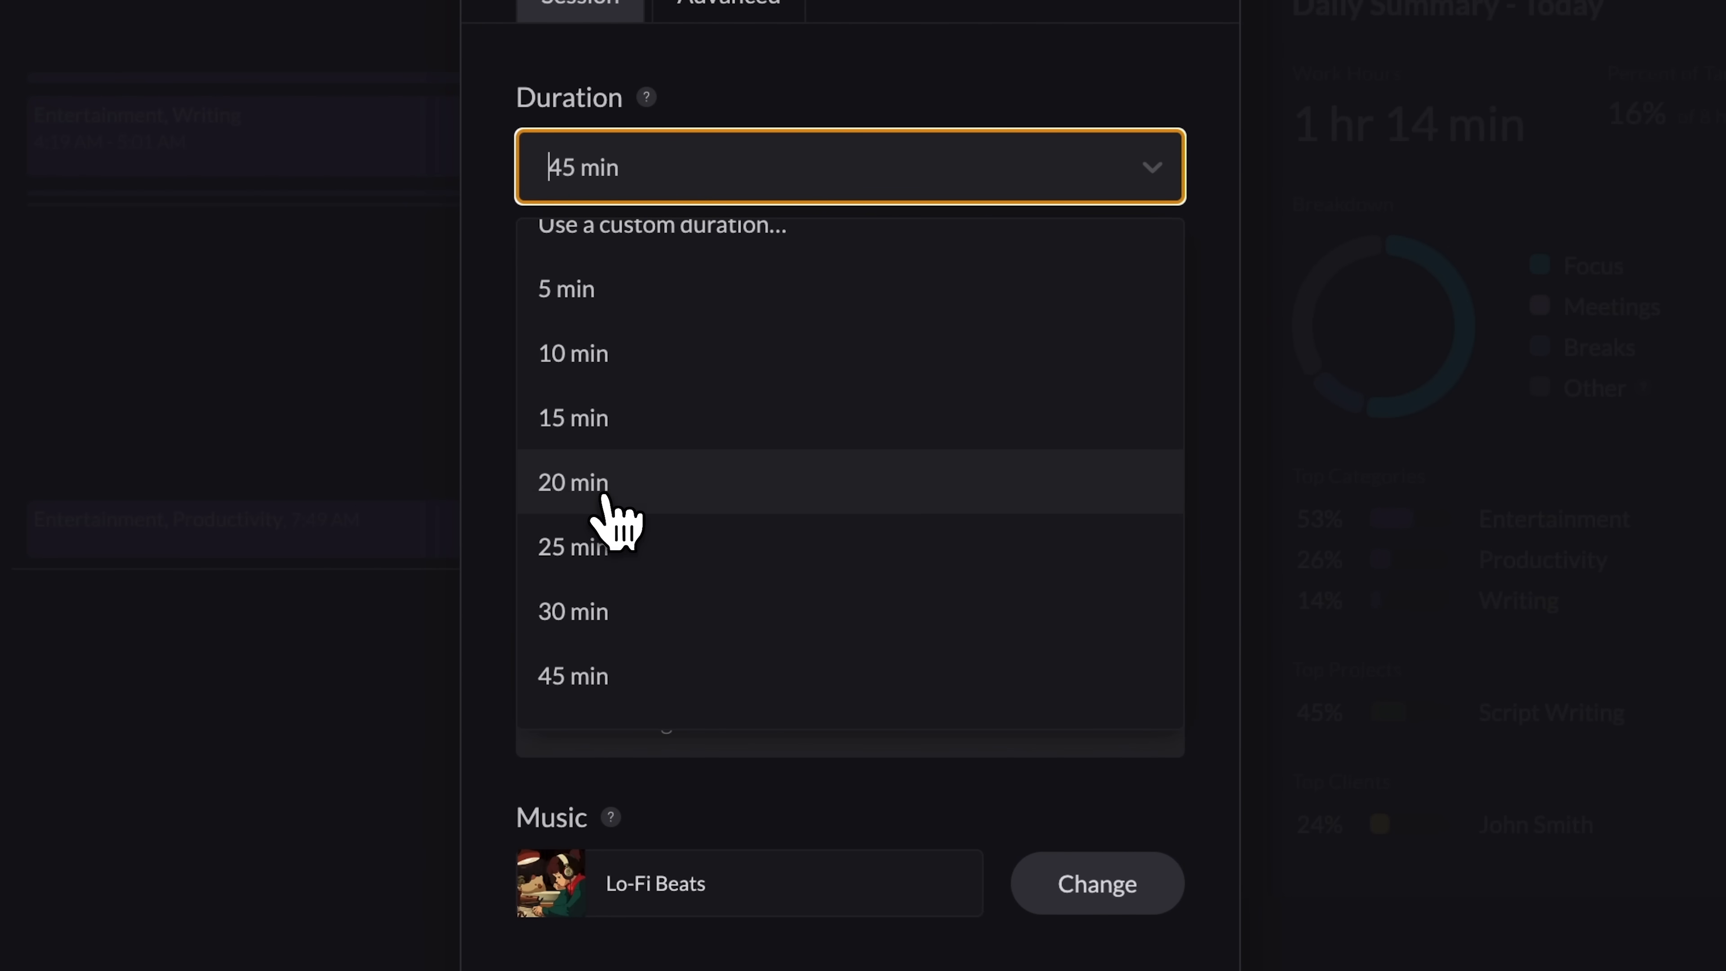
click(572, 481)
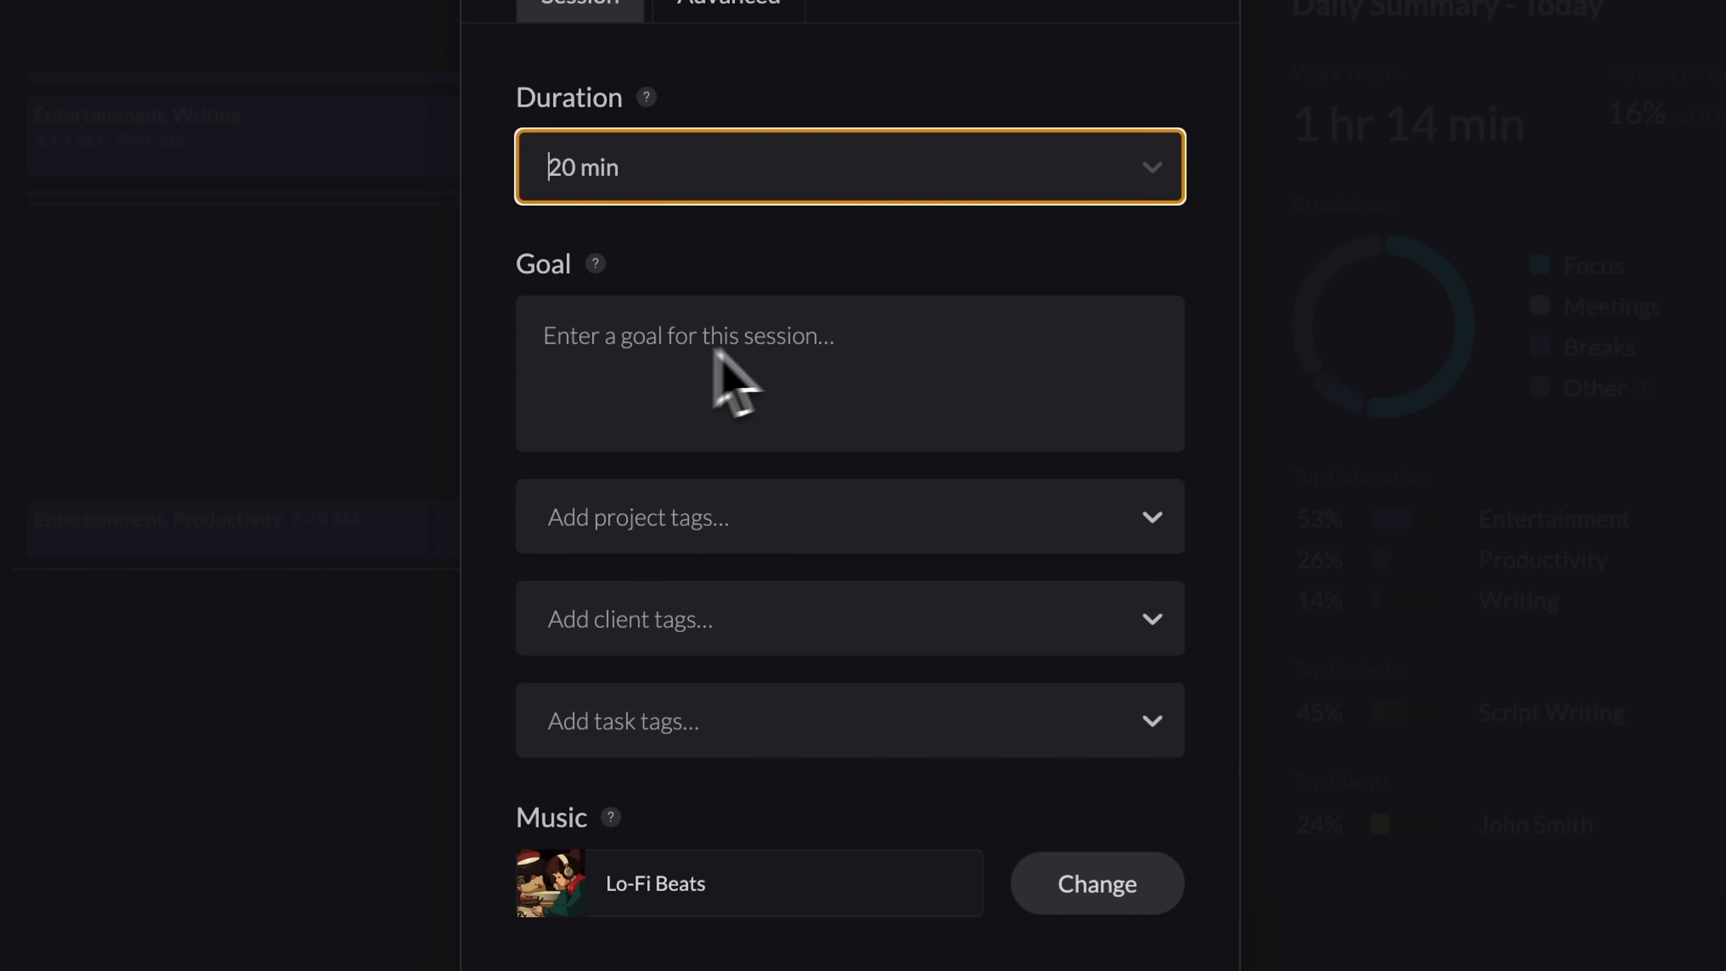
mouse_move(1155, 540)
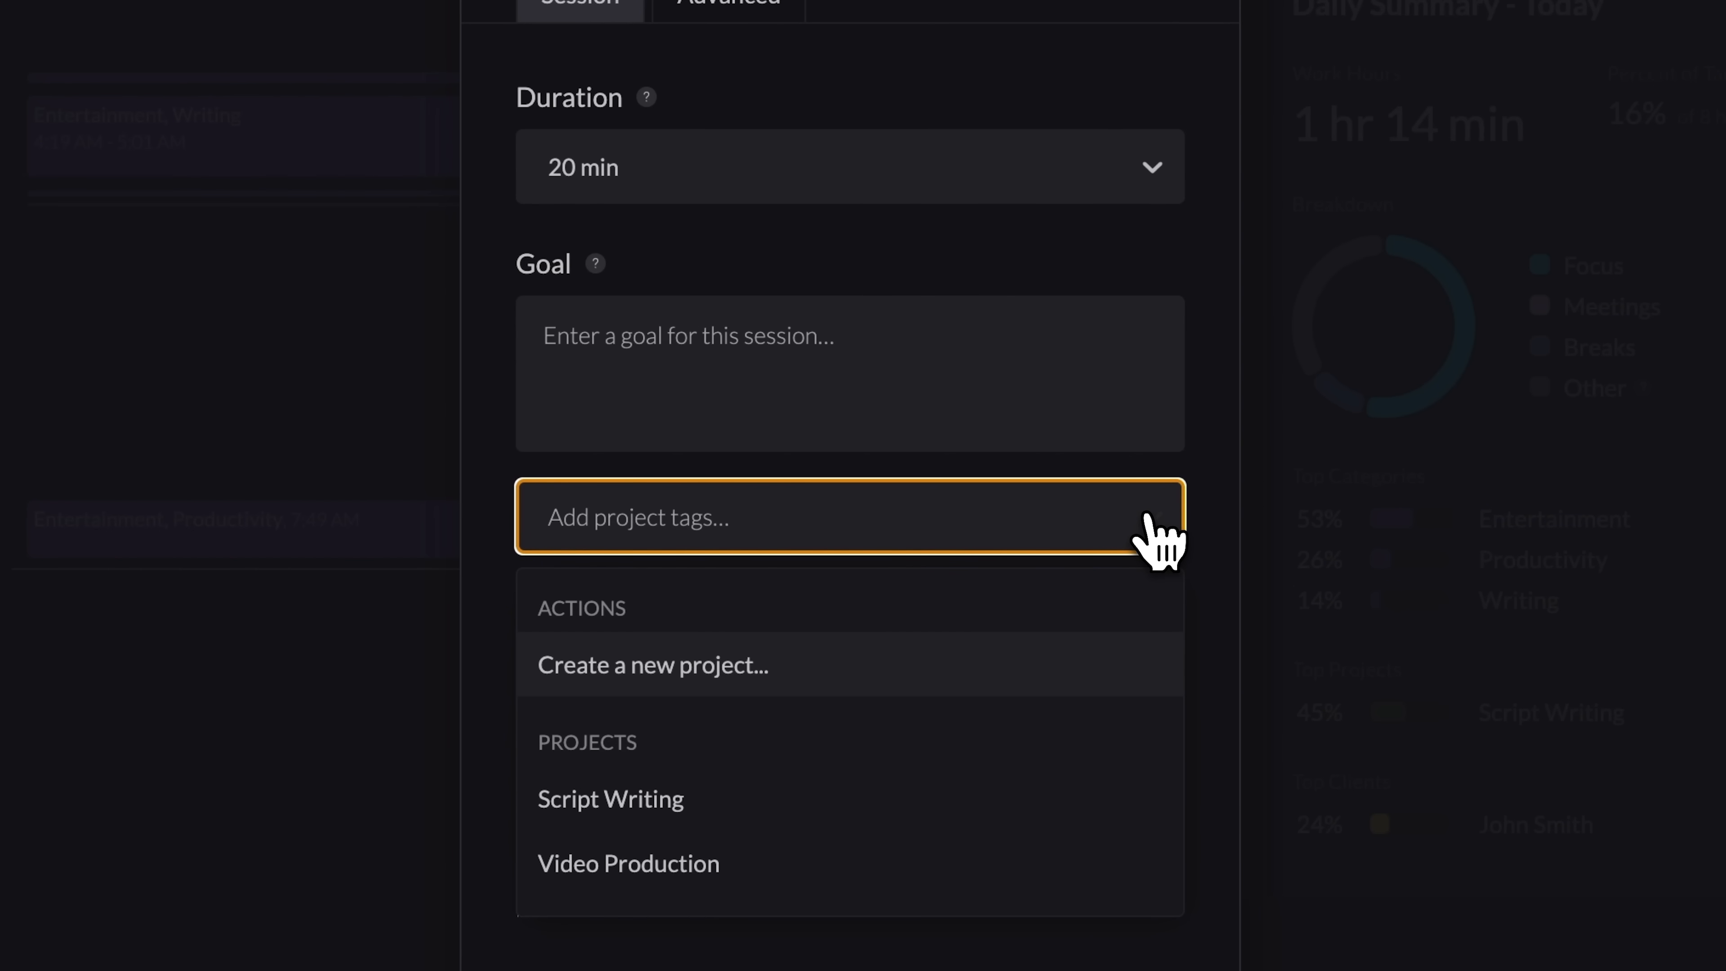
mouse_move(761, 820)
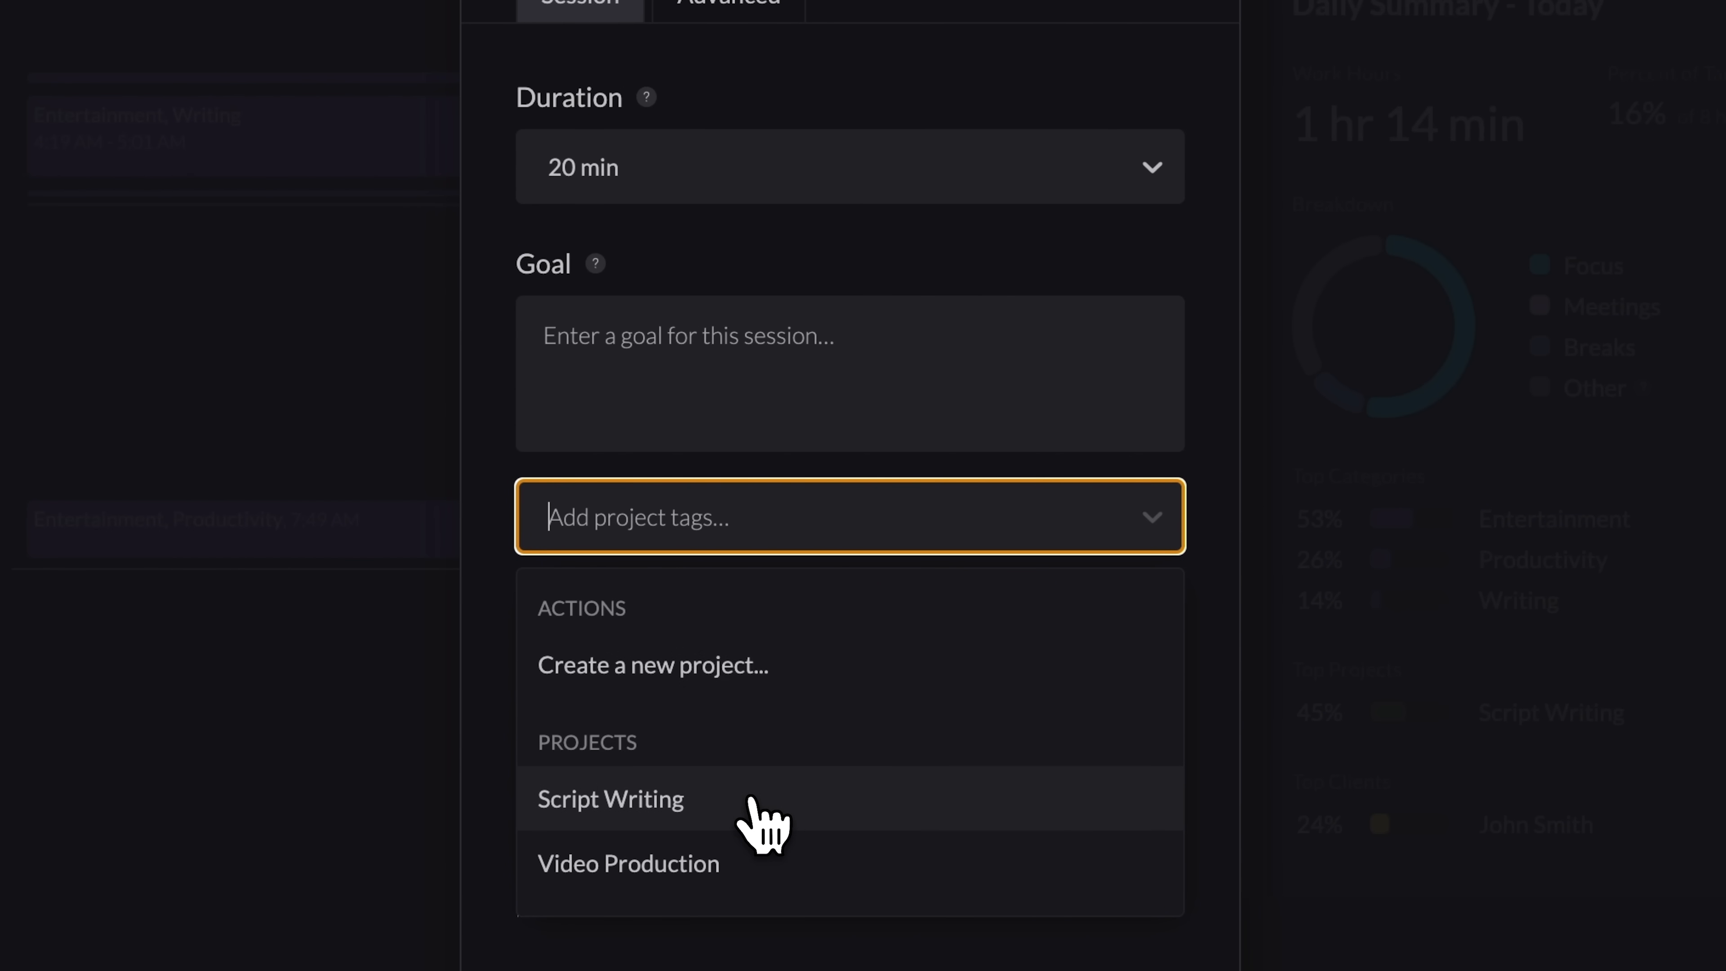
click(611, 798)
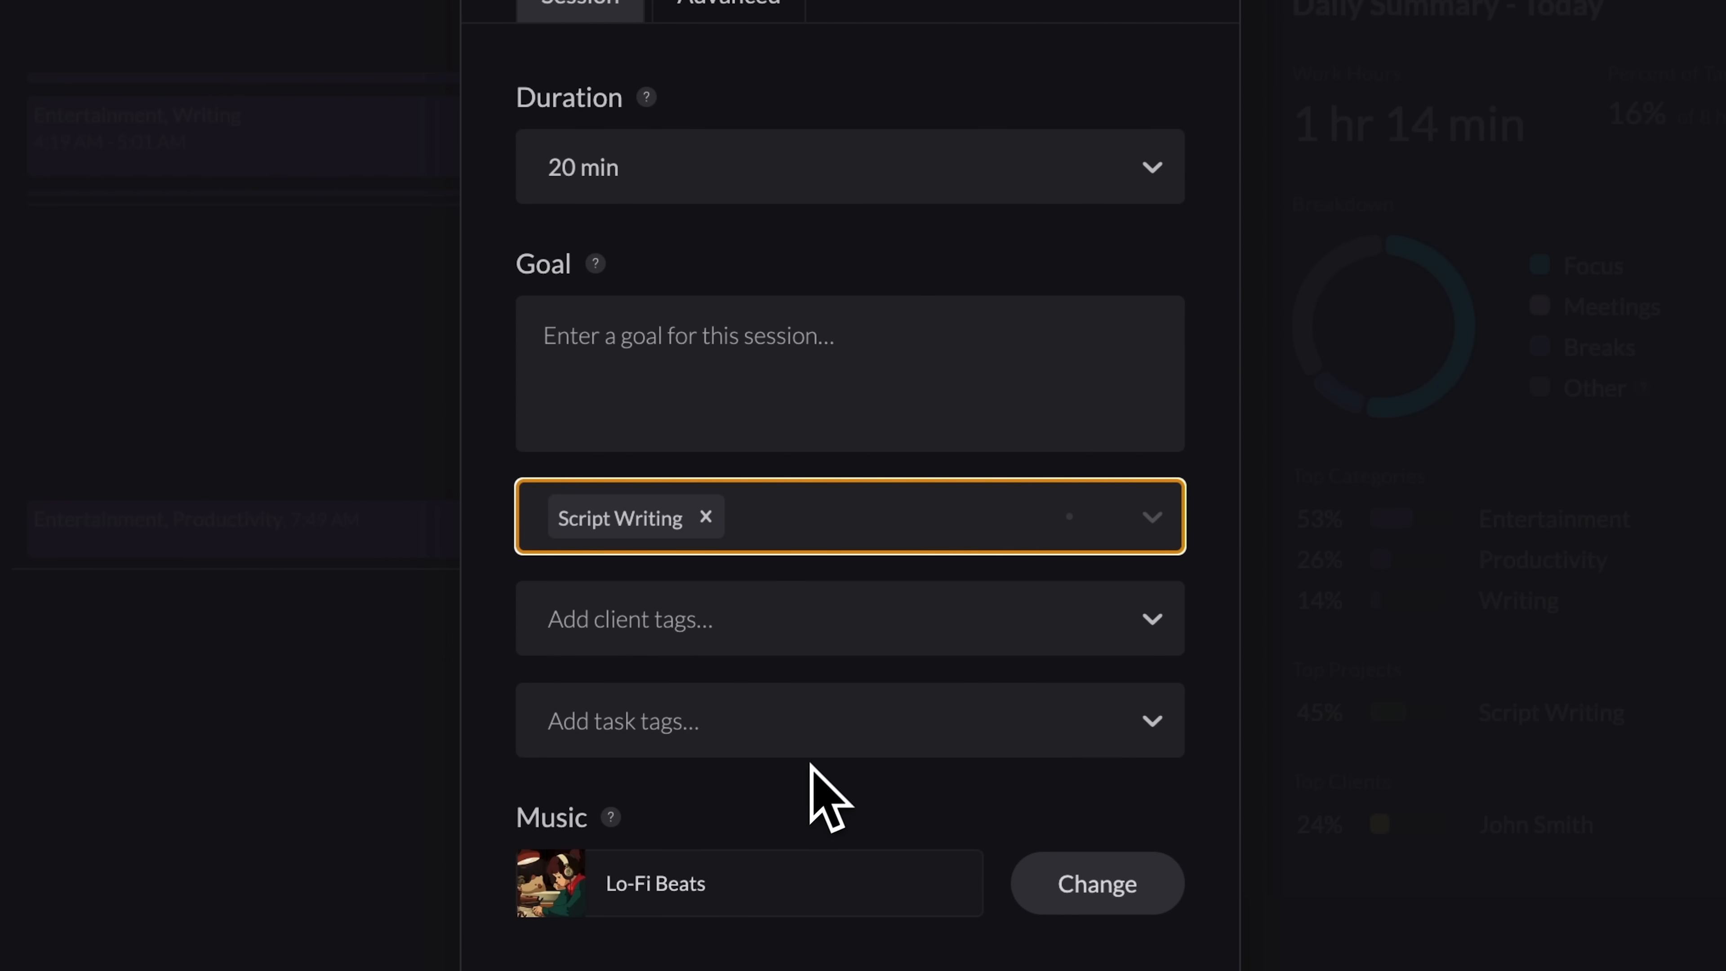
scroll(down, 3)
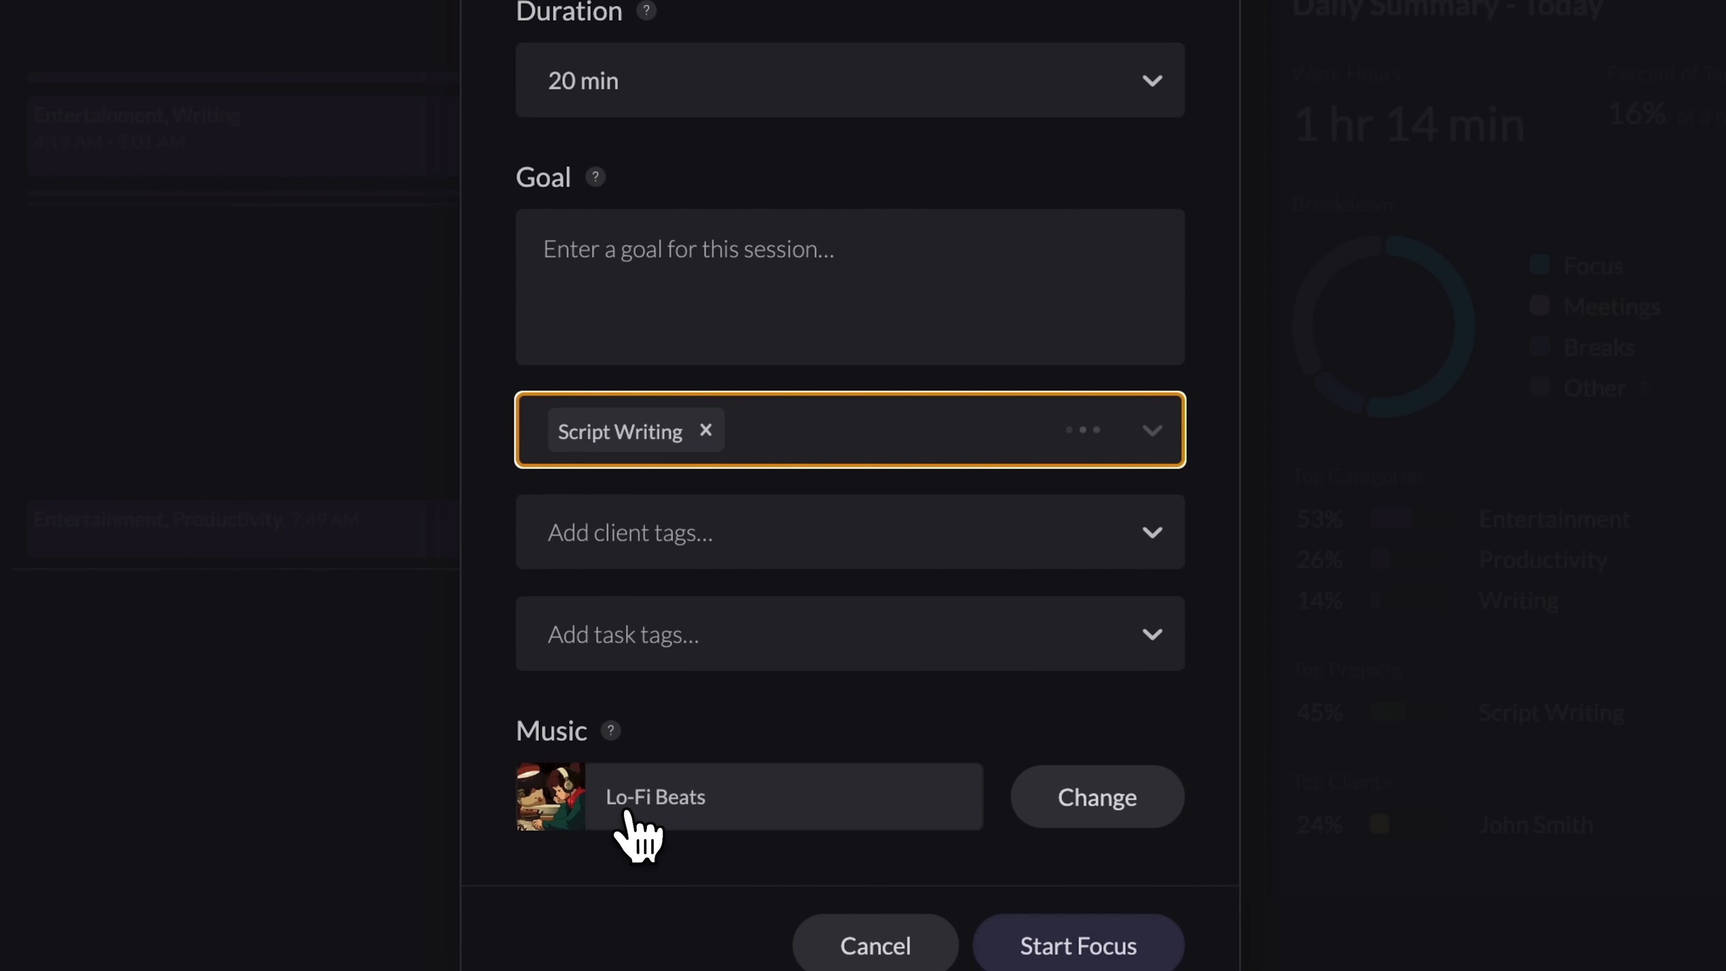
Step: Switch the session's background music from Lo-Fi Beats to Silence
click(1095, 795)
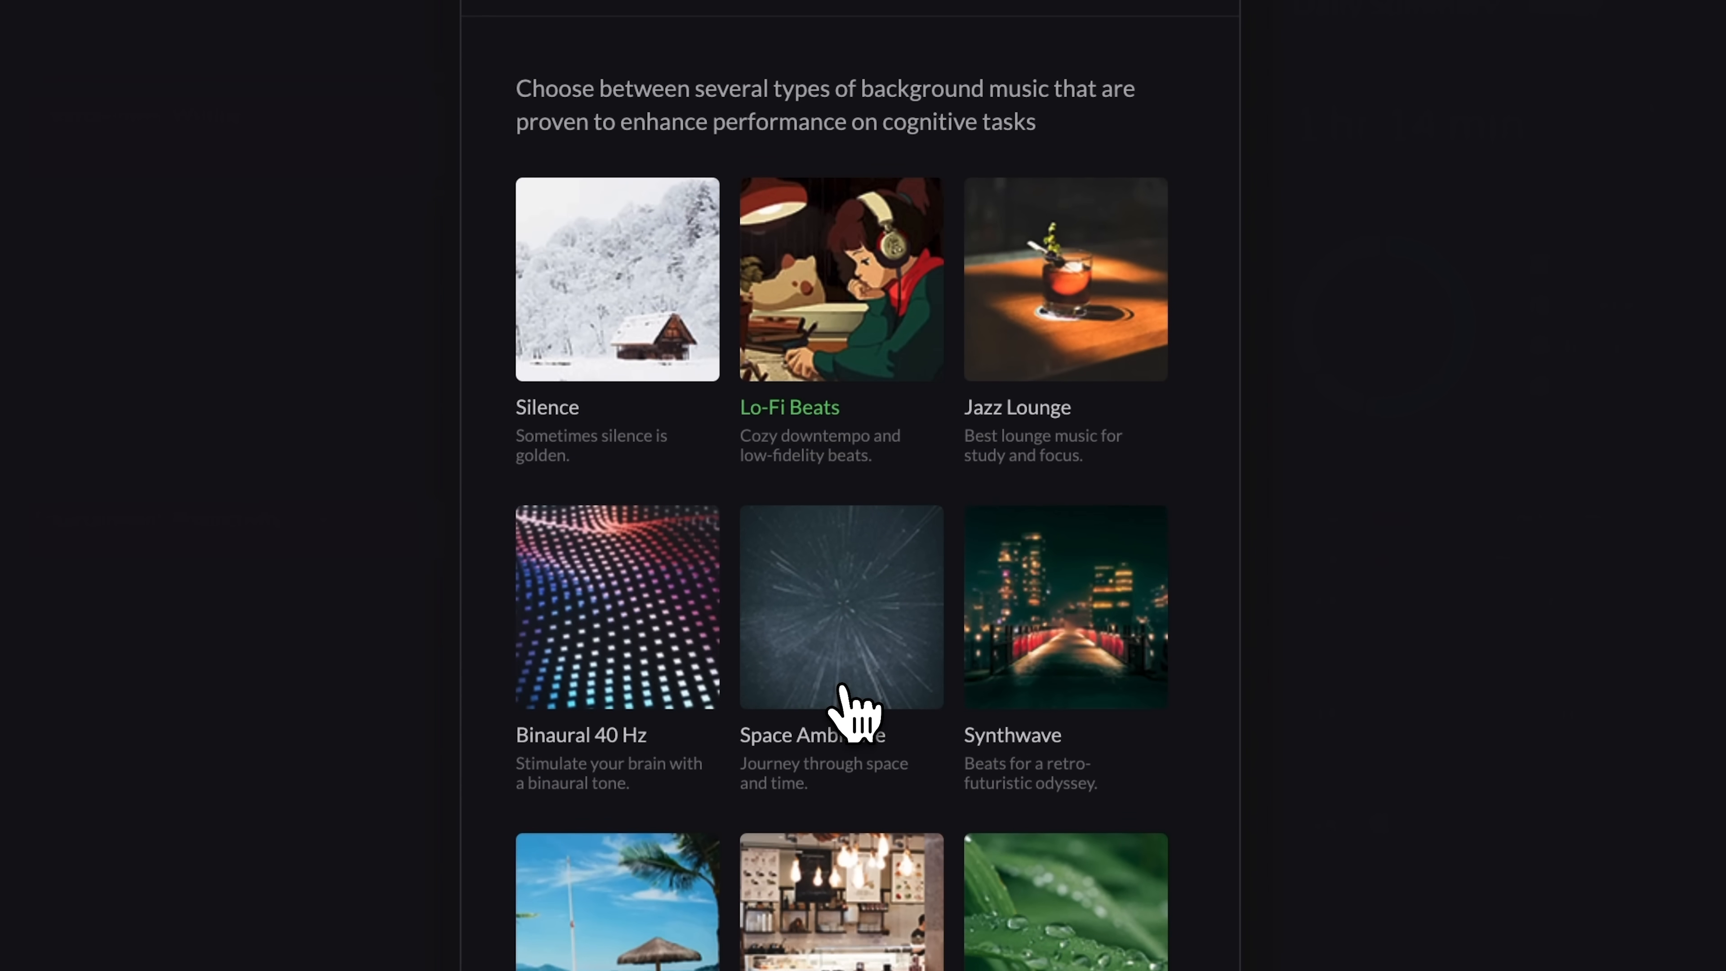
scroll(down, 3)
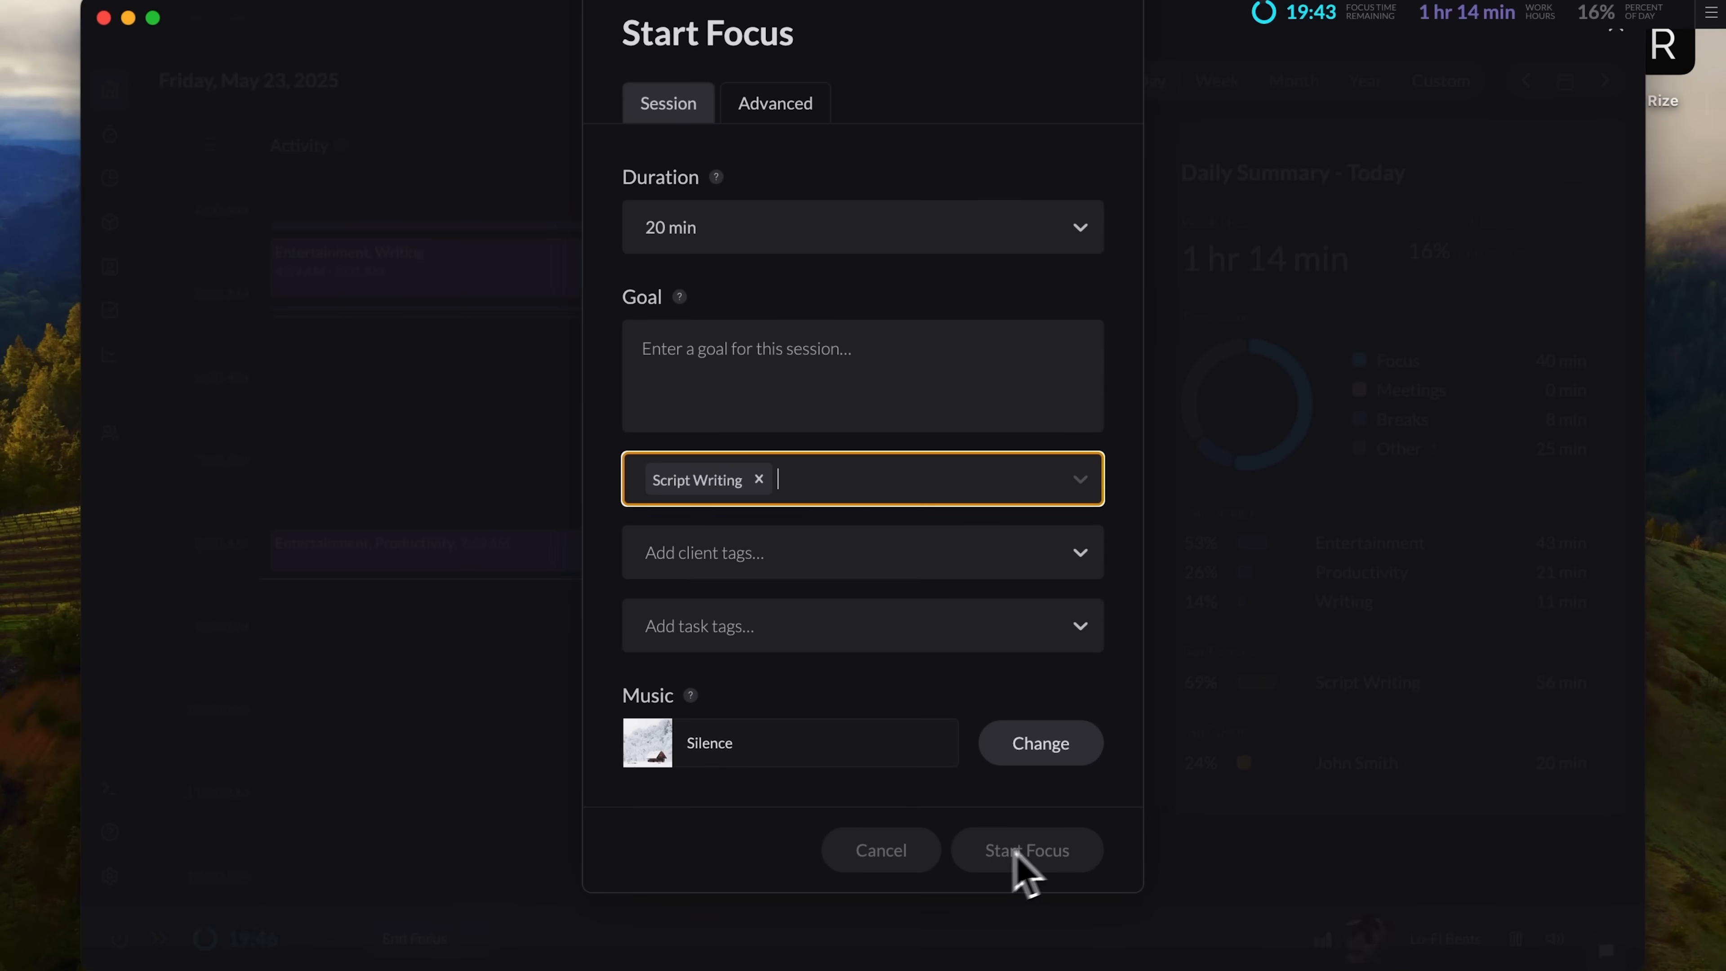
Step: Start the 20-minute Script Writing focus session
click(1025, 849)
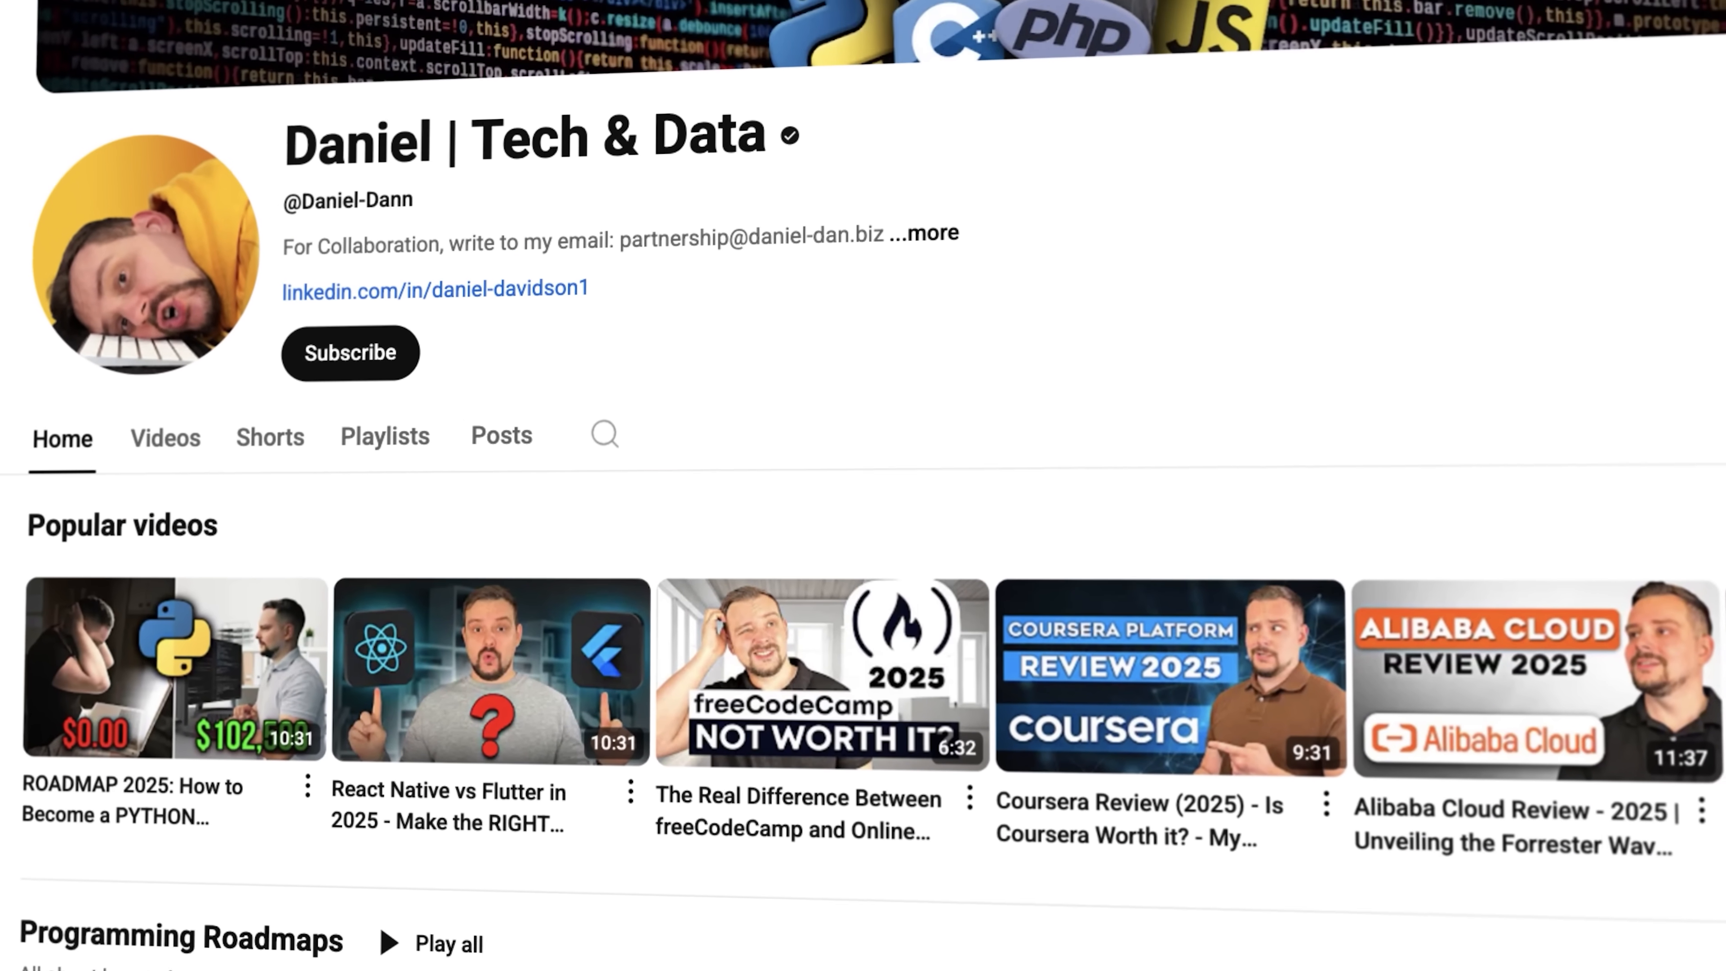
scroll(down, 3)
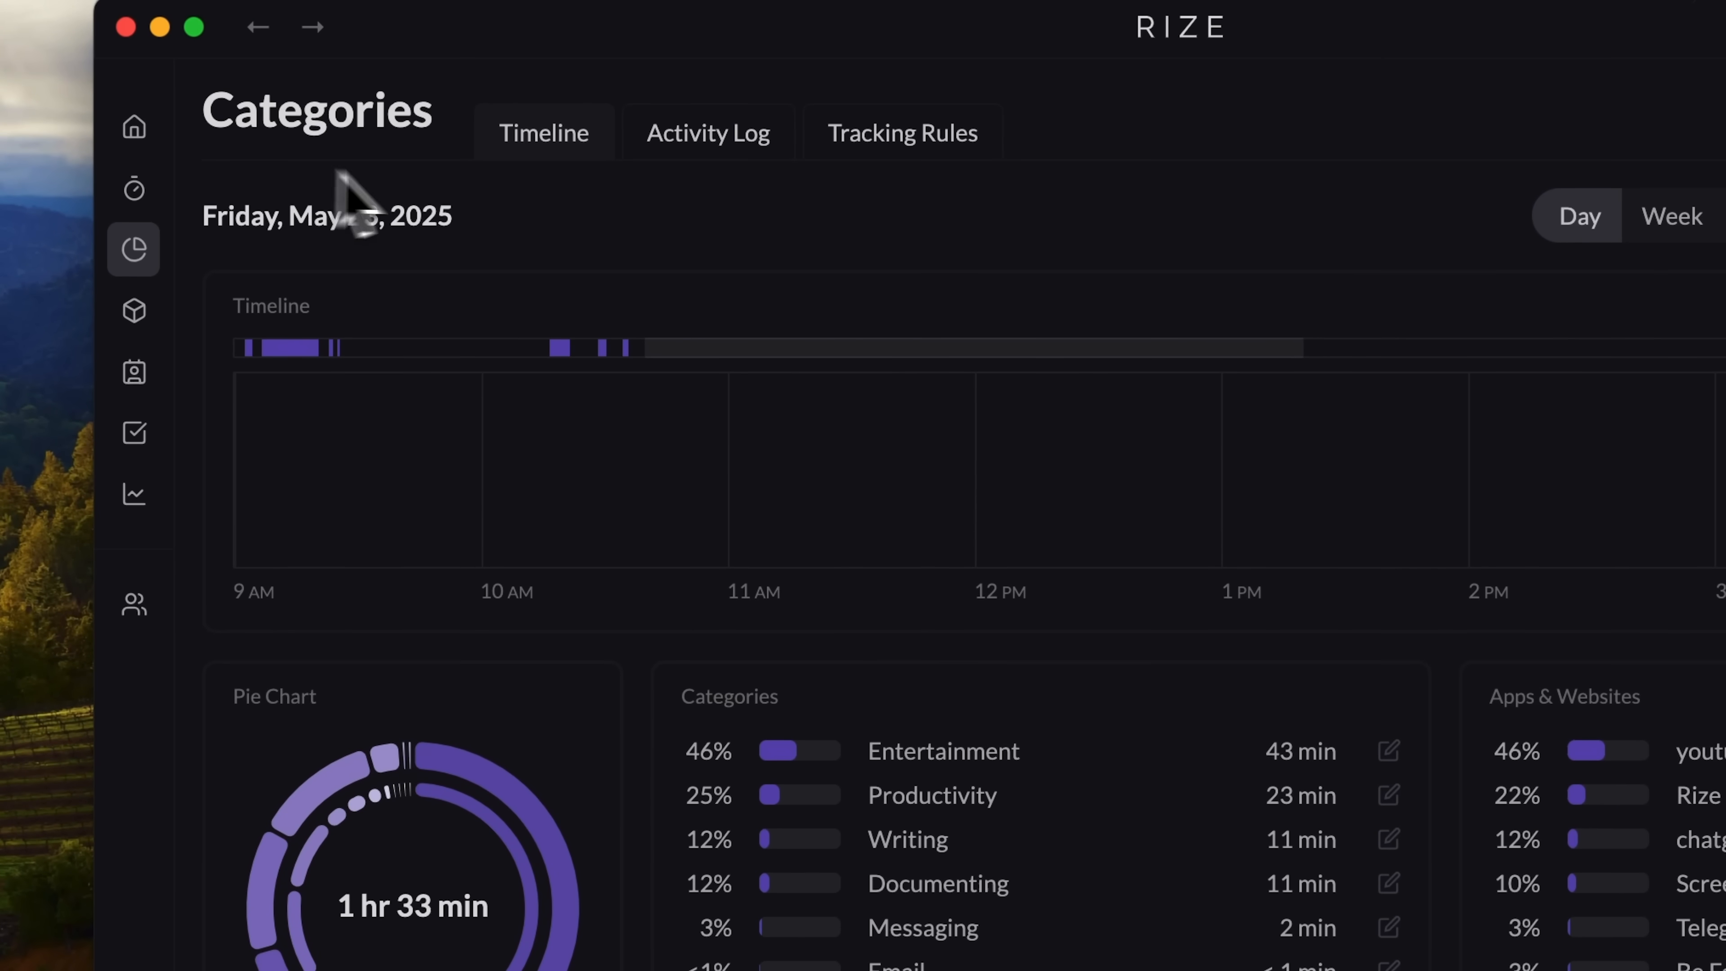
mouse_move(949, 280)
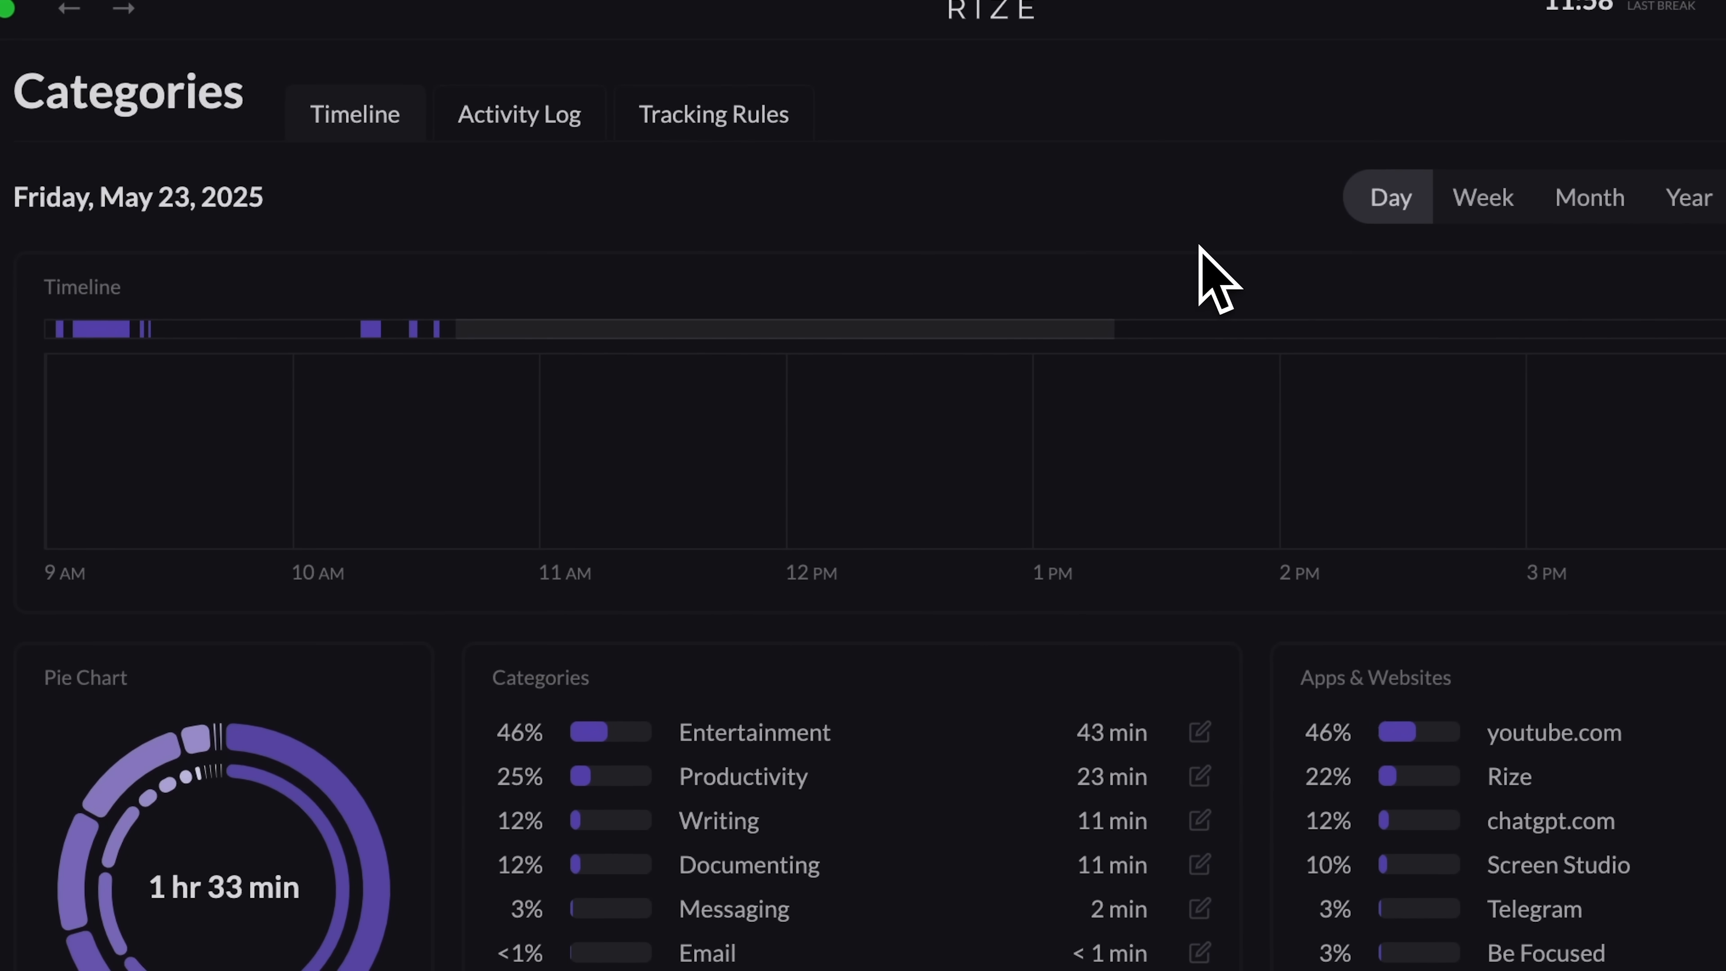
mouse_move(952, 323)
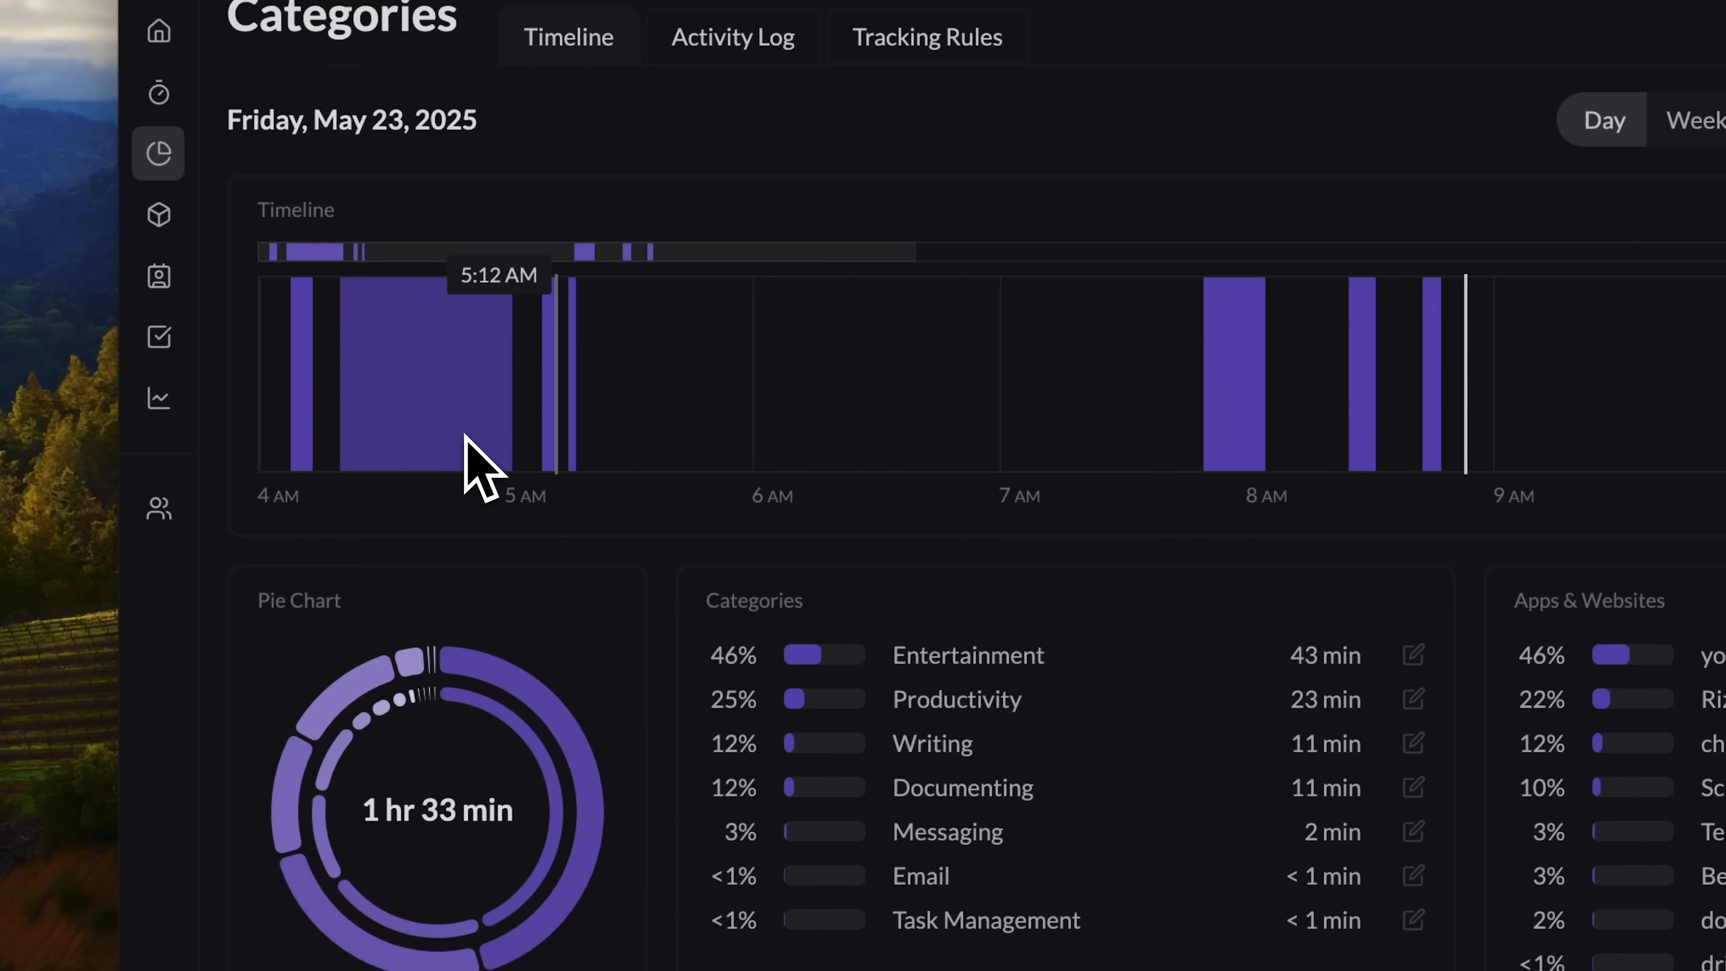
mouse_move(473, 462)
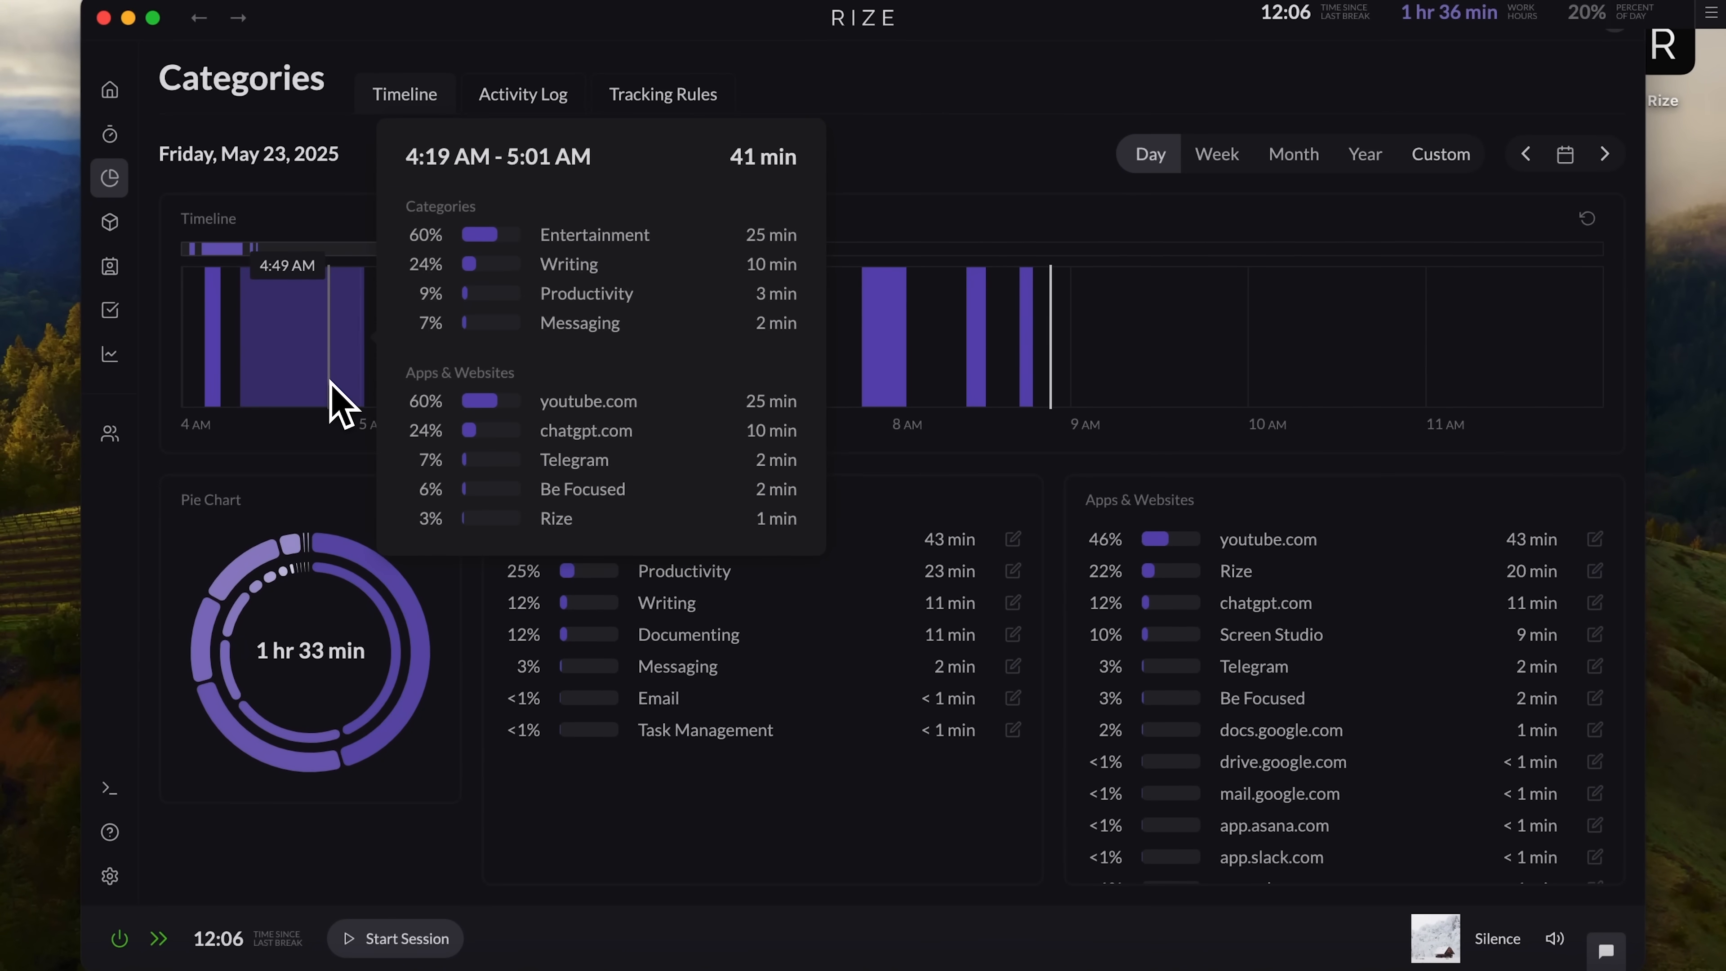
mouse_move(215, 407)
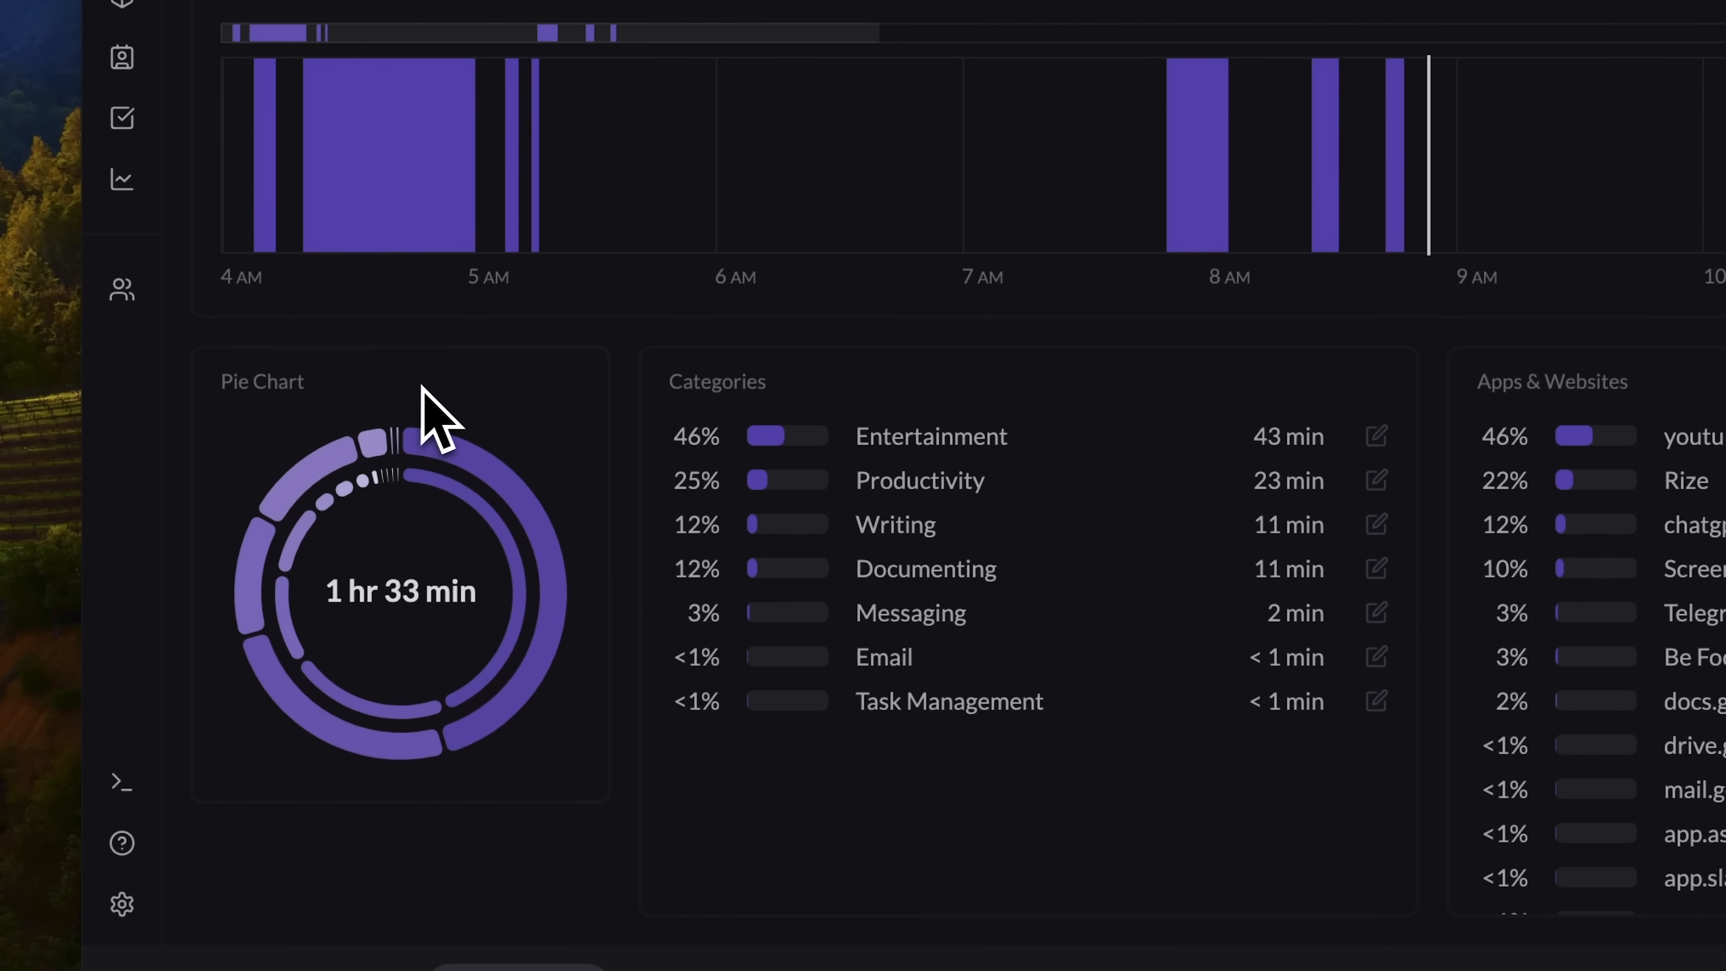
mouse_move(810, 404)
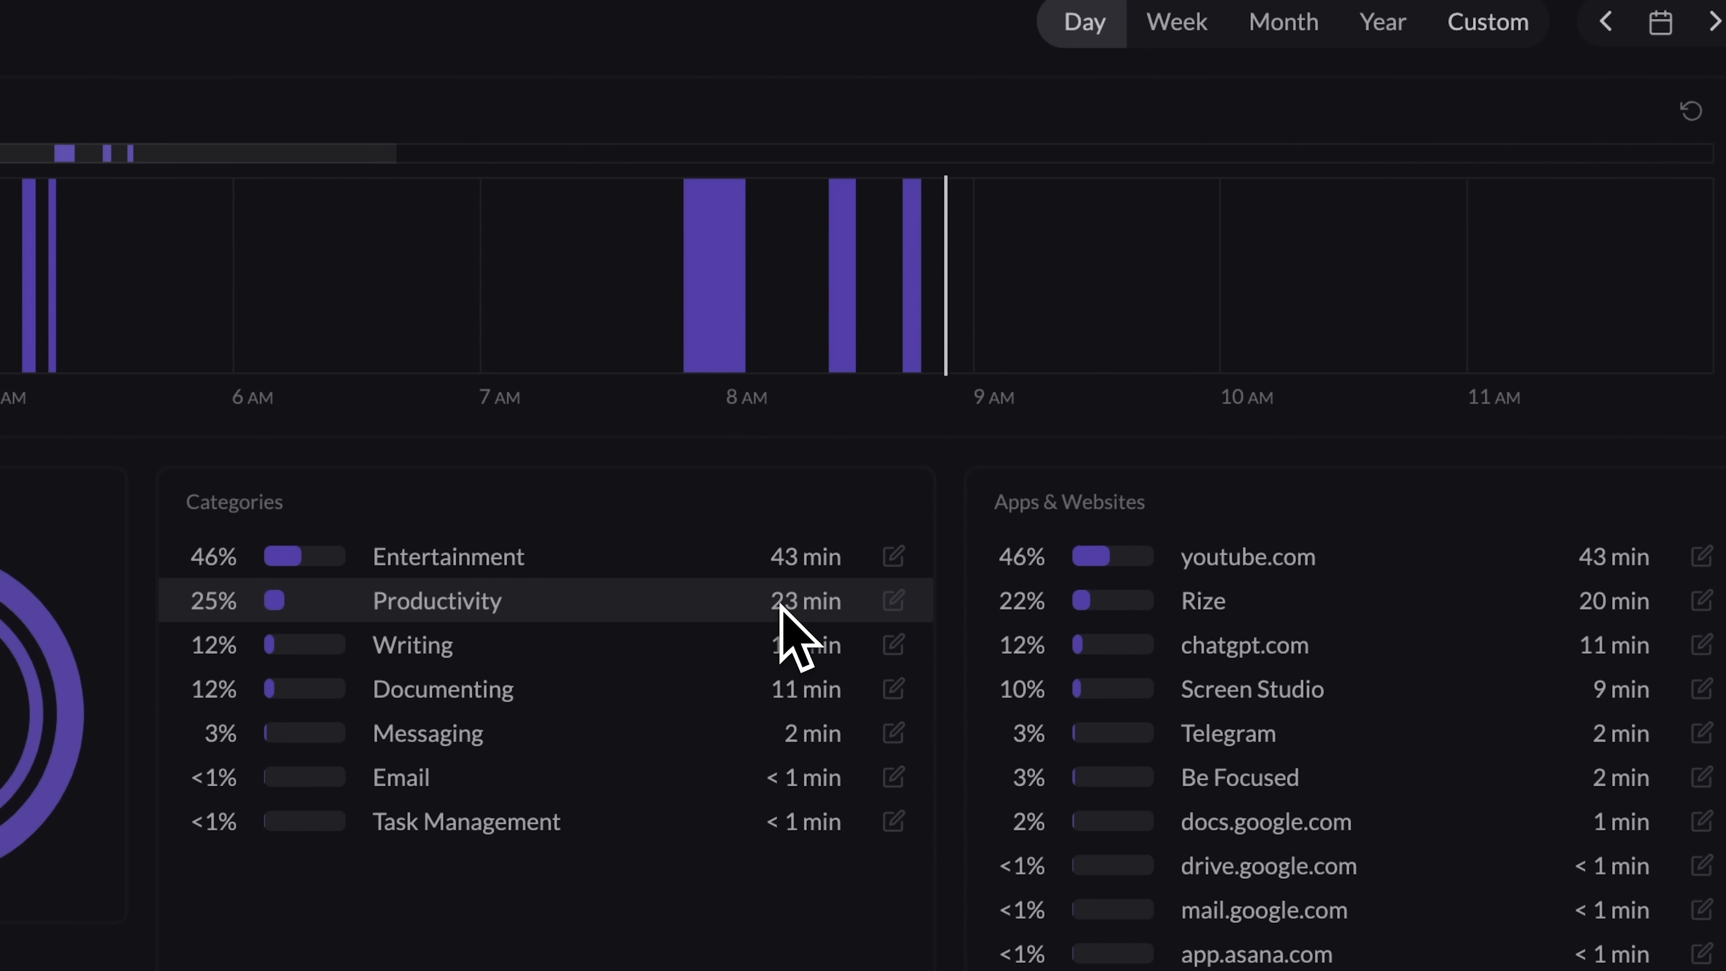
mouse_move(759, 682)
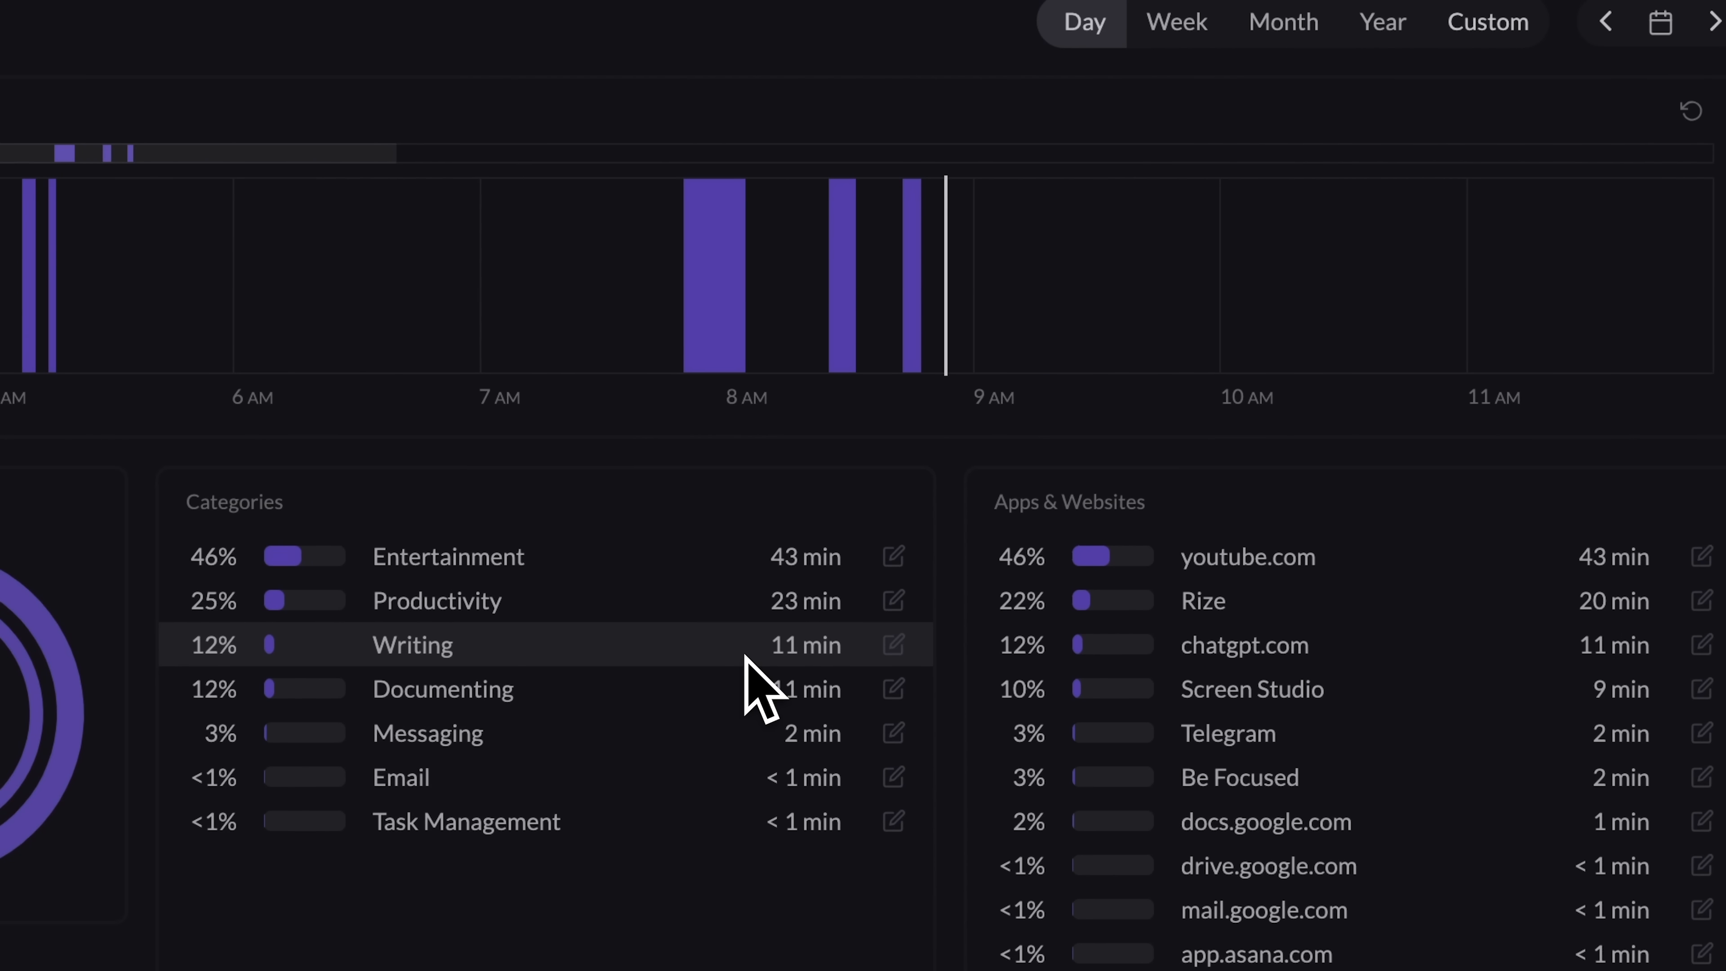
mouse_move(1411, 798)
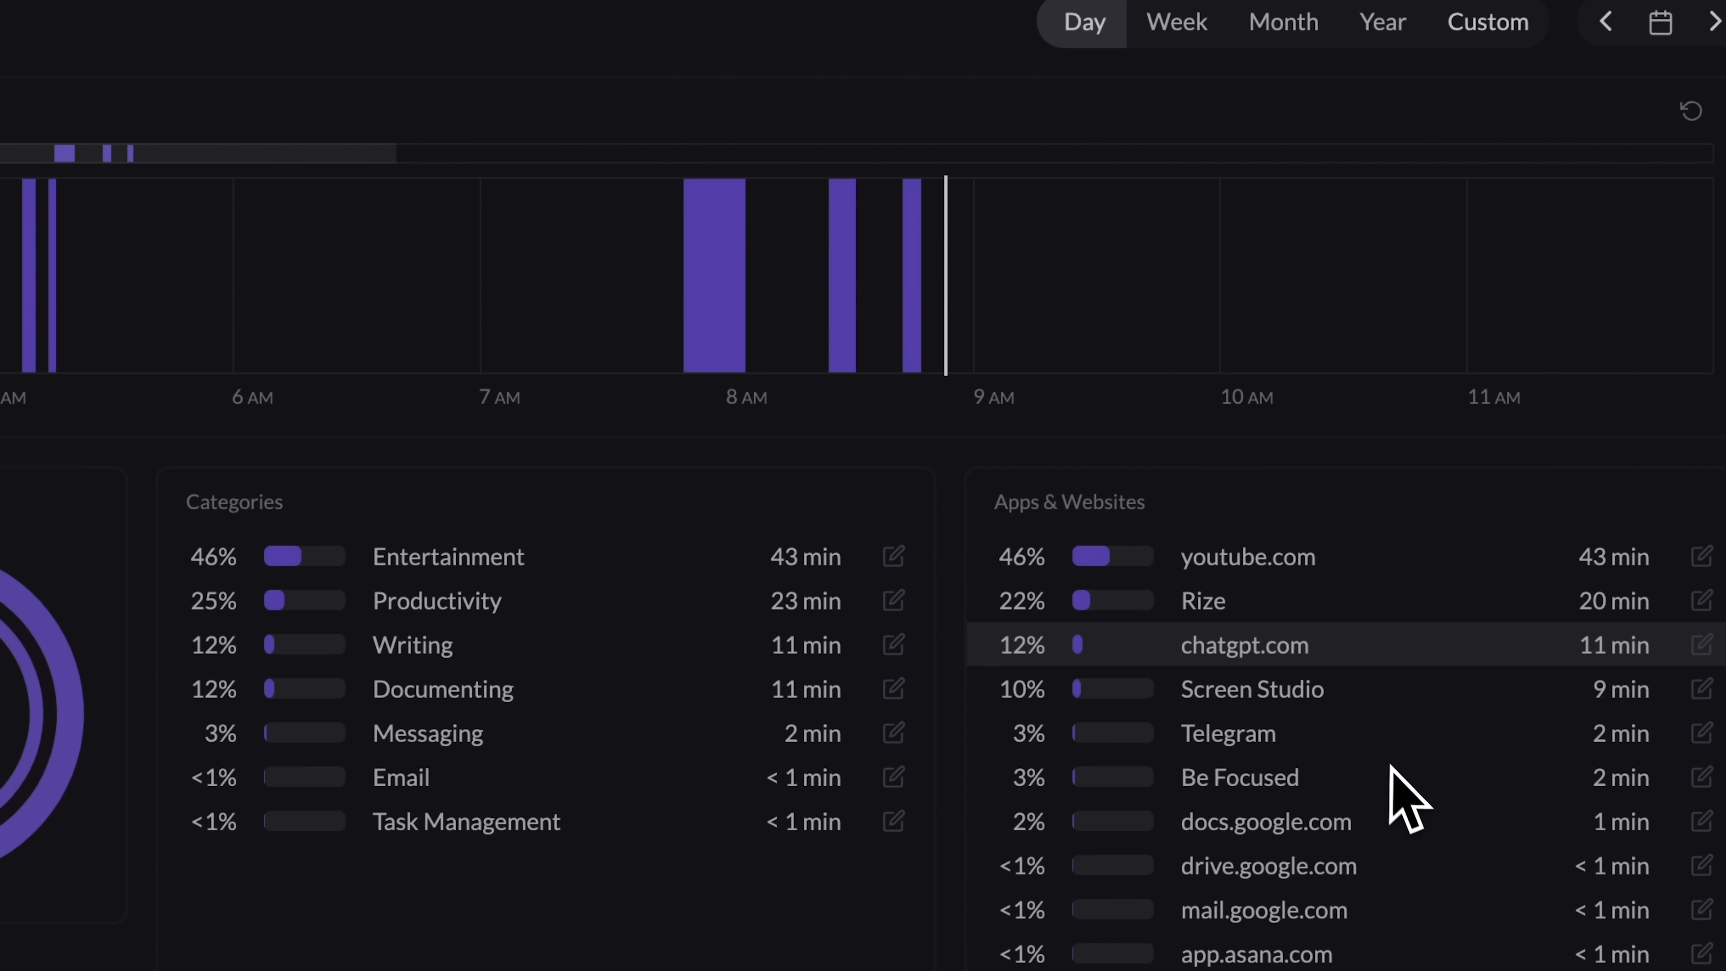
scroll(down, 3)
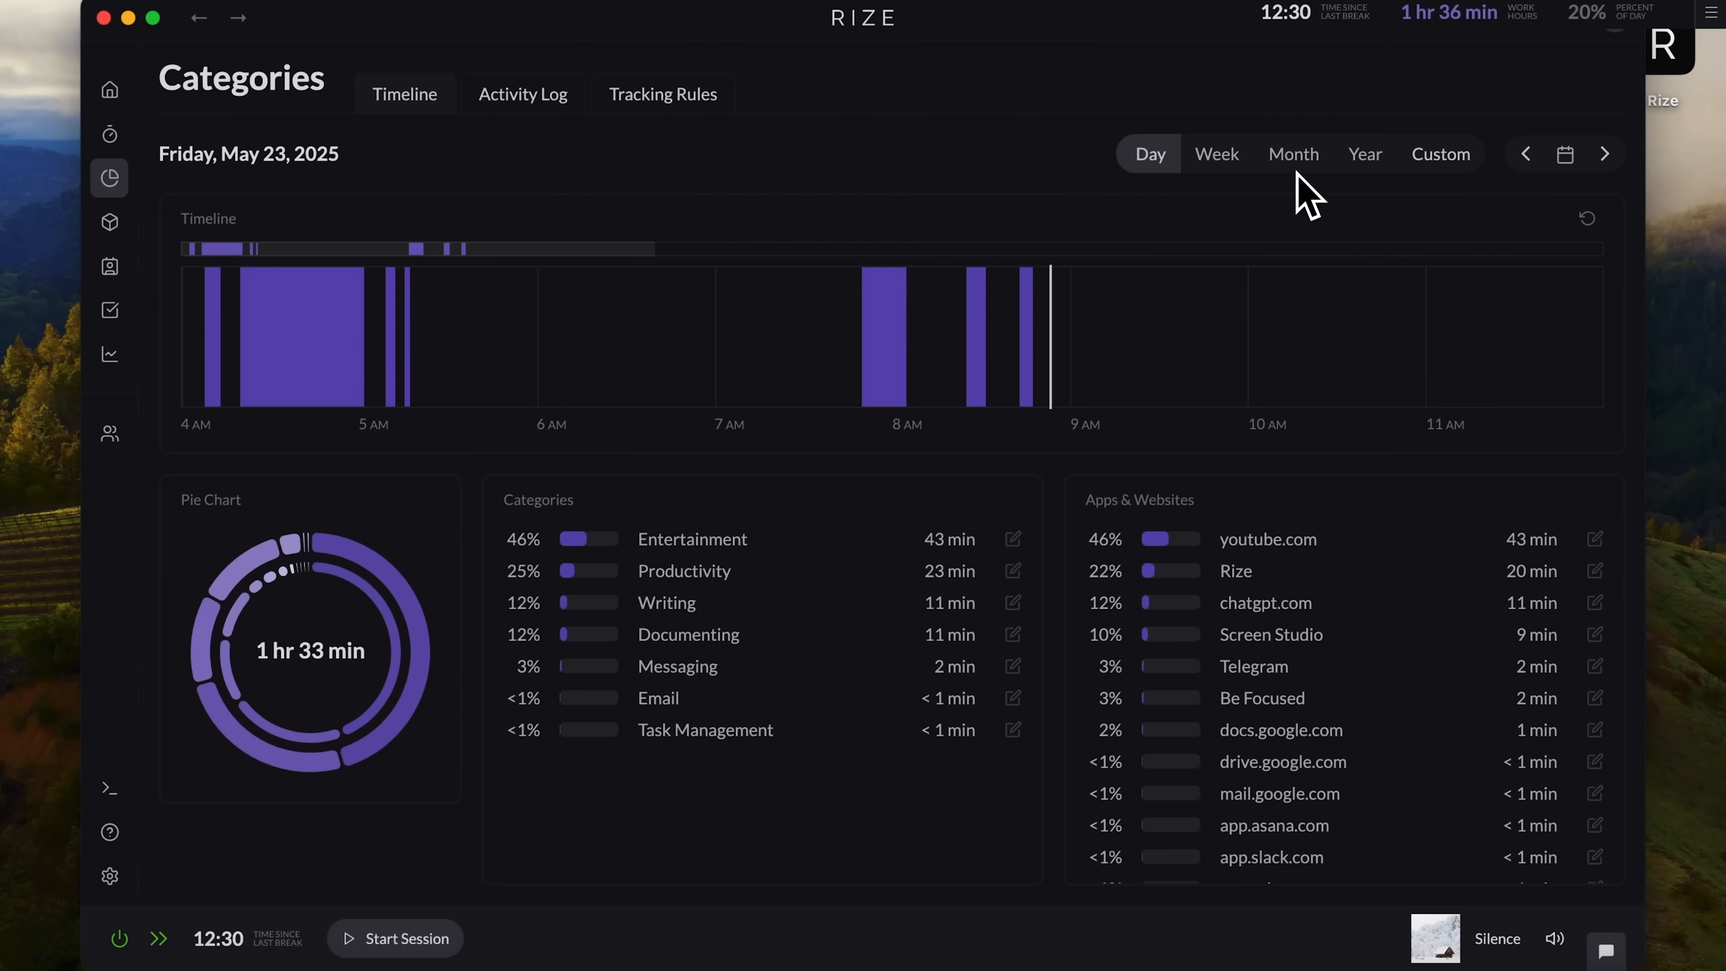
mouse_move(599, 176)
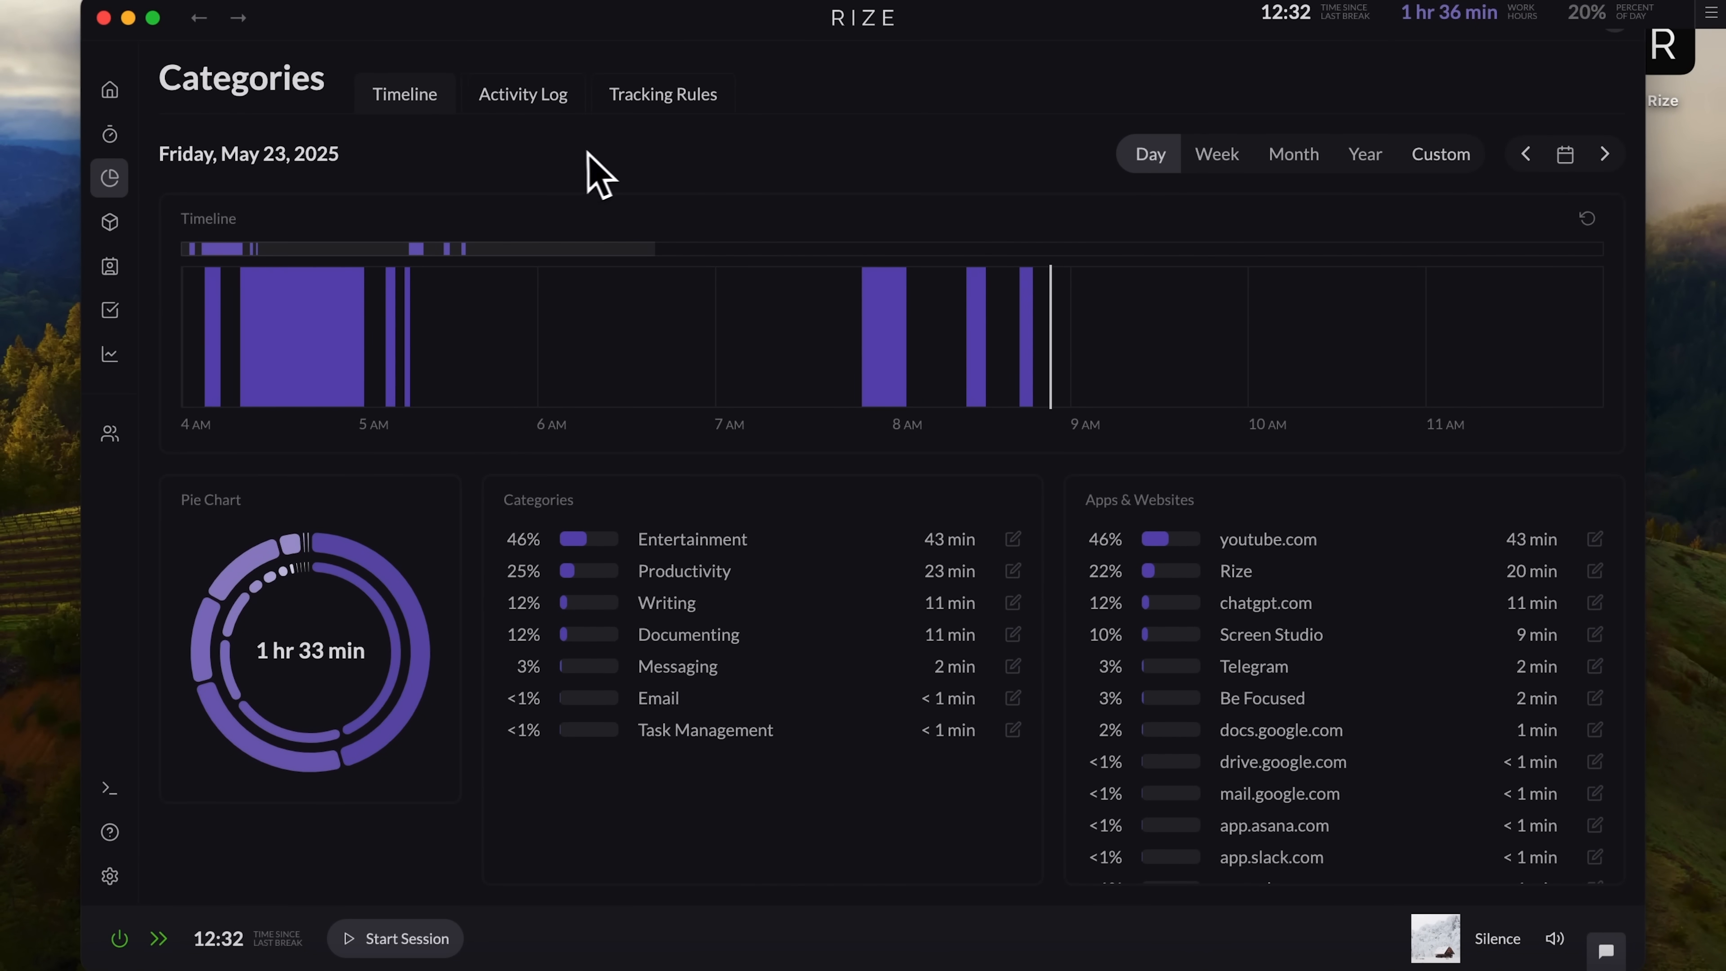
Step: Browse today's Activity Log, then return to the categories Timeline
click(523, 94)
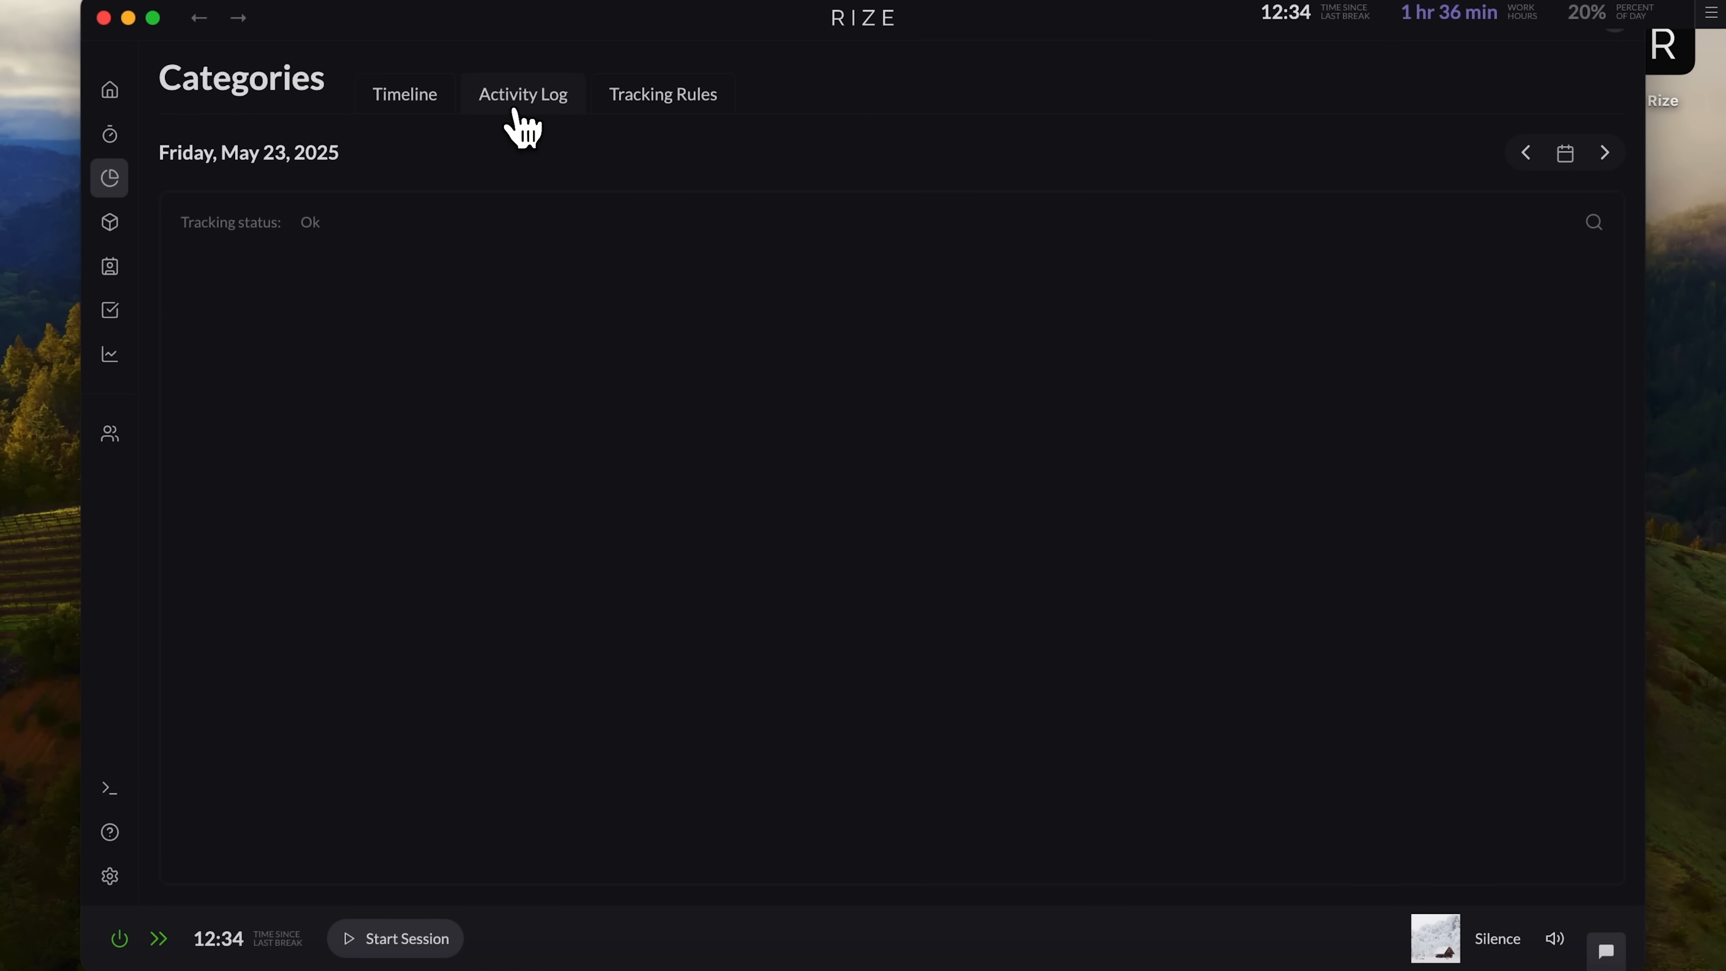
click(521, 94)
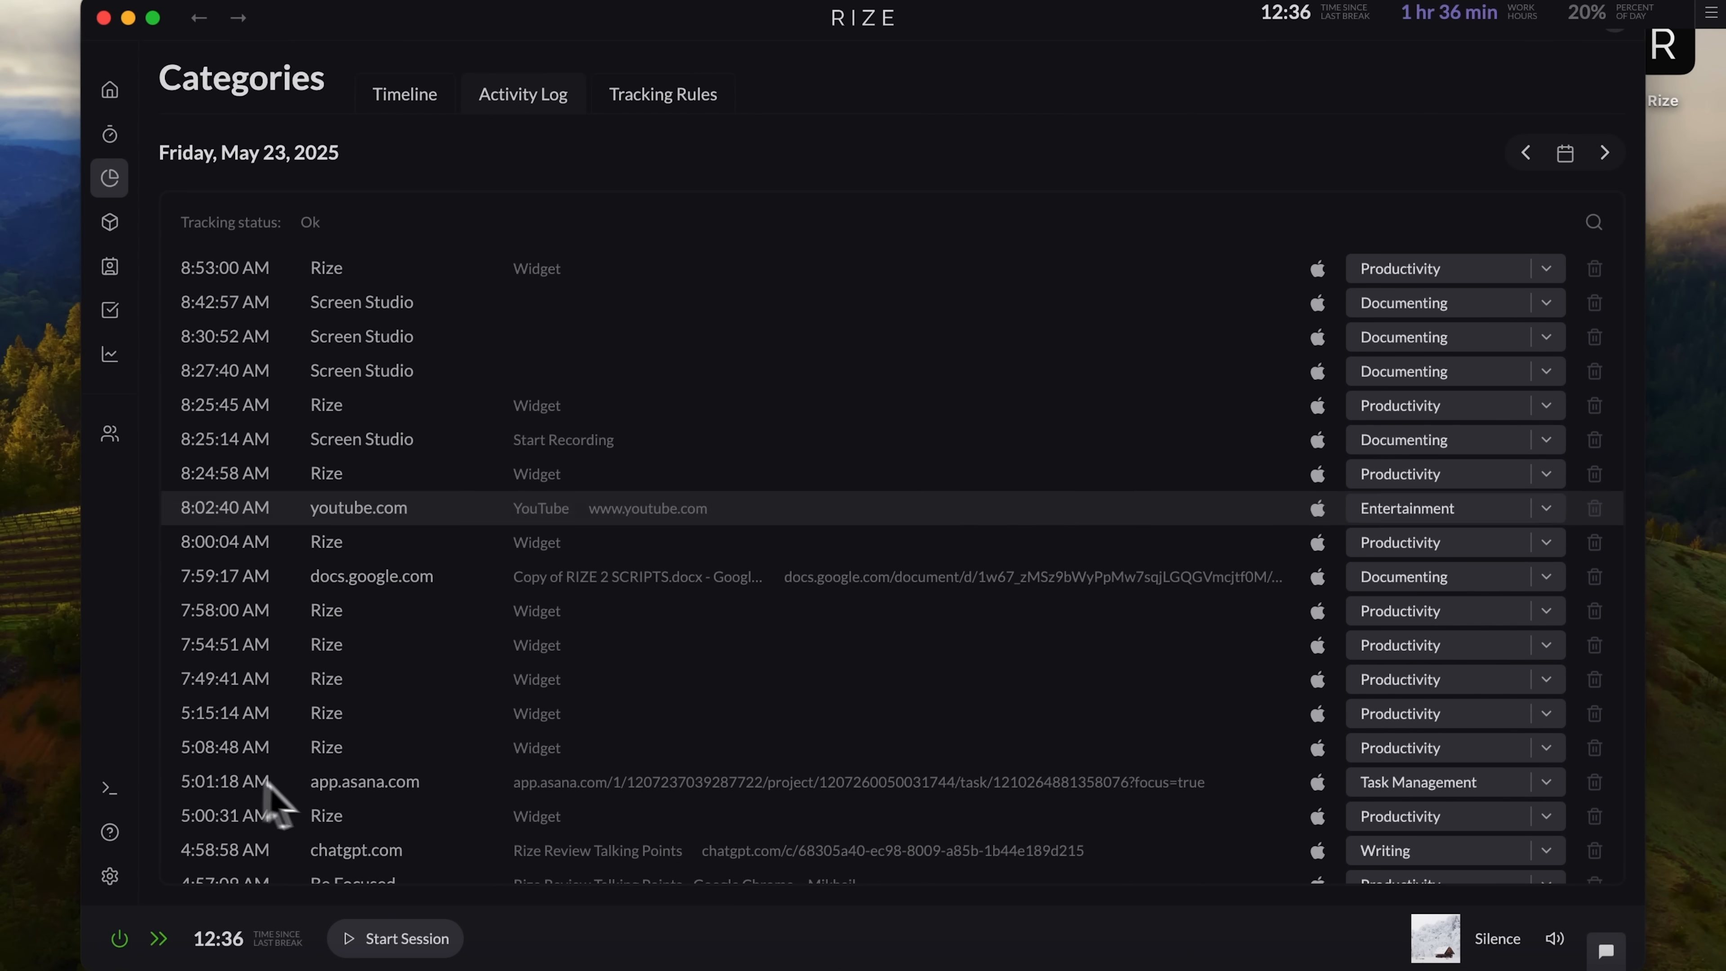
mouse_move(519, 311)
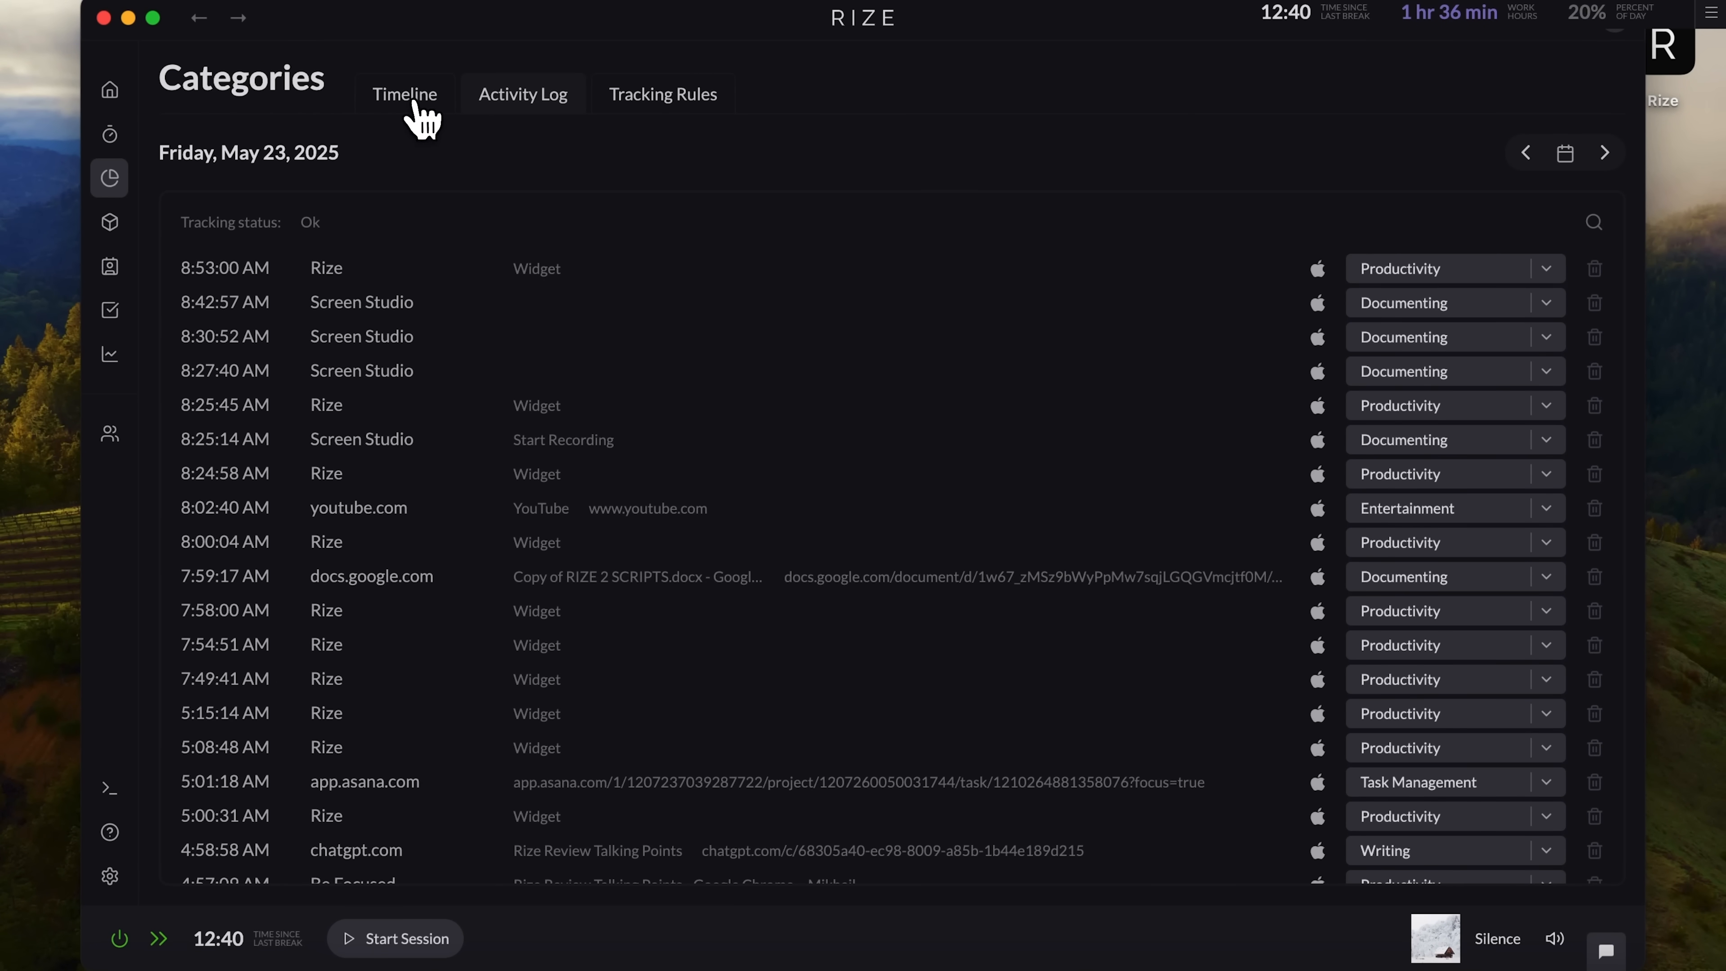
click(404, 94)
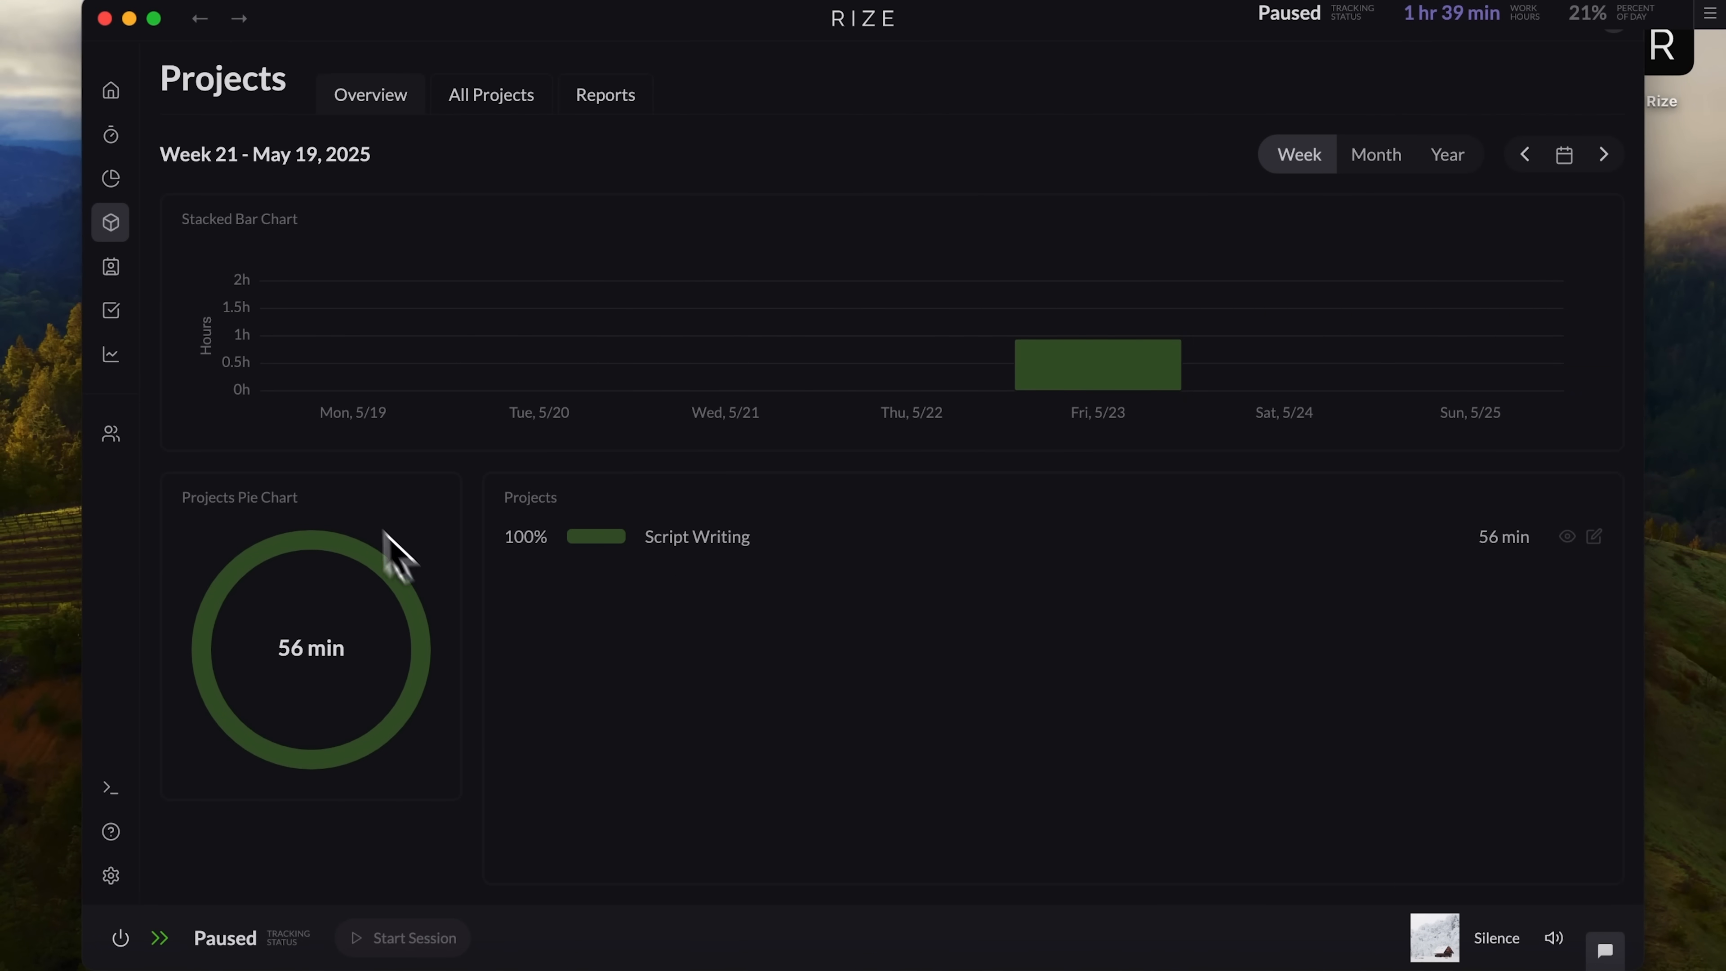
mouse_move(572, 509)
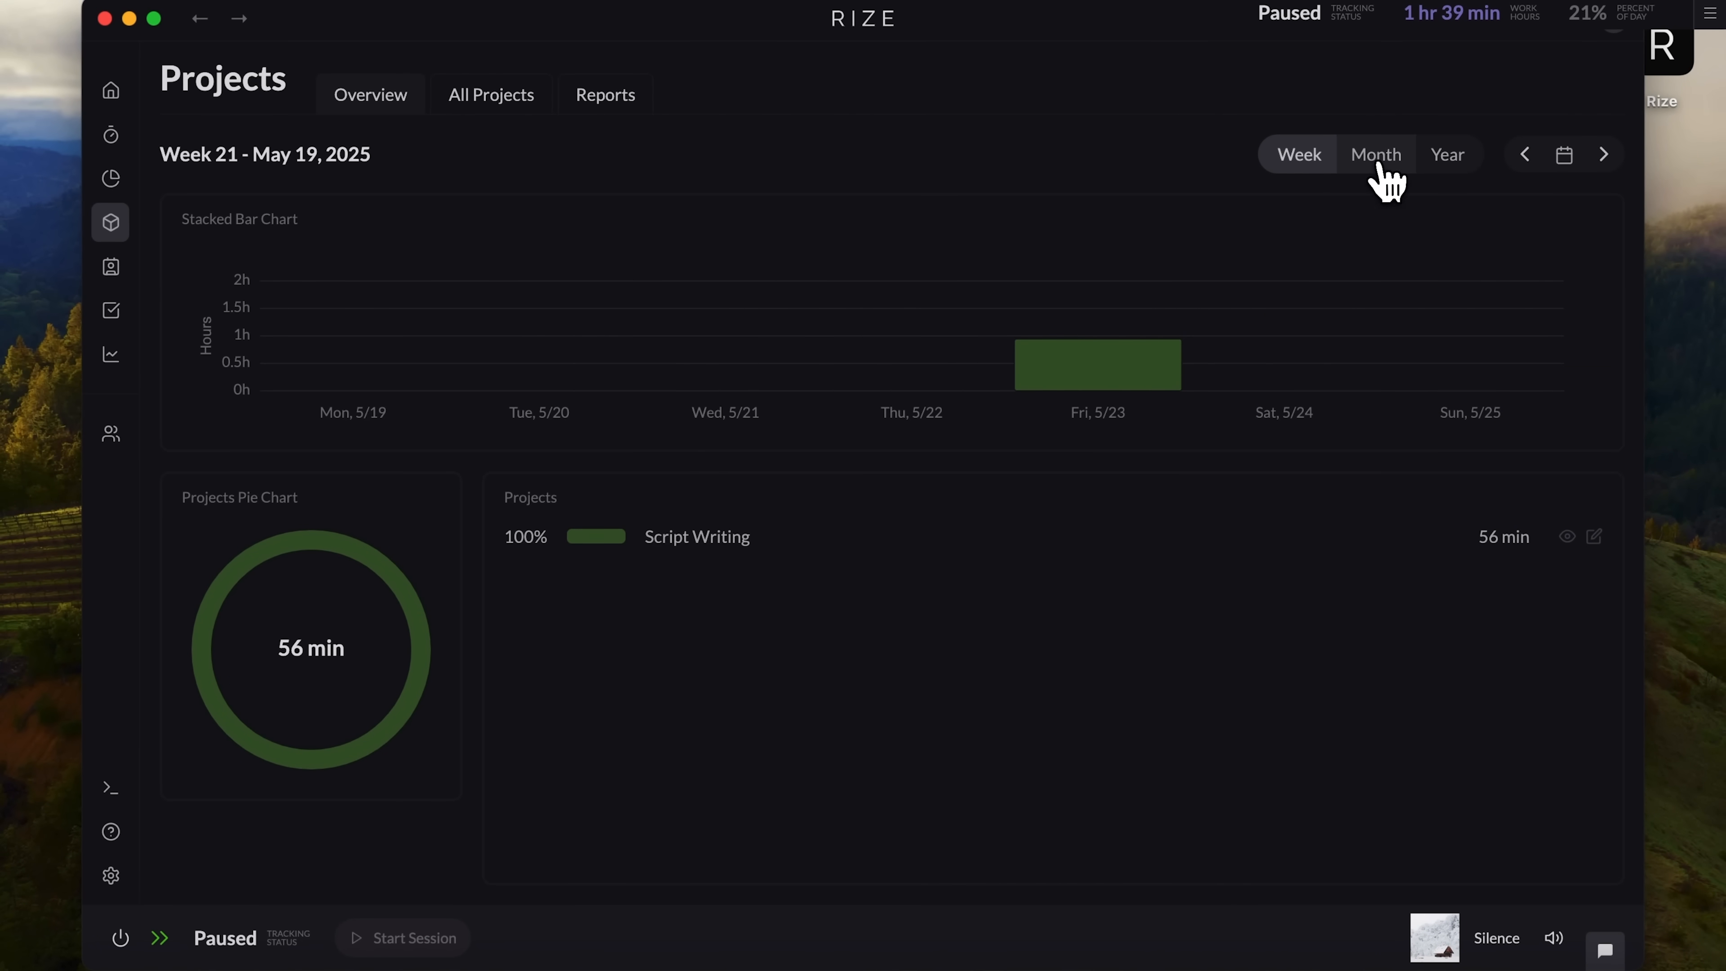
Step: Check project time in Month view for May 2025, then return to the weekly chart
click(1374, 154)
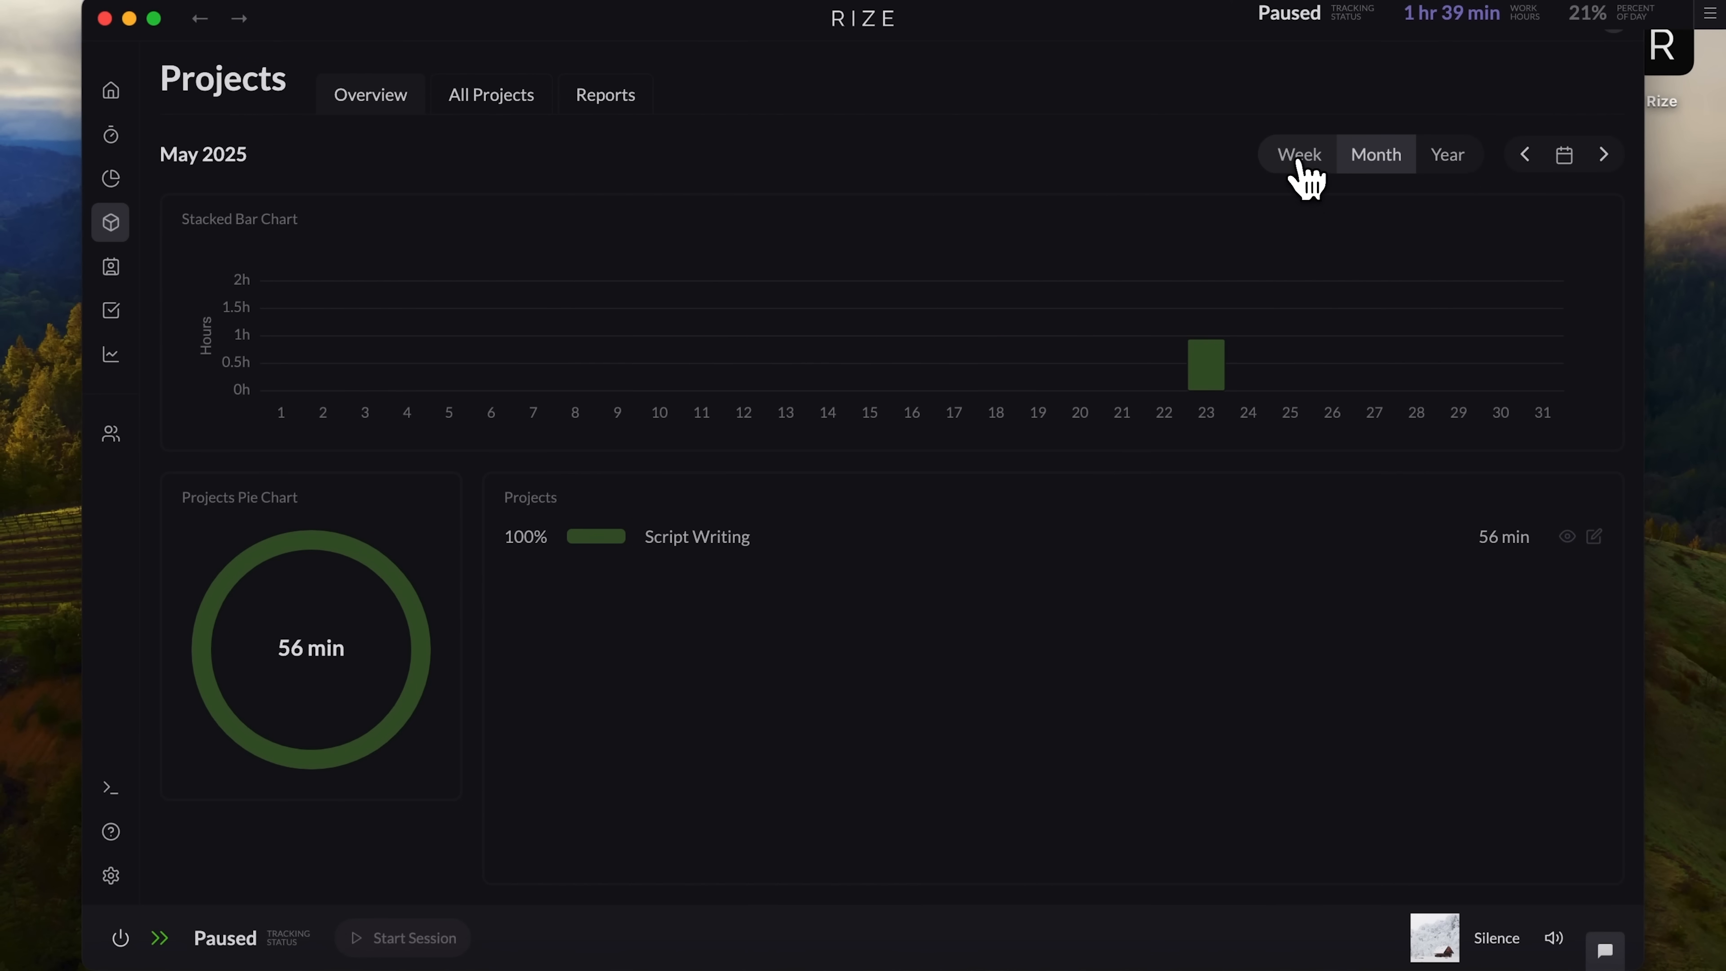
click(1299, 154)
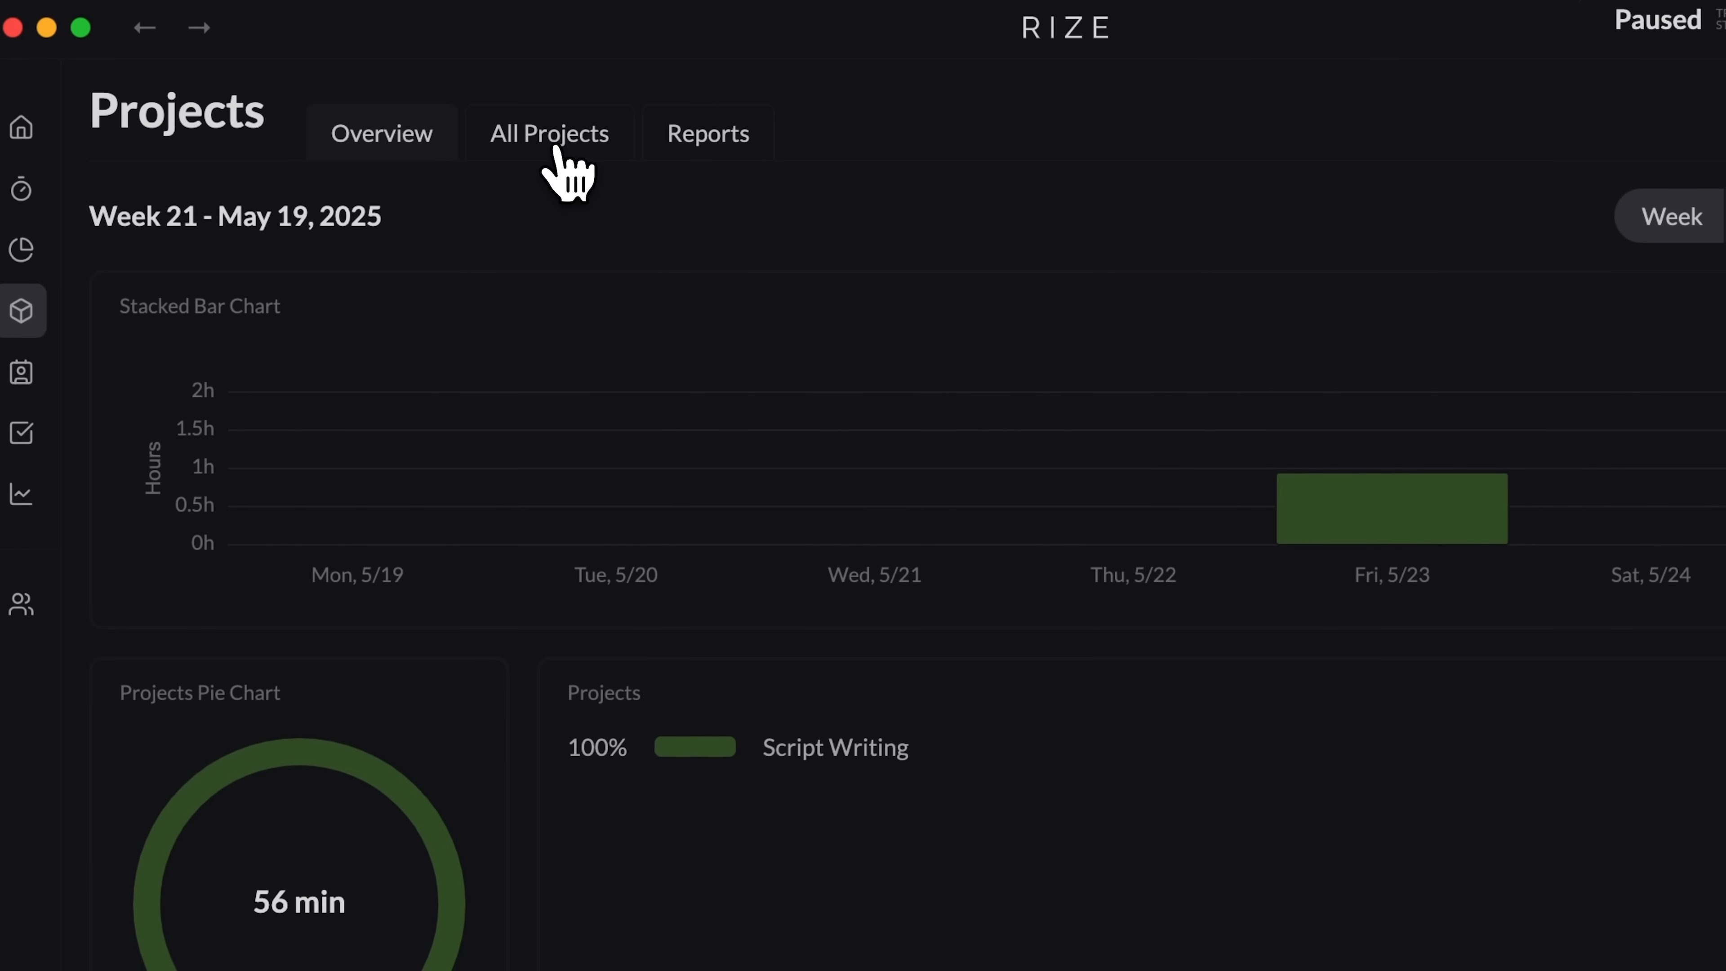
Step: Show All Projects, listing Script Writing and Video Production
click(549, 132)
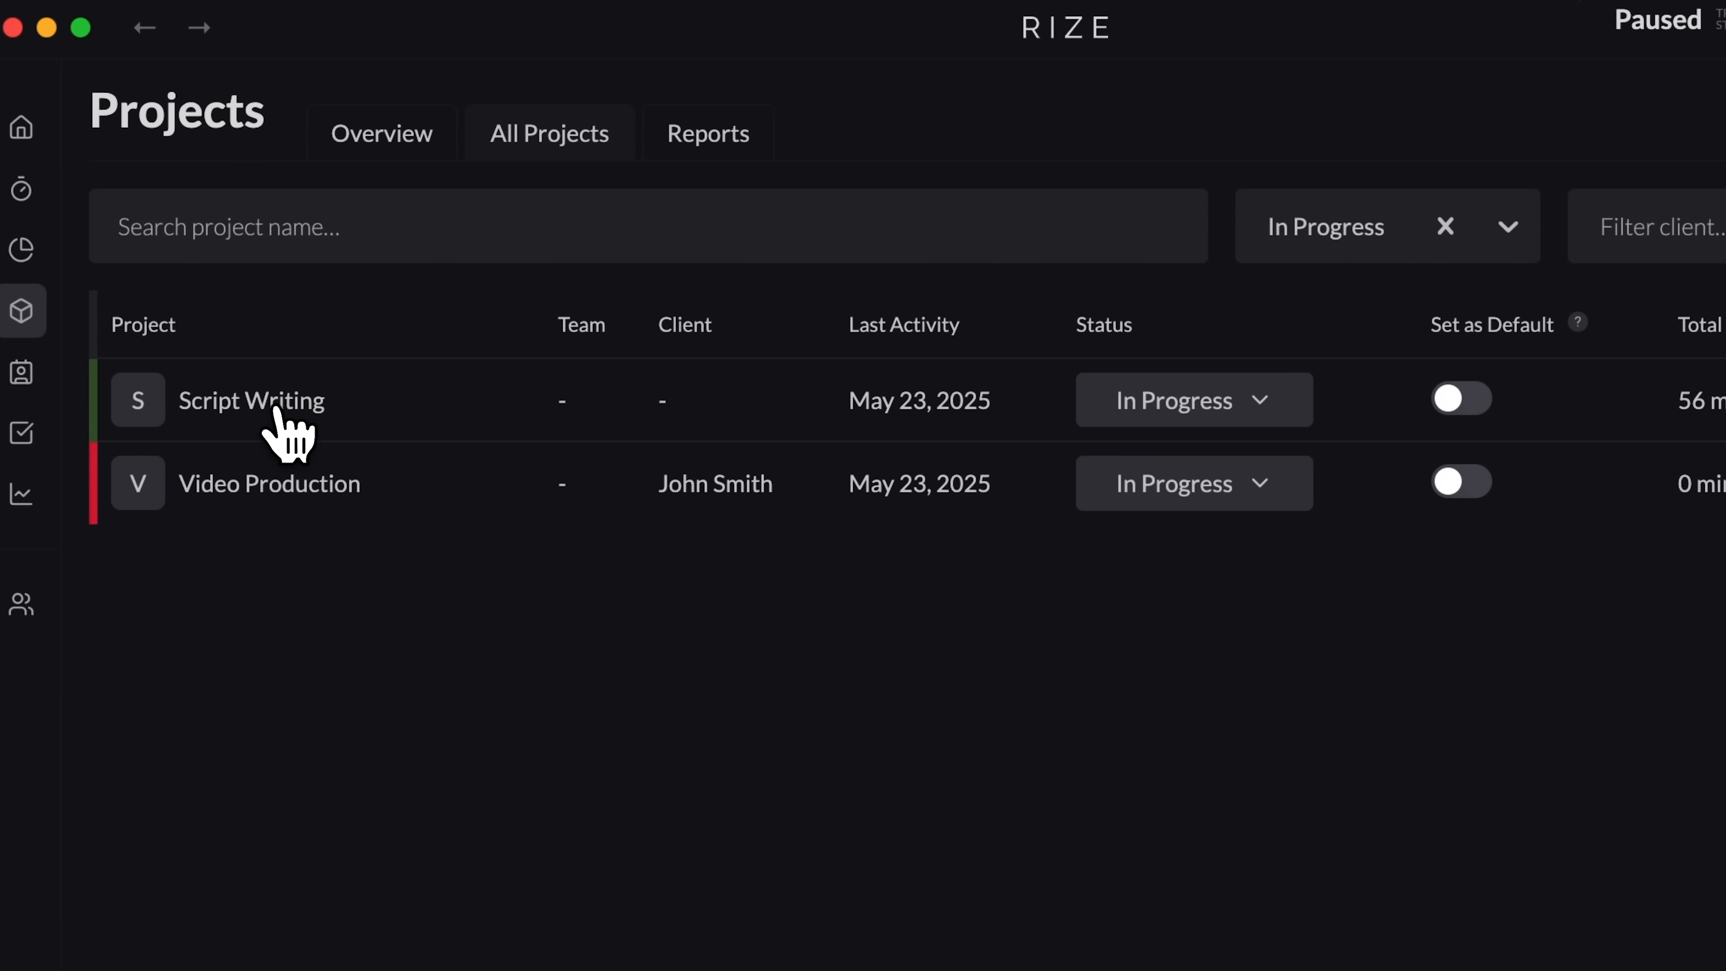
mouse_move(357, 481)
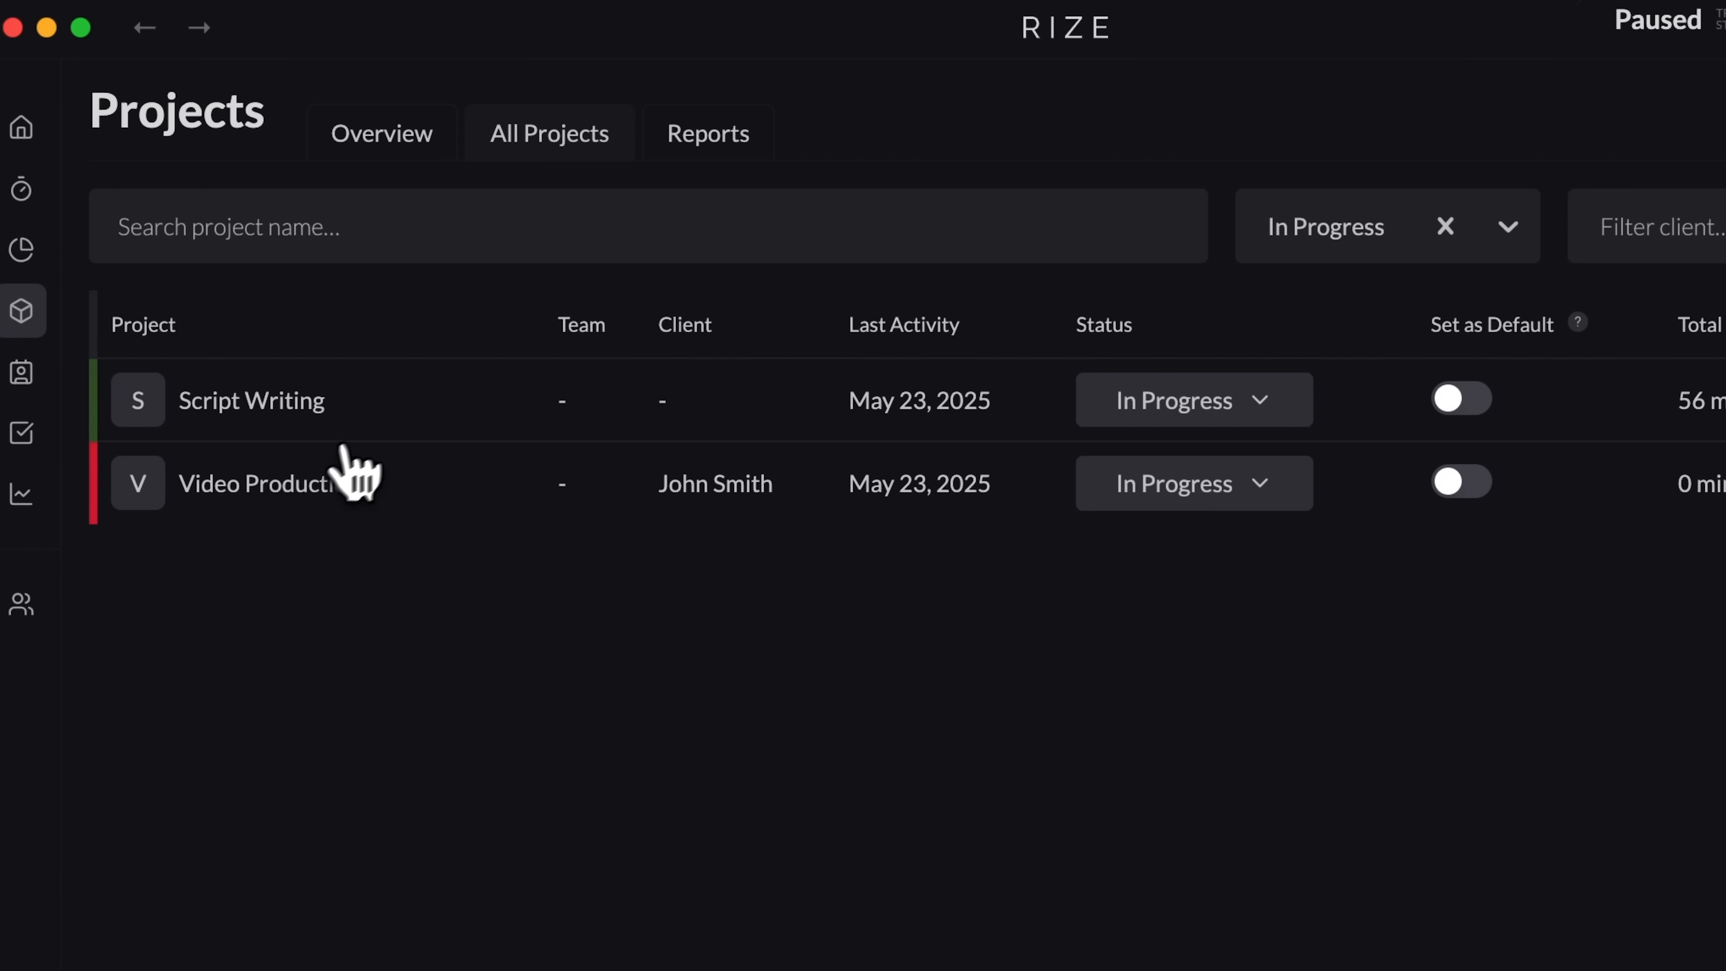
mouse_move(636, 387)
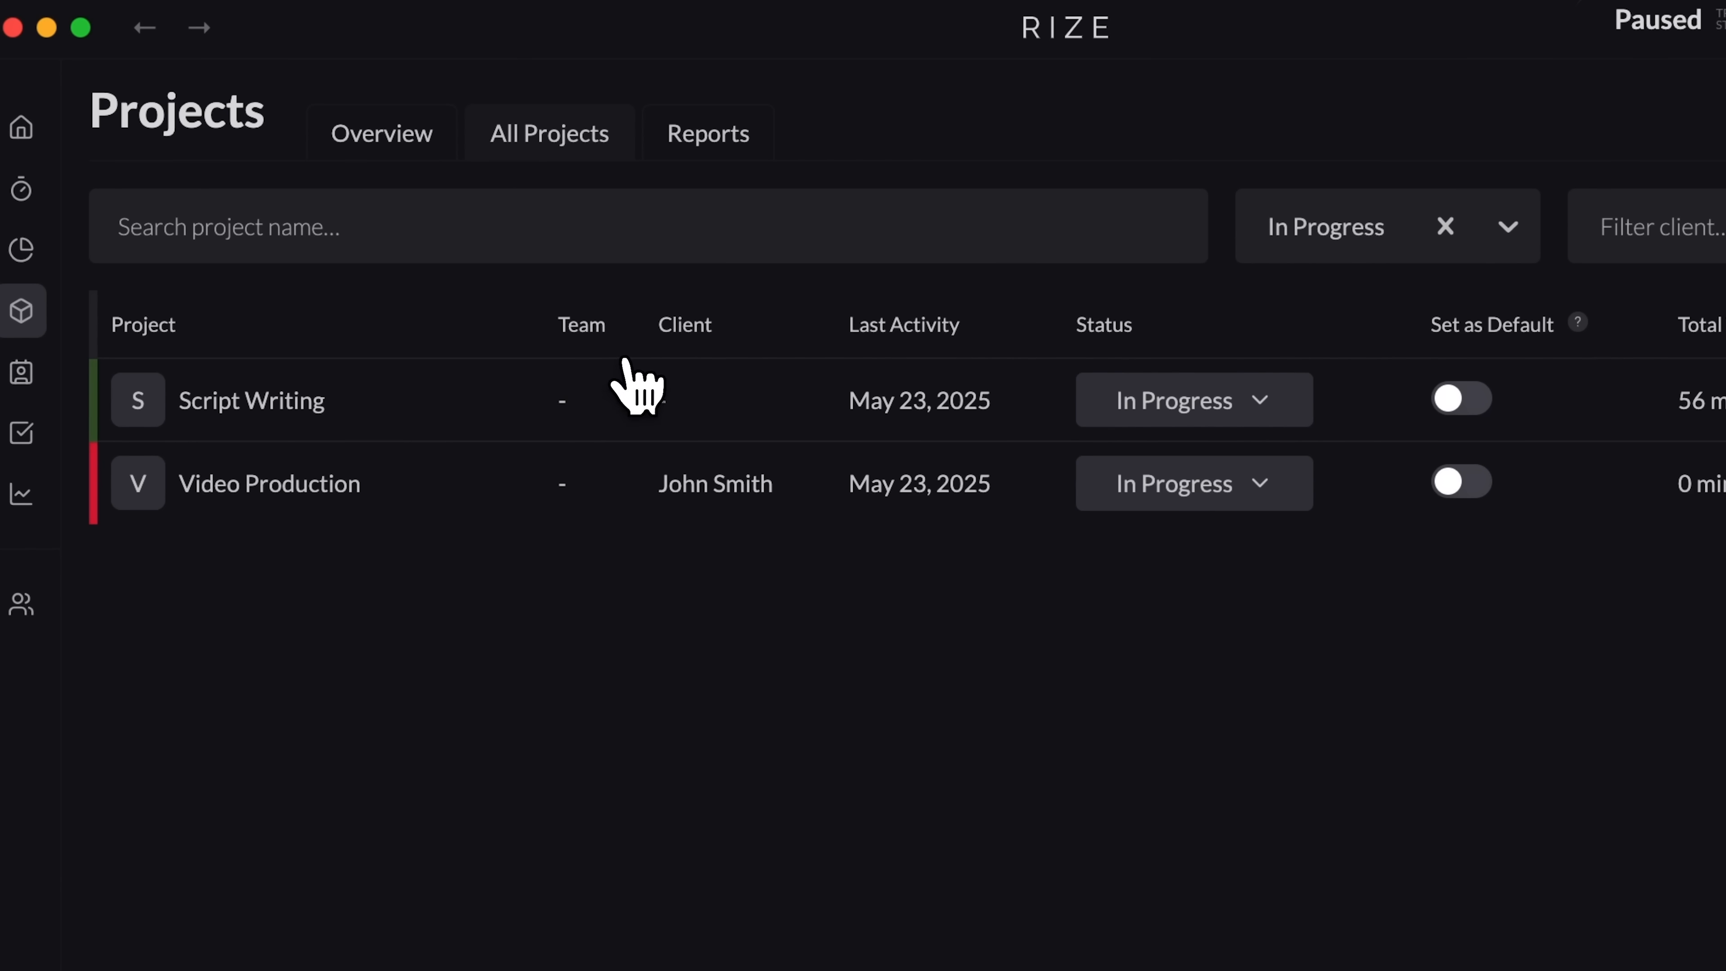
mouse_move(715, 385)
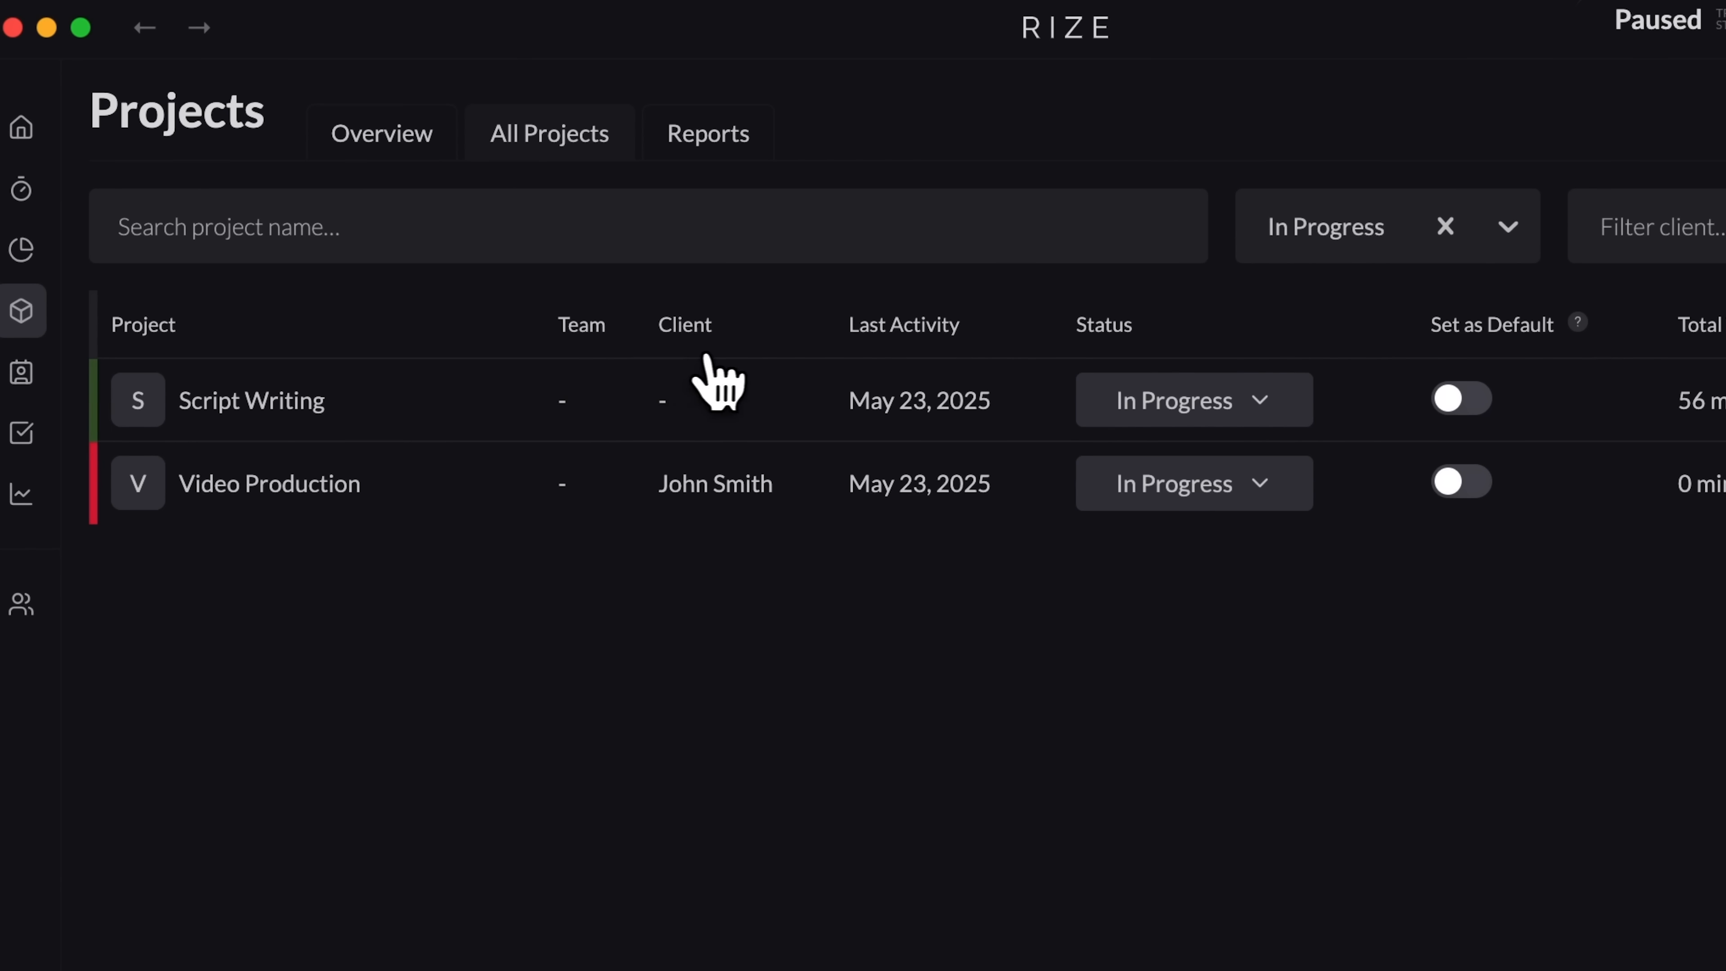
mouse_move(946, 385)
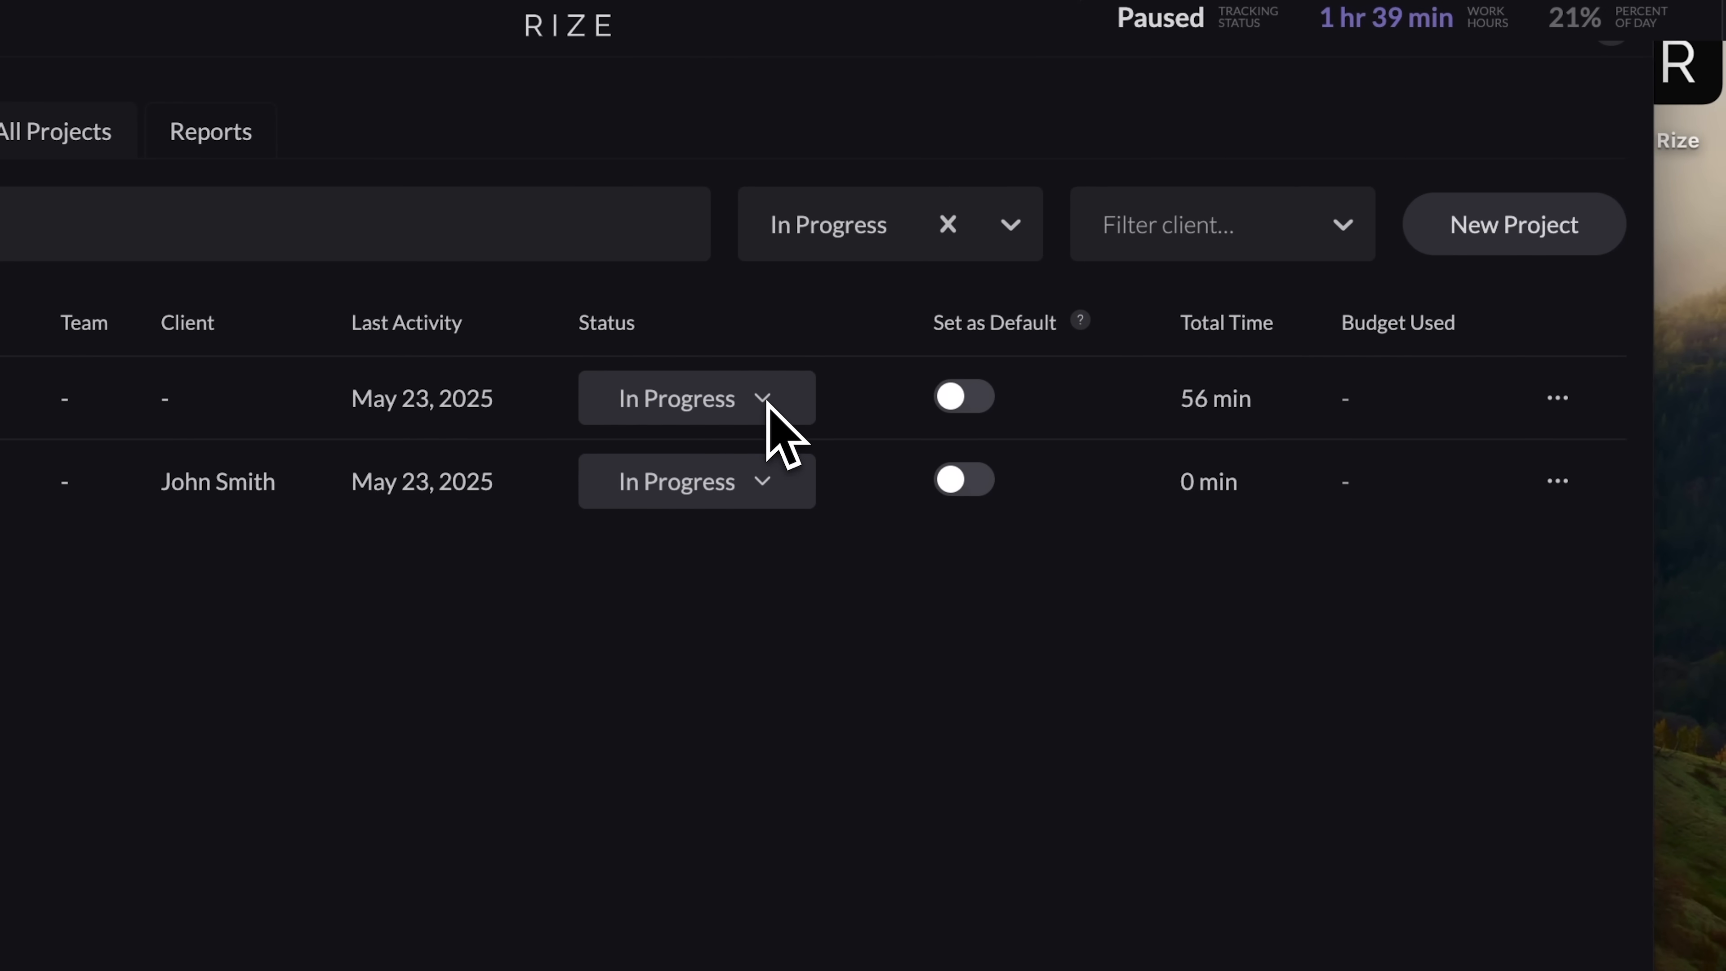
mouse_move(908, 358)
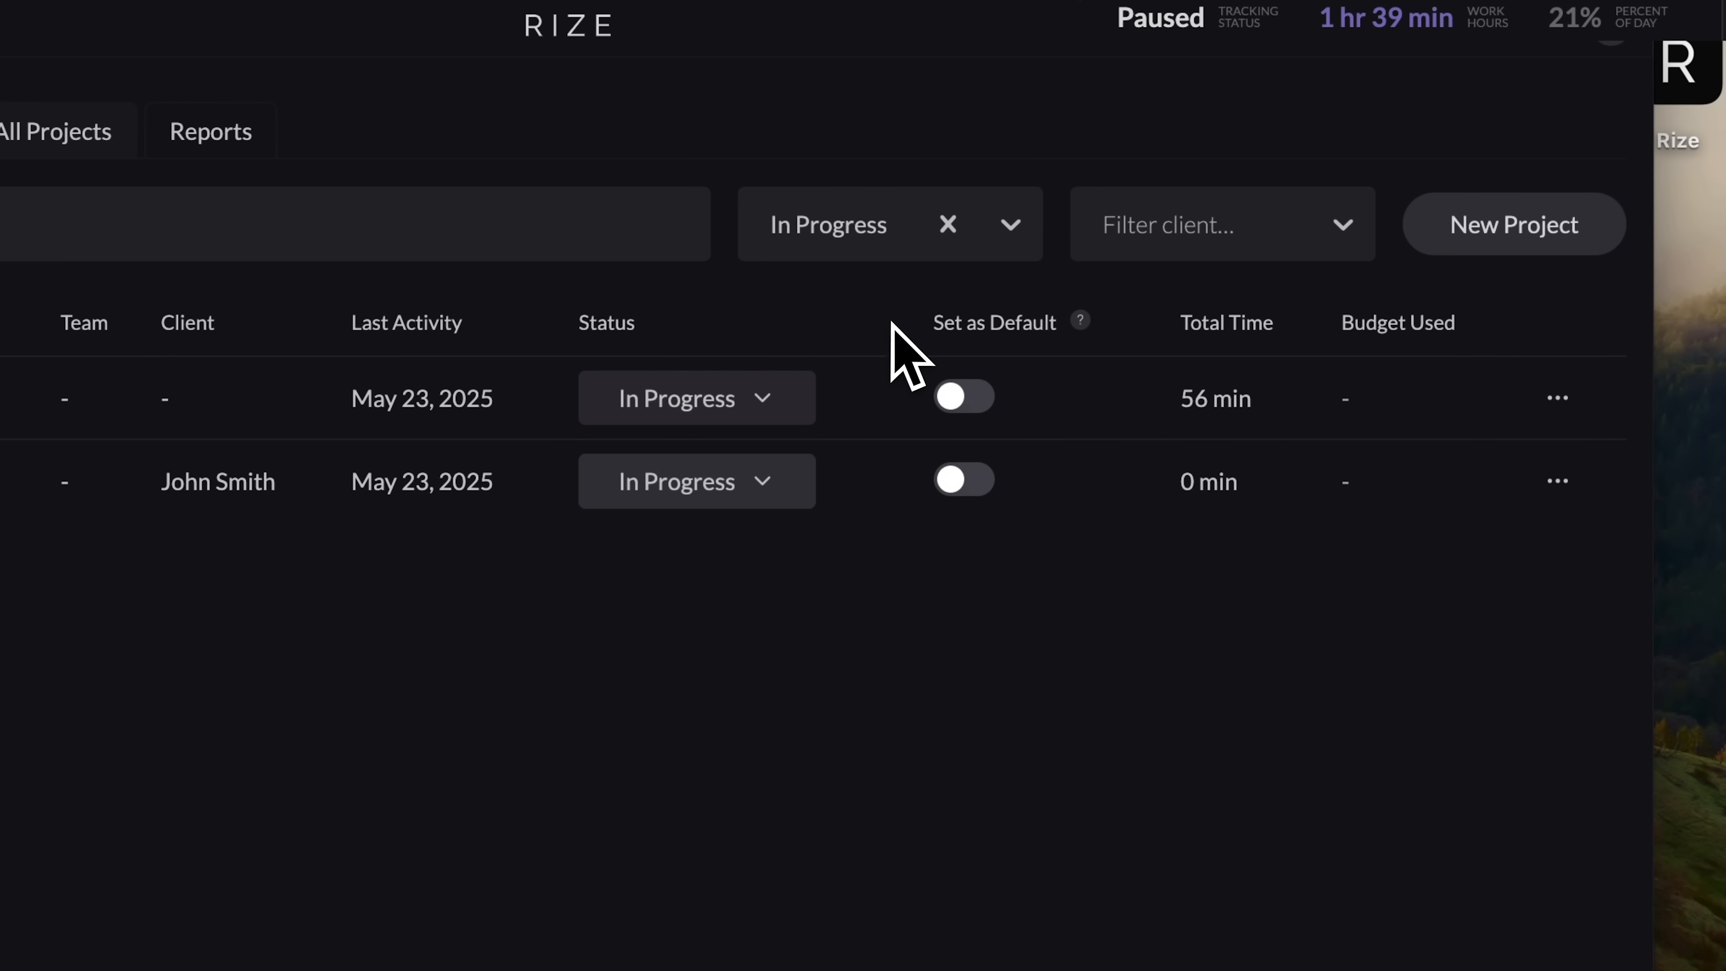
mouse_move(1302, 378)
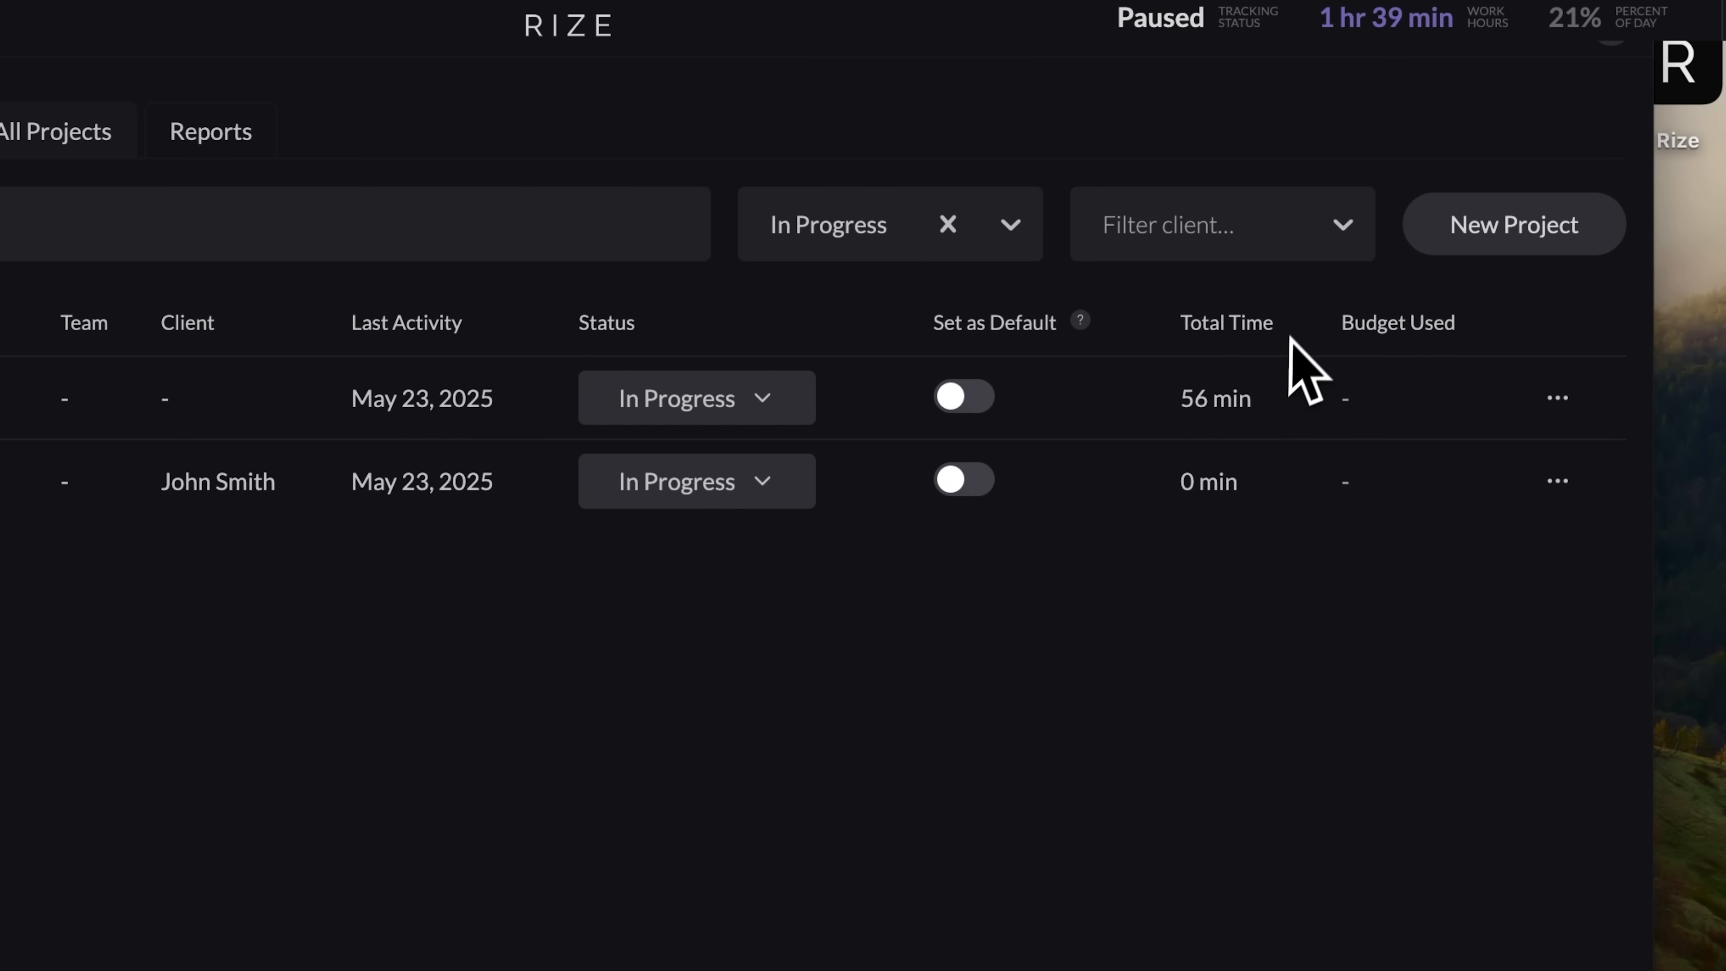
mouse_move(1226, 325)
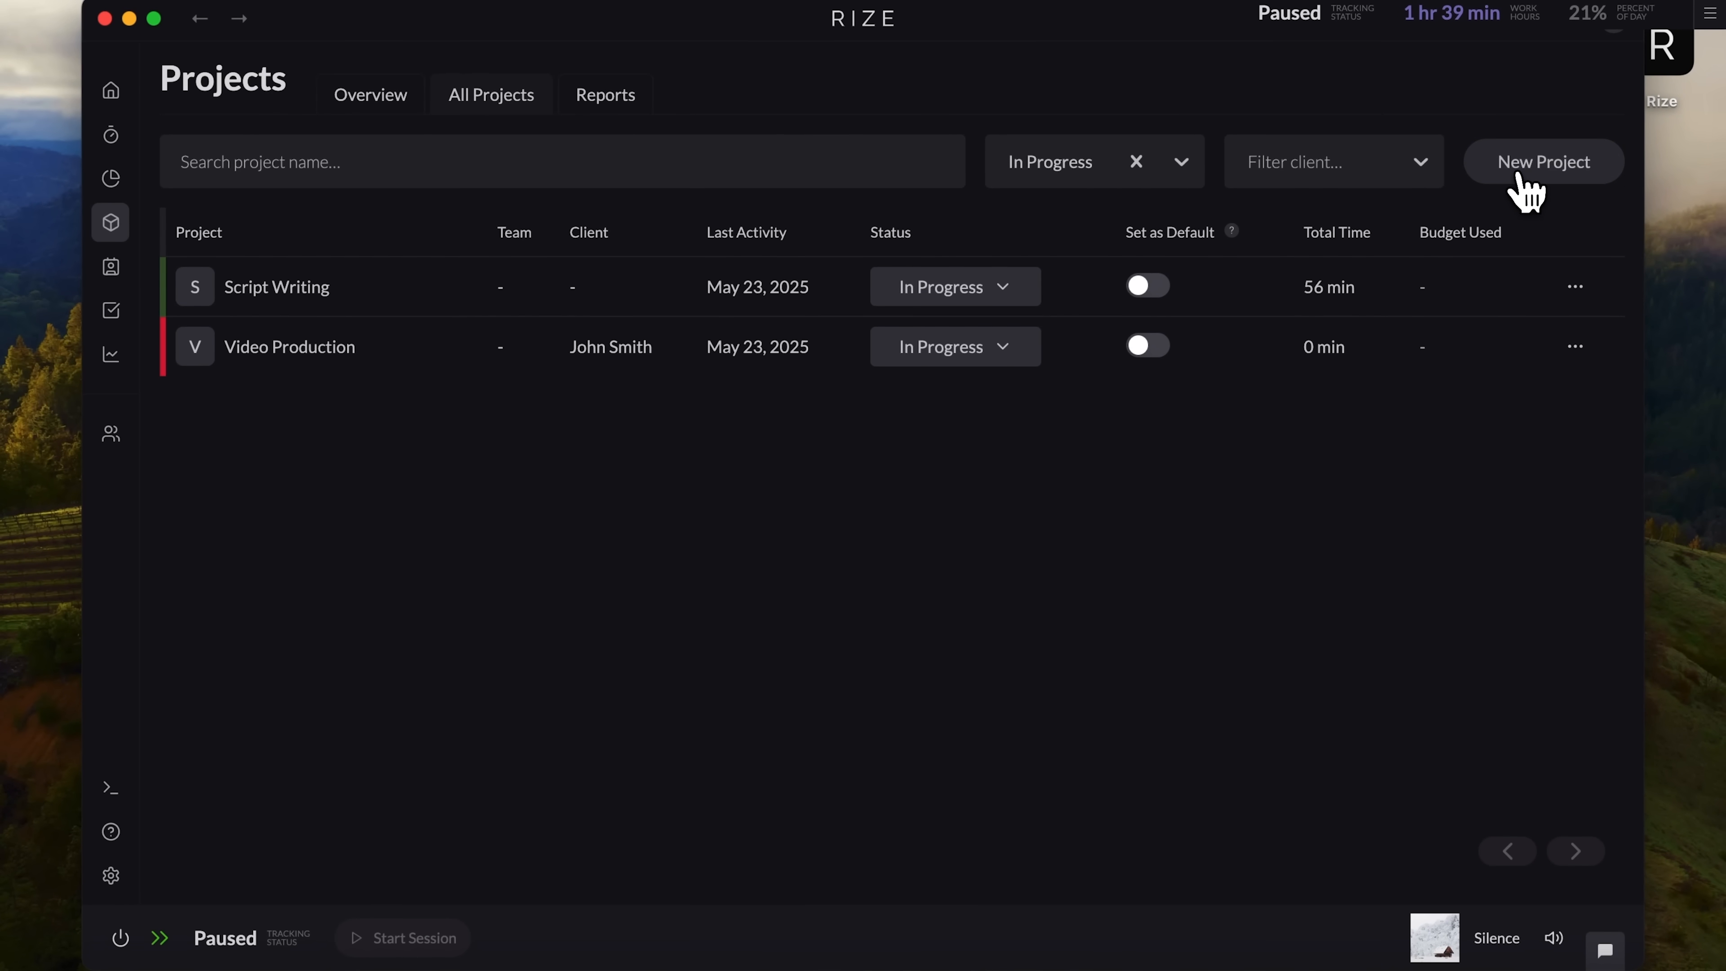
Step: Start a new project named 'Approve the brief' with the Carrot colour
click(1542, 161)
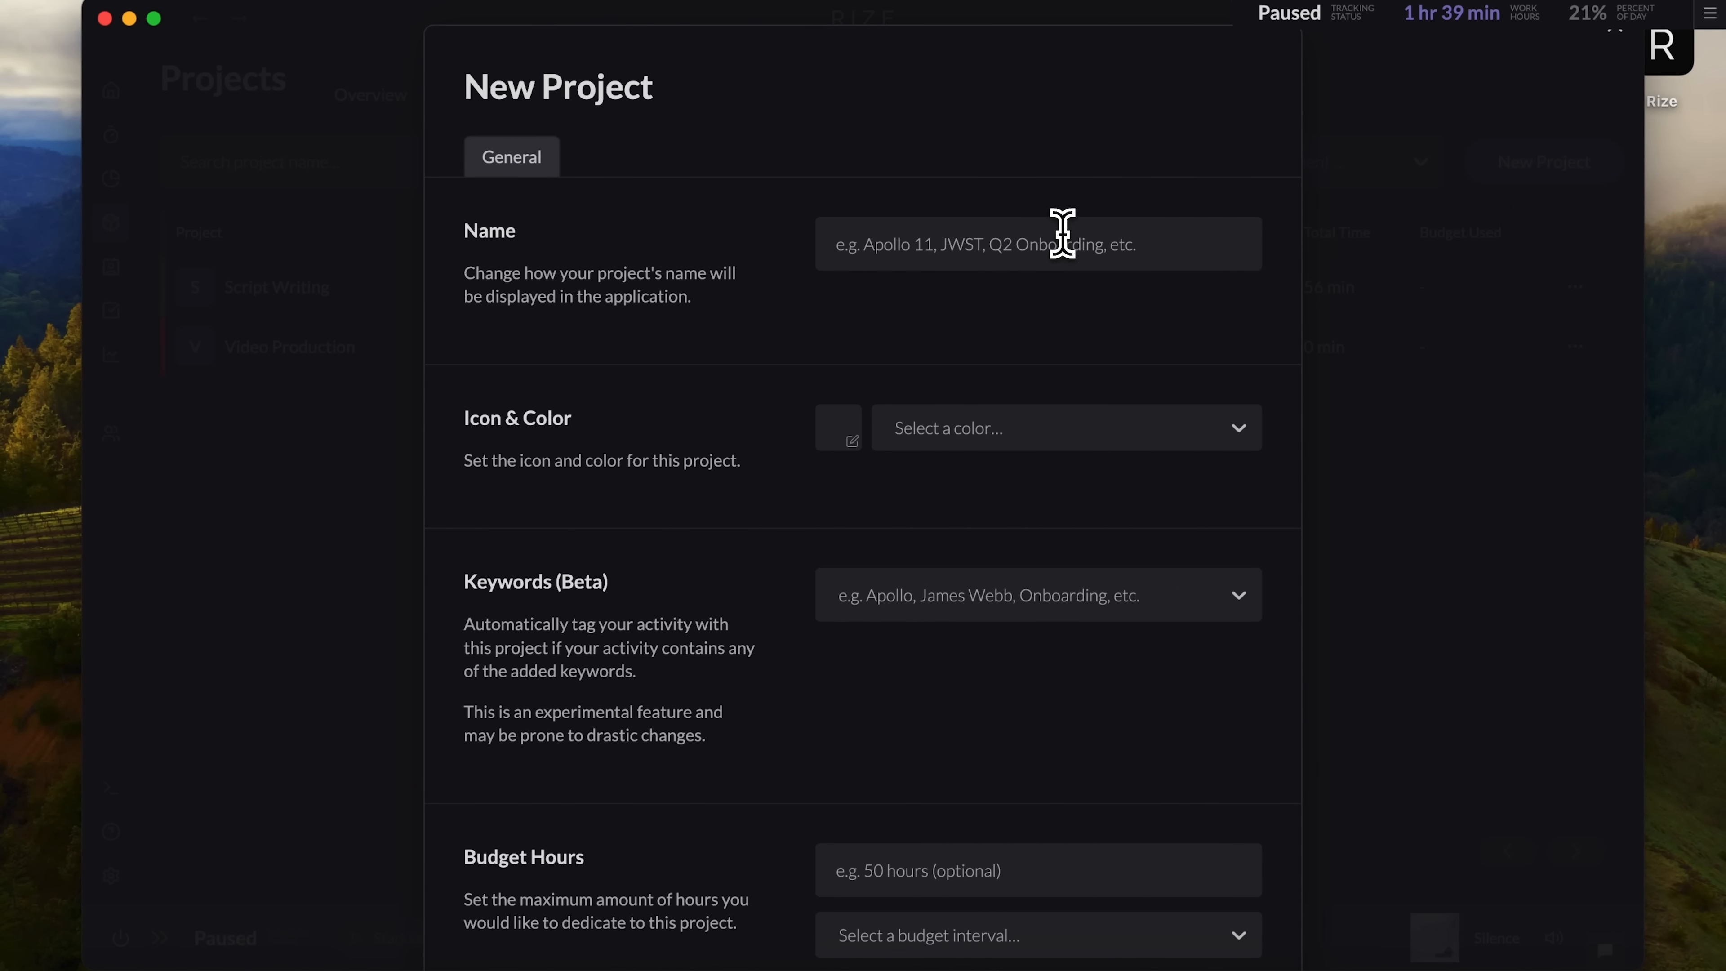
click(1035, 244)
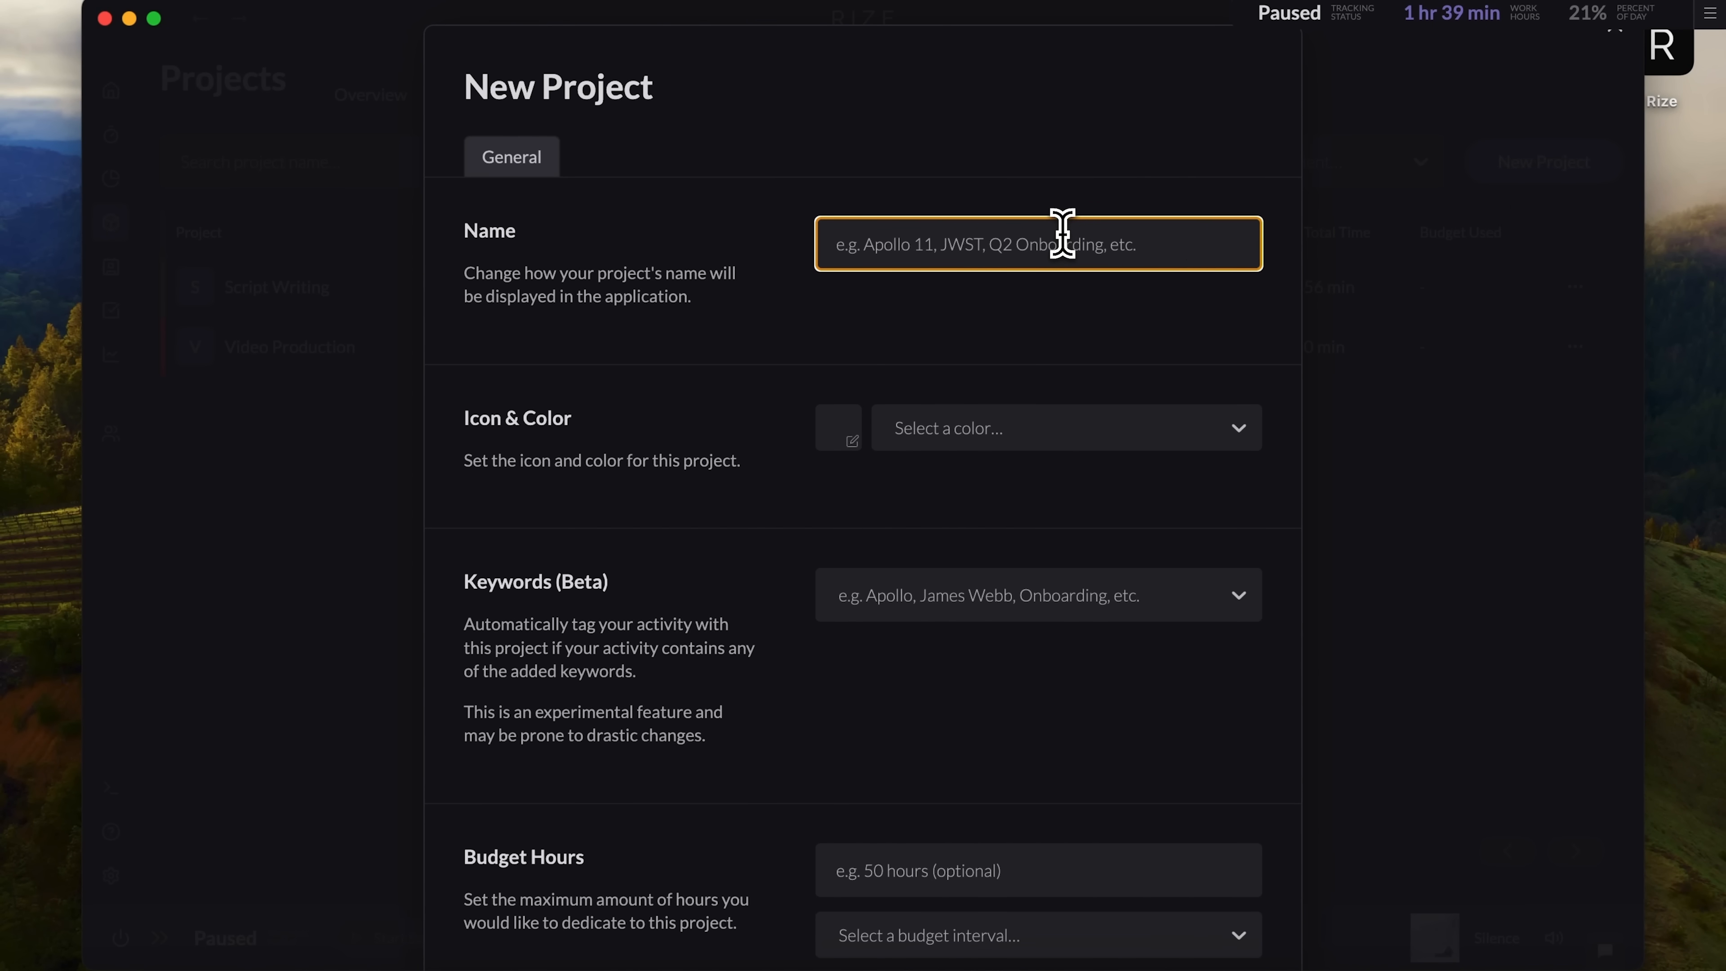
text(Approve the brief)
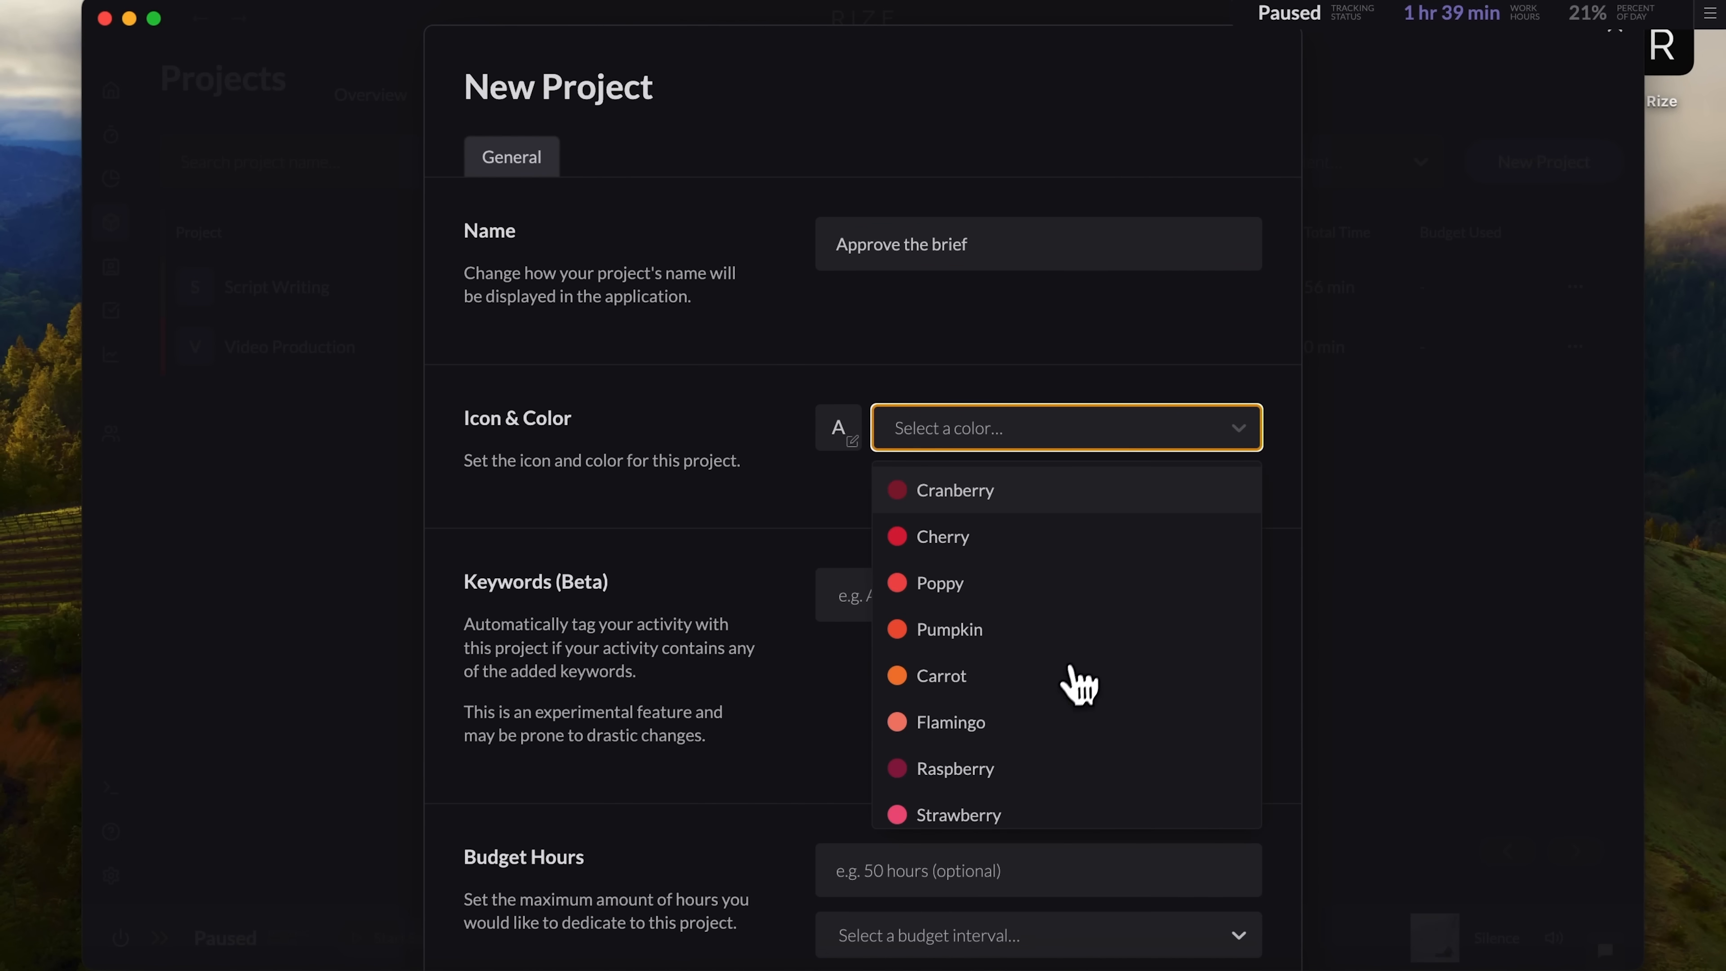
mouse_move(1068, 683)
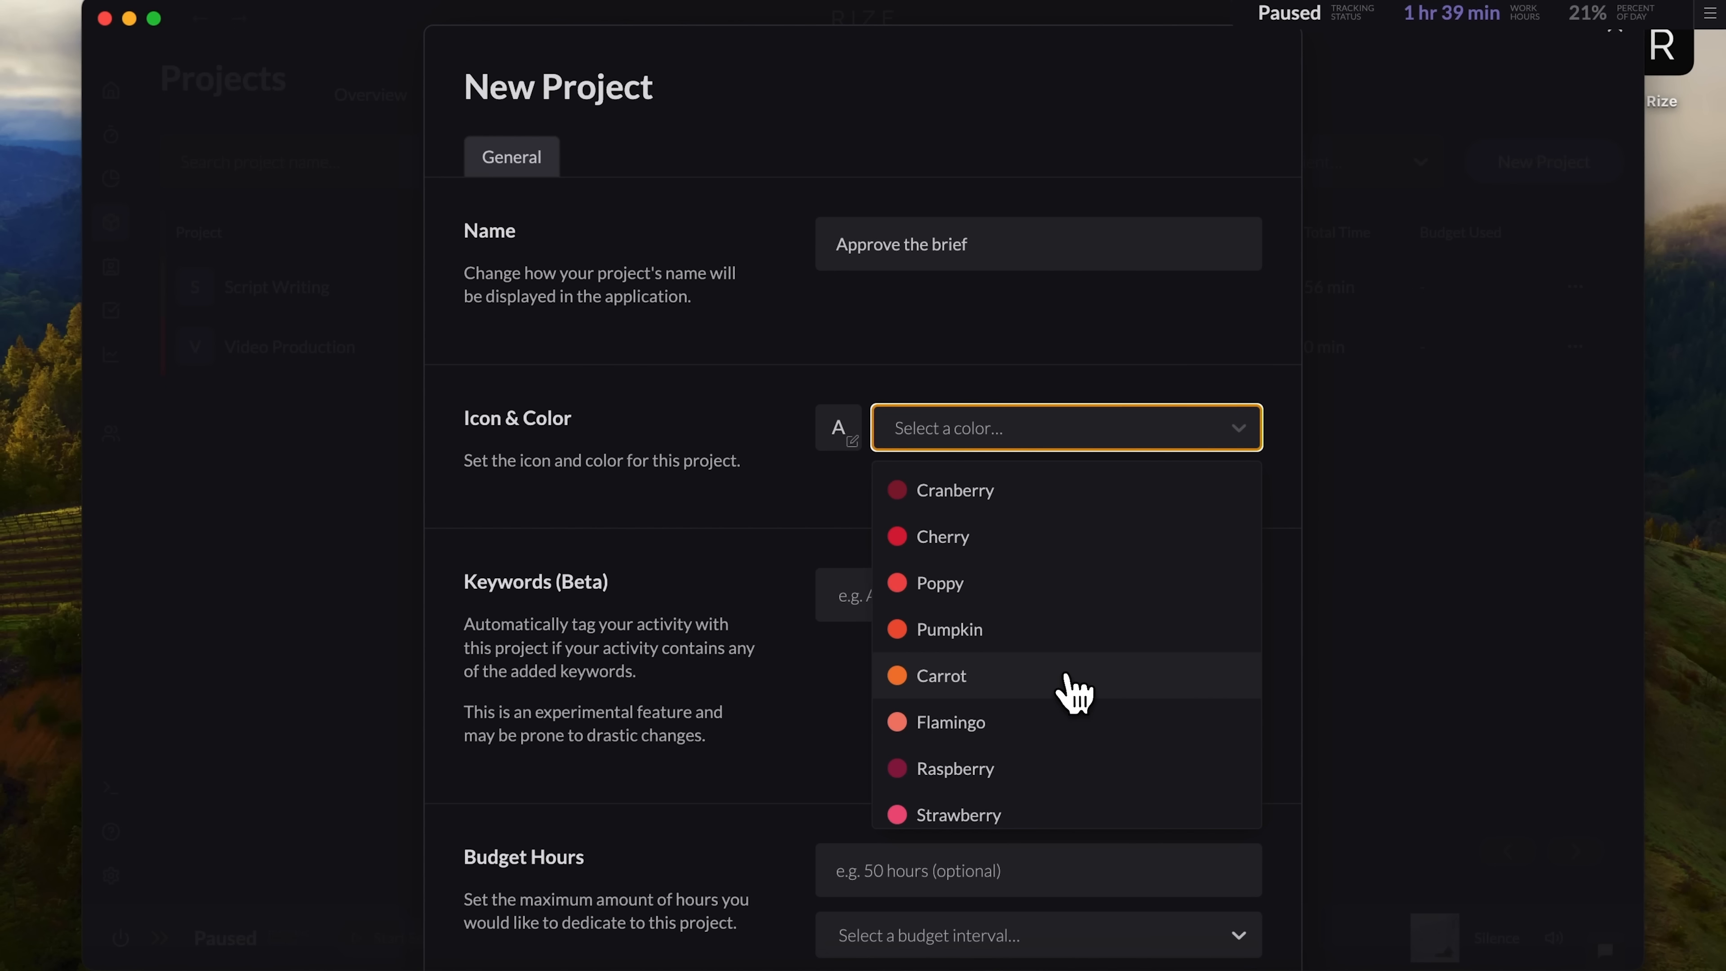
click(941, 675)
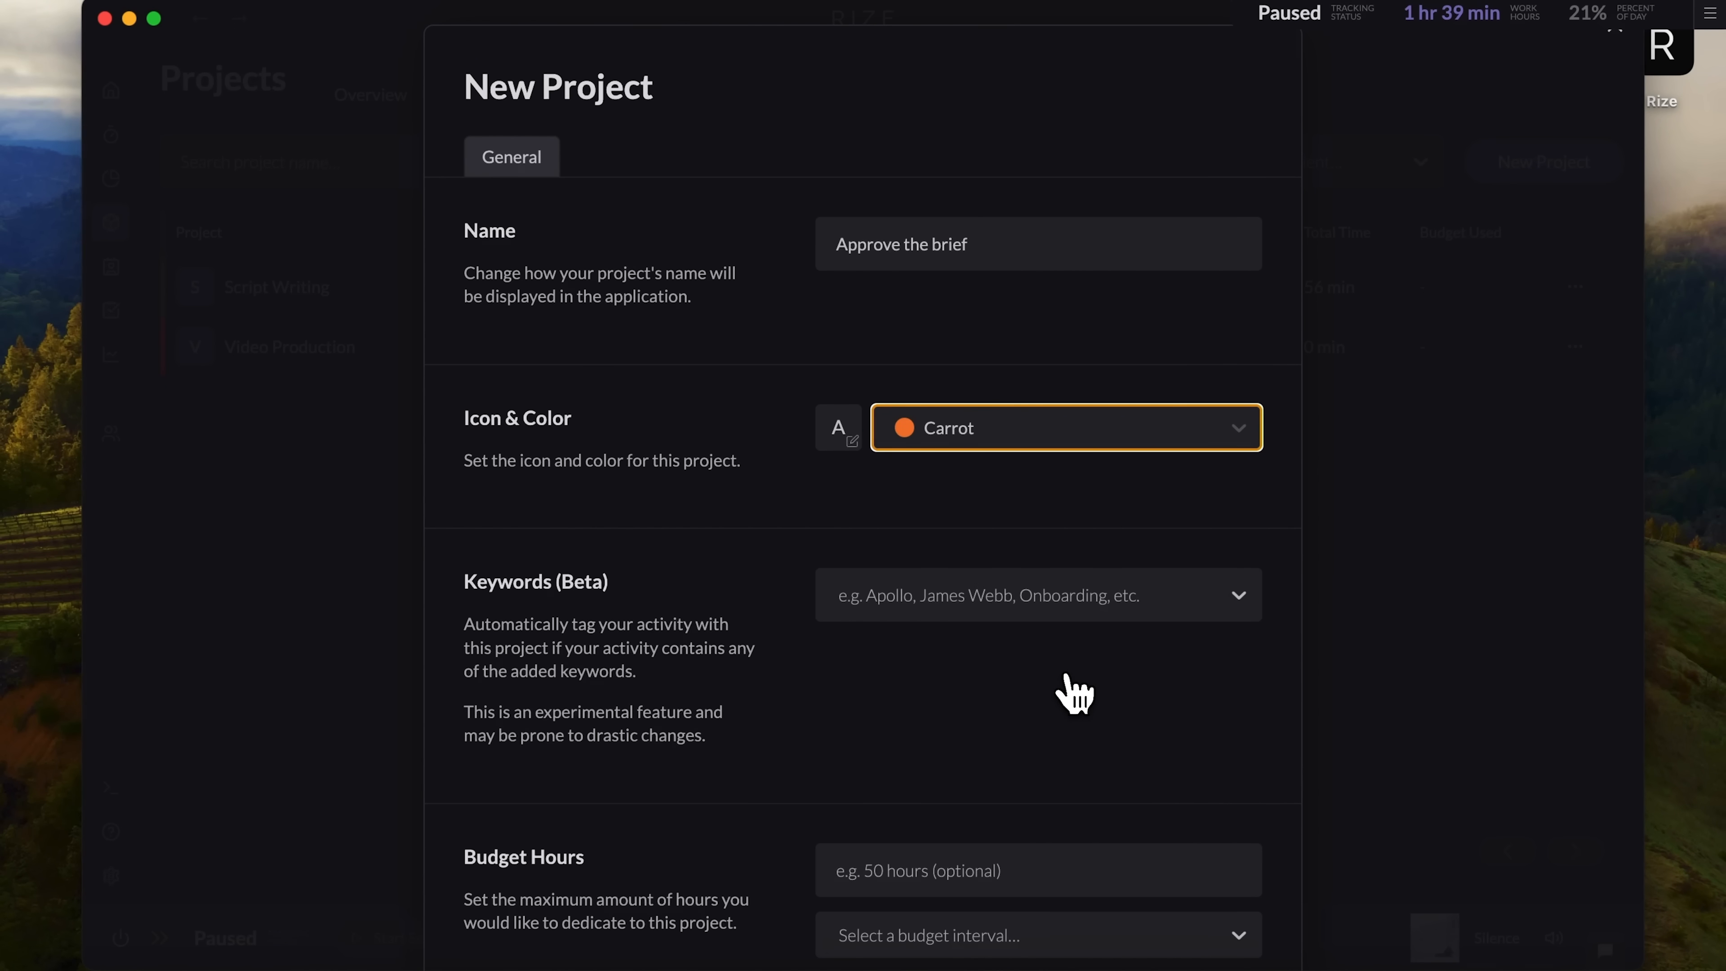
Step: Submit the project via Create Project and return to the Projects overview
scroll(down, 3)
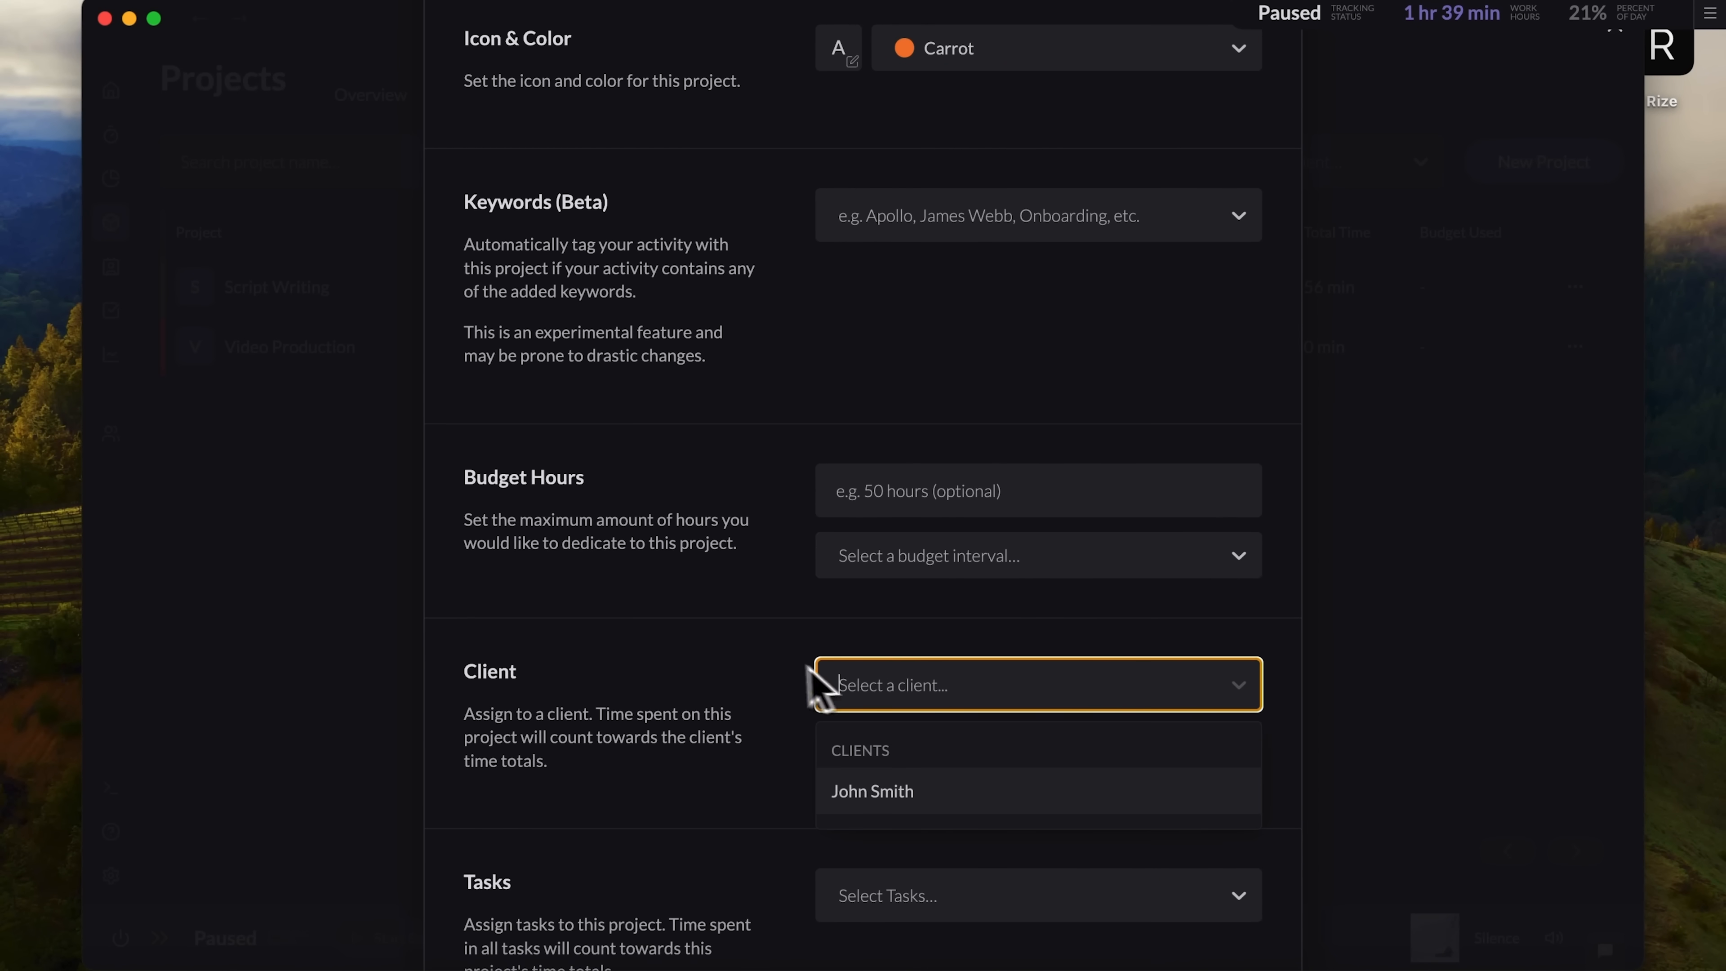
scroll(down, 3)
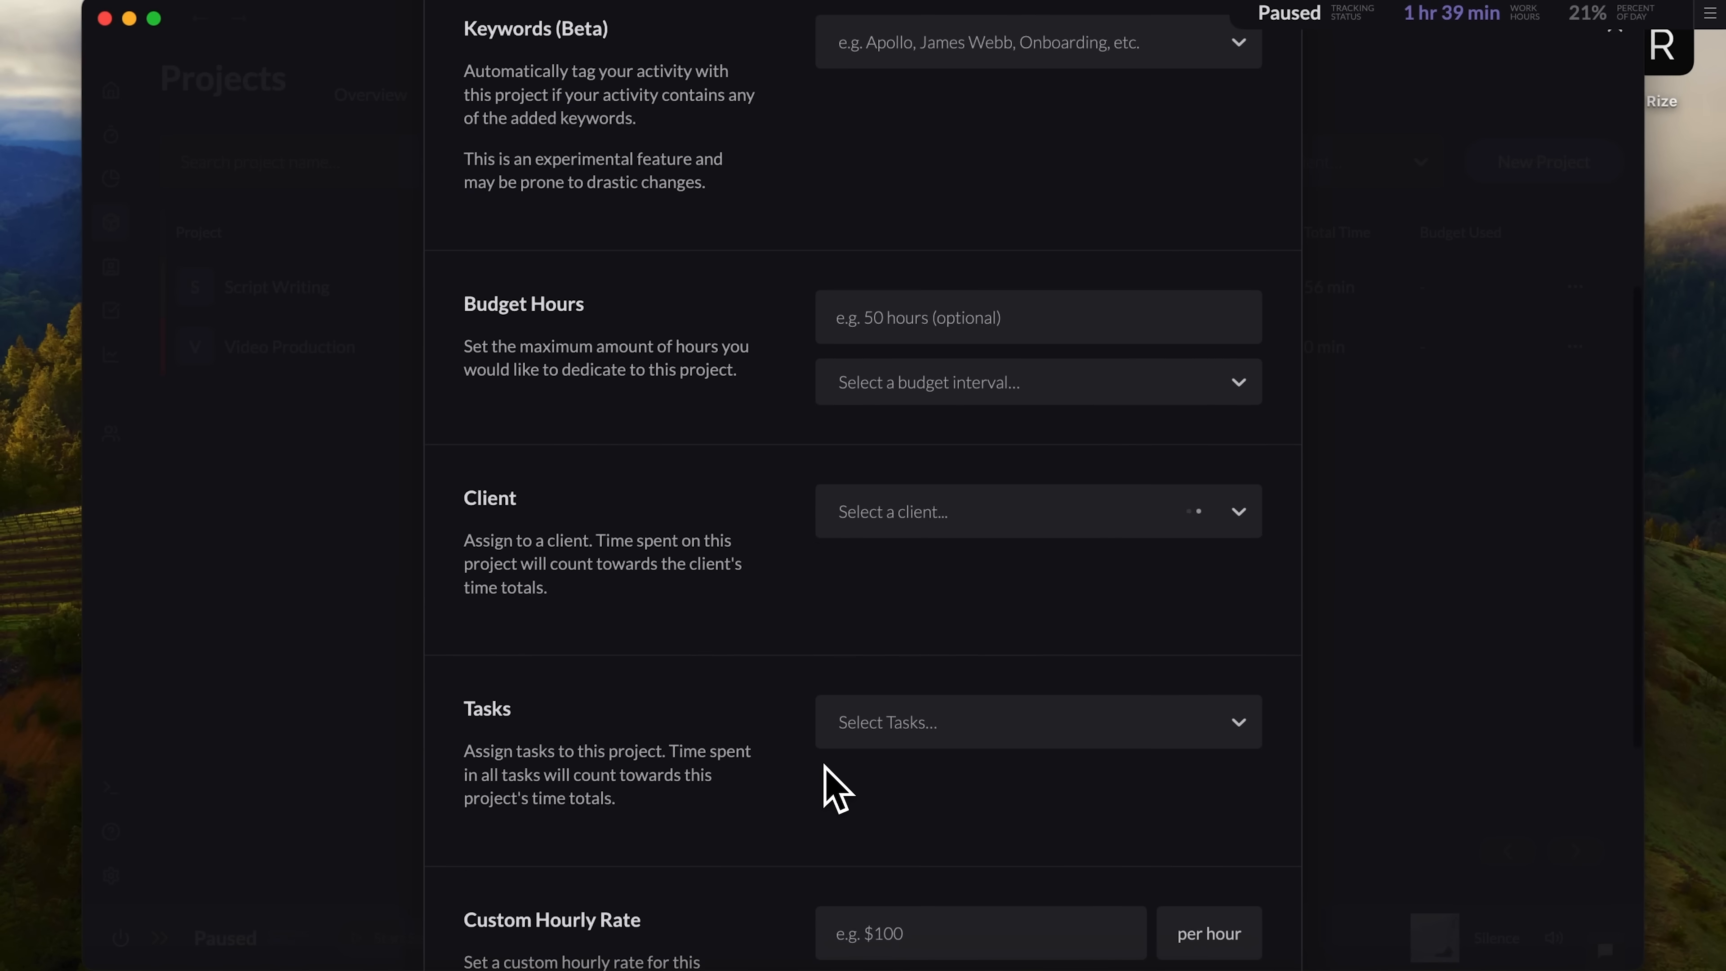
scroll(down, 3)
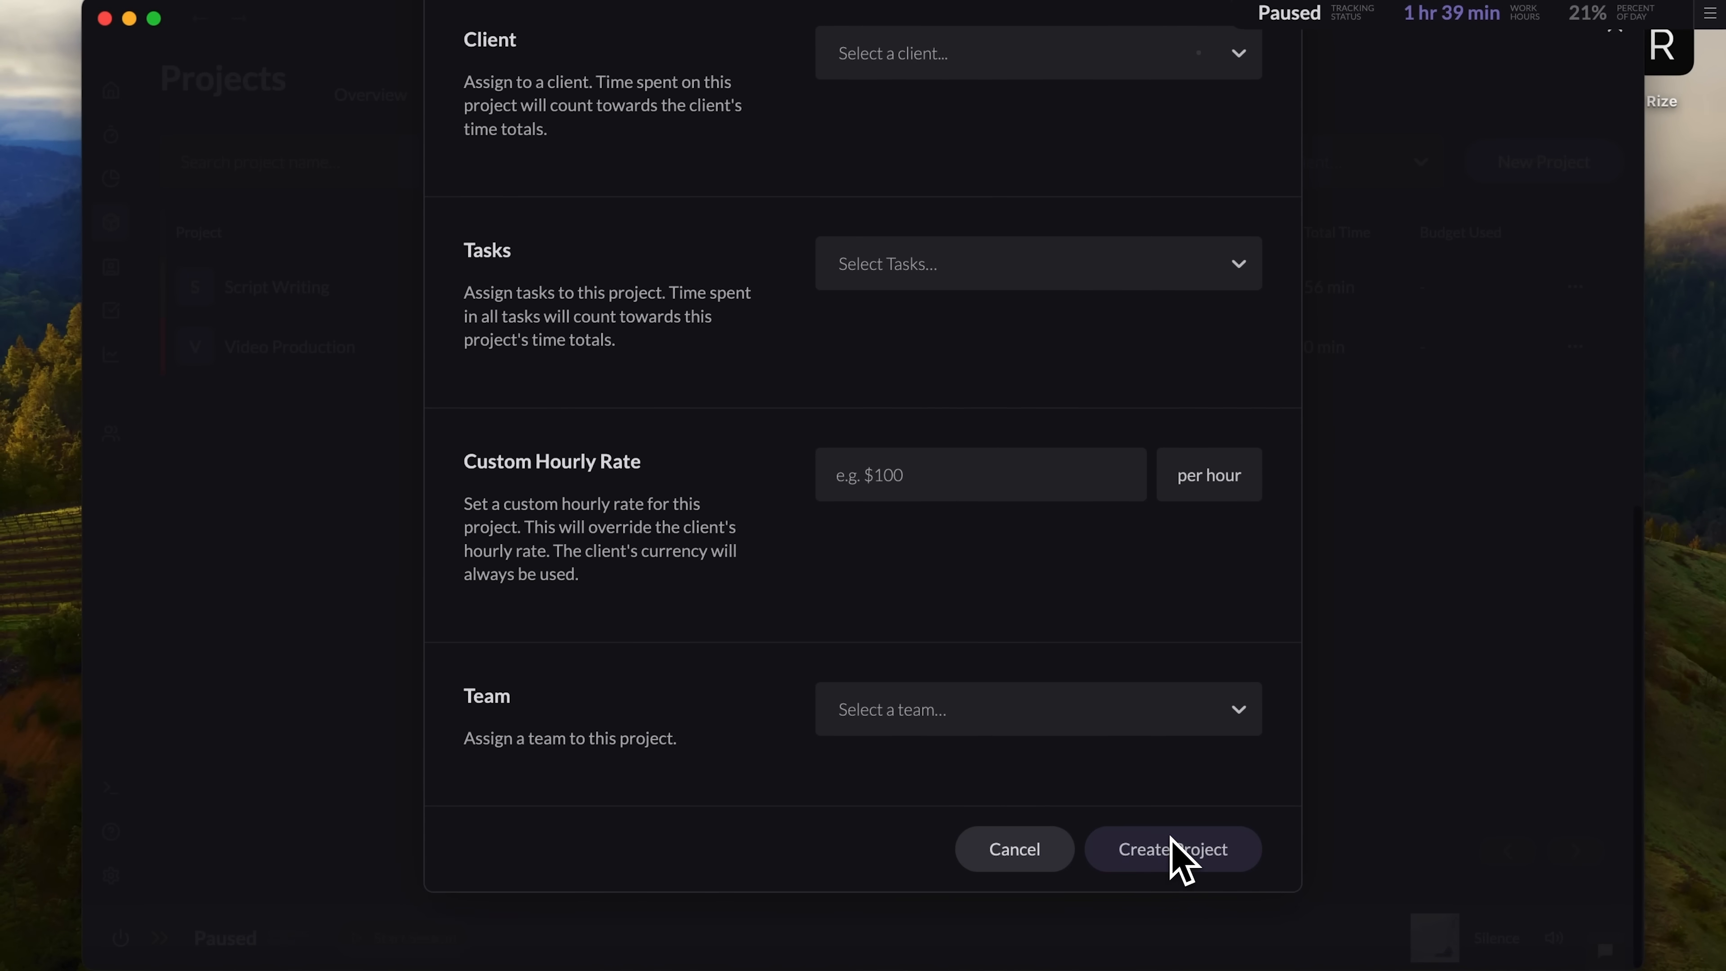
click(1172, 848)
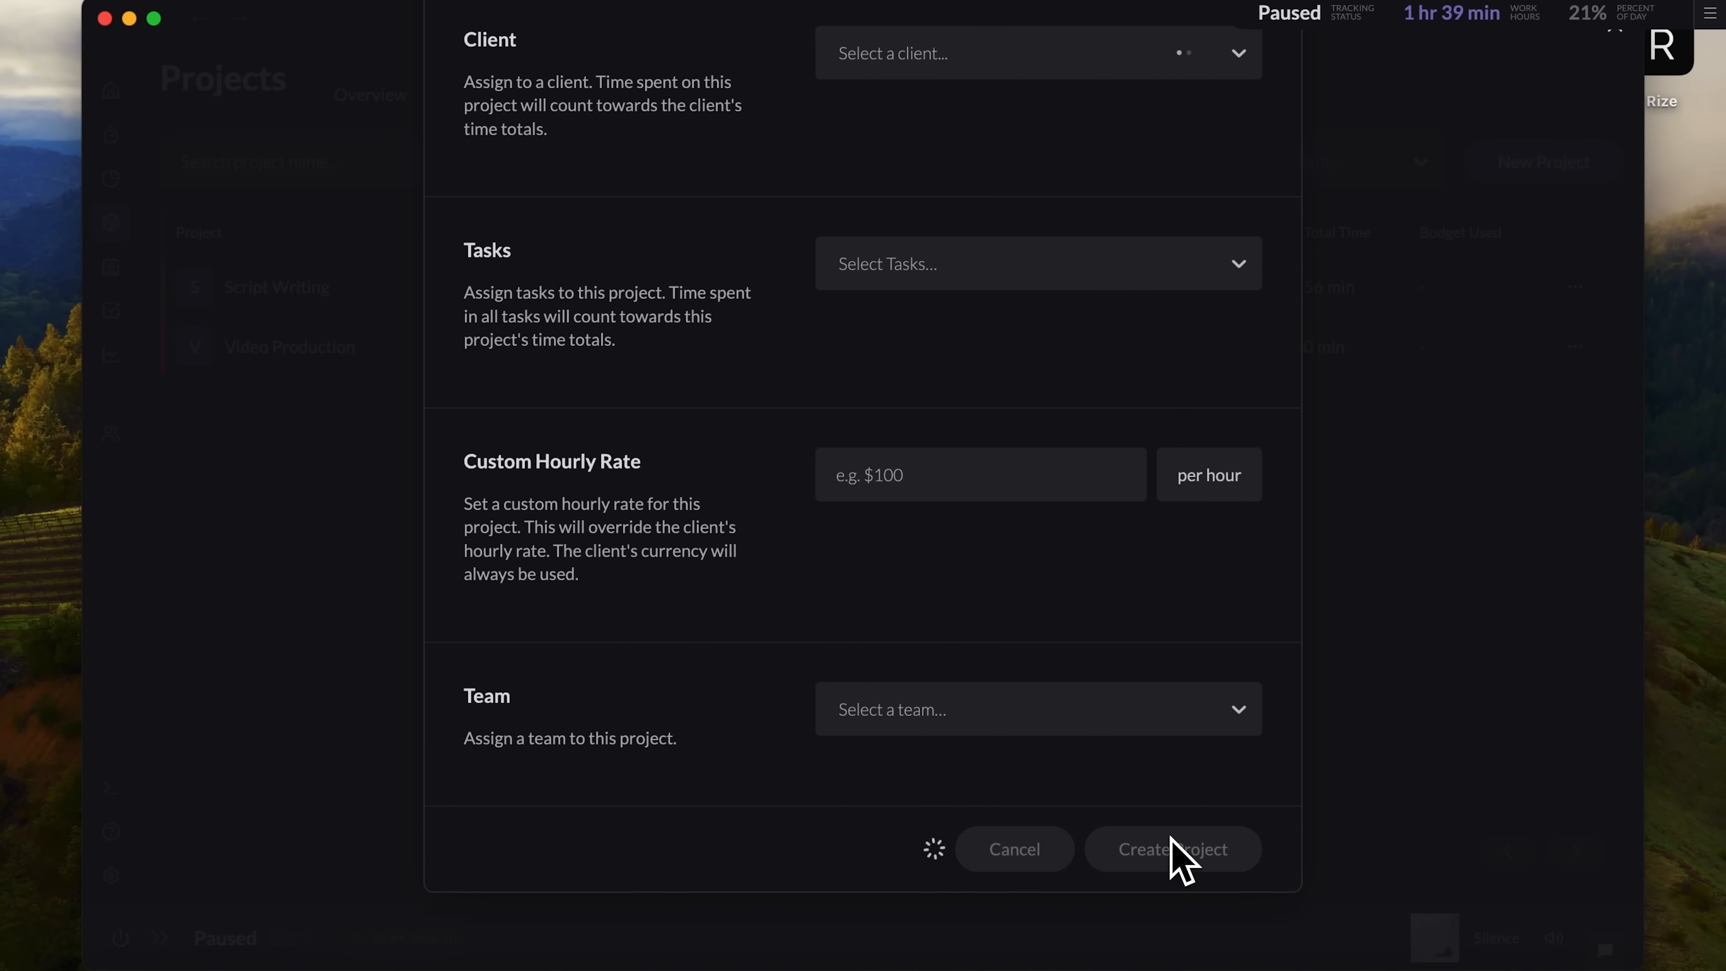
click(1171, 848)
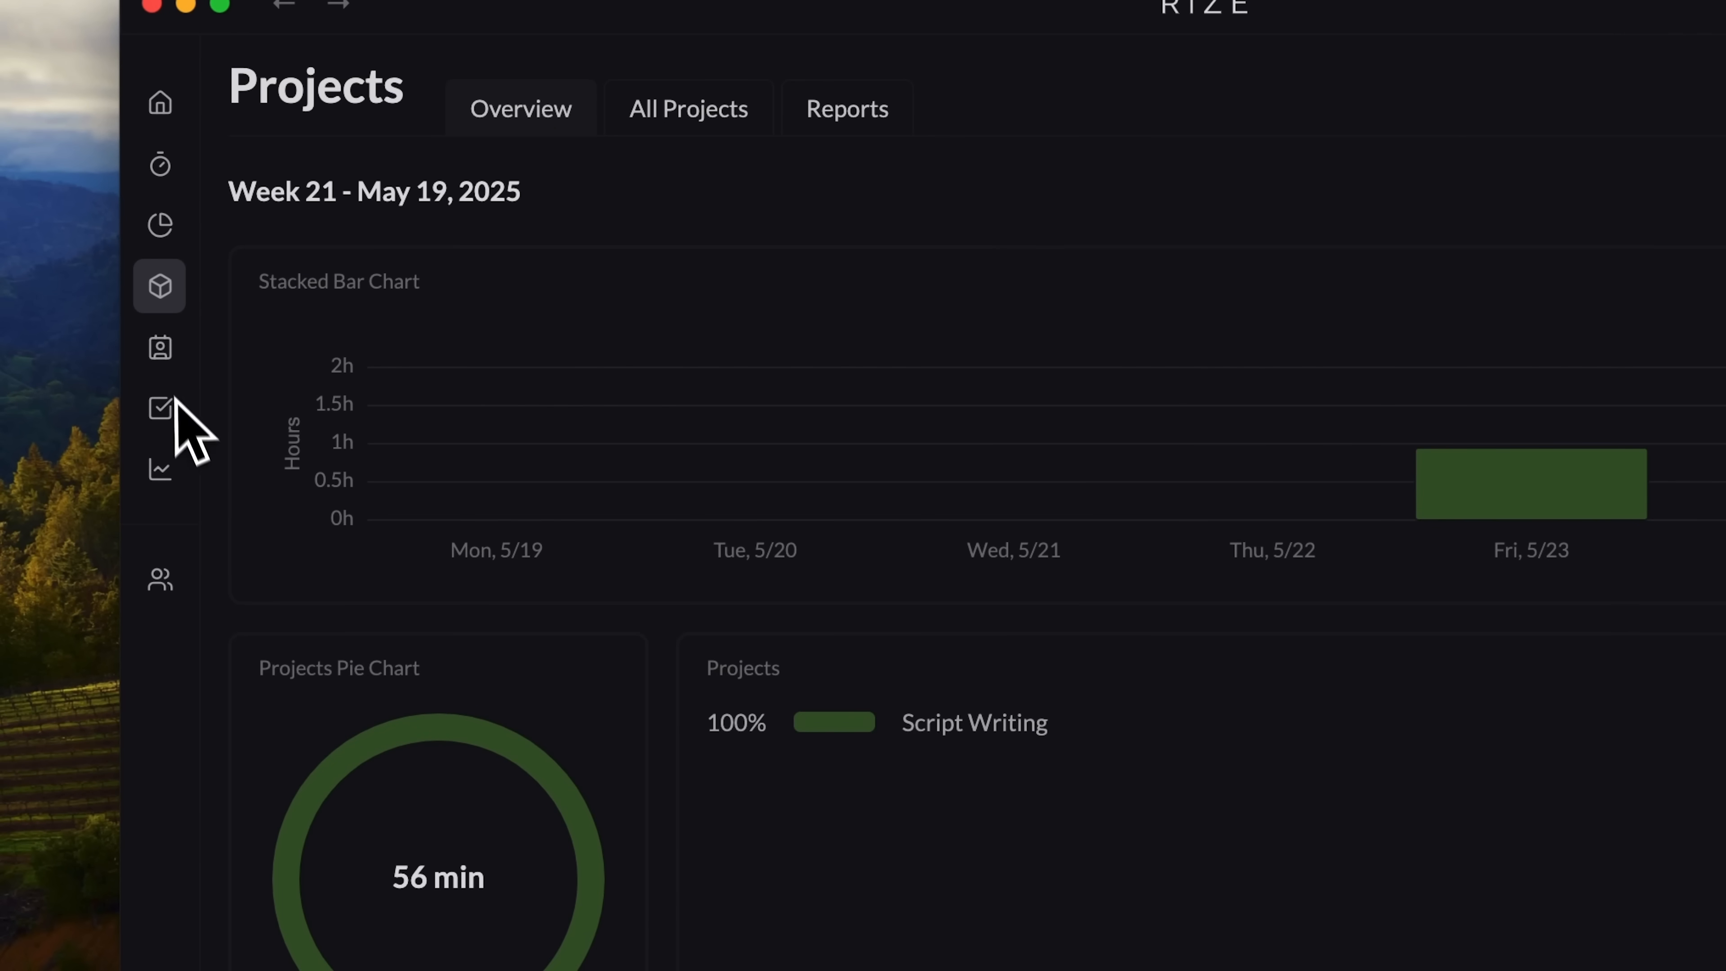
Step: Review the Clients overview, then the Tasks overview across the whole month
click(112, 268)
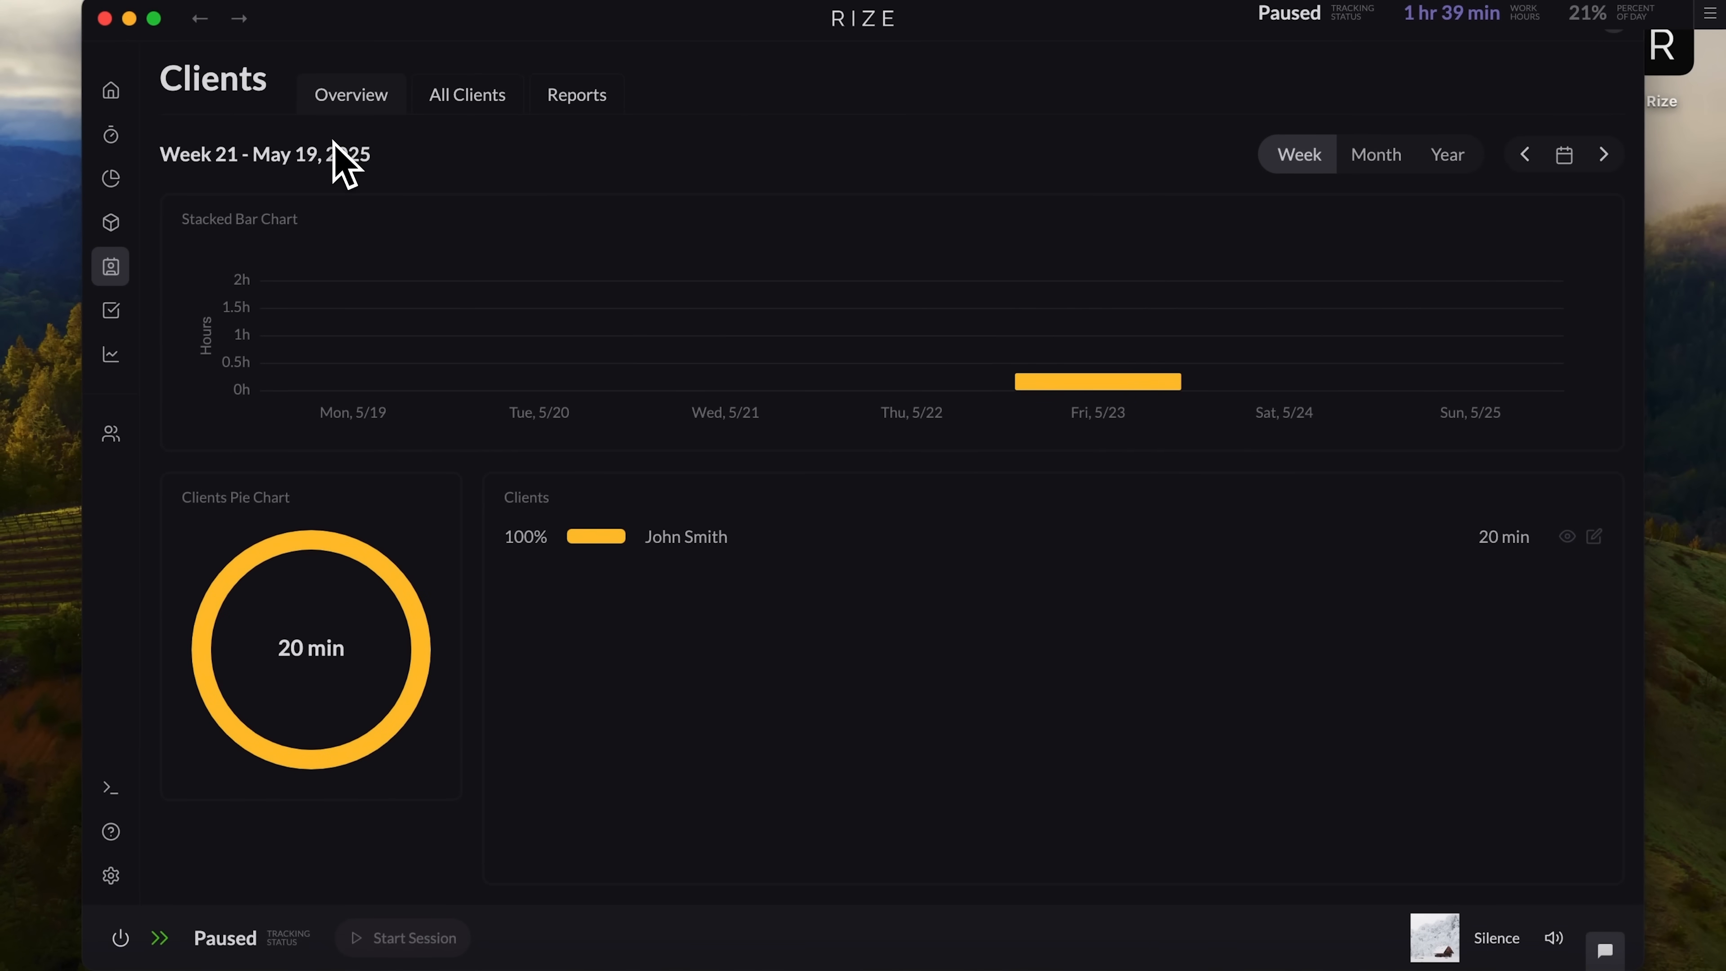
mouse_move(489, 154)
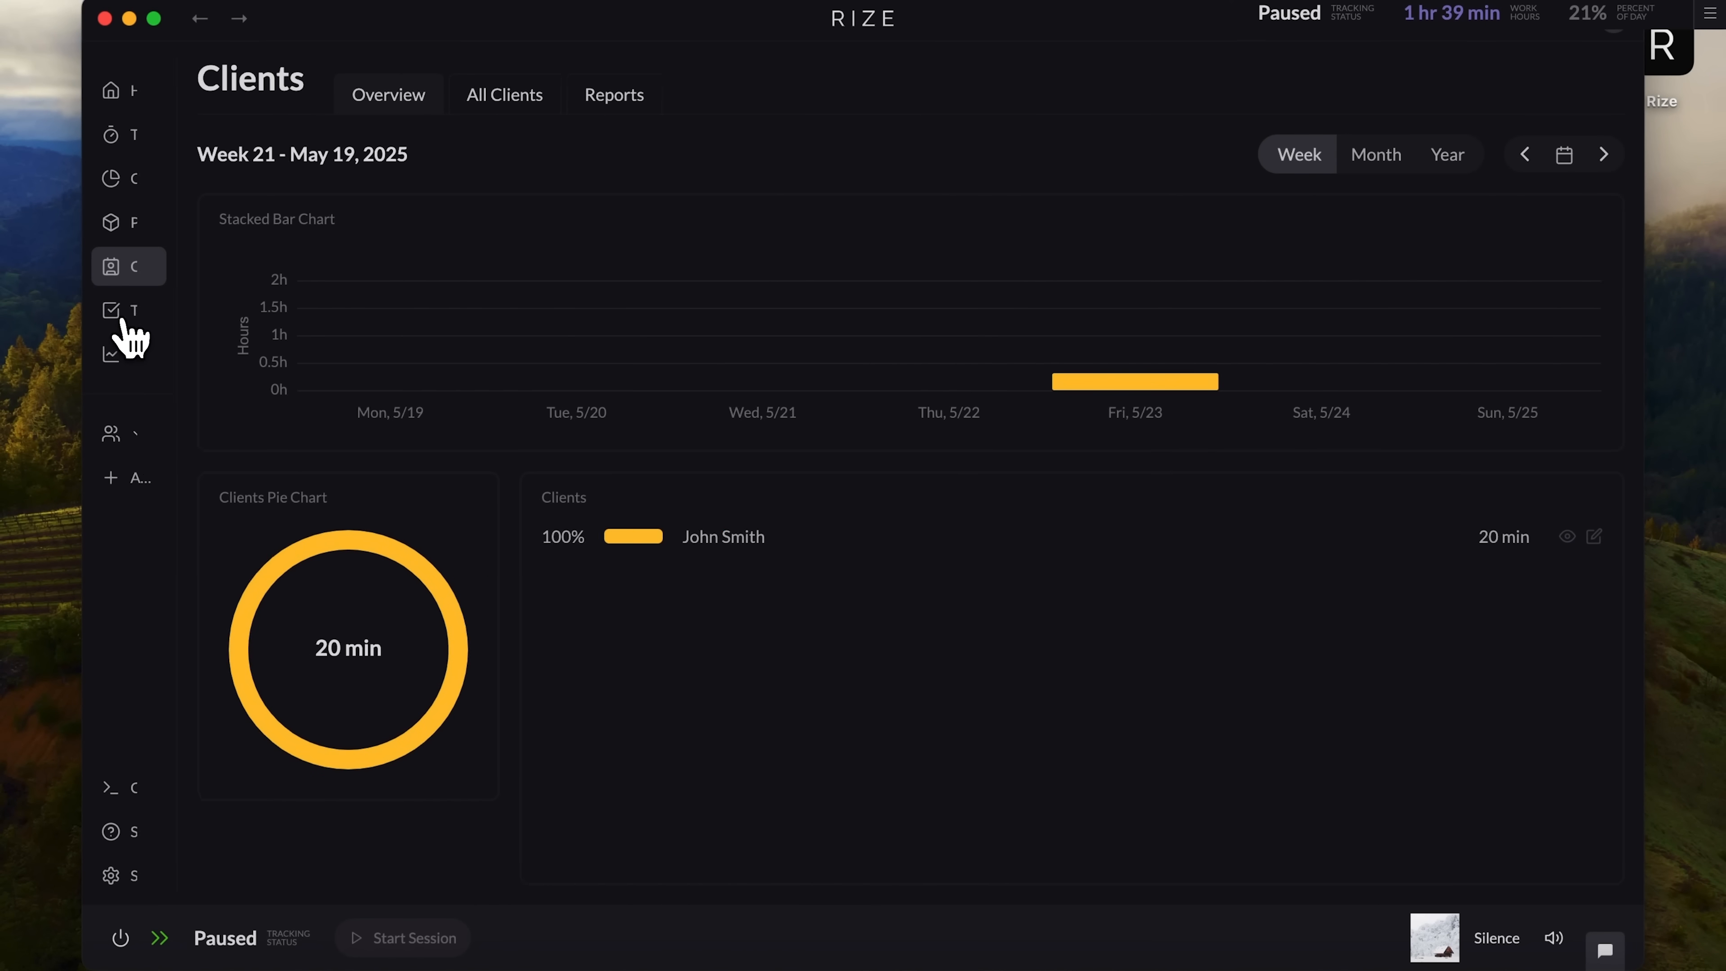
click(109, 310)
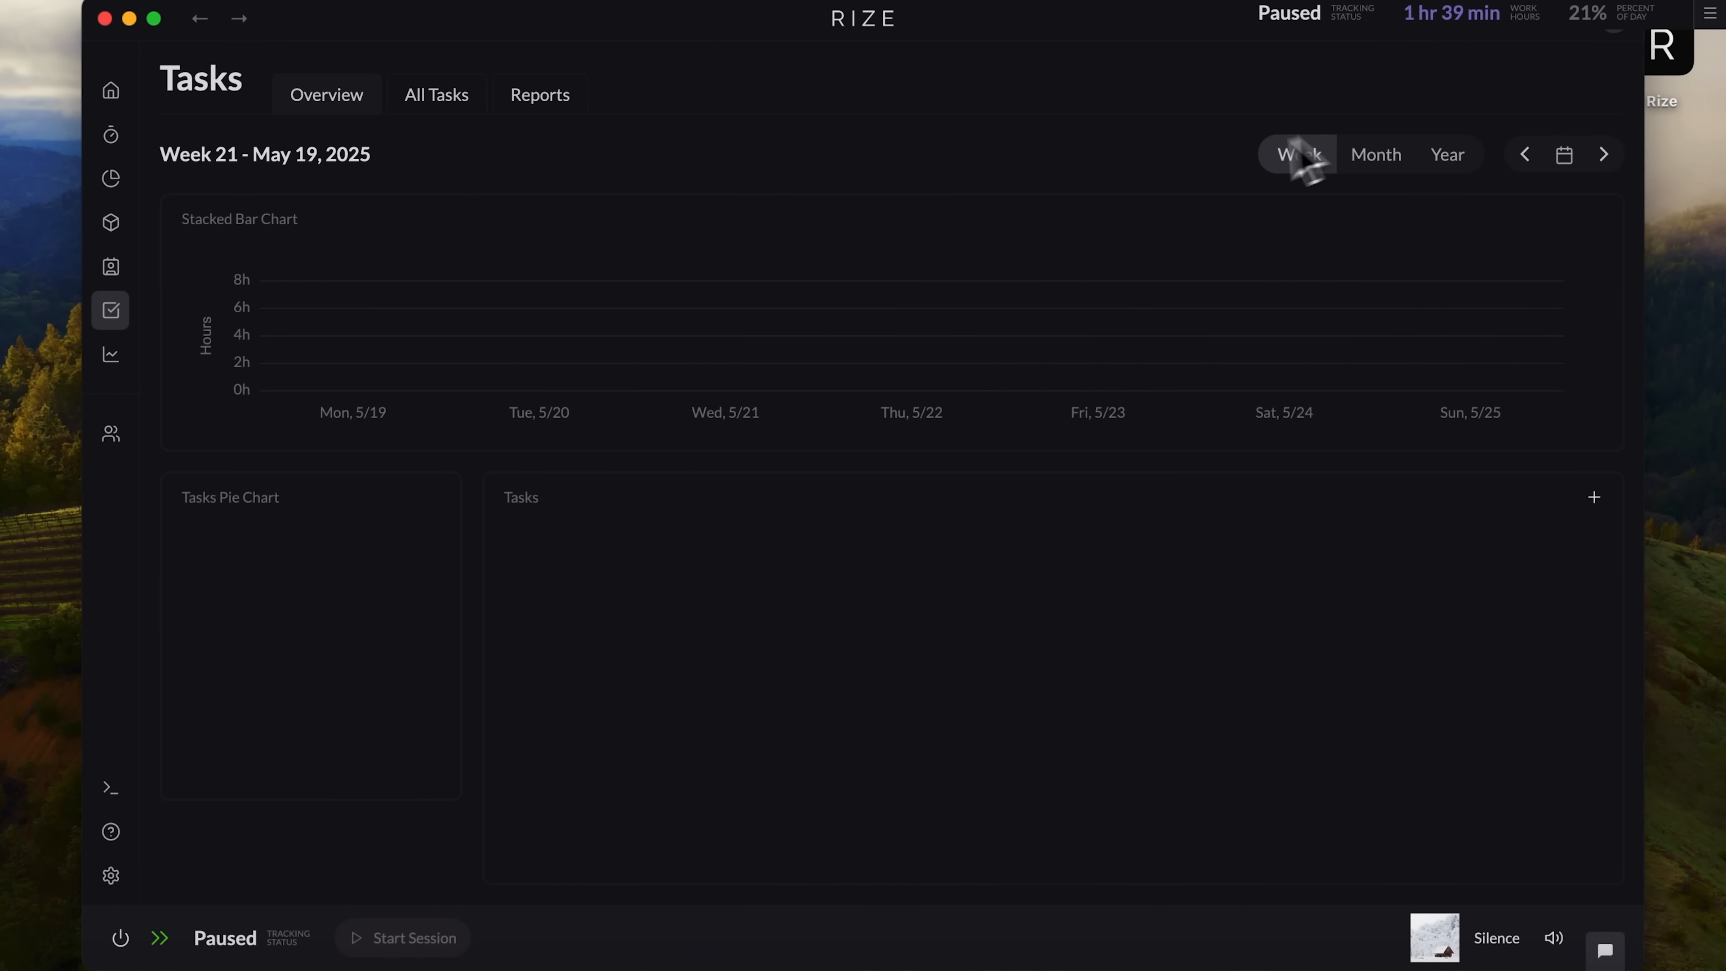
mouse_move(1370, 193)
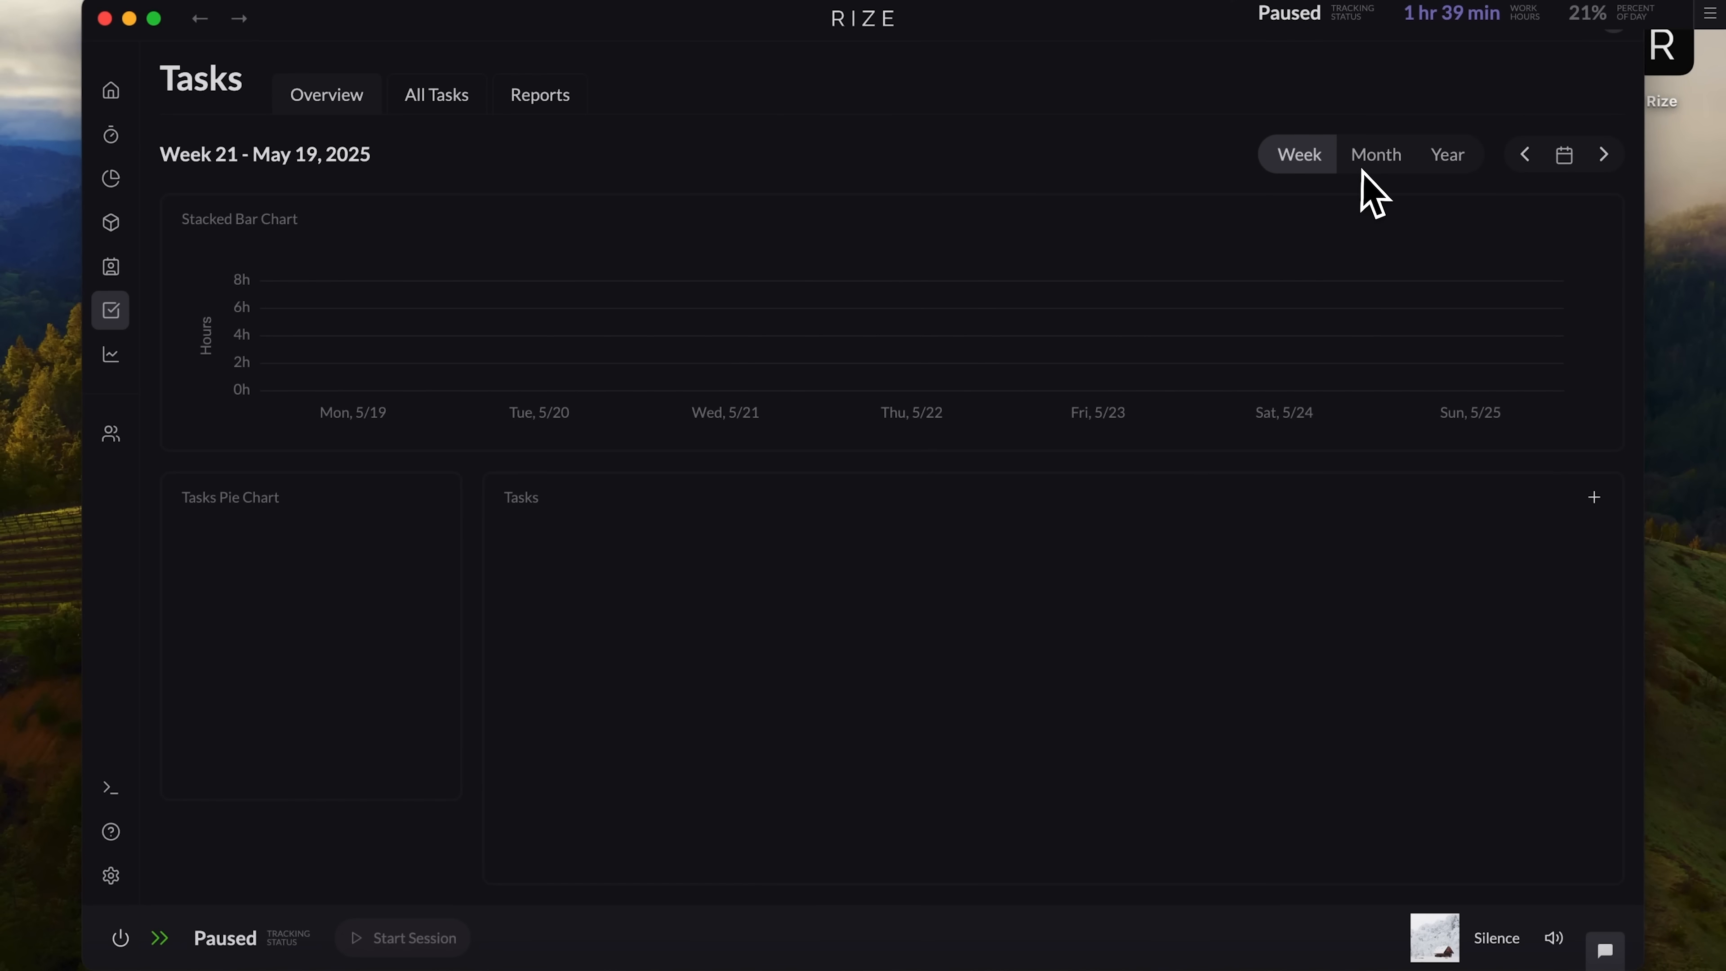
click(110, 90)
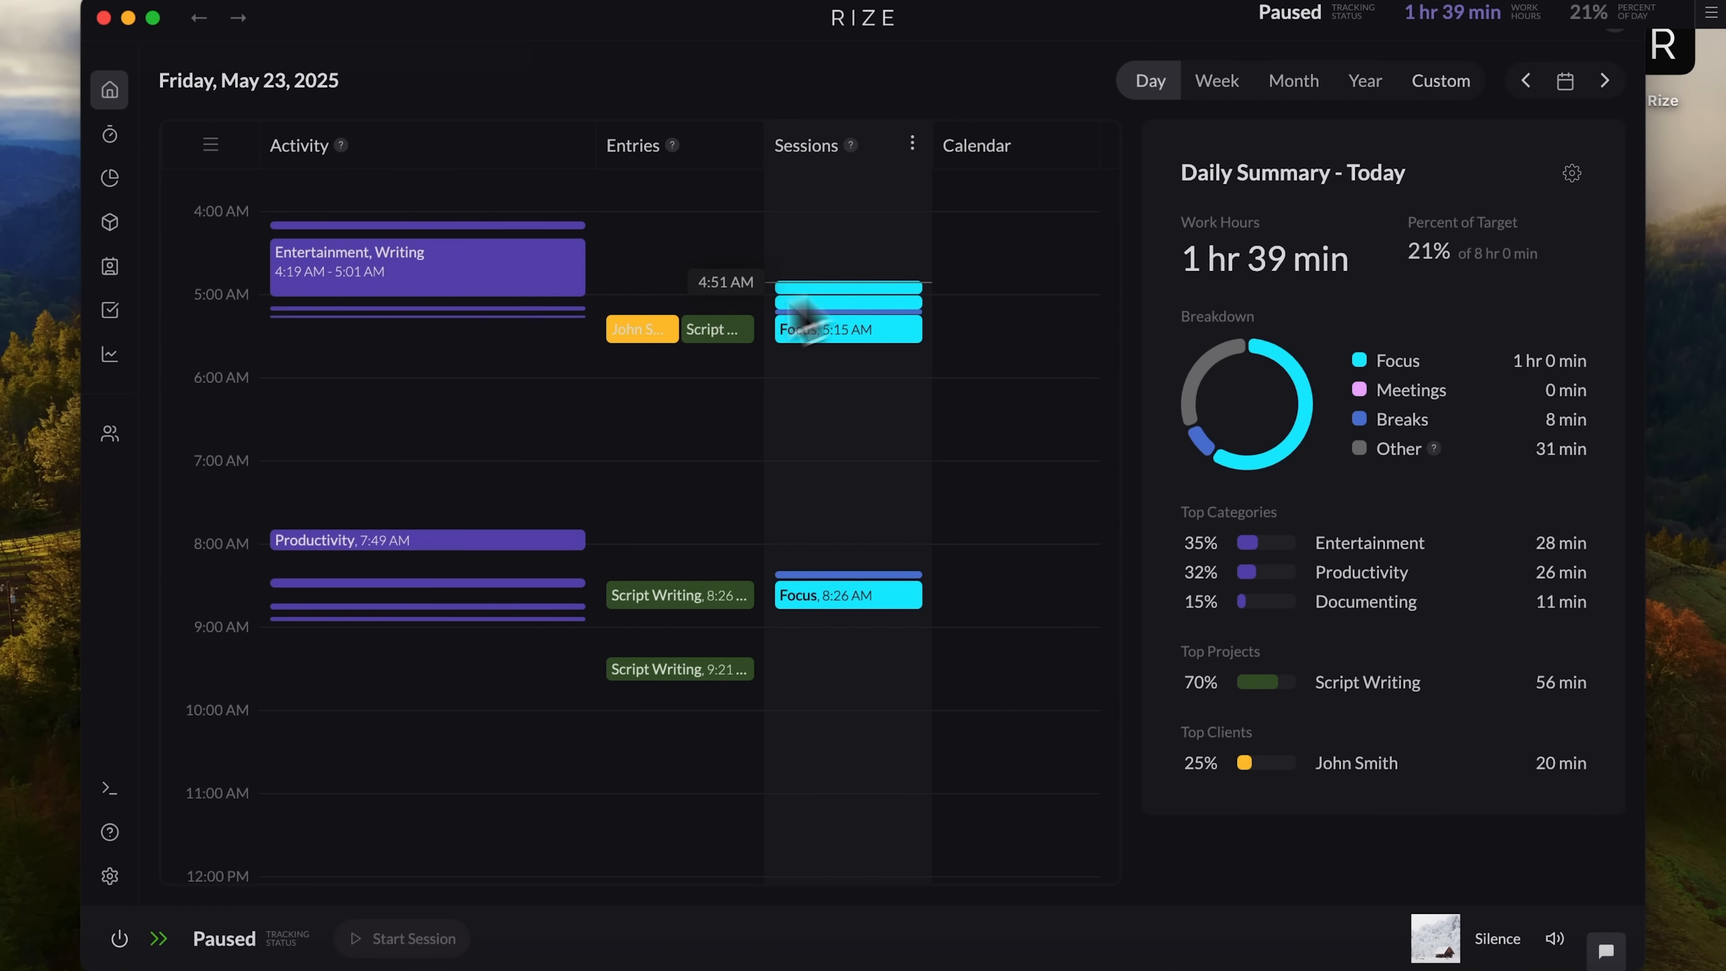
mouse_move(490, 446)
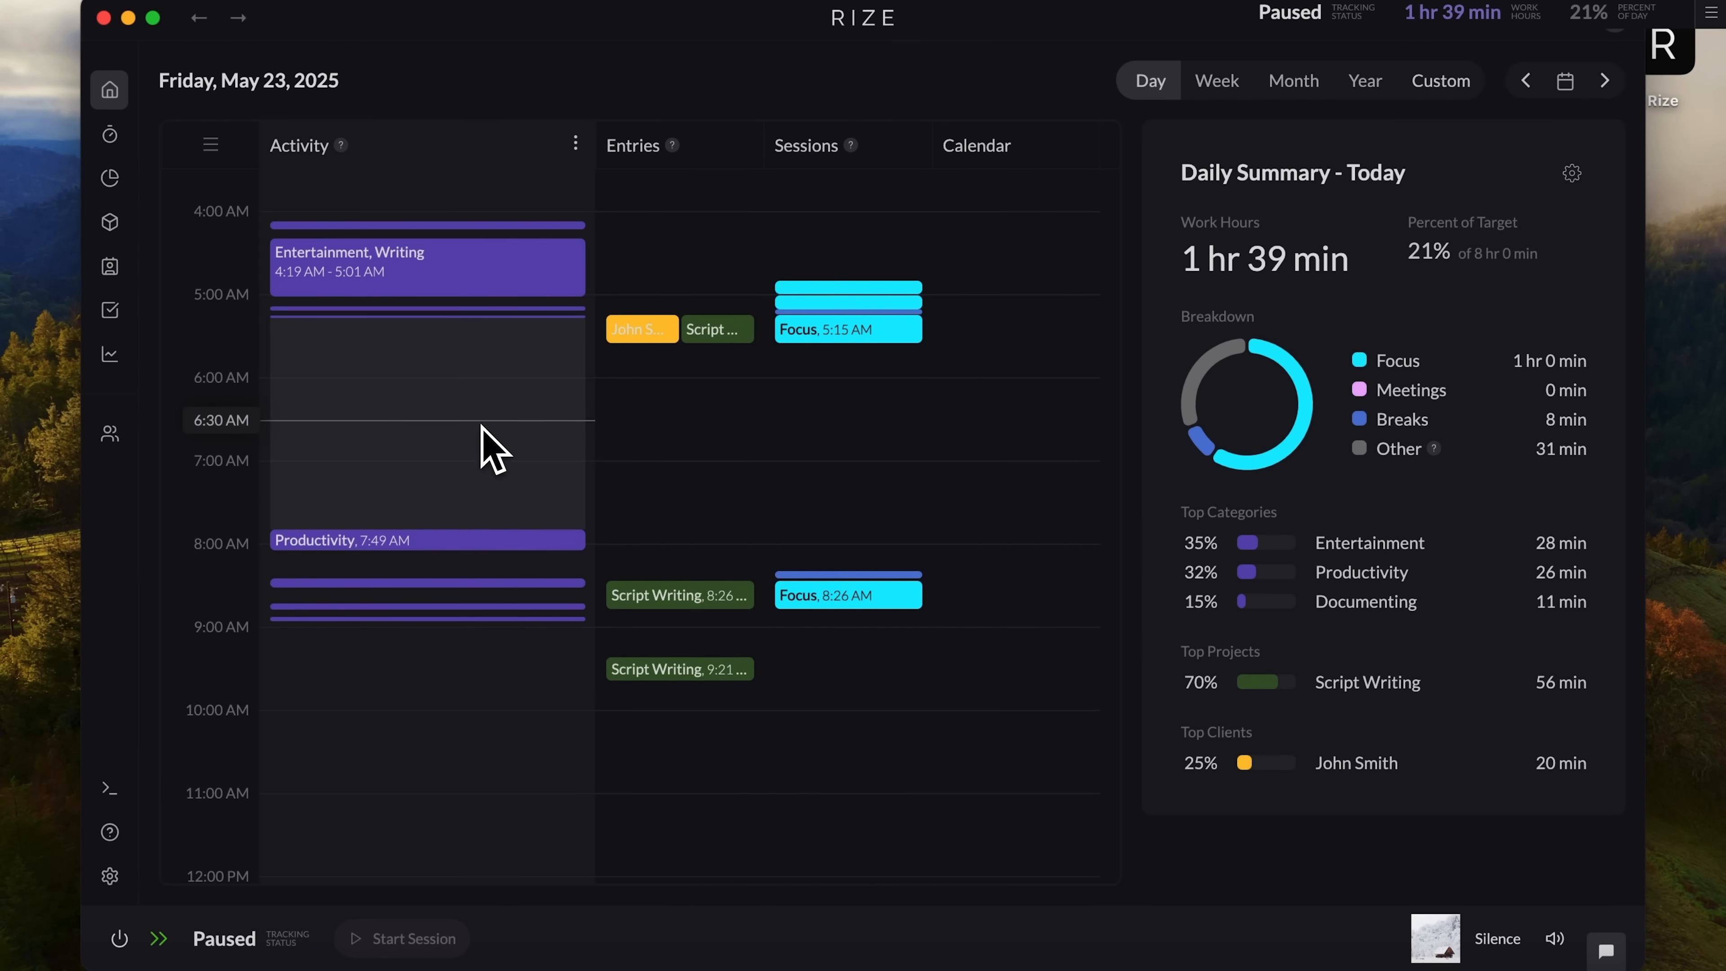
Step: Show the full sidebar and expand Productivity to list Trends, Goals and Insights
click(109, 354)
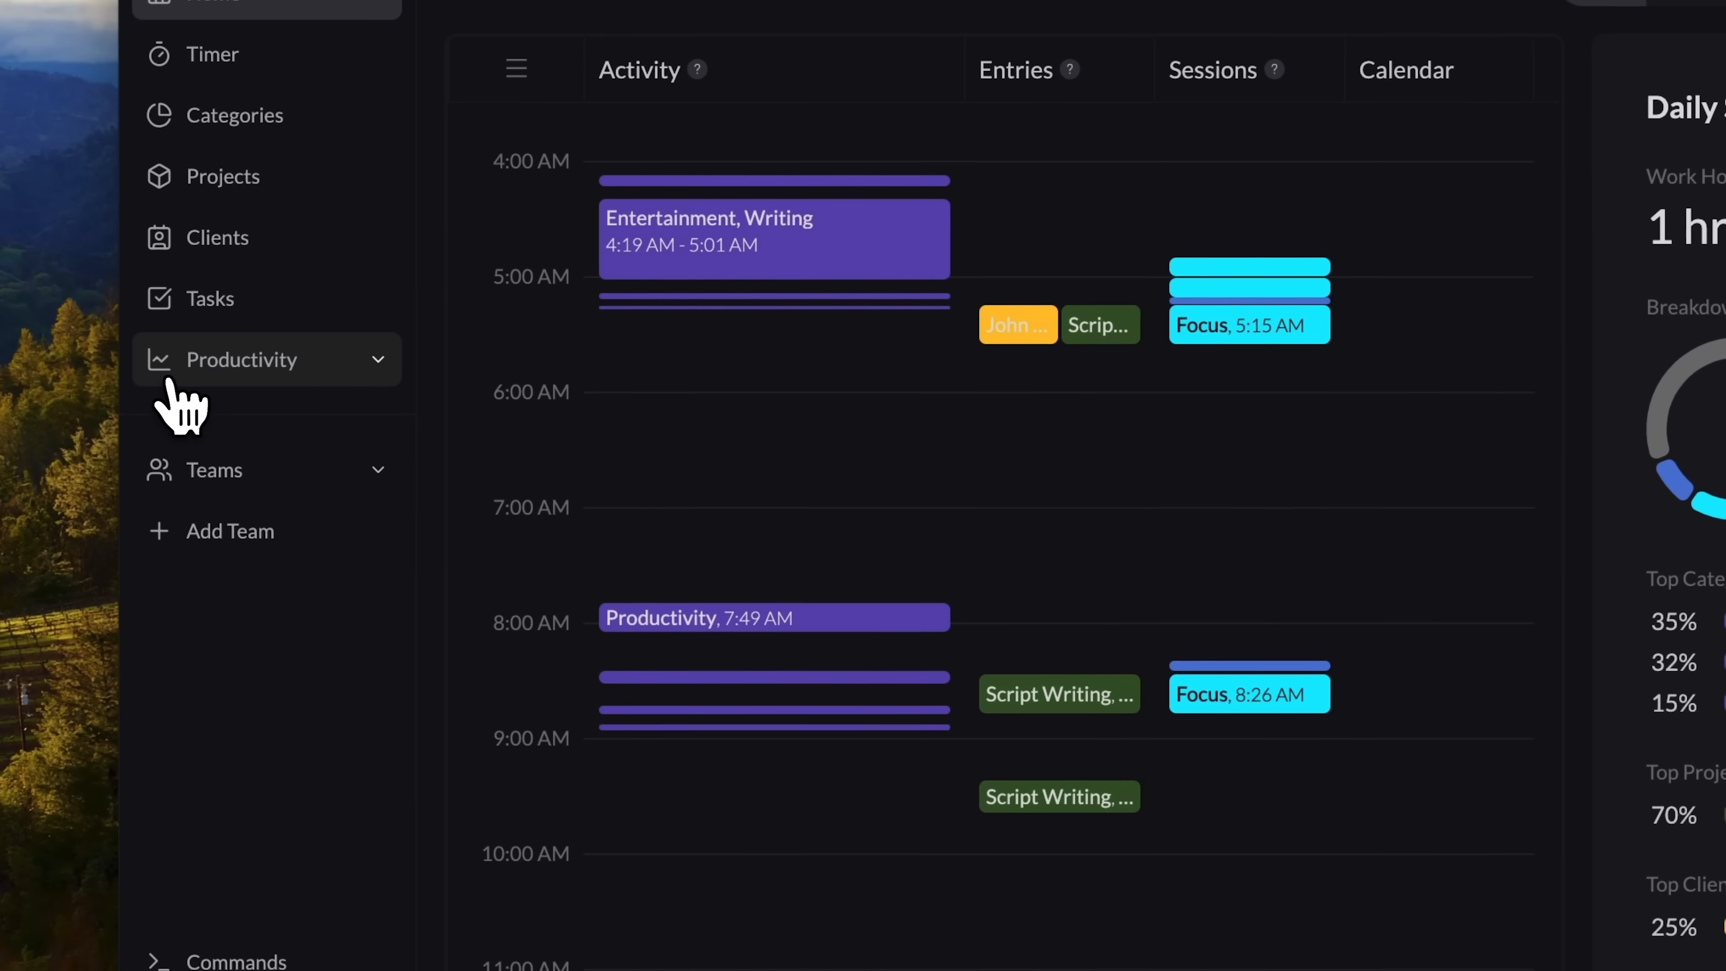
click(242, 358)
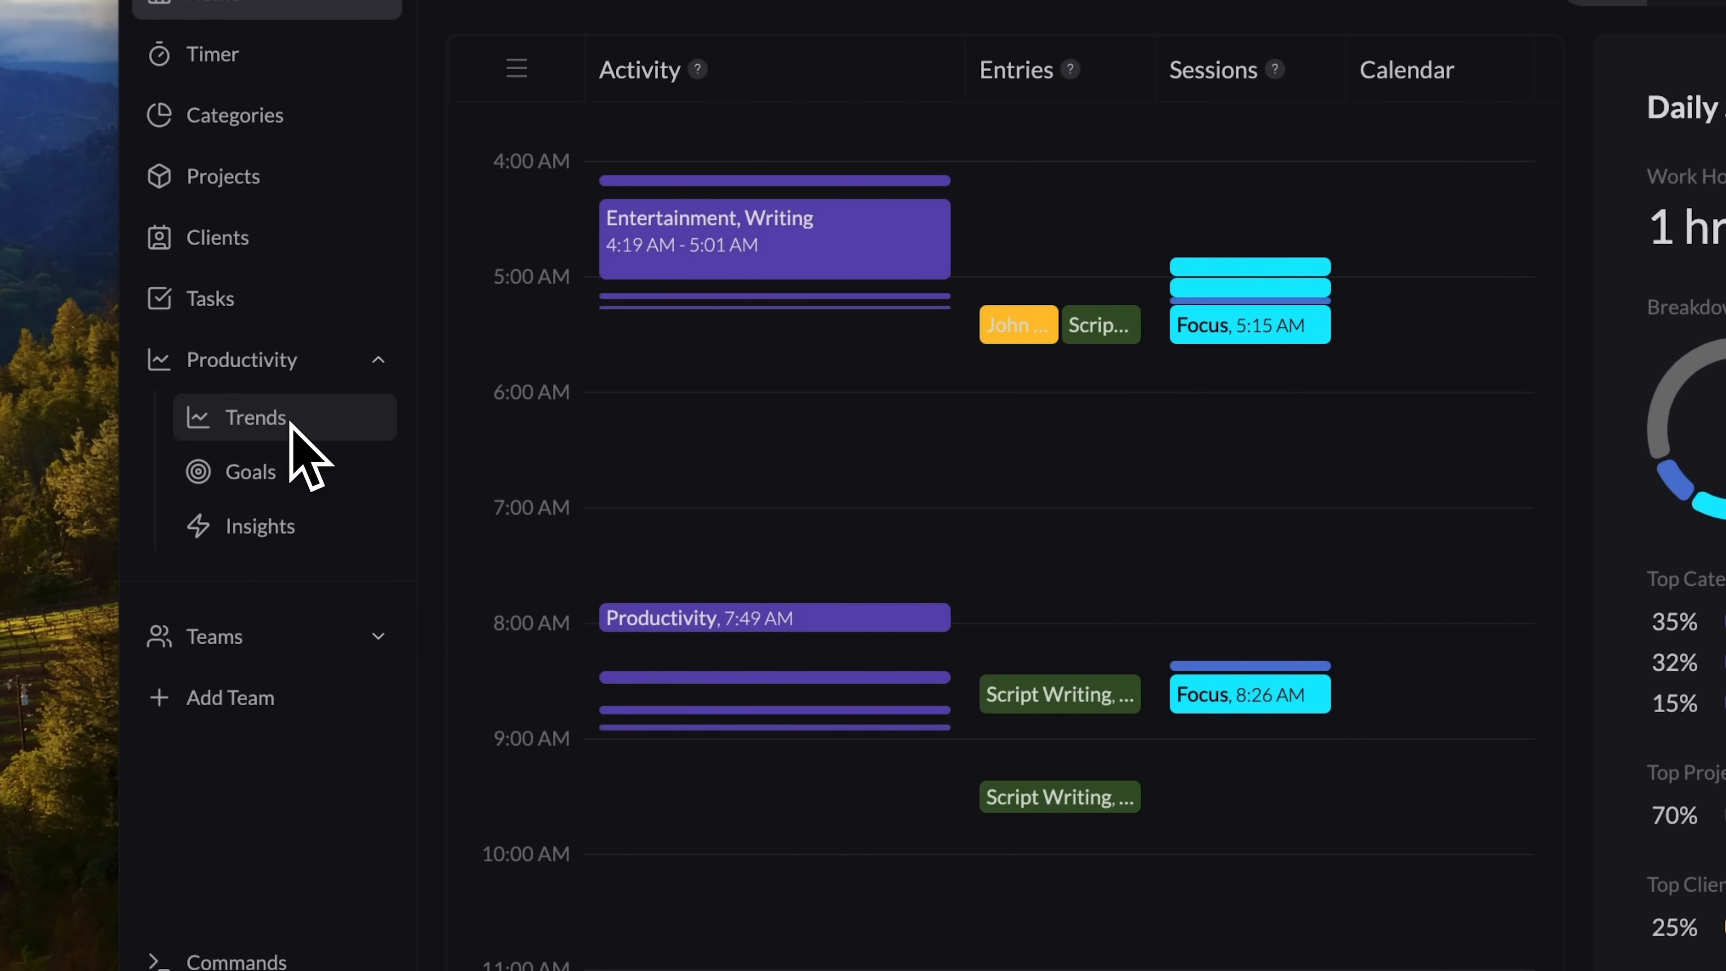
mouse_move(352, 495)
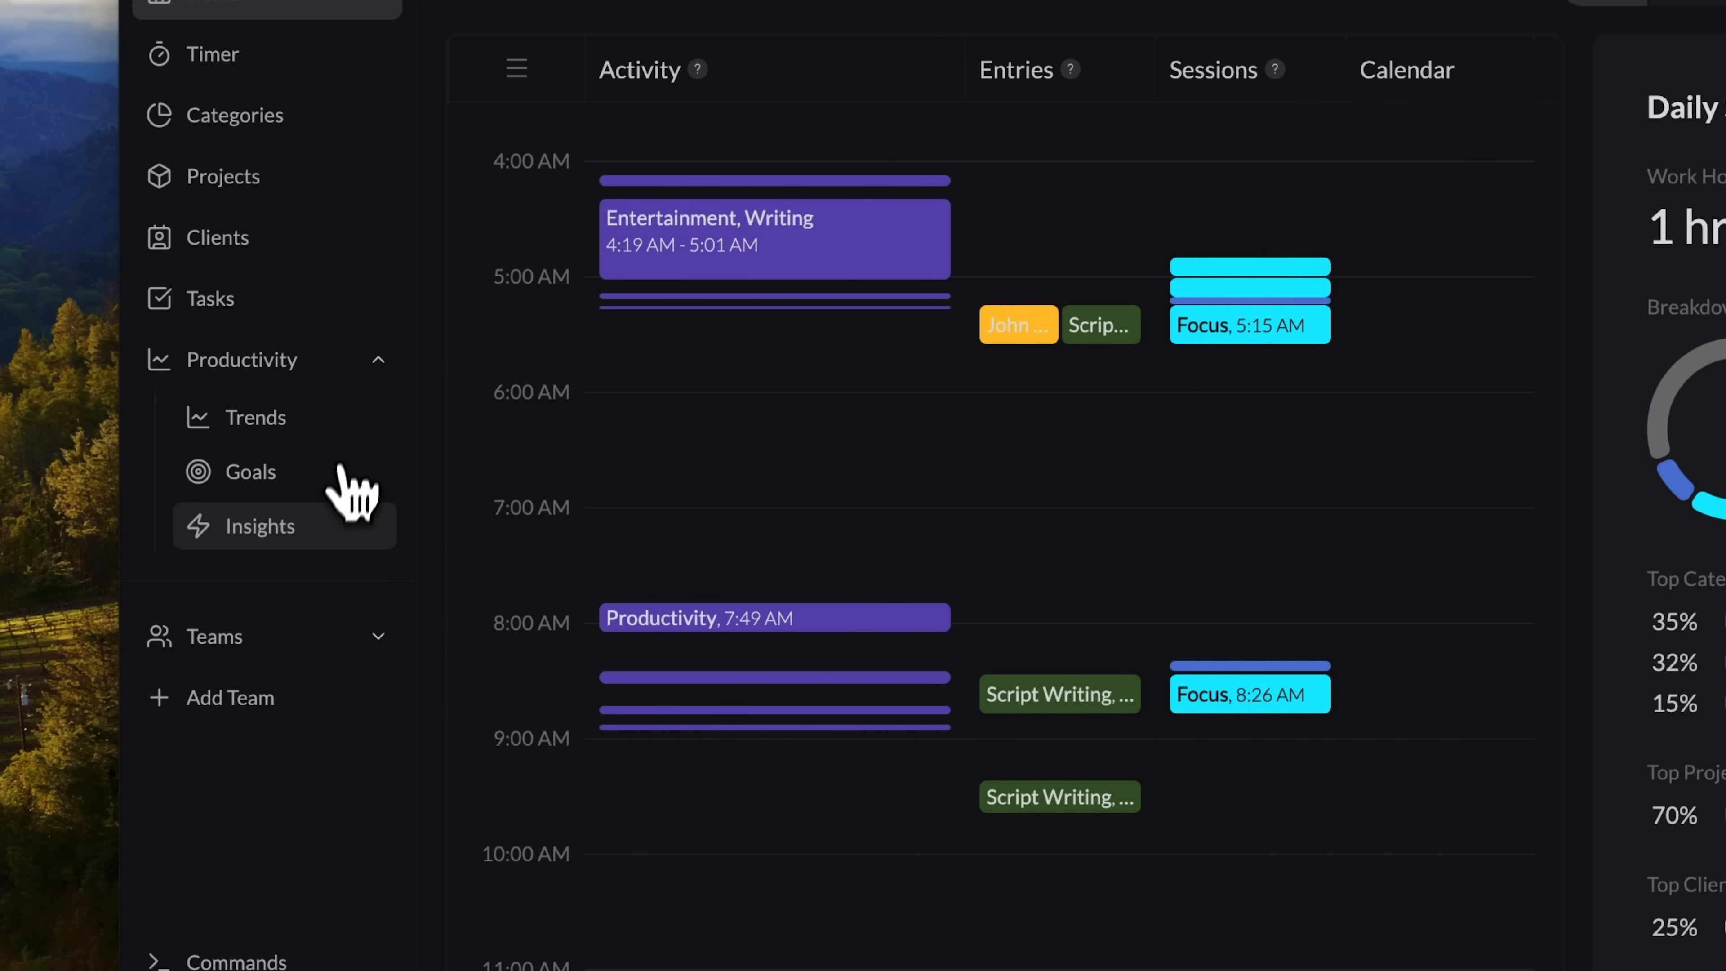
mouse_move(356, 468)
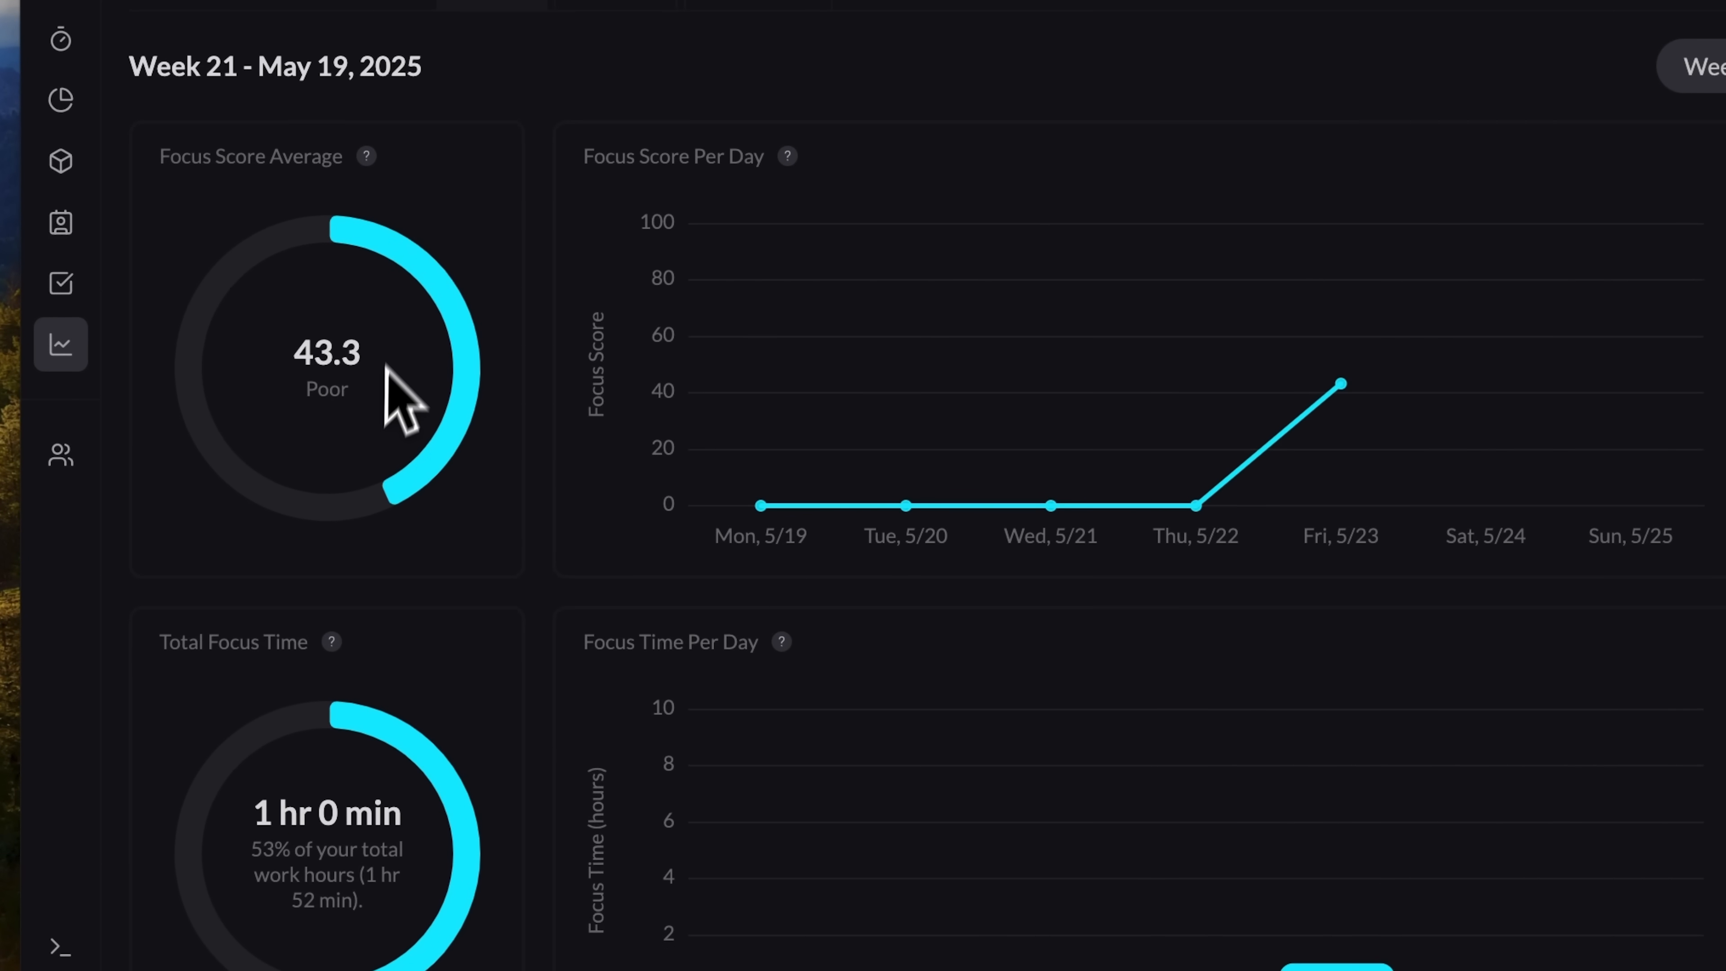
mouse_move(705, 435)
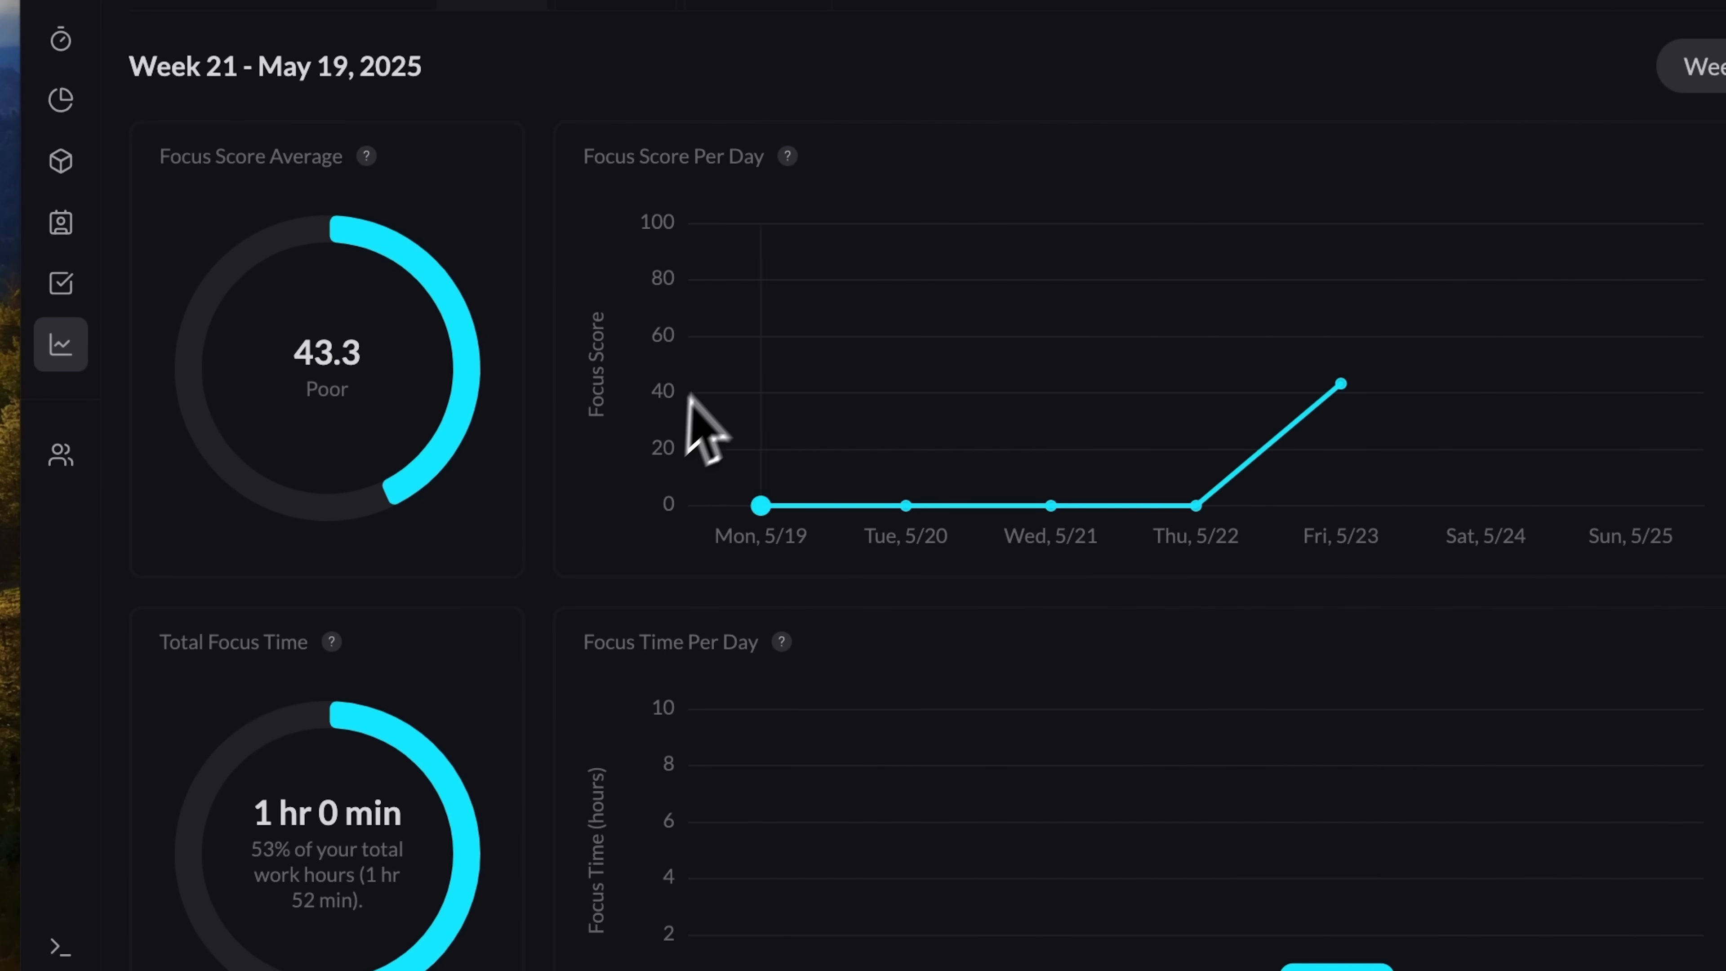
mouse_move(752, 225)
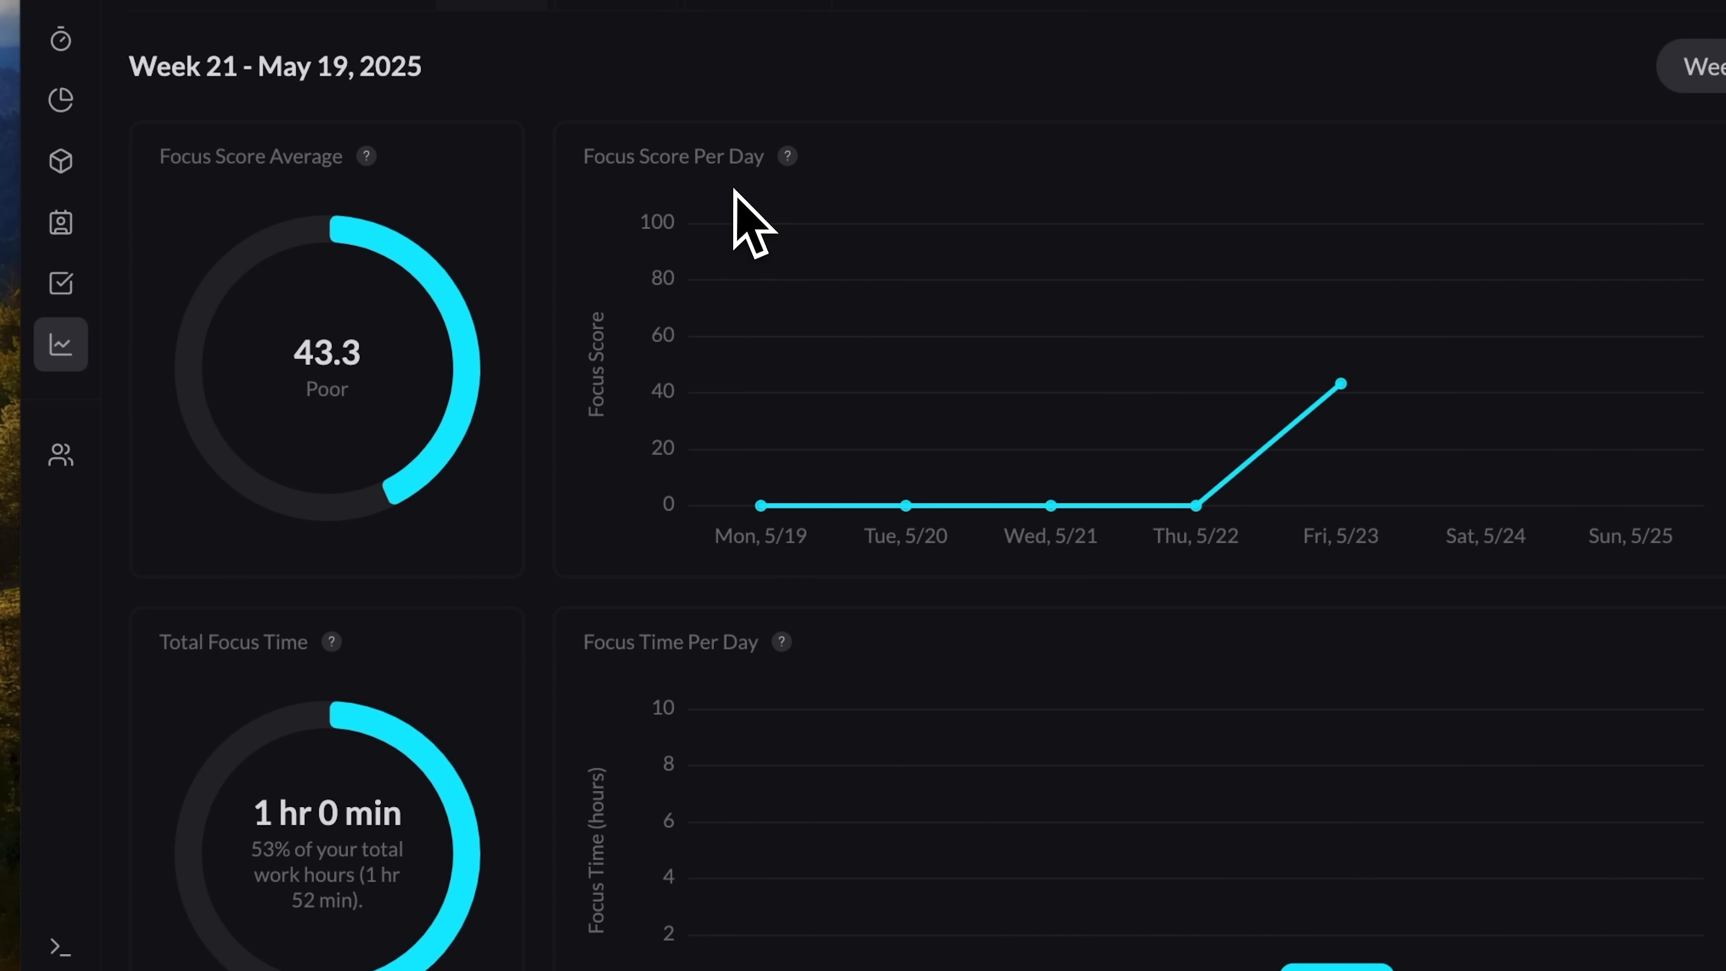
mouse_move(275, 710)
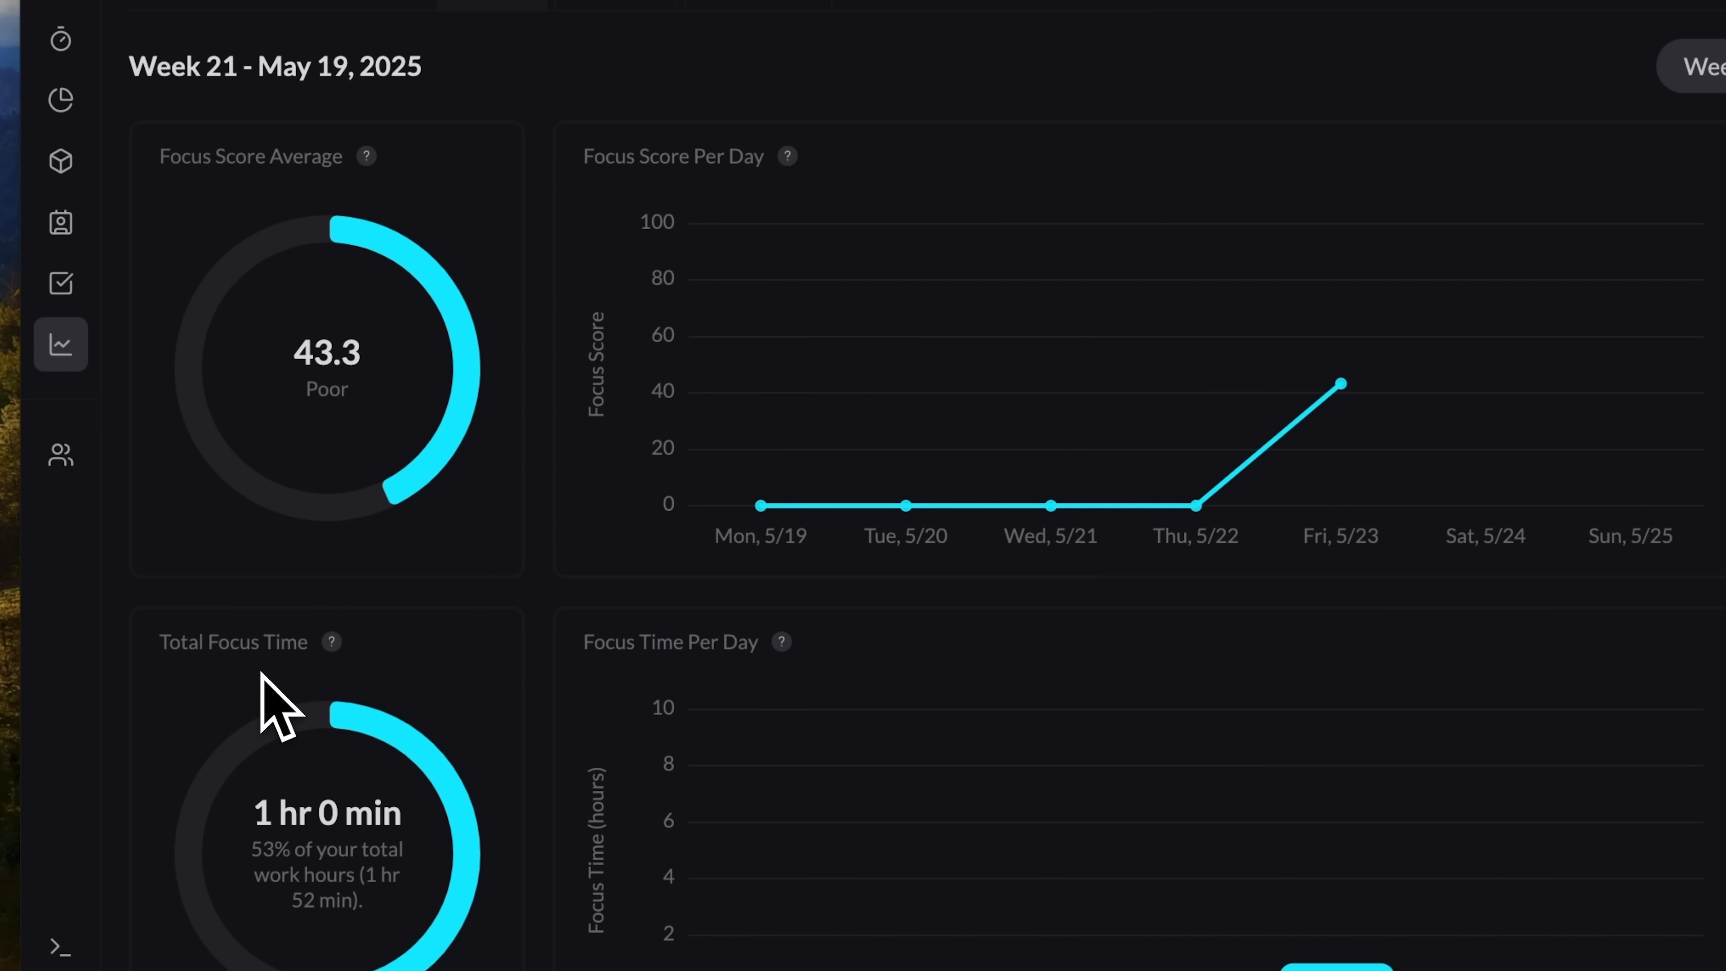
mouse_move(608, 749)
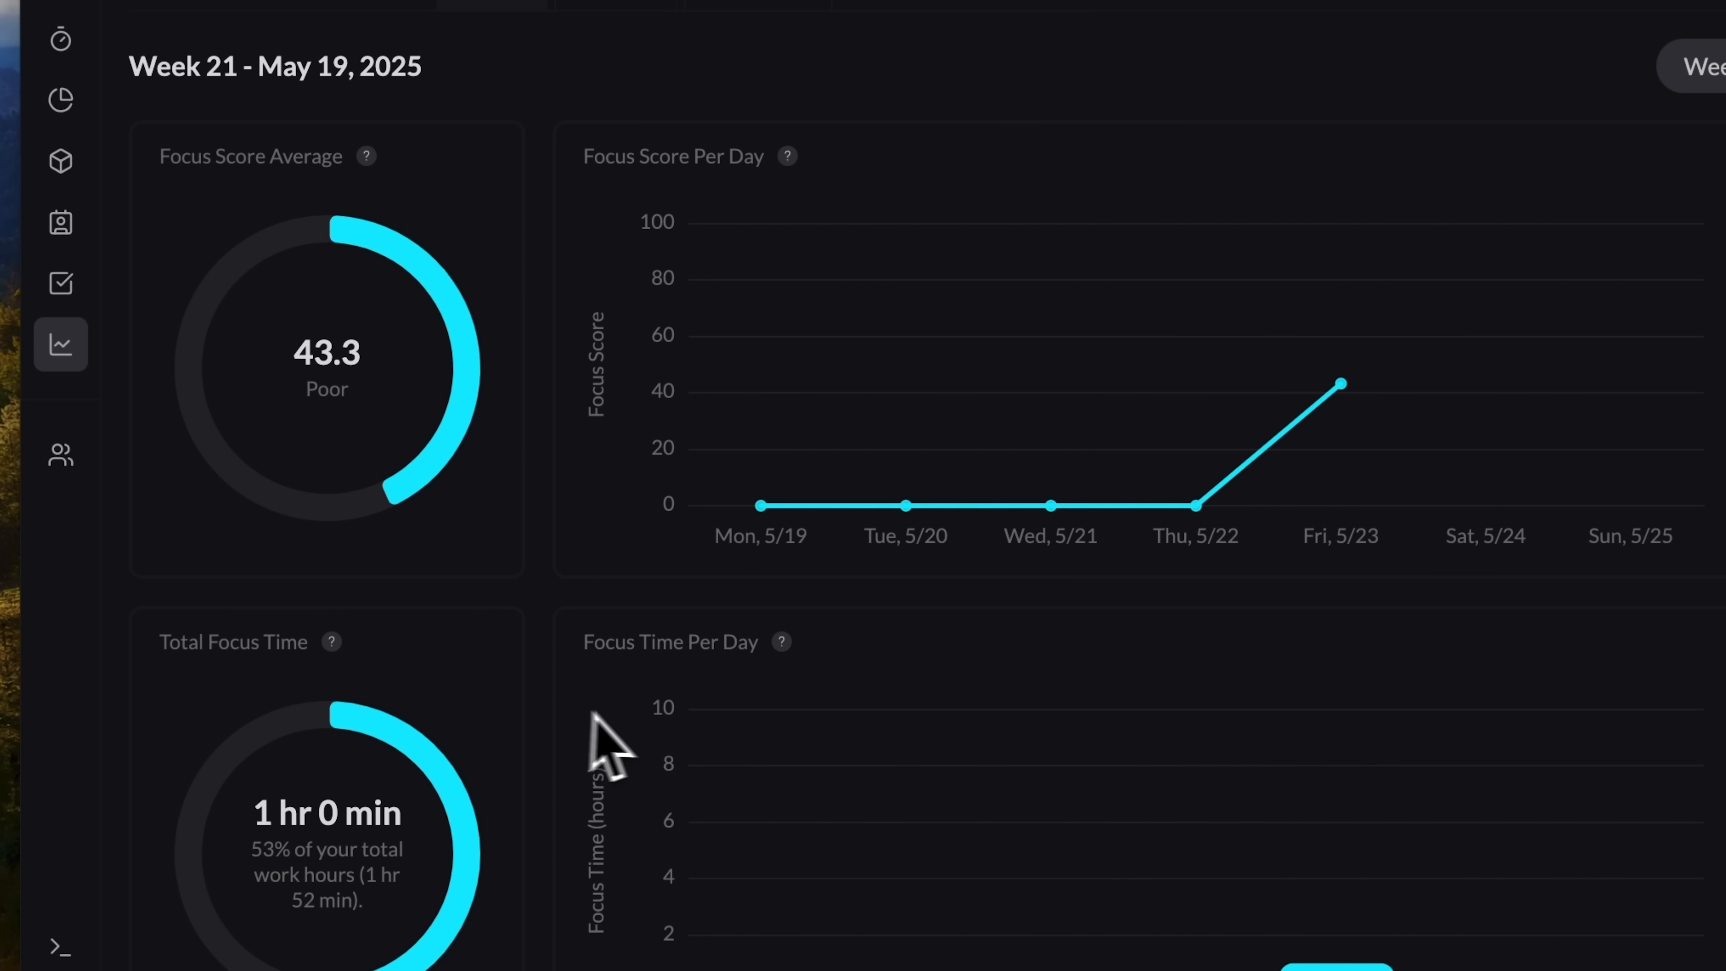
Step: Look over the week's focus statistics, check Breaks, and return to Focus
scroll(down, 3)
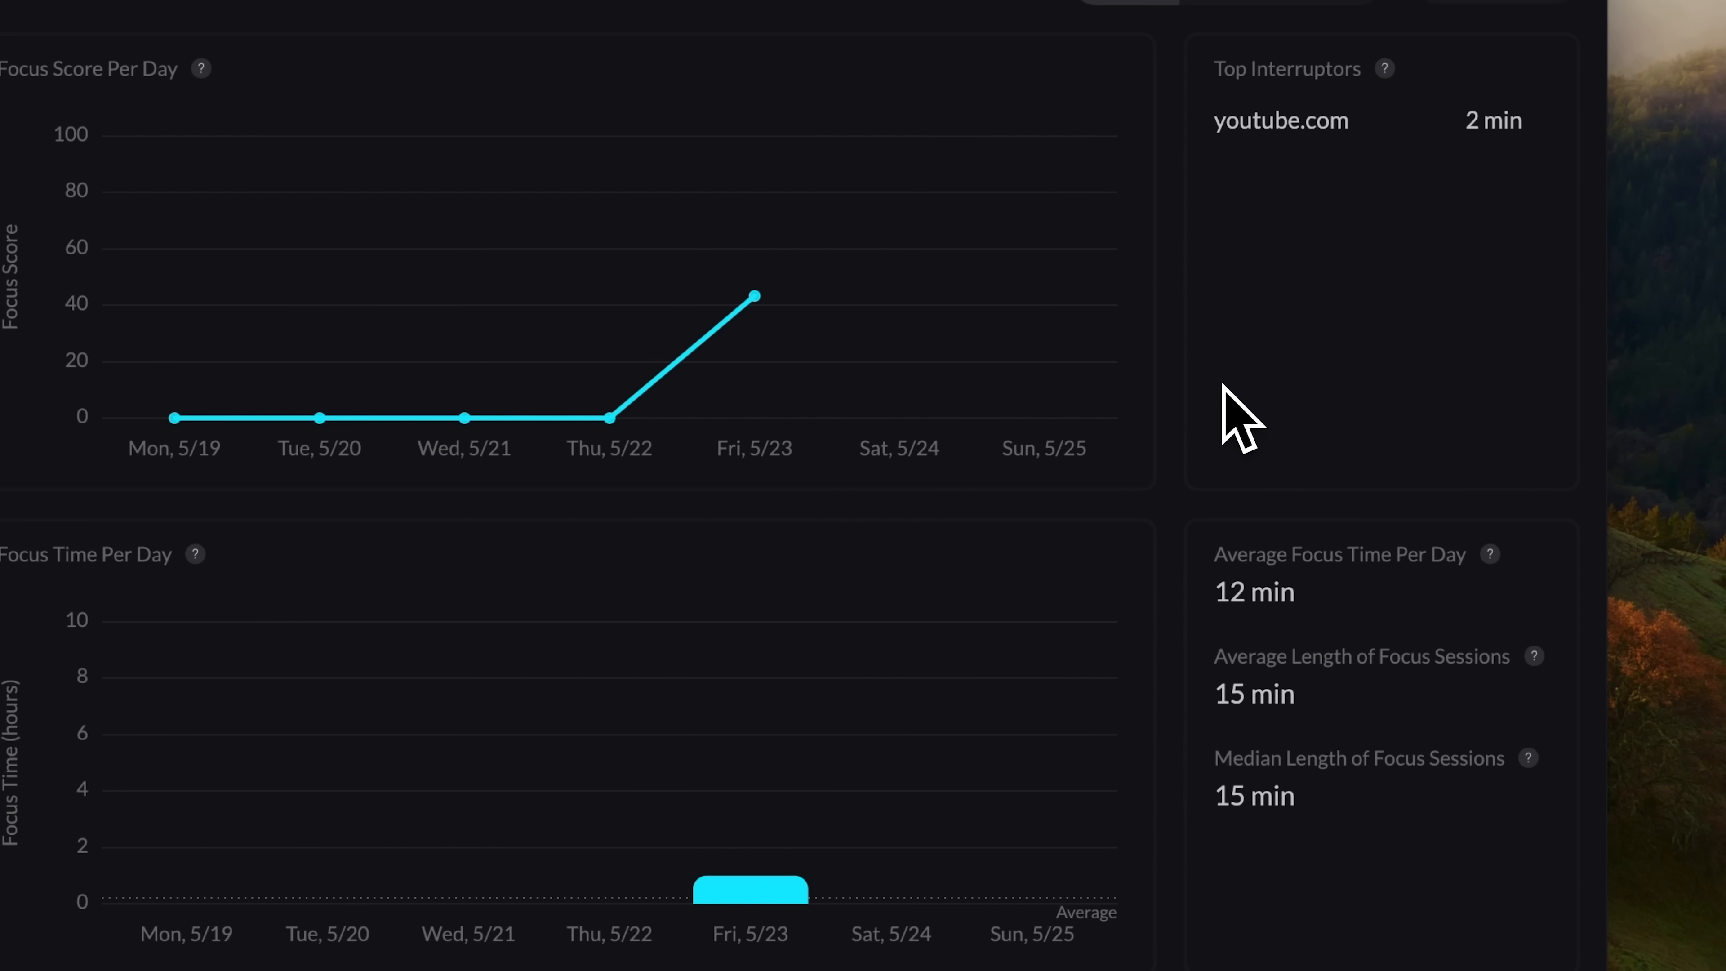
mouse_move(1285, 291)
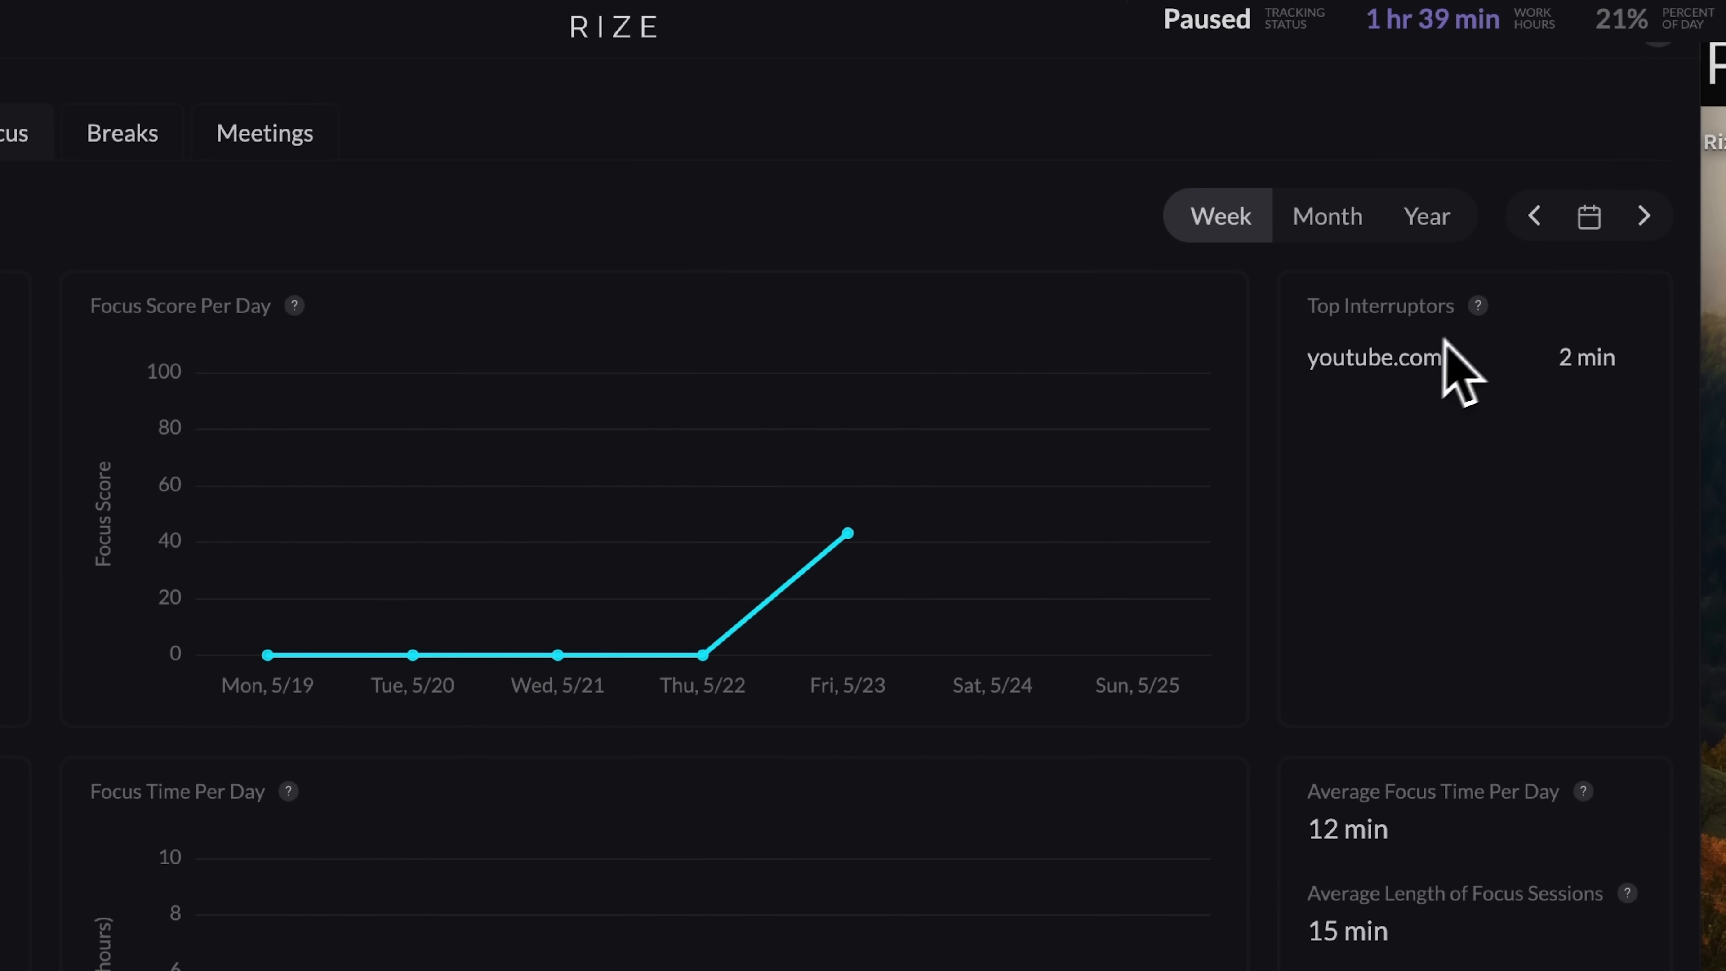
mouse_move(1492, 368)
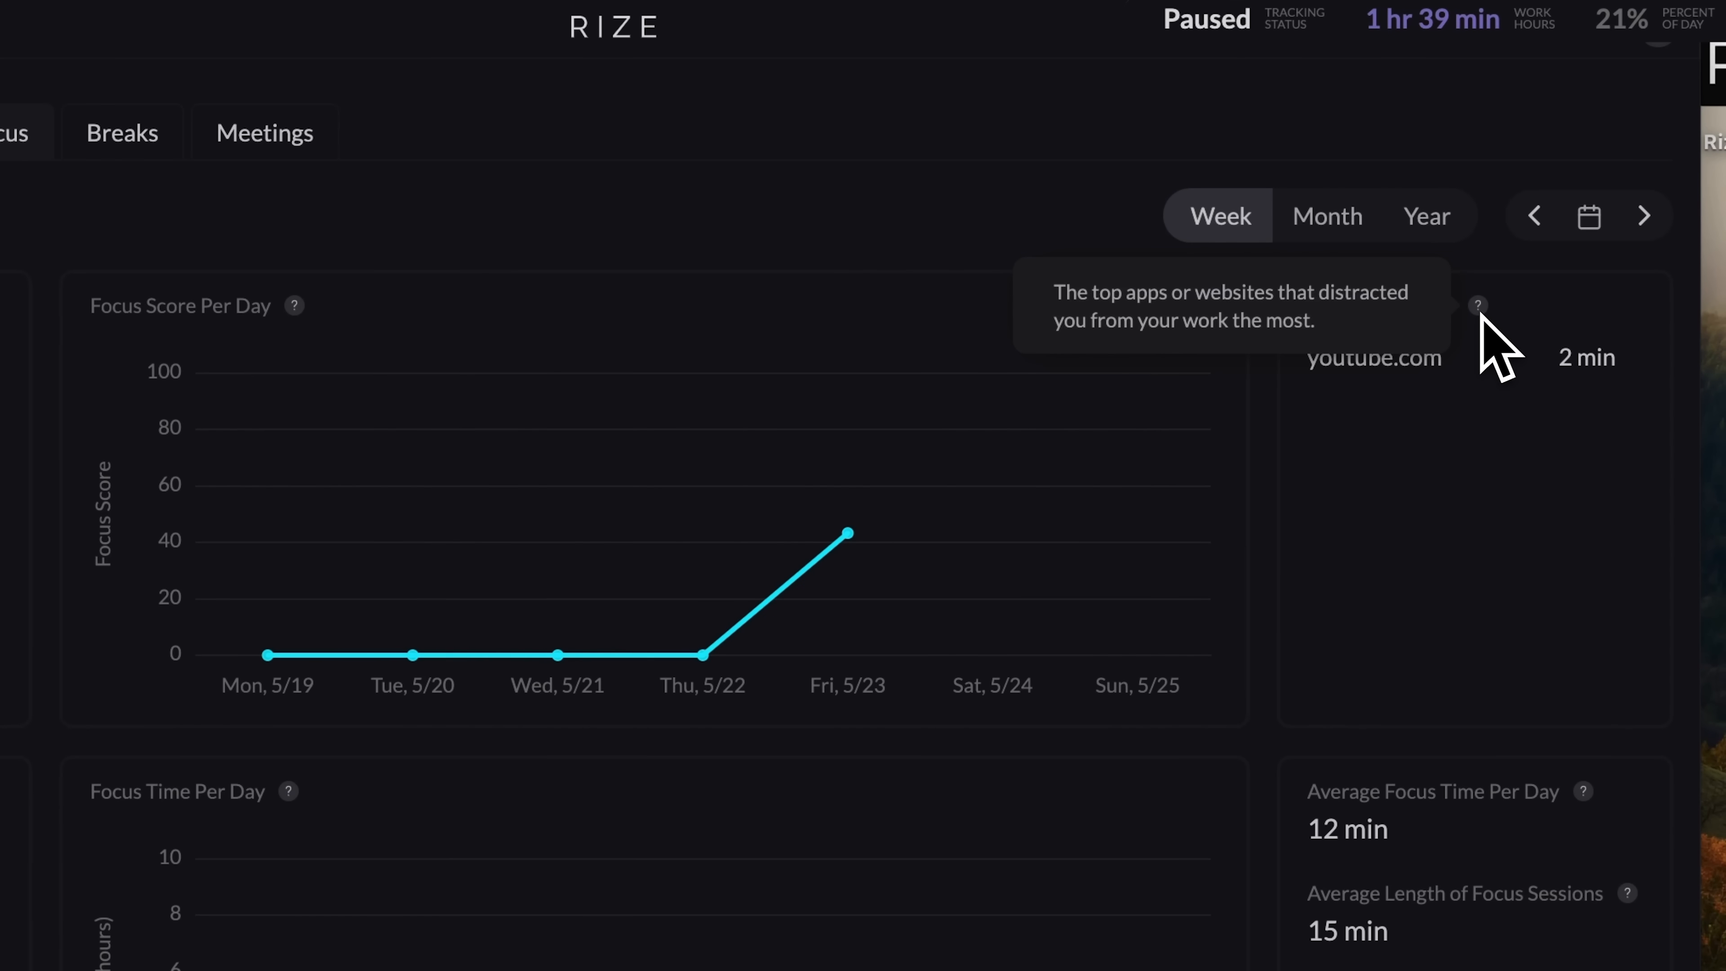
mouse_move(1442, 319)
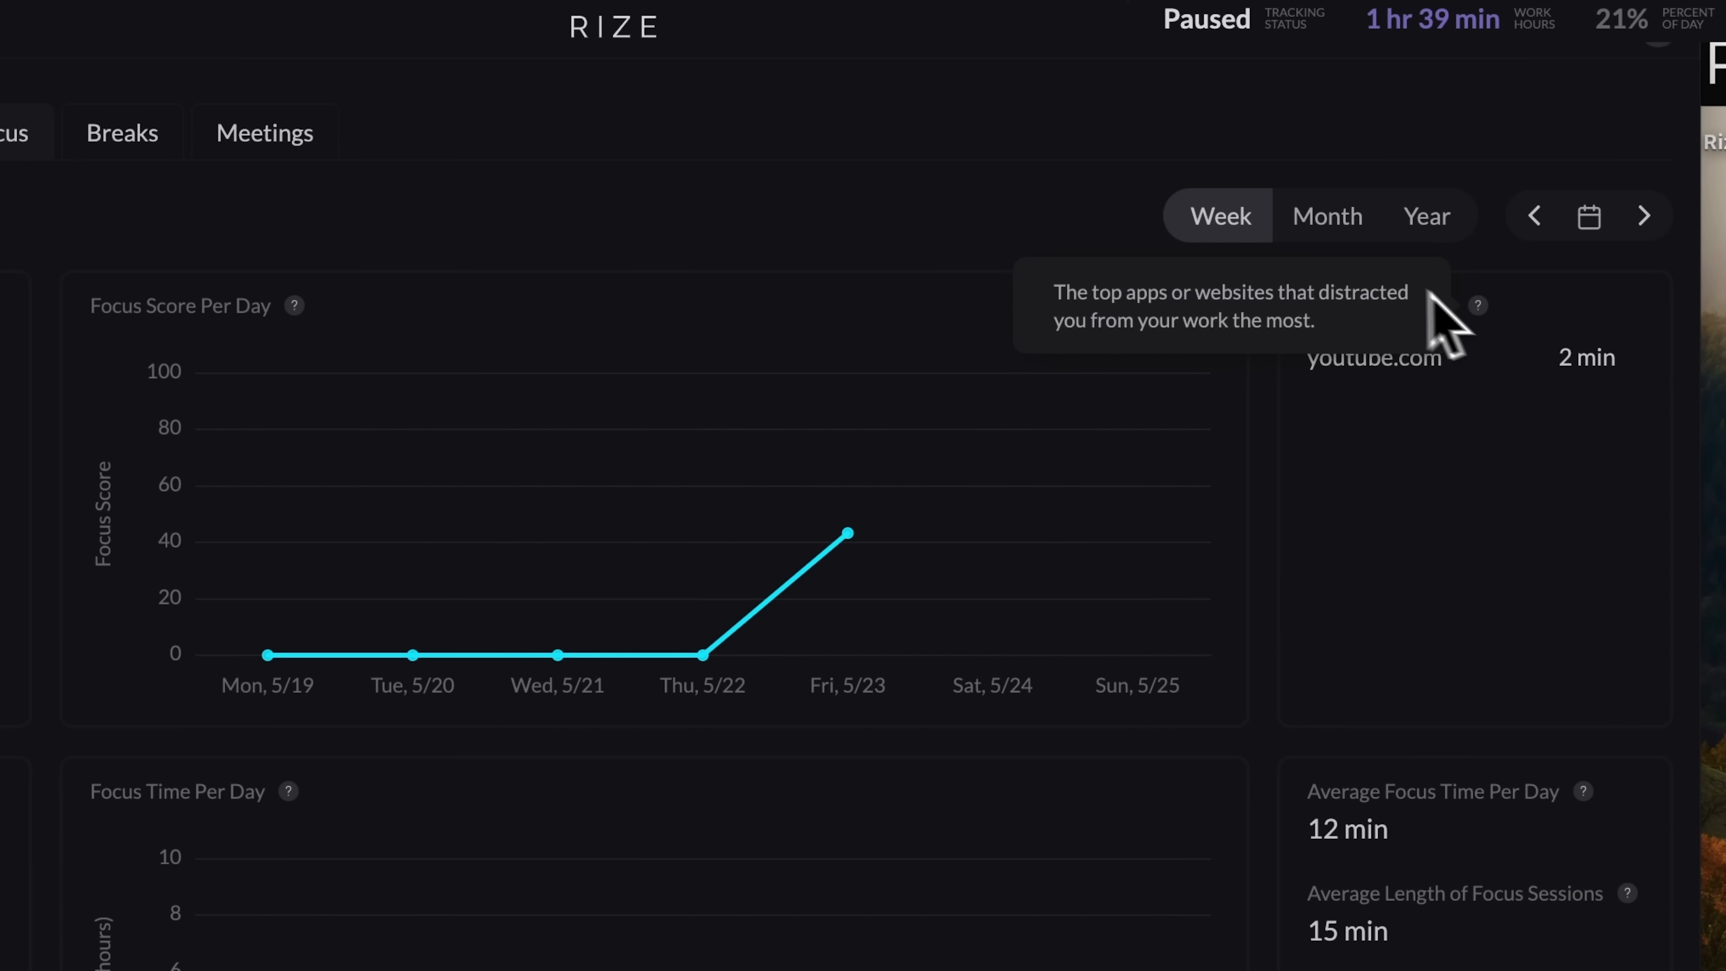
mouse_move(1442, 241)
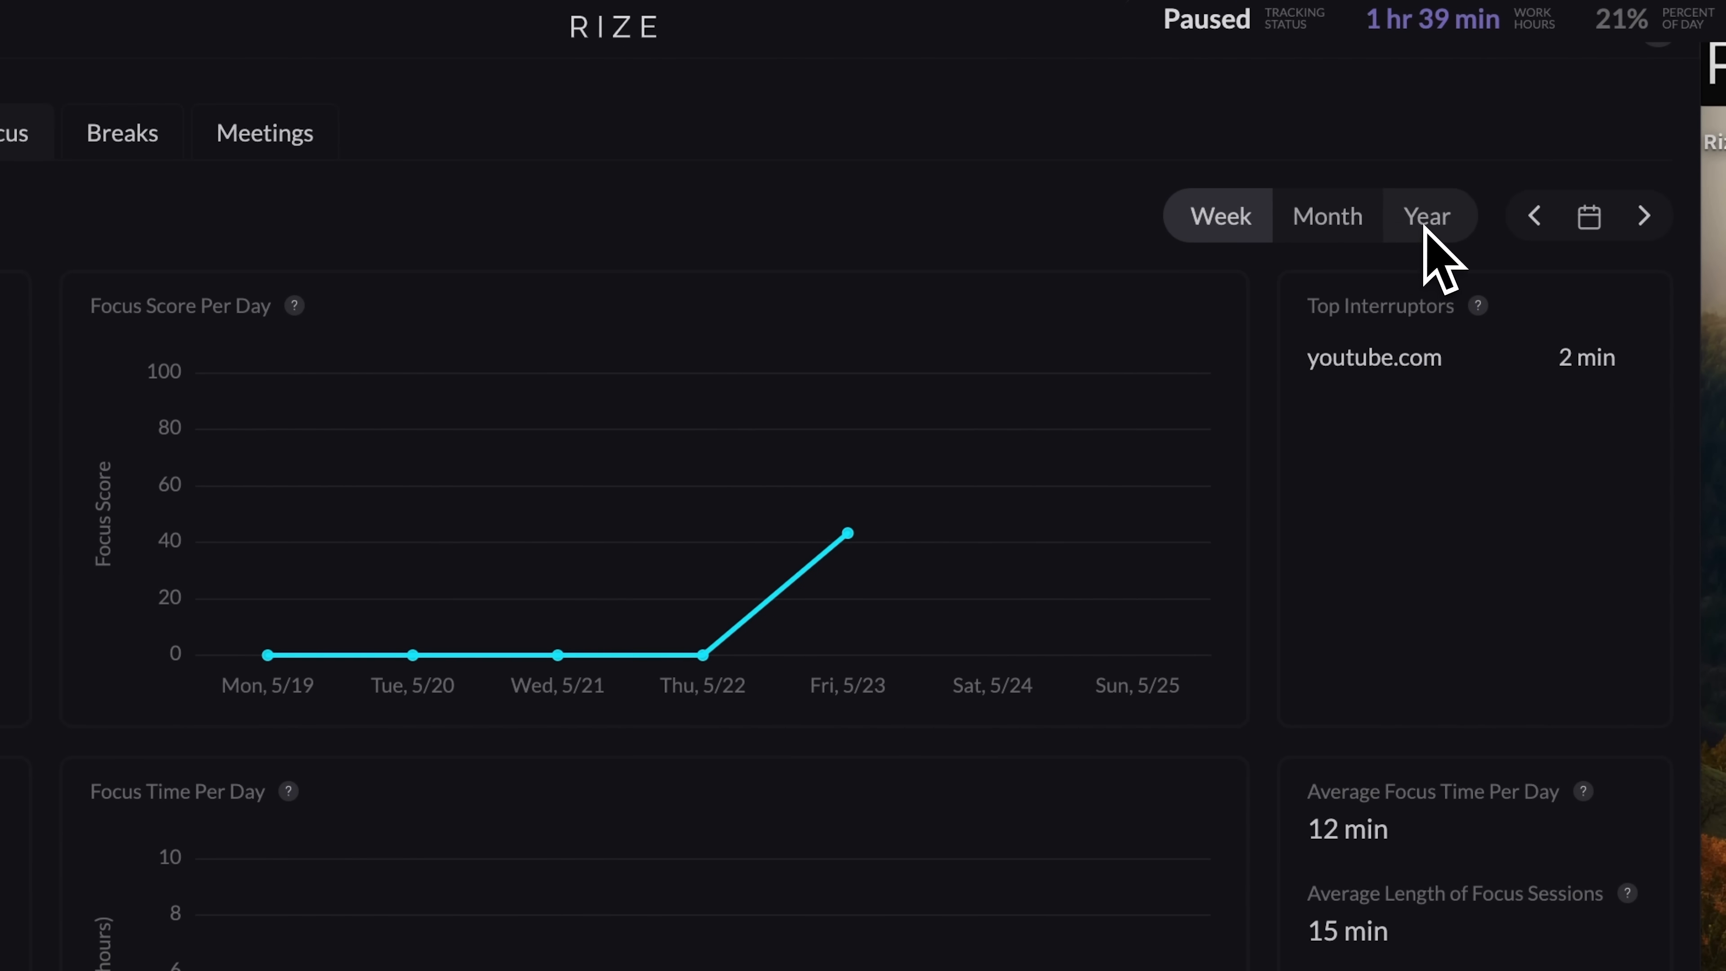
click(507, 94)
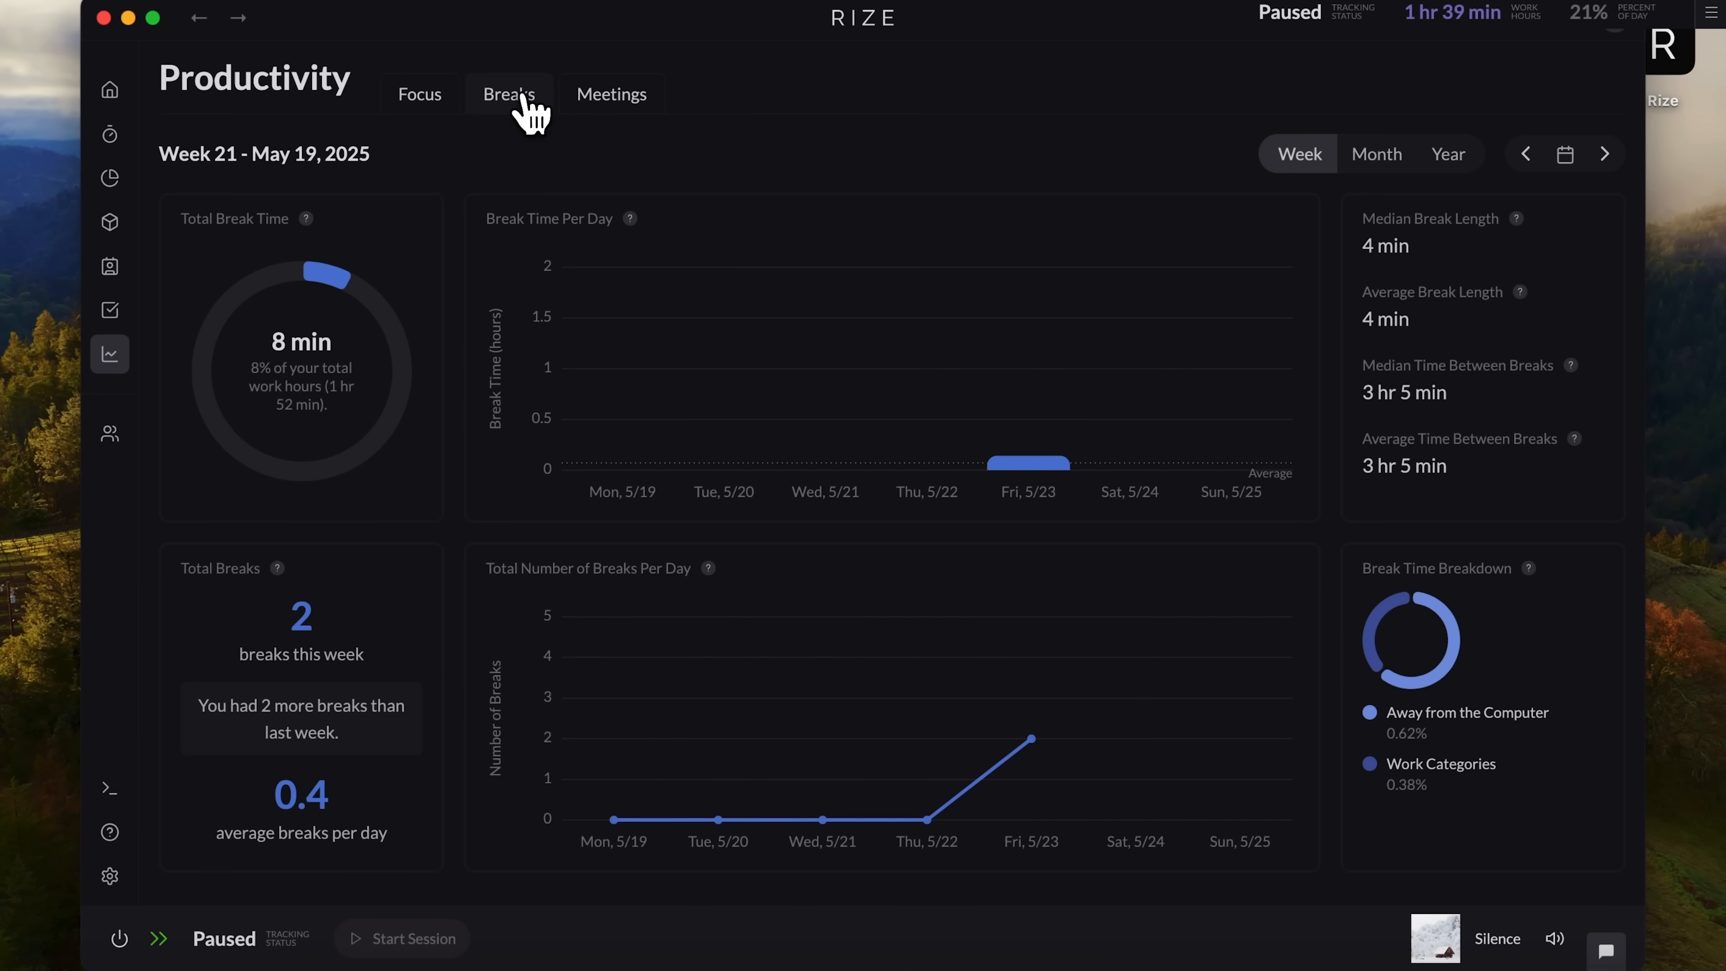
click(612, 94)
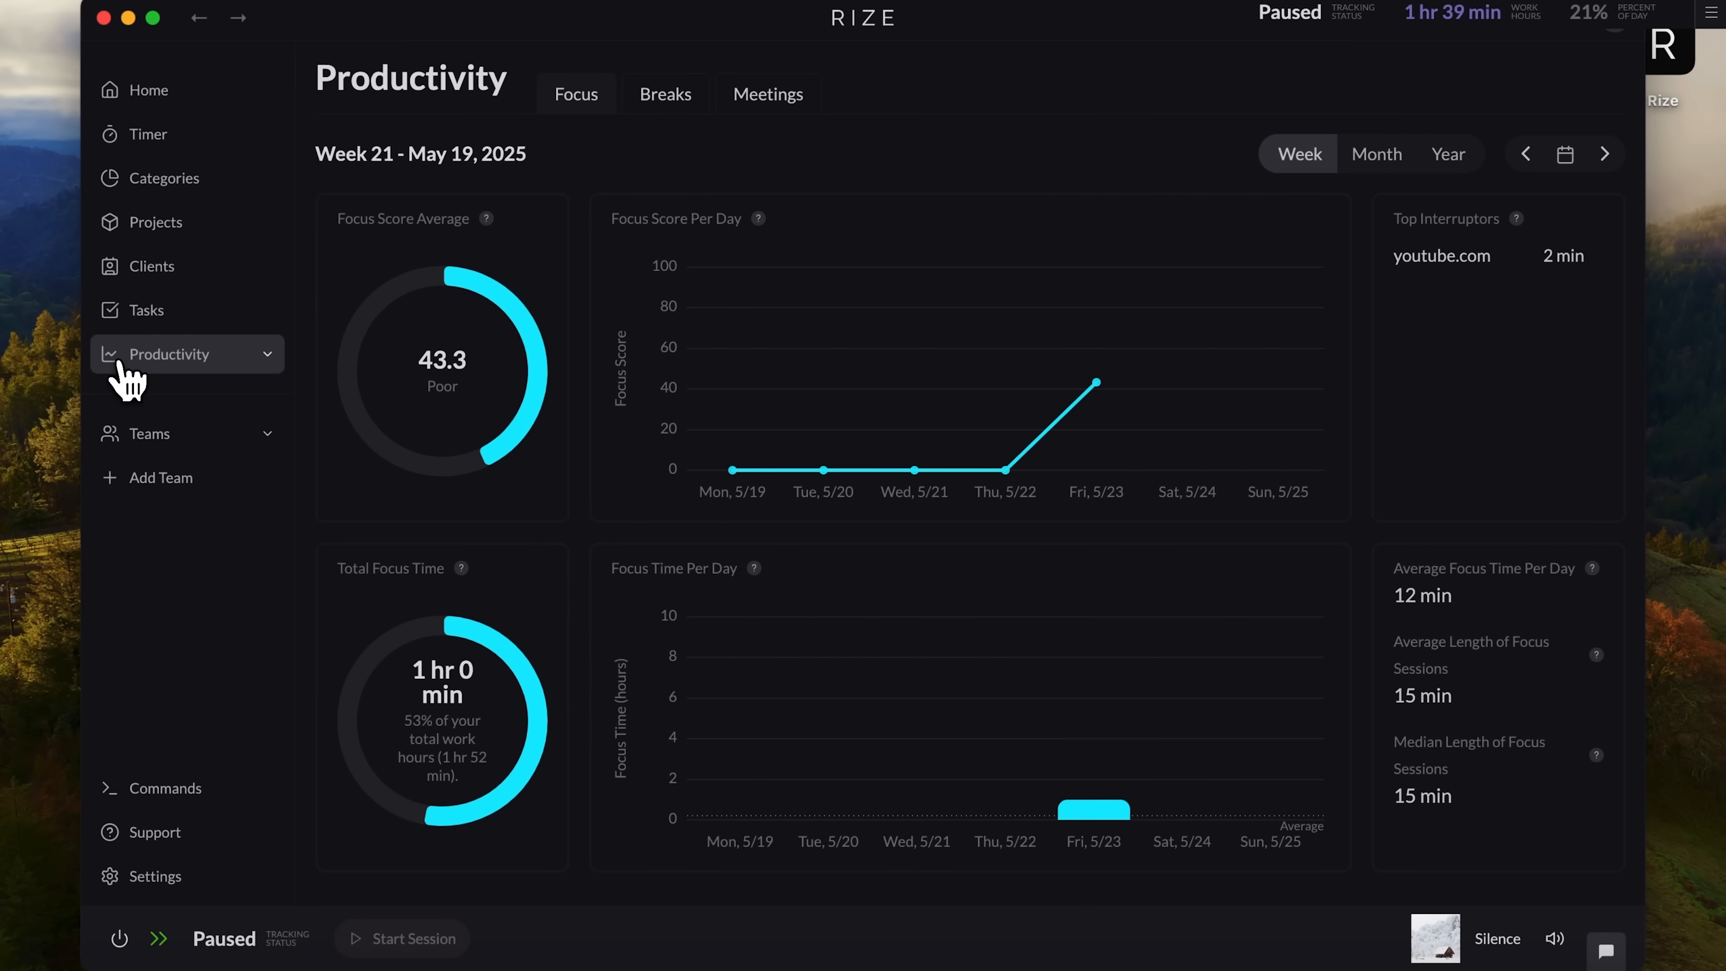
Step: Bring up Goal Templates such as Minimum Work Hours and Taking More Breaks
click(148, 433)
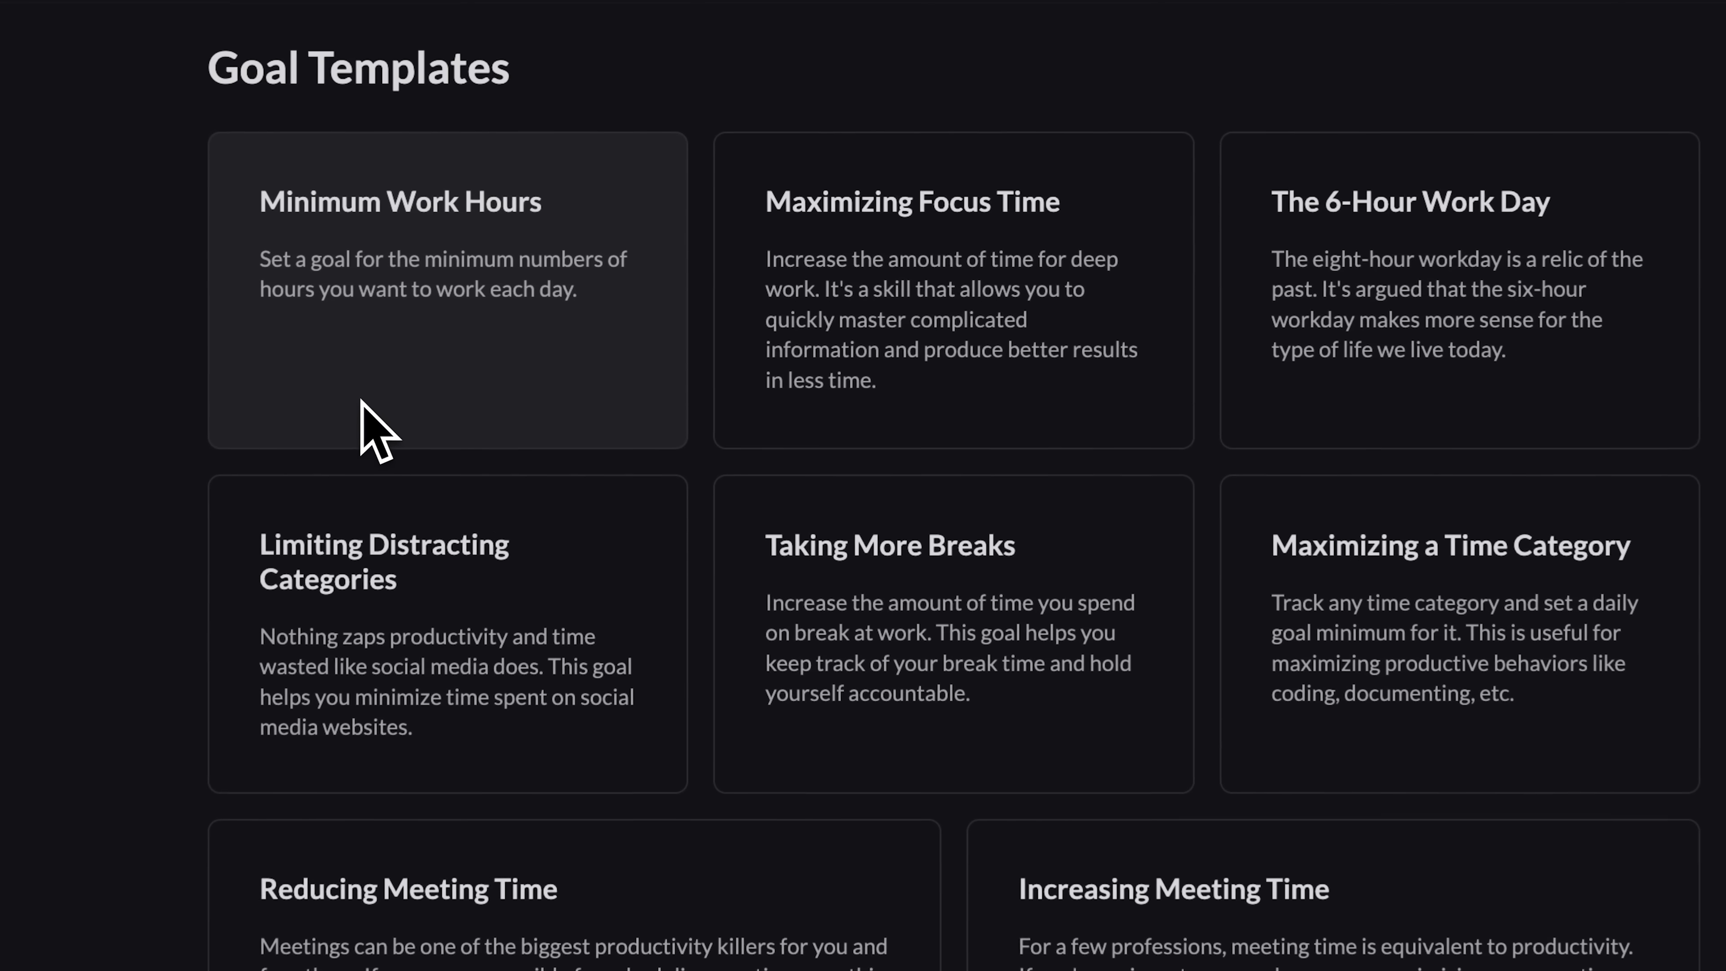
scroll(down, 3)
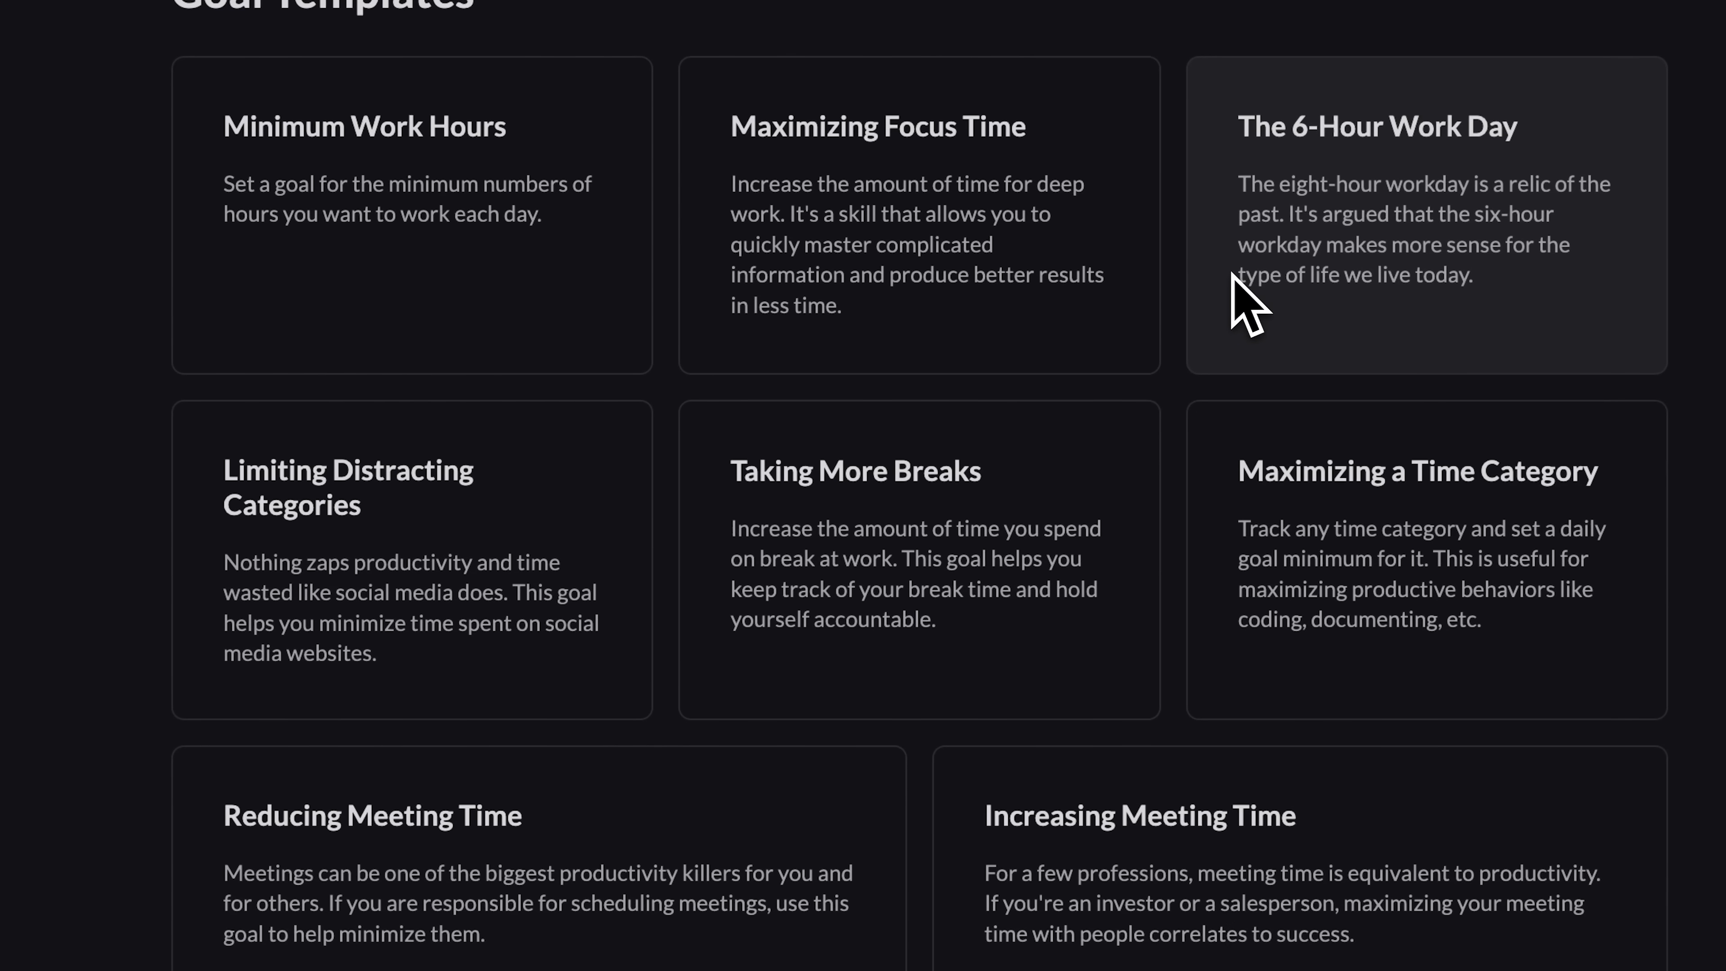
mouse_move(594, 550)
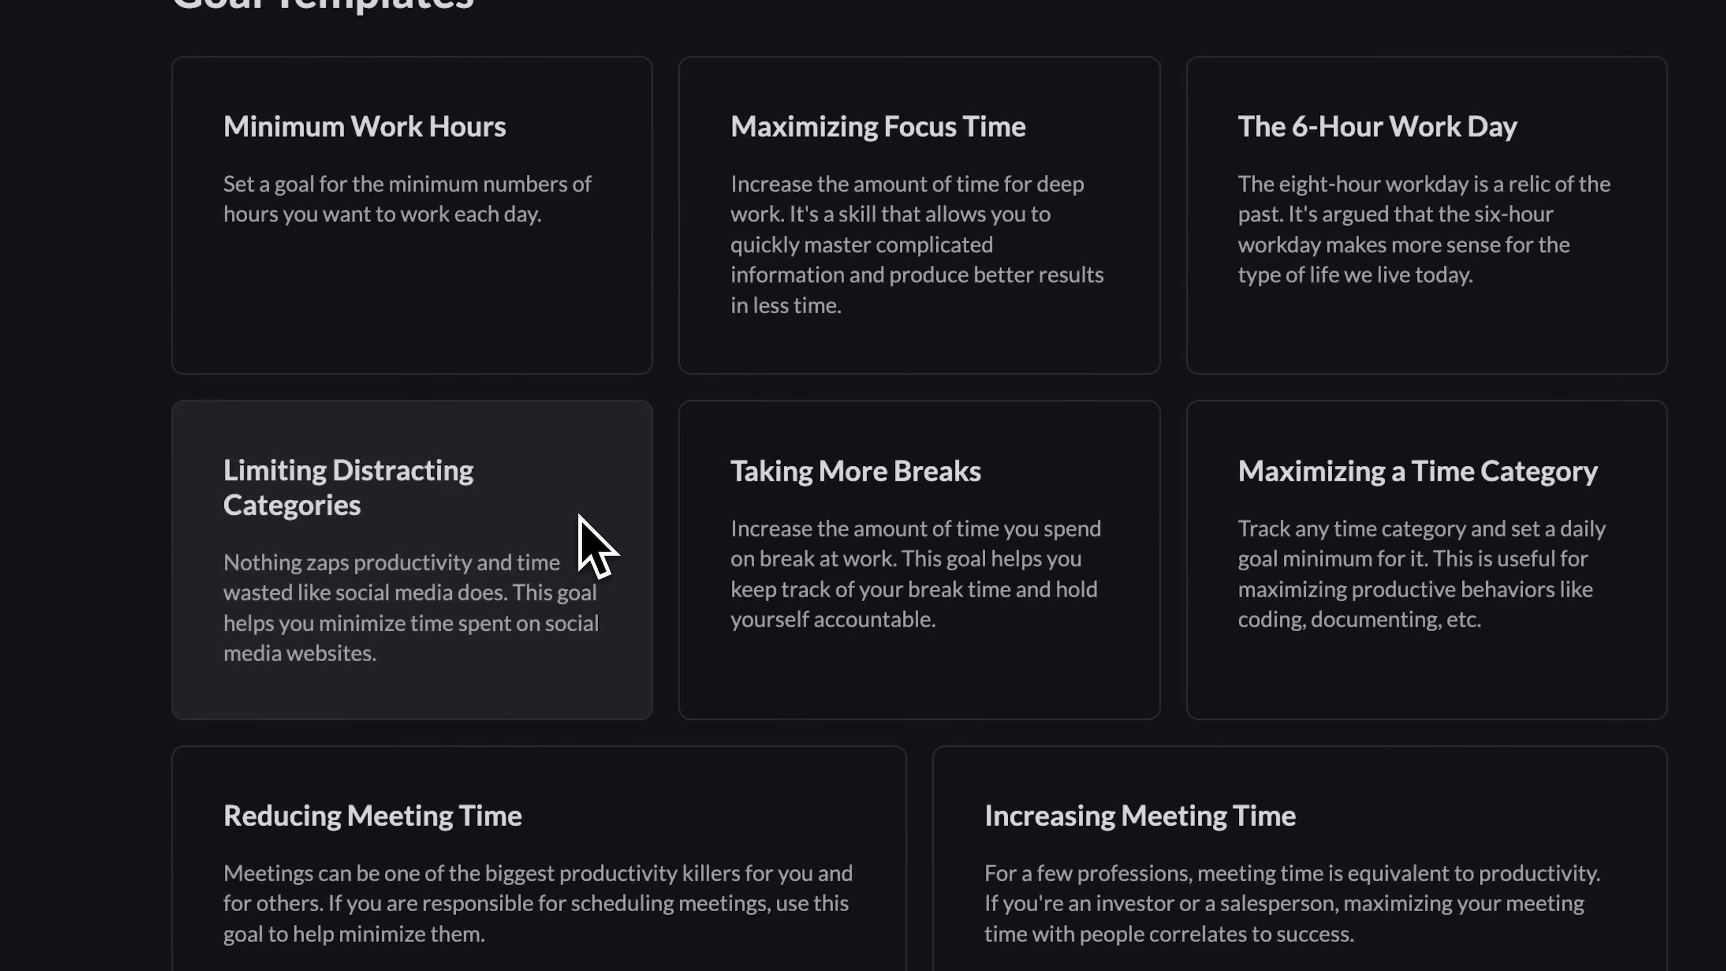
mouse_move(736, 543)
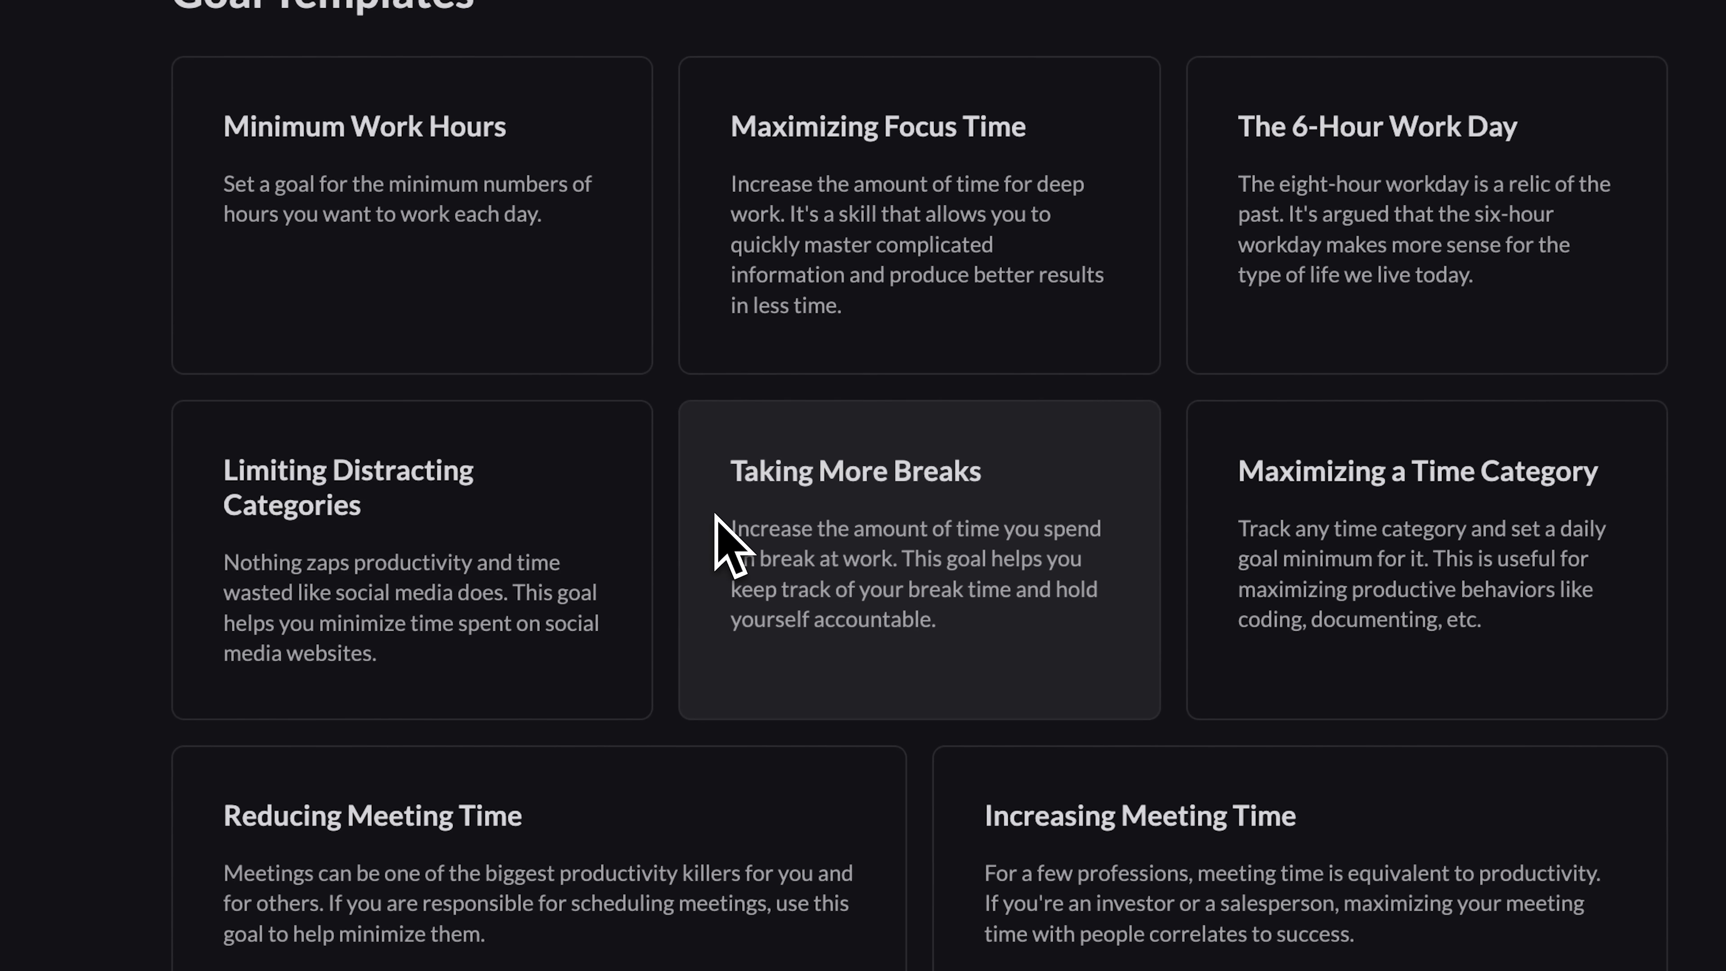
mouse_move(1280, 567)
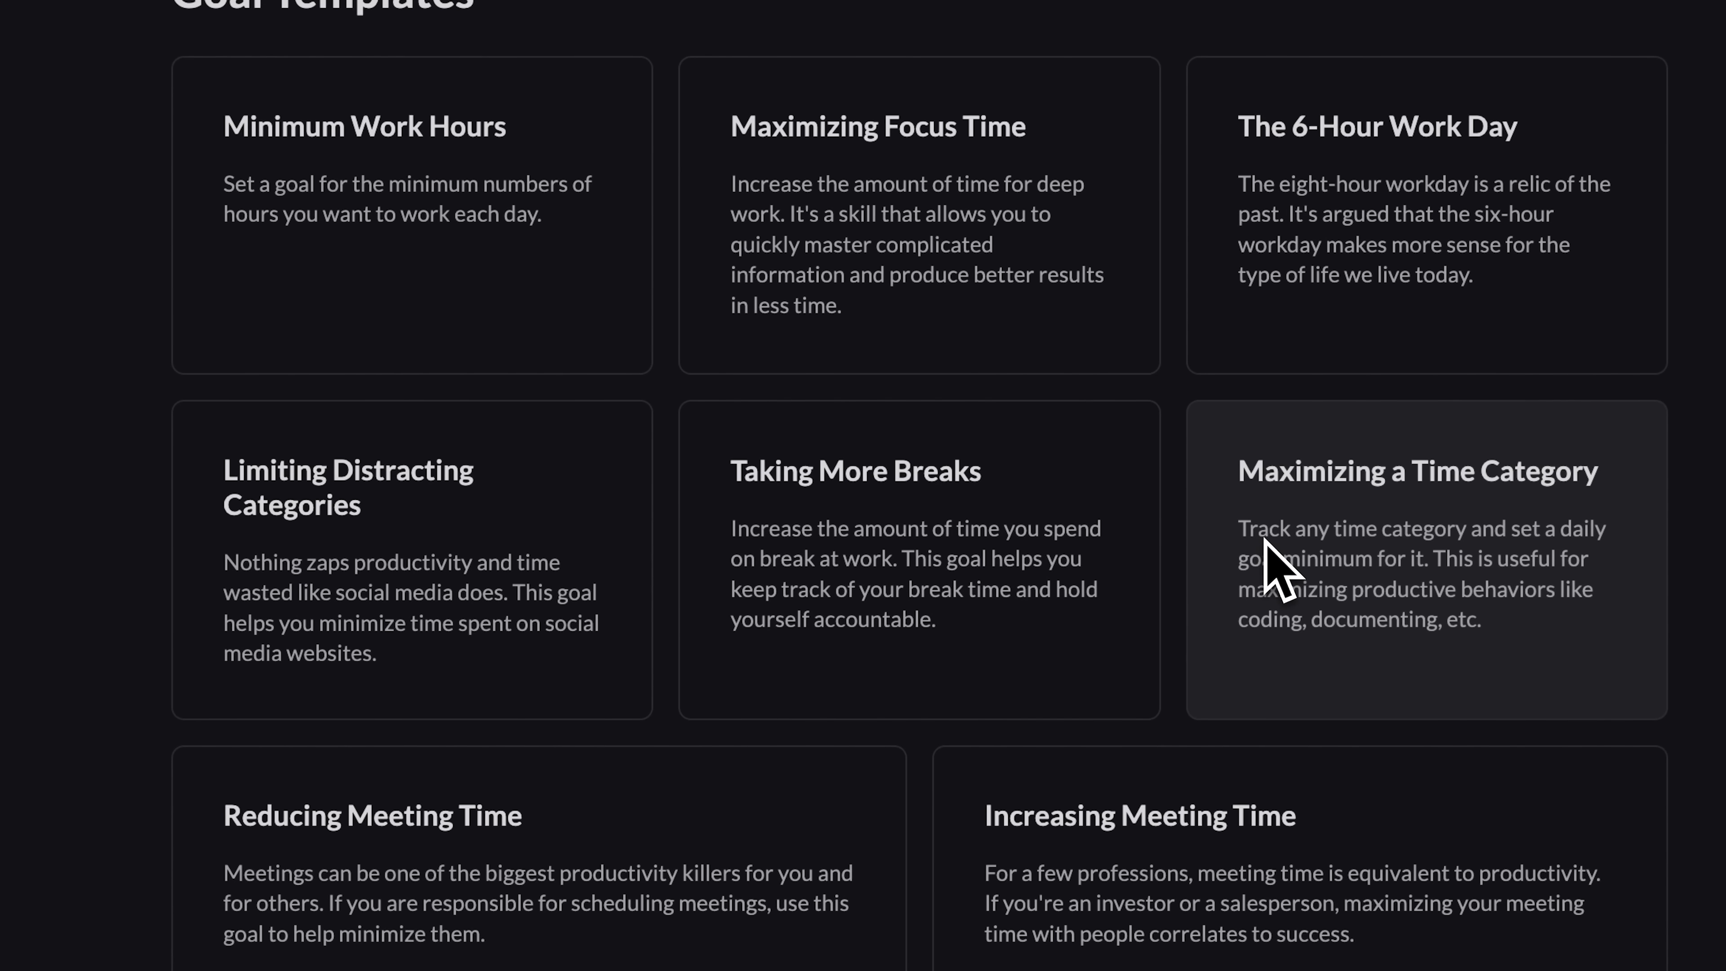
mouse_move(473, 330)
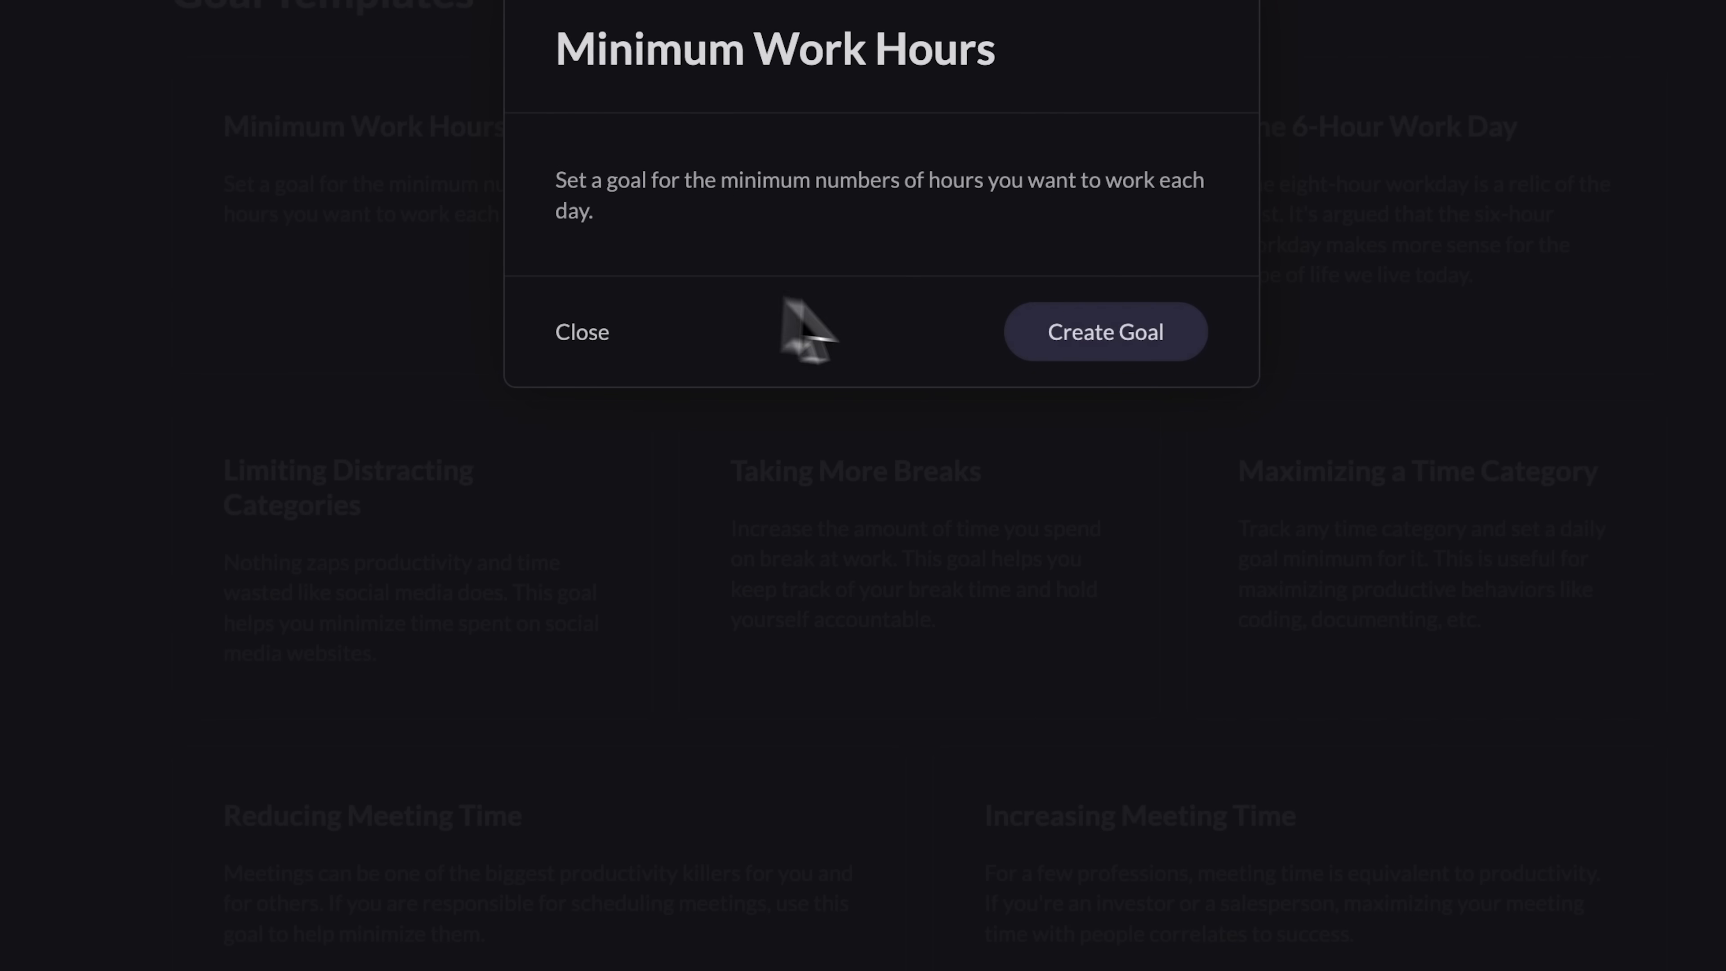
Step: Create the Minimum Work Hours goal: 6 hours daily, May 26 to Jun 1
click(1104, 331)
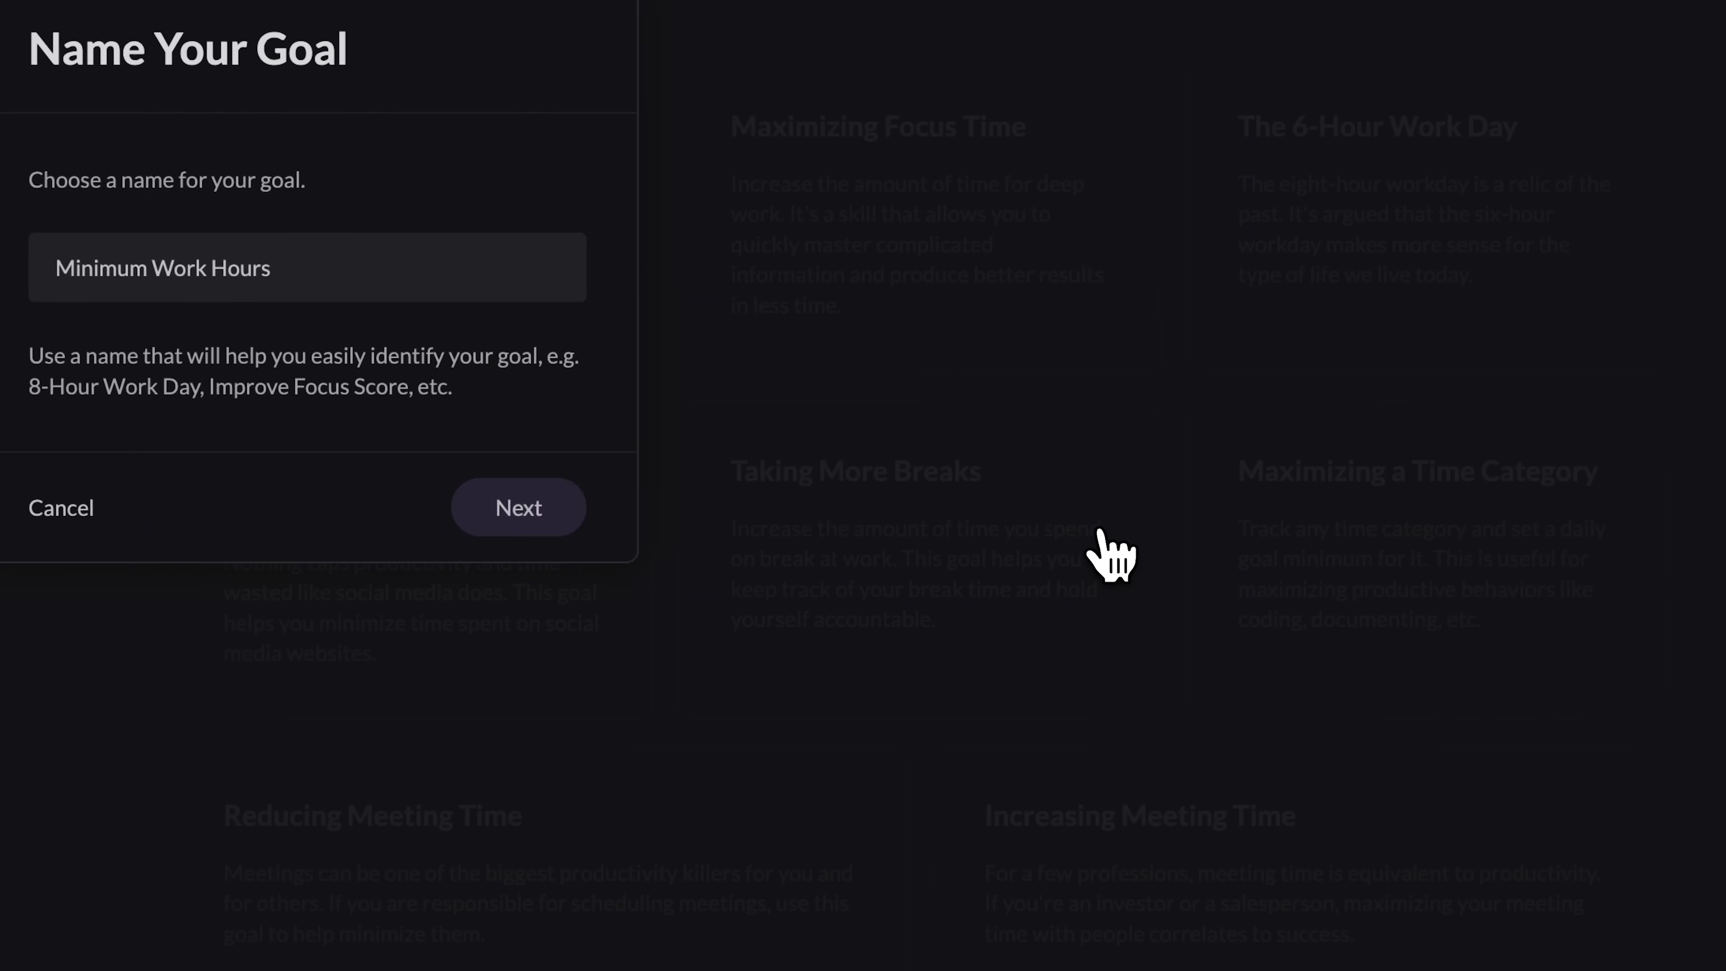
click(518, 507)
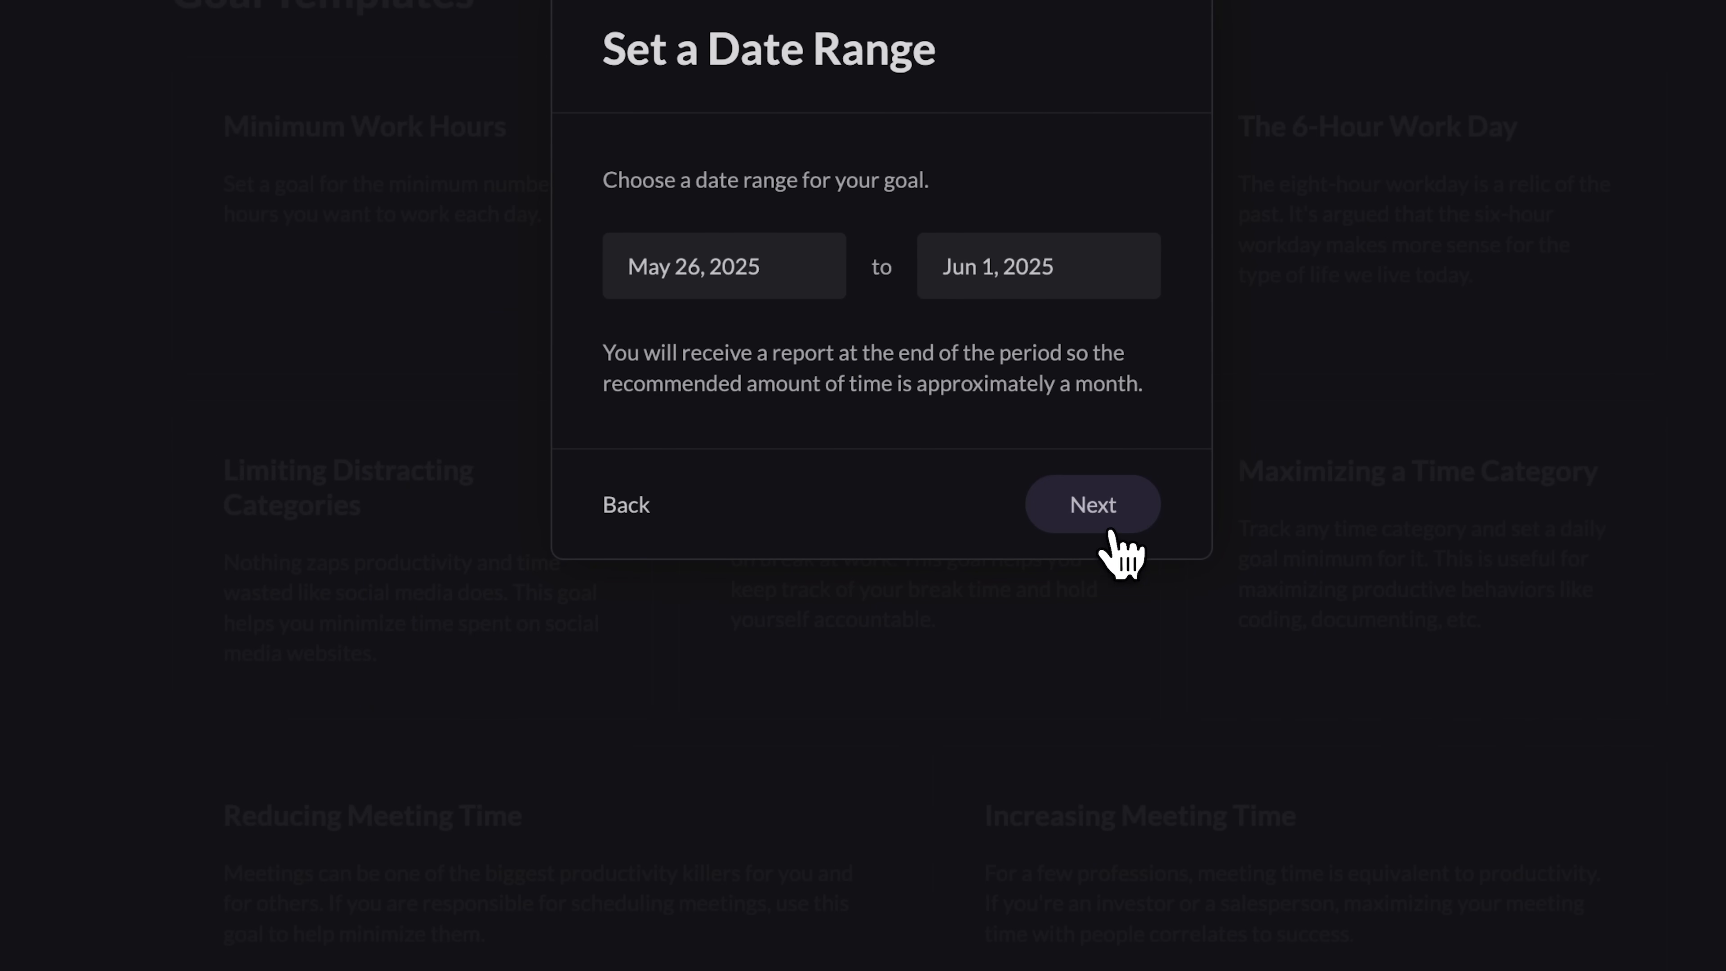
click(1092, 504)
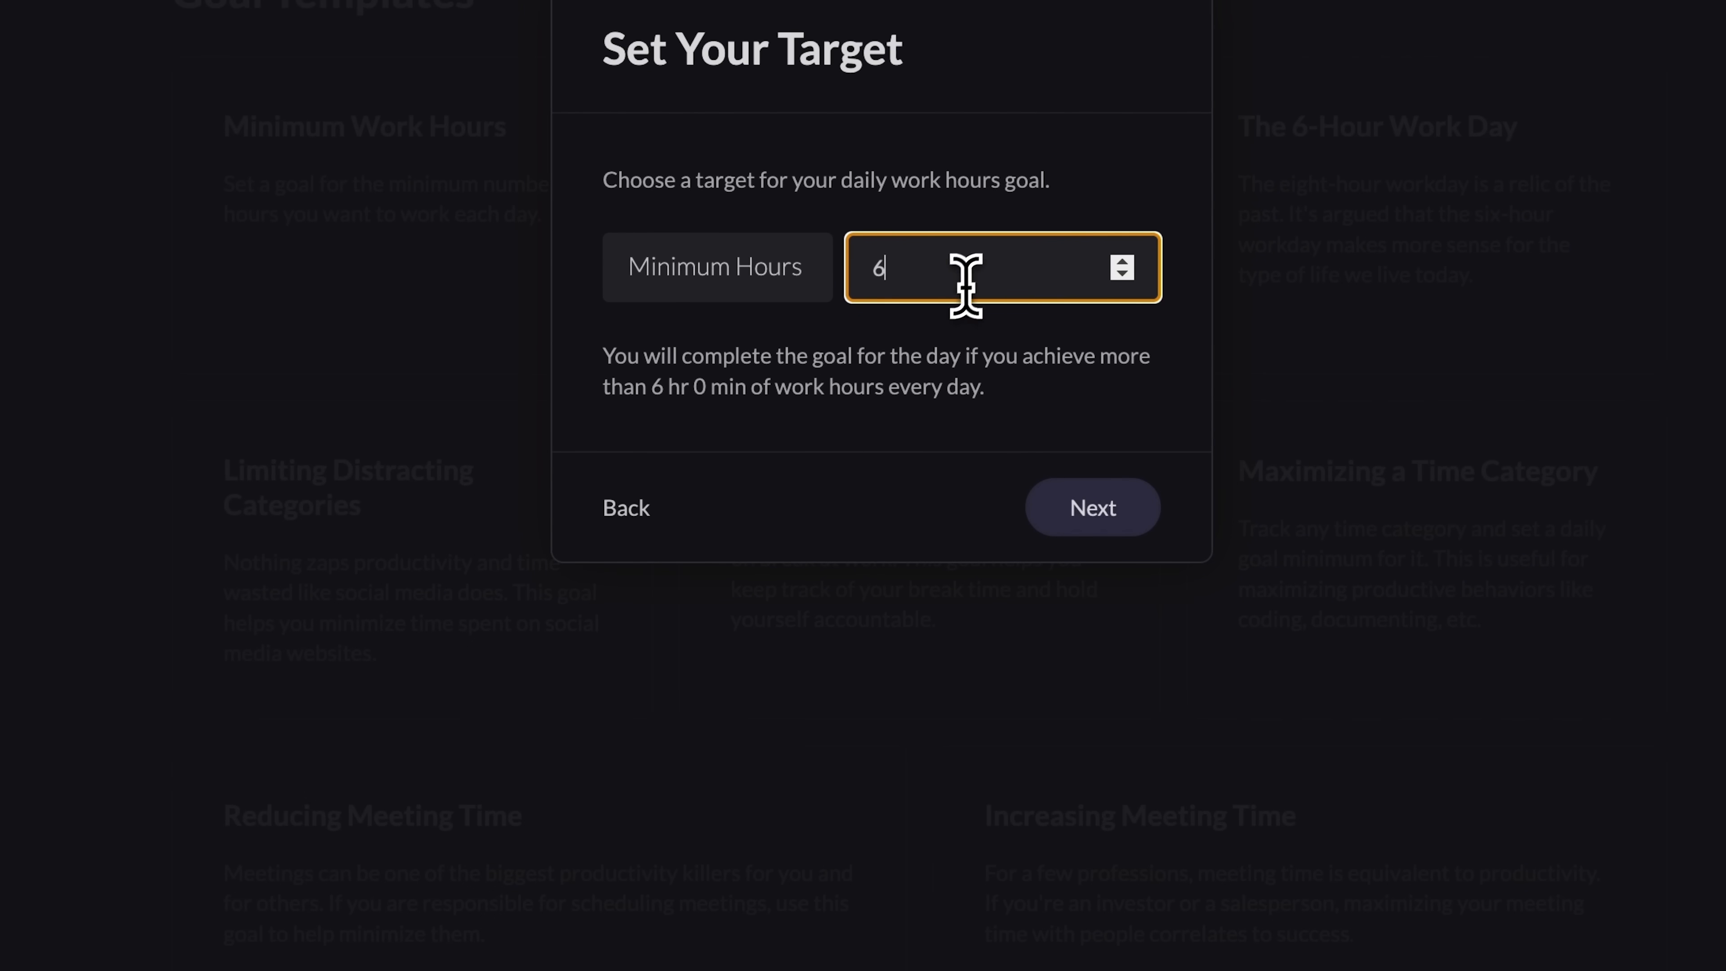
click(1090, 506)
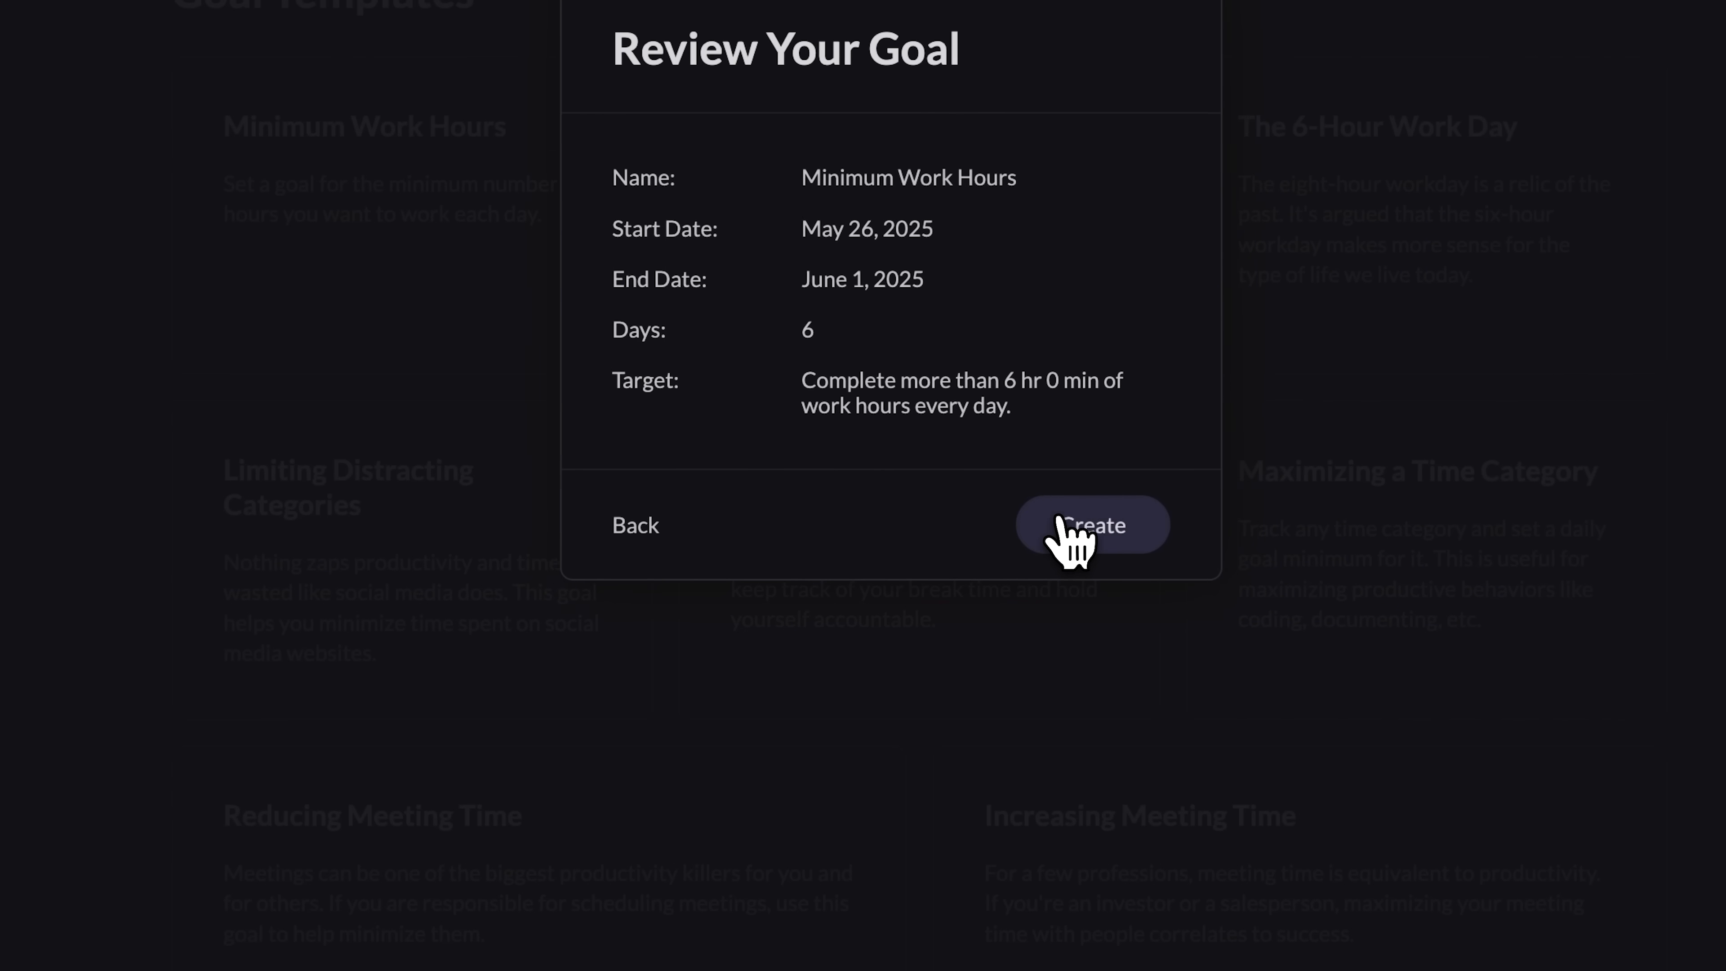
click(1092, 525)
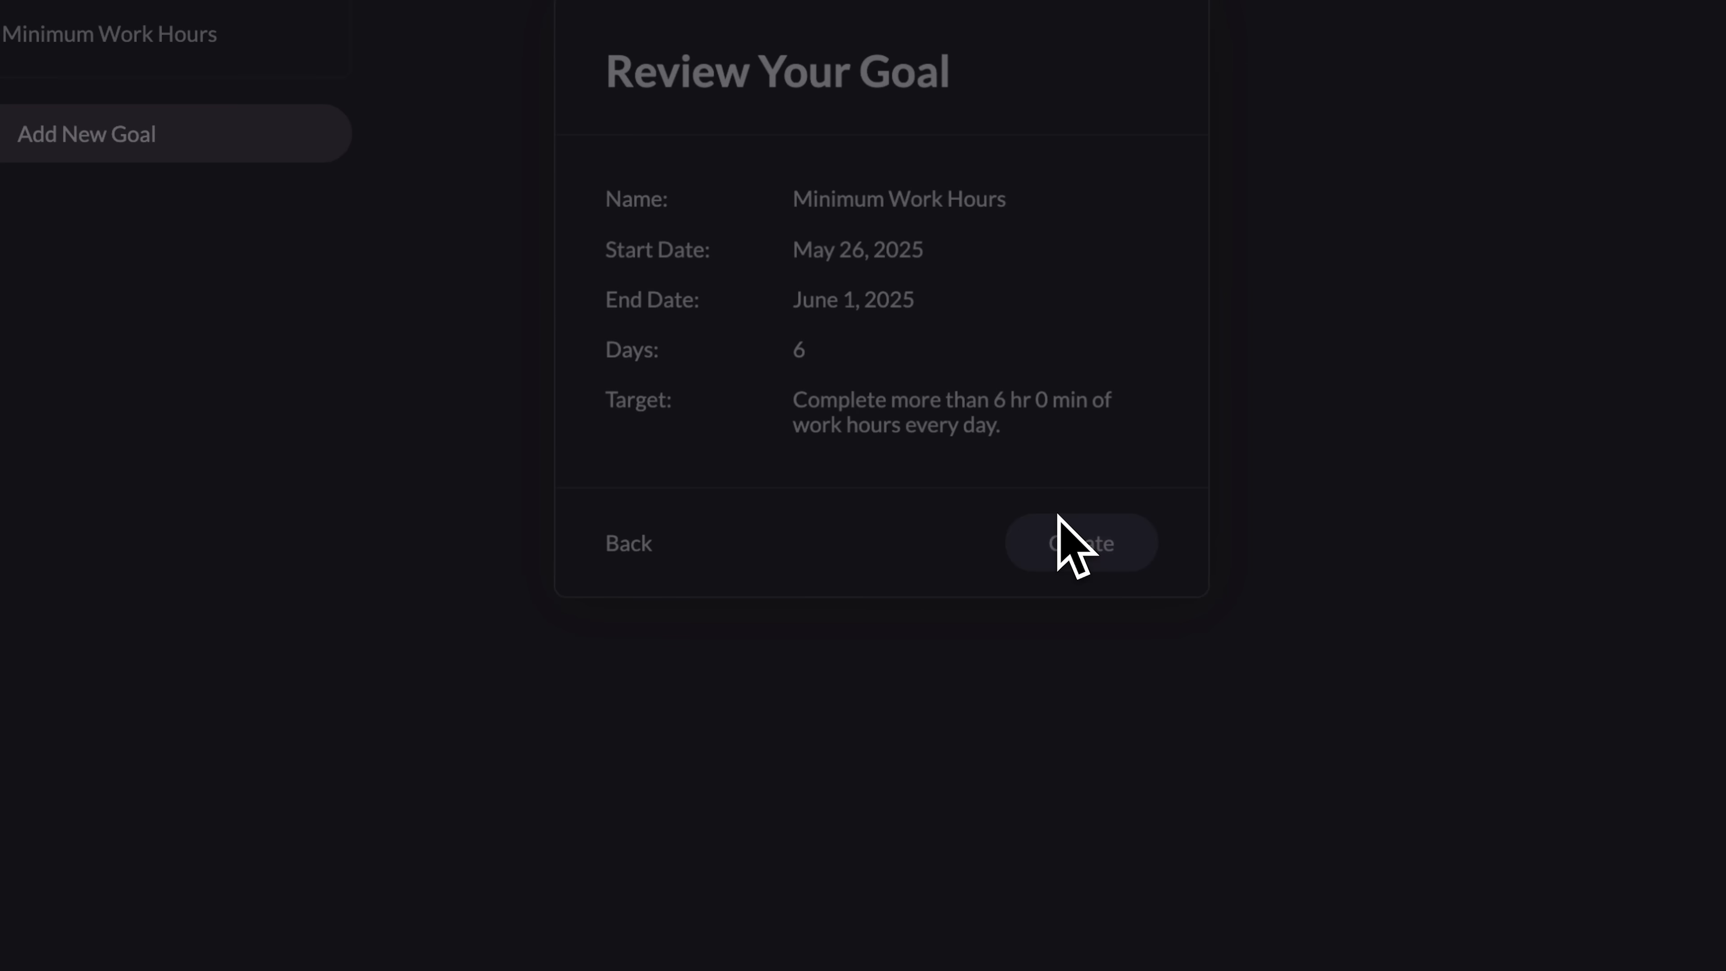